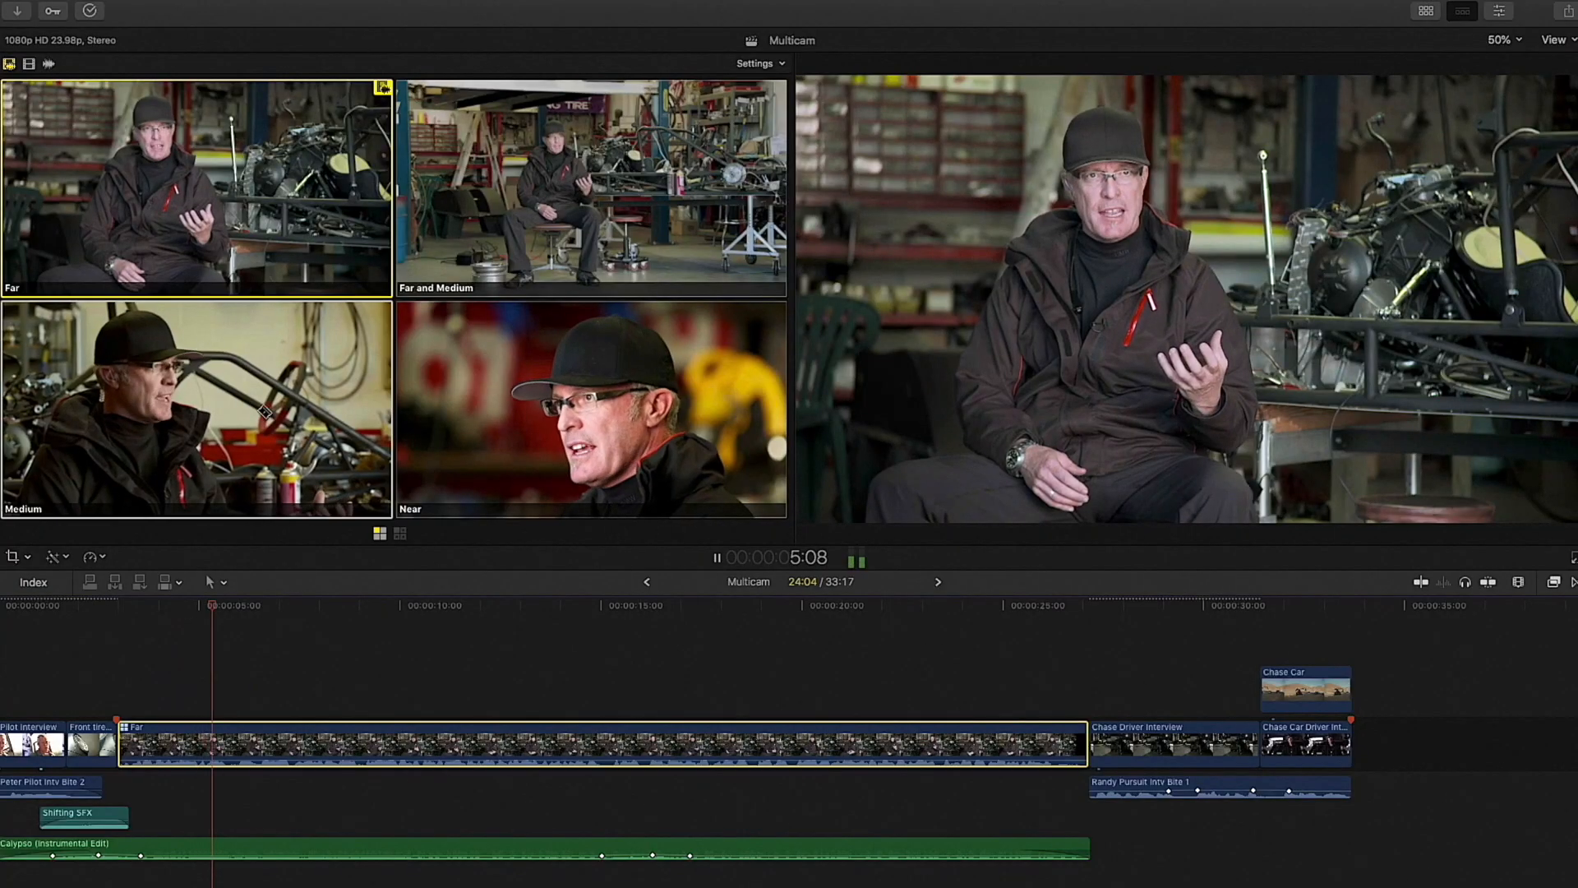
- Set up Lib1 with event 'My First Video' and project 'My first youtube video' at 2160x1080 30p
{"action": "left_click", "coordinate": [592, 408]}
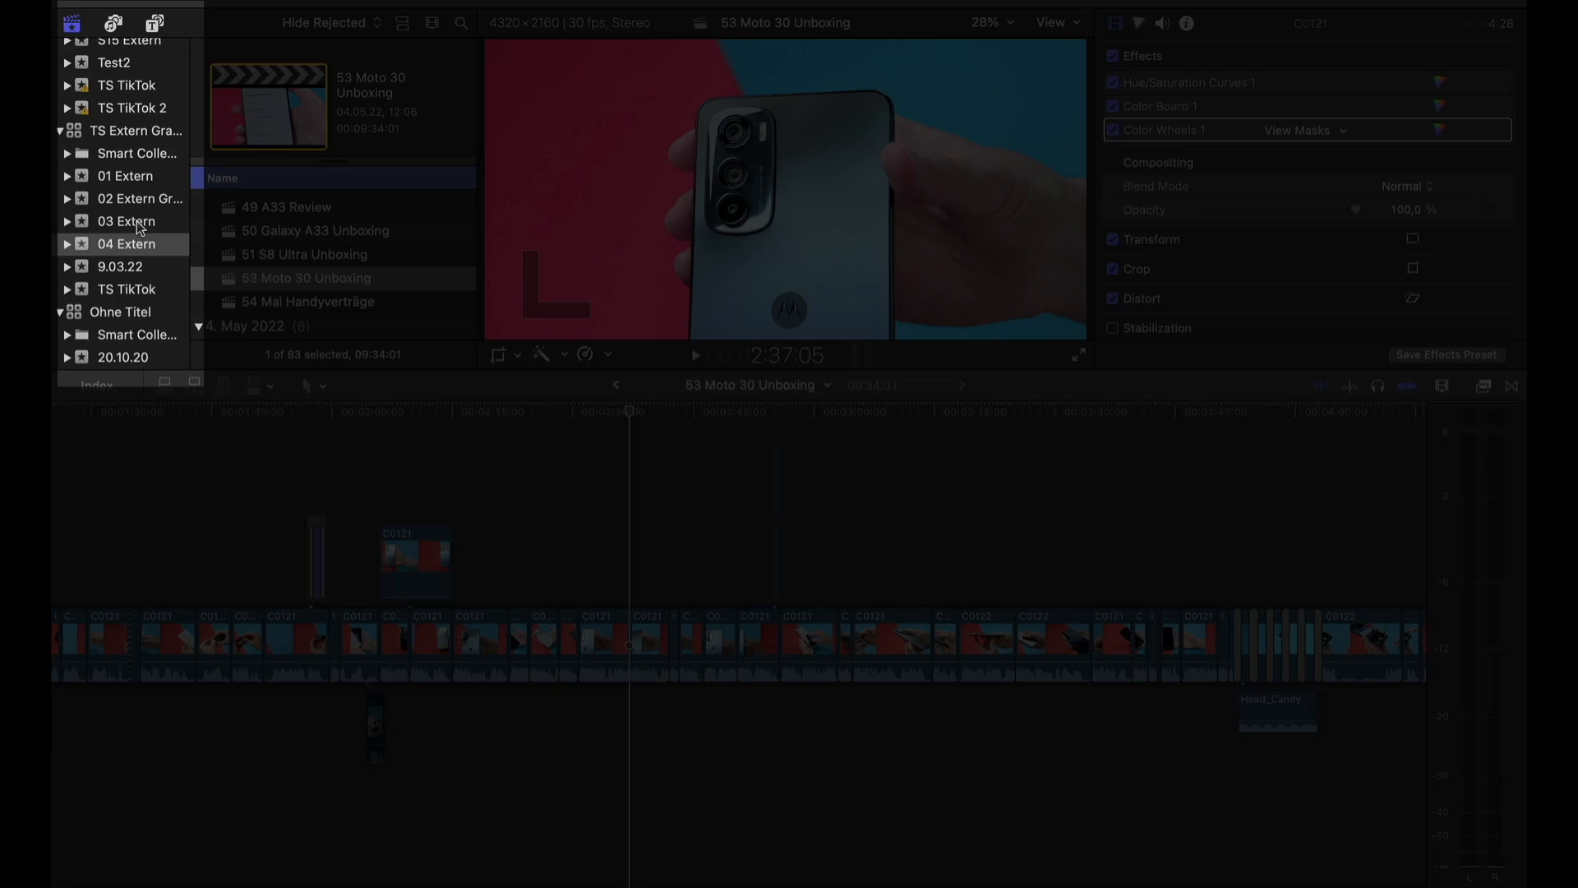
{"action": "scroll", "scroll_direction": "down", "scroll_amount": 3}
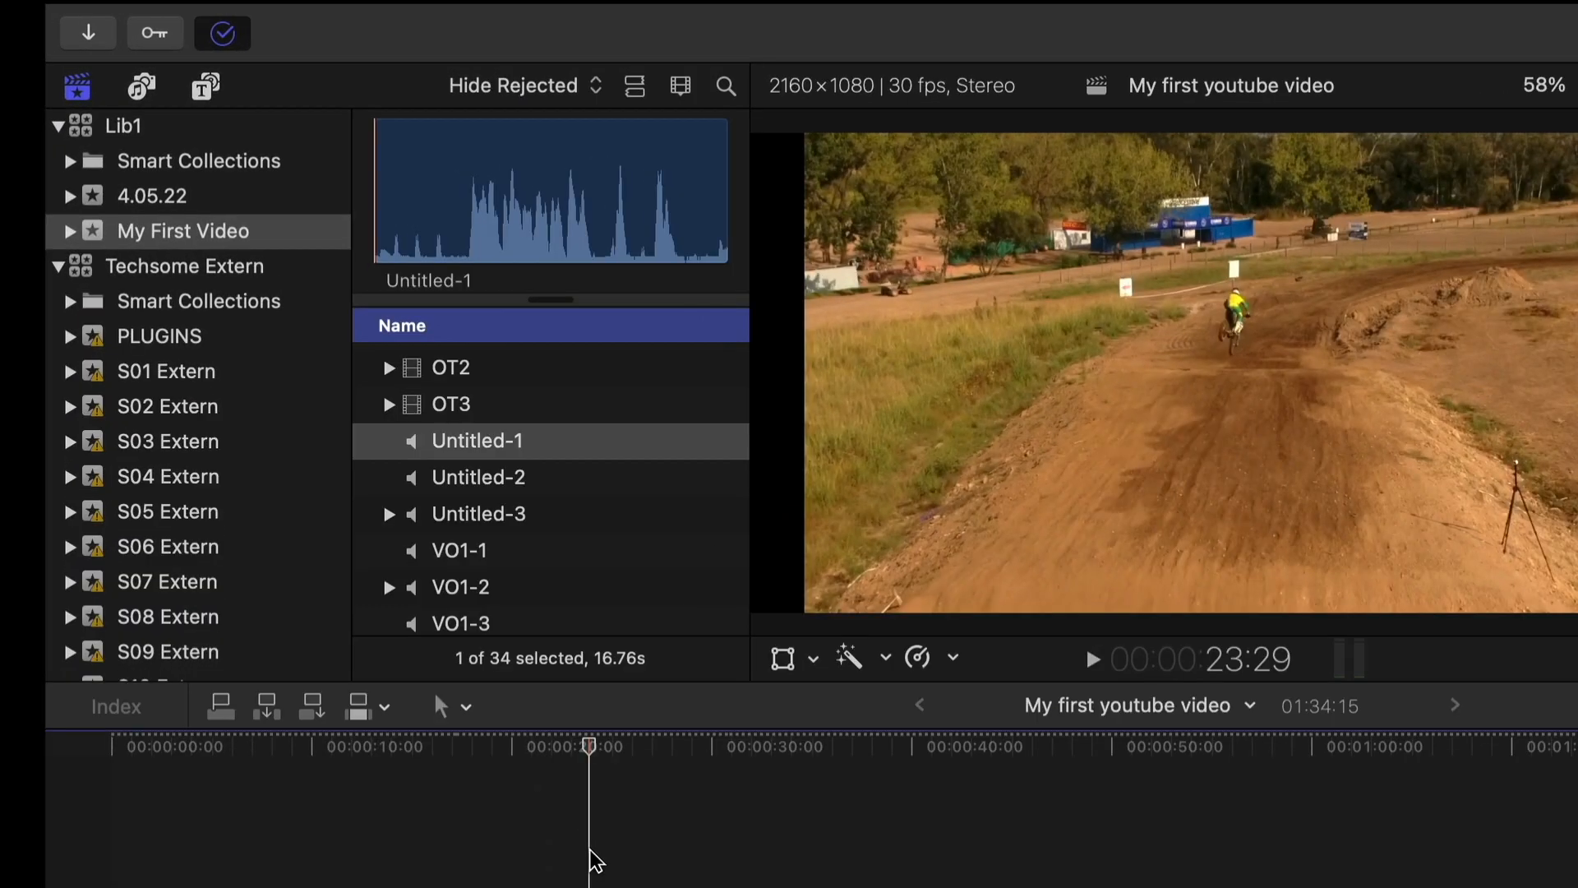
{"action": "mouse_move", "coordinate": [100, 251]}
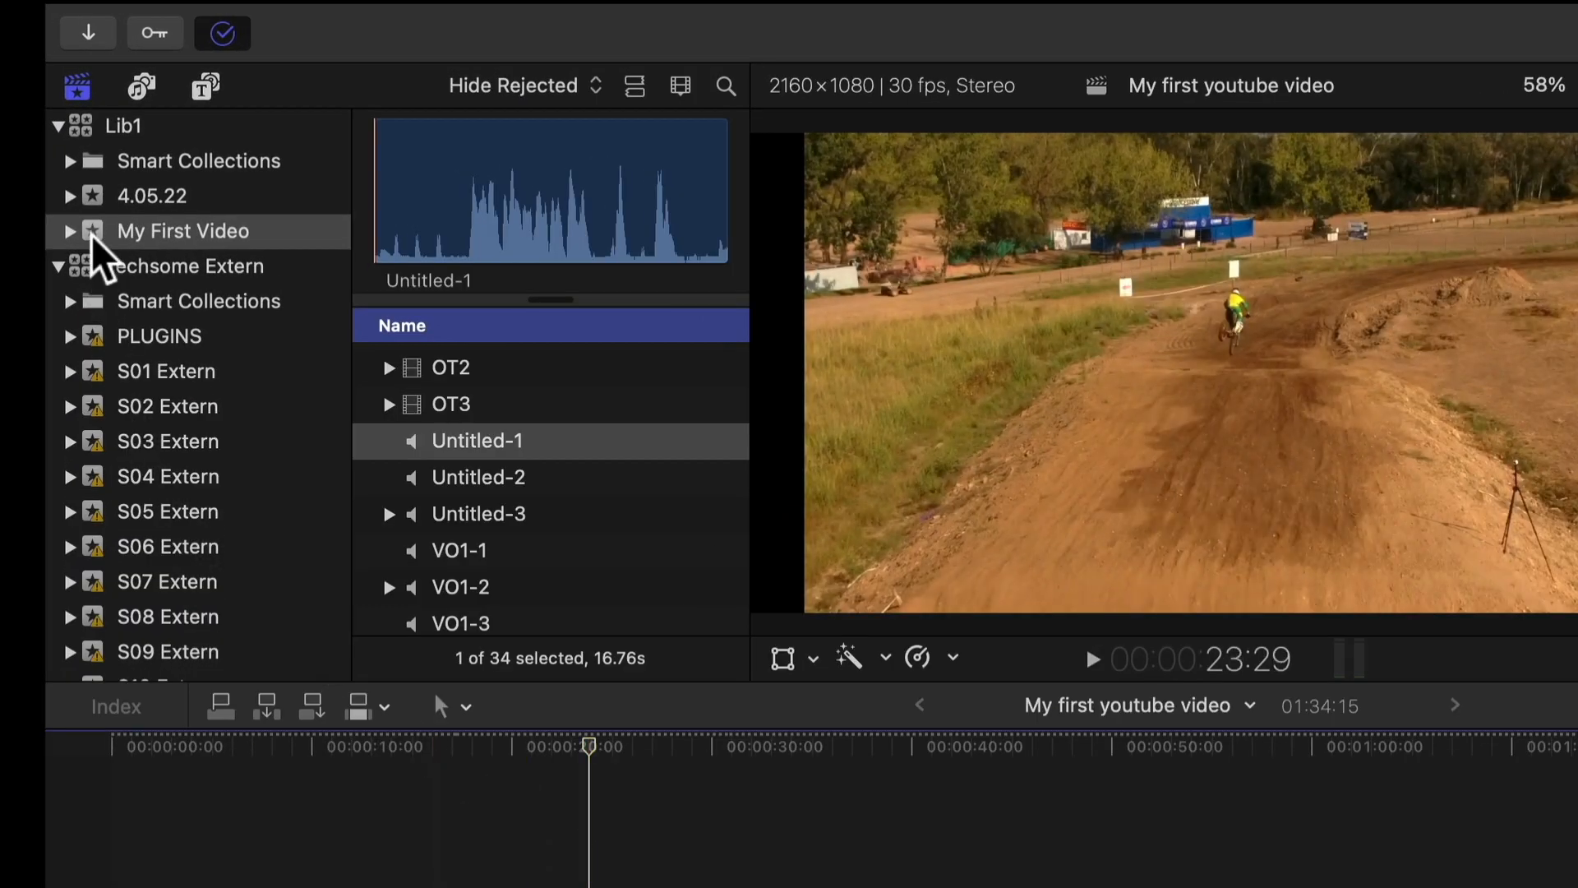
{"action": "mouse_move", "coordinate": [88, 33]}
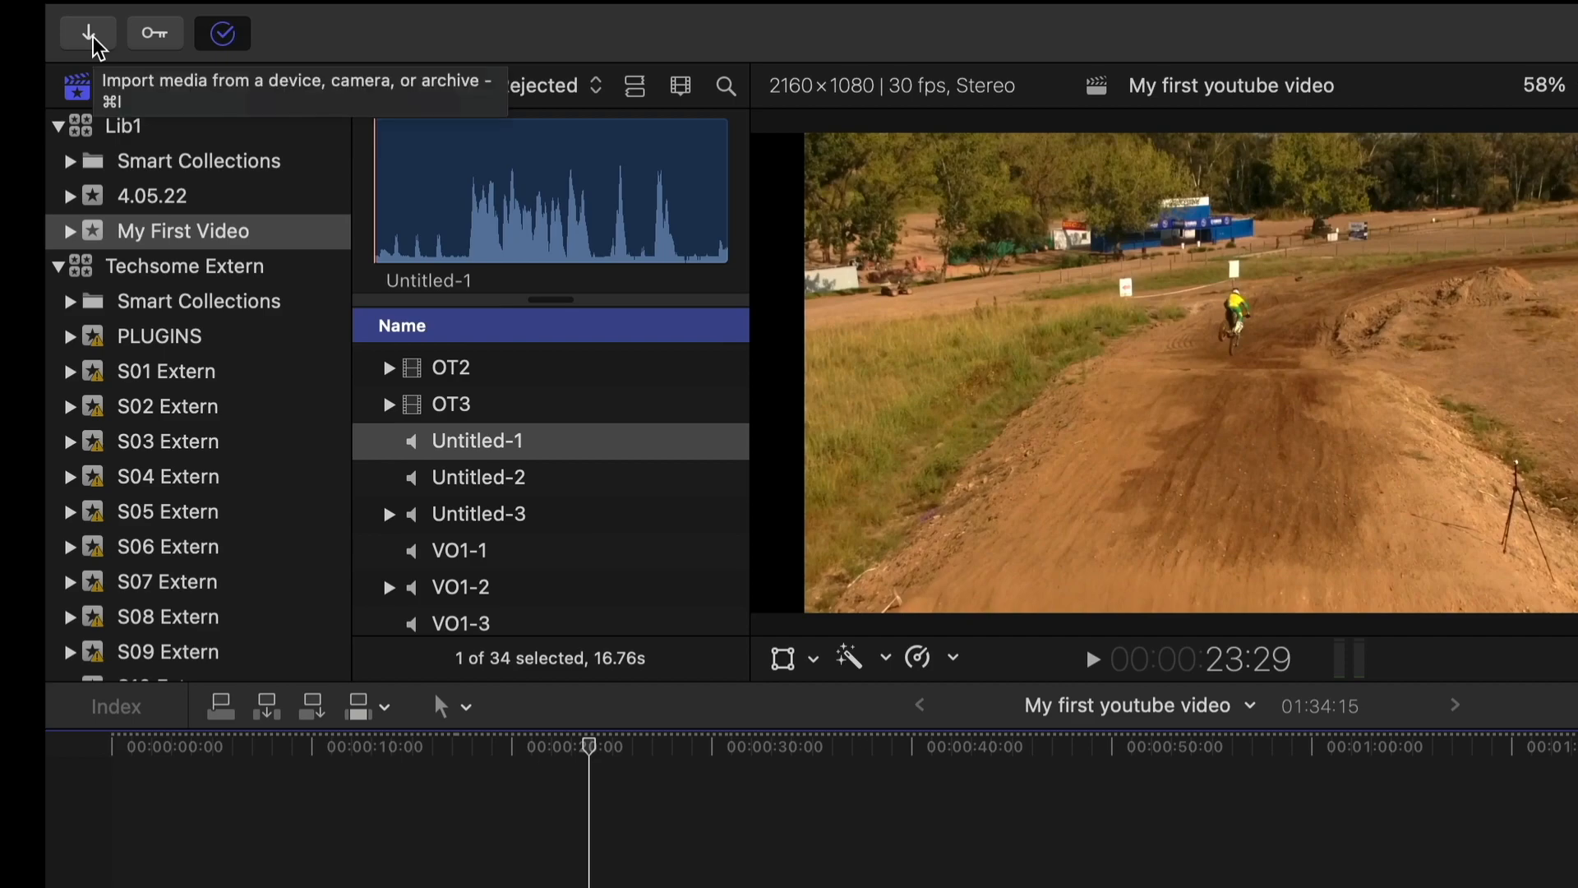
- Close the Media Import window without importing and check that all background tasks are idle
{"action": "left_click", "coordinate": [88, 33]}
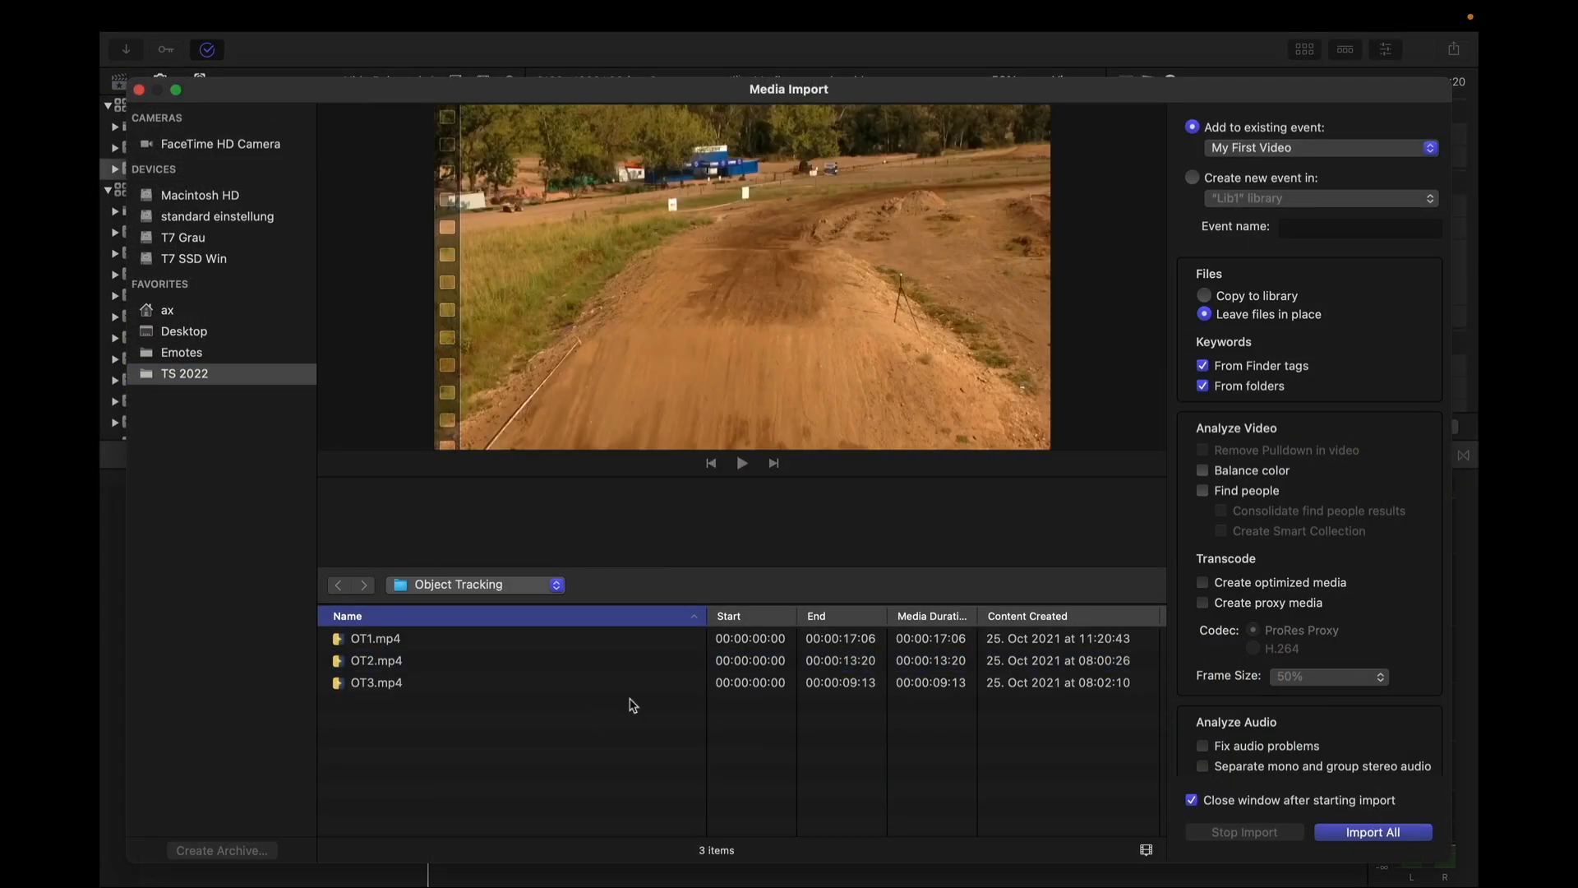
{"action": "left_click", "coordinate": [1372, 831]}
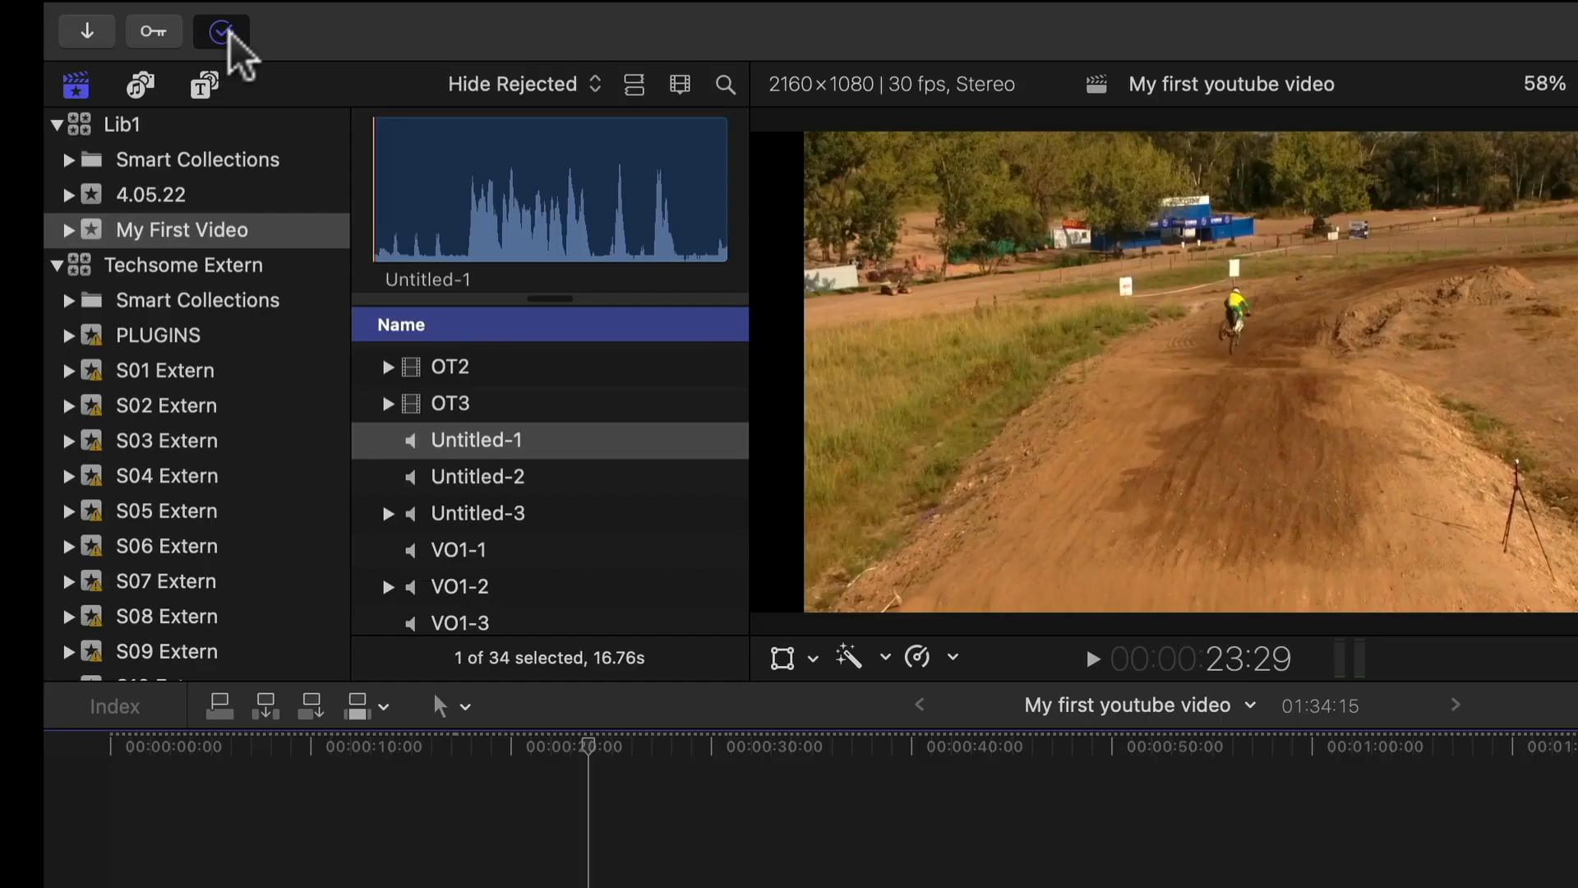
{"action": "left_click", "coordinate": [220, 31]}
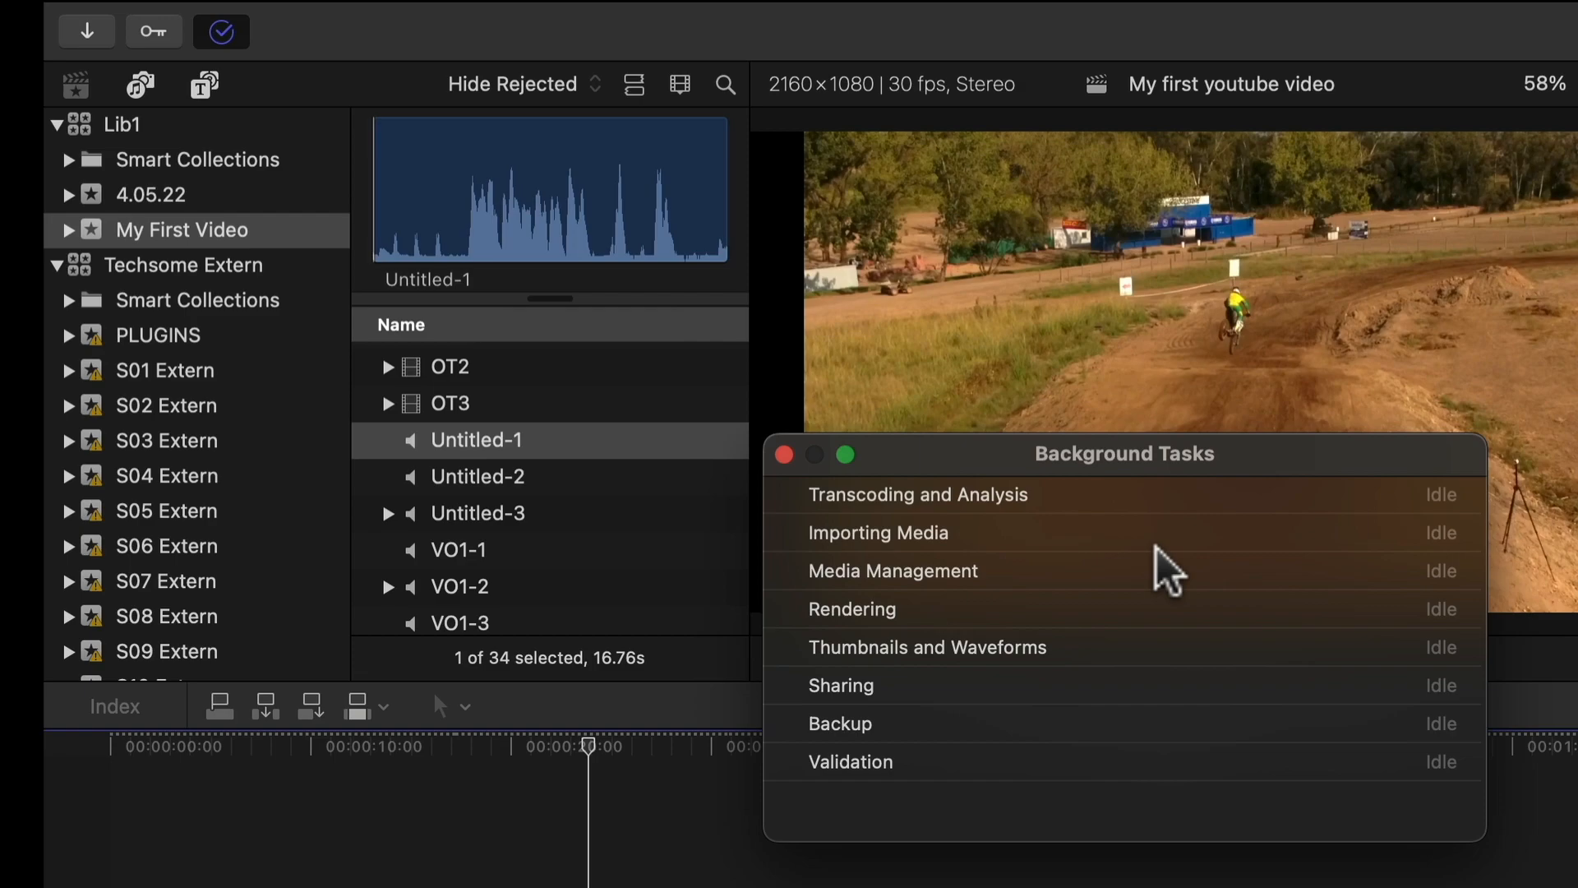
{"action": "mouse_move", "coordinate": [945, 669]}
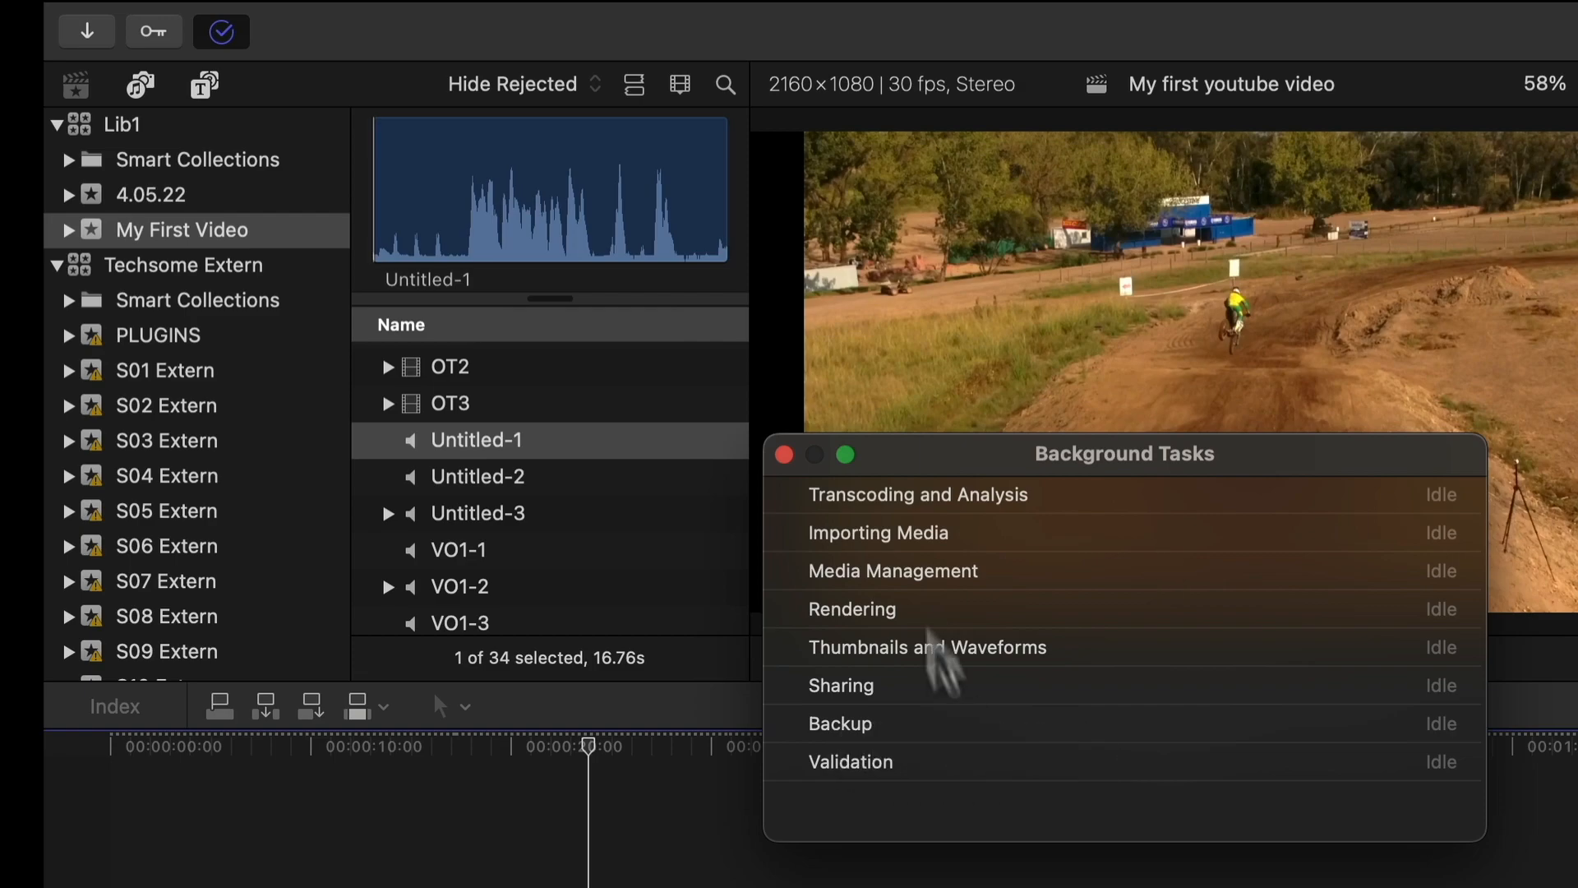
{"action": "mouse_move", "coordinate": [1057, 743]}
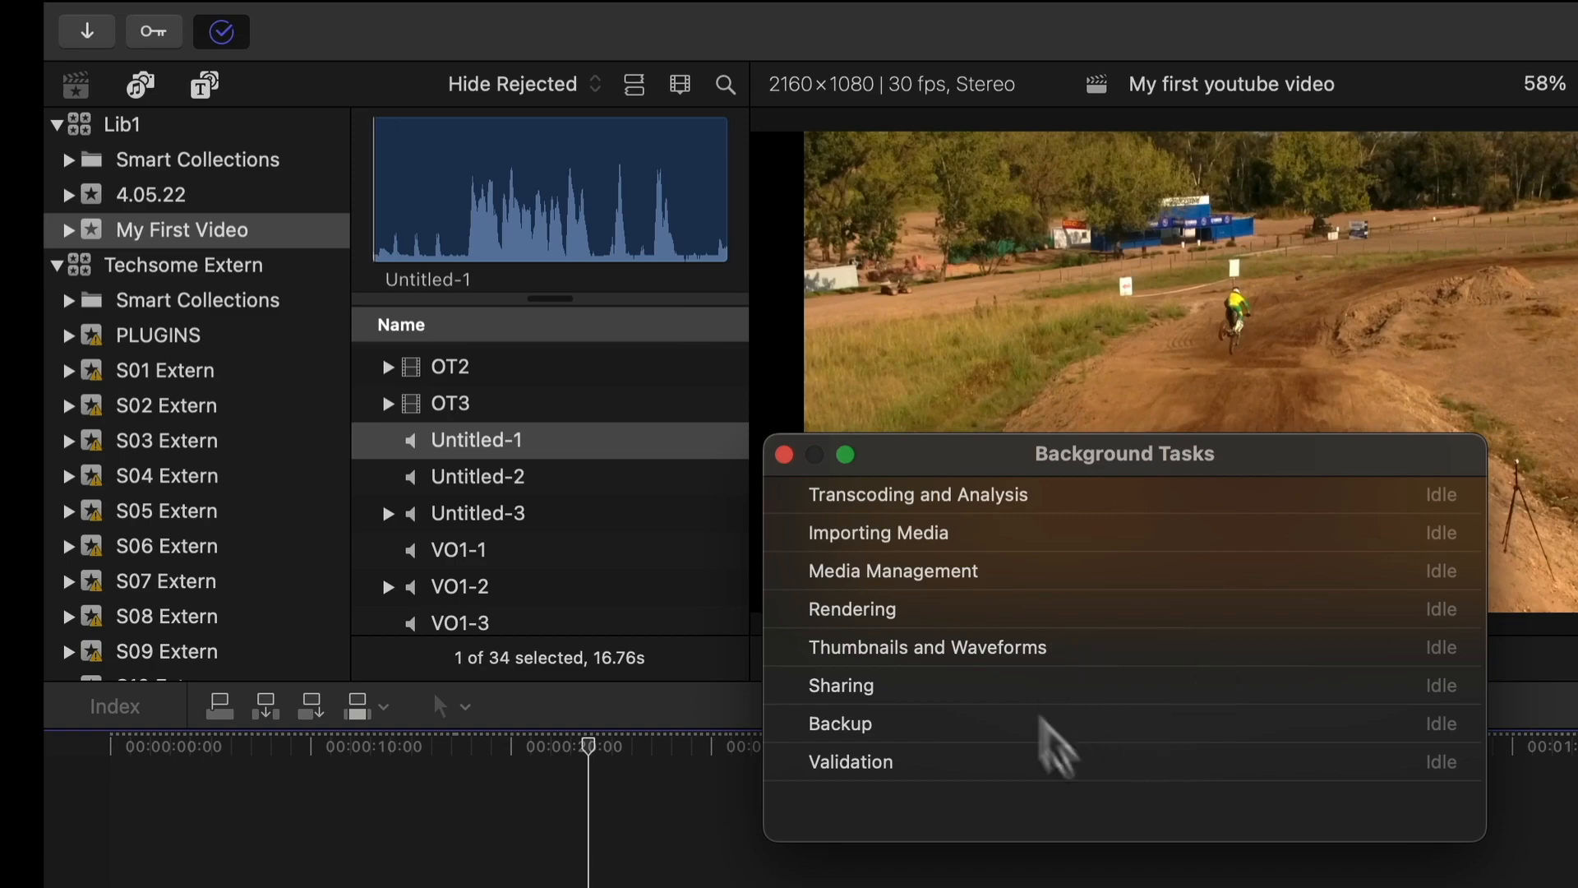
{"action": "mouse_move", "coordinate": [853, 508]}
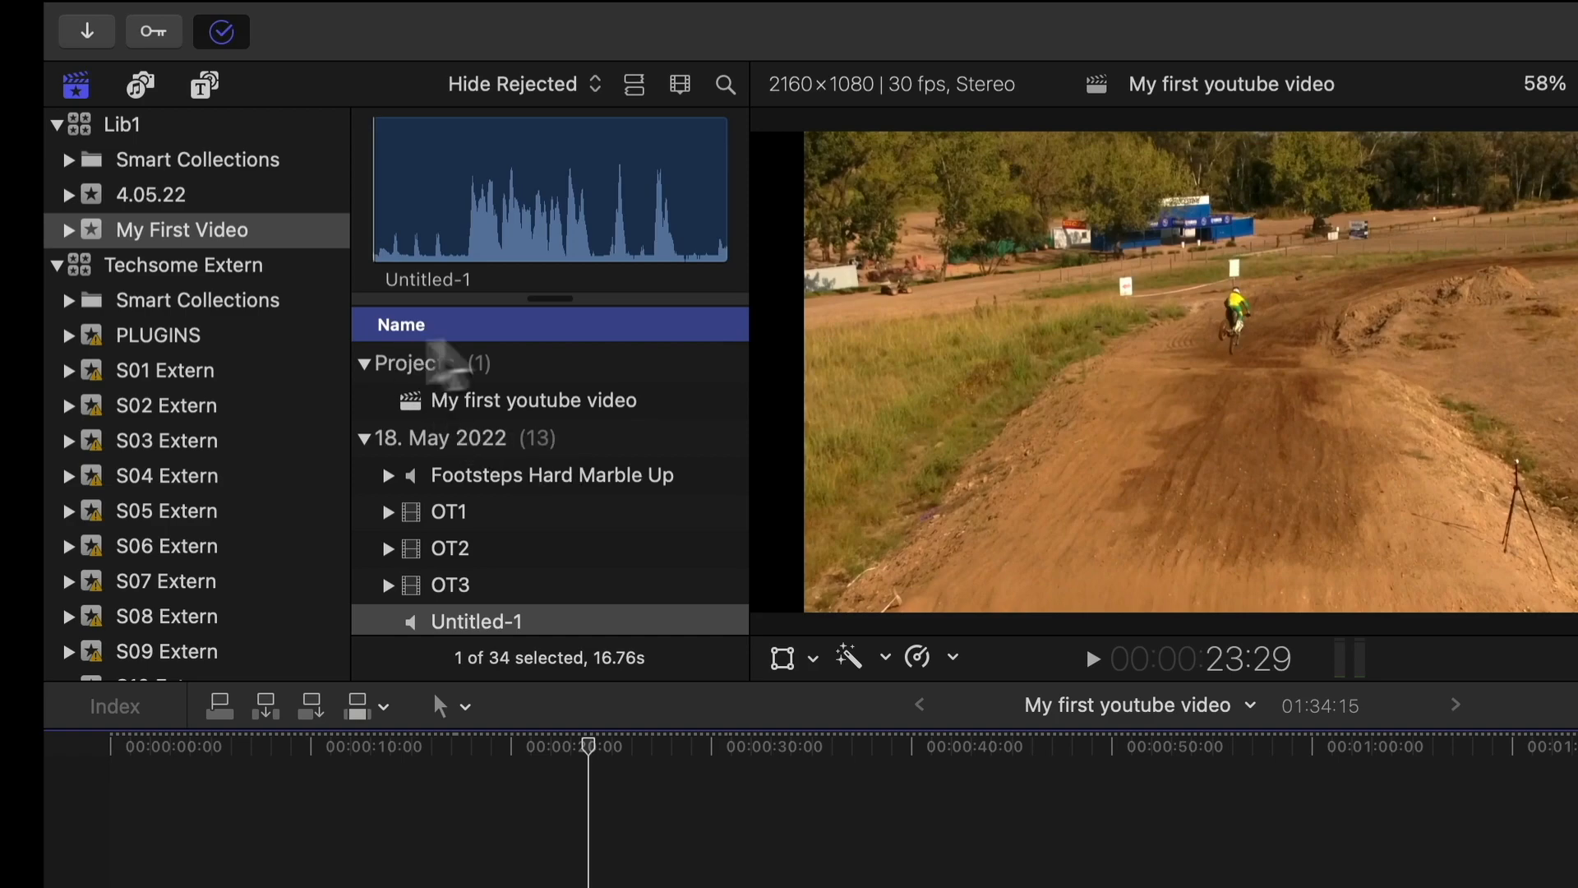
- Preview OT1, review Group By in Clip Appearance, and view the event's clips as filmstrips
{"action": "left_click", "coordinate": [449, 512]}
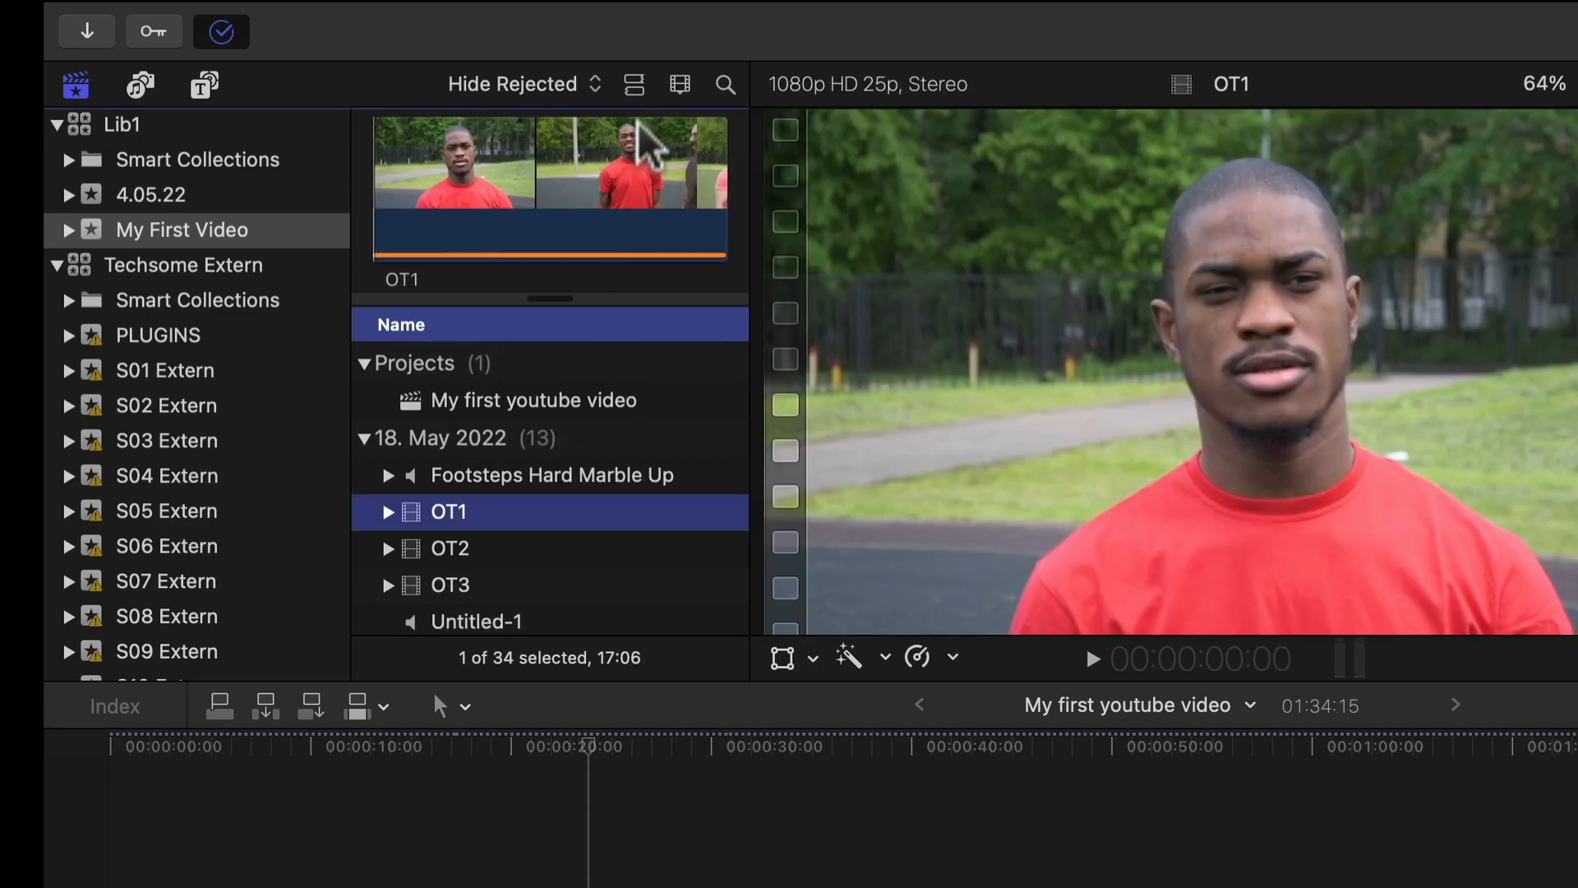
{"action": "left_click", "coordinate": [634, 84]}
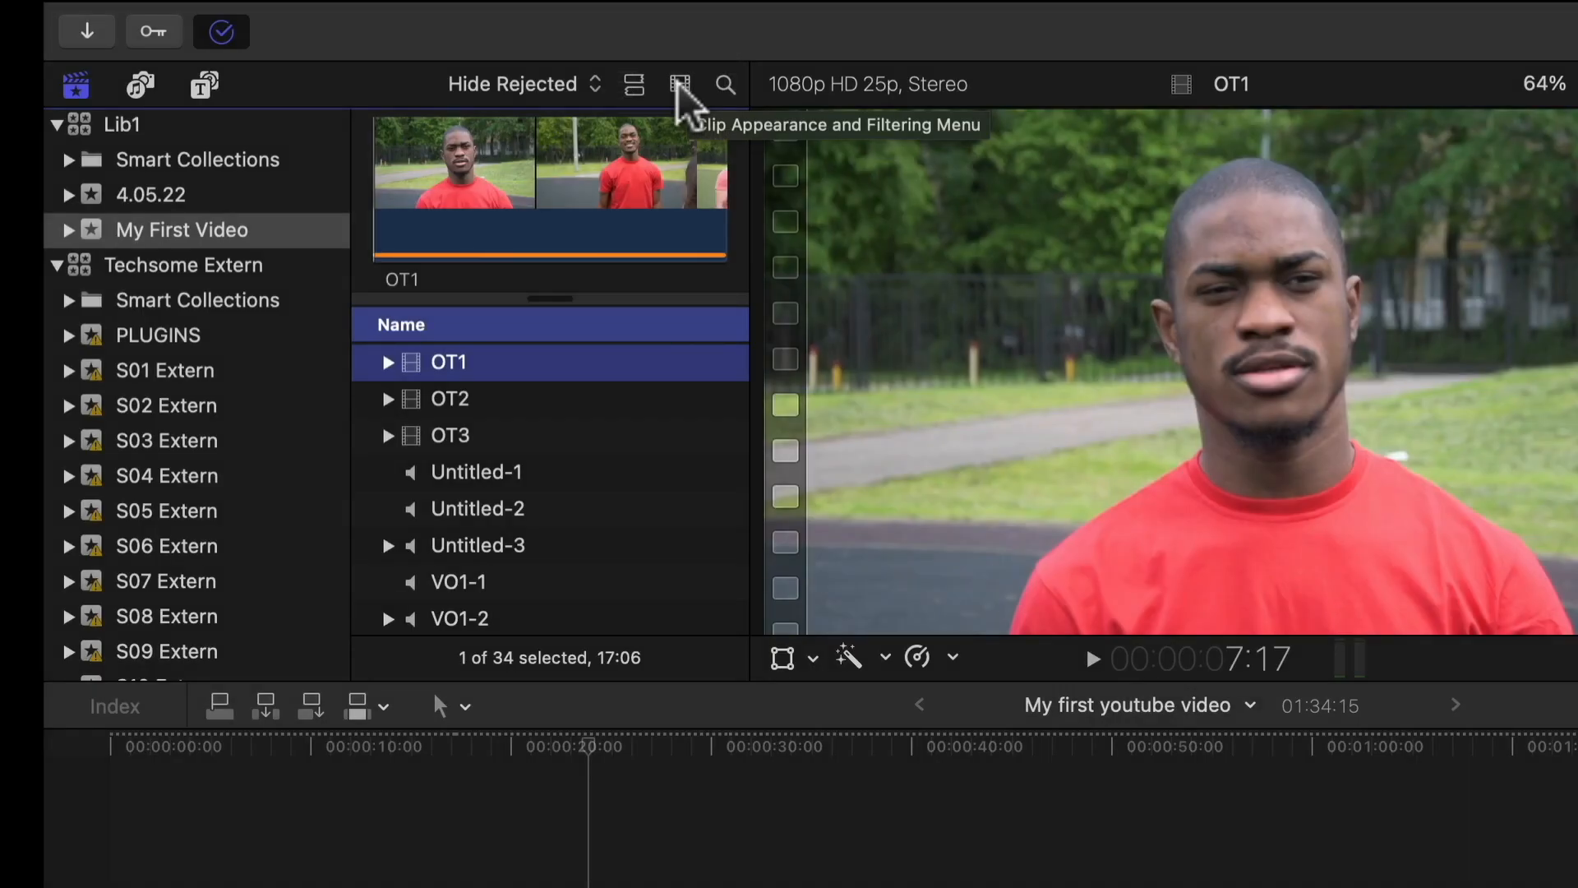
{"action": "left_click", "coordinate": [680, 84]}
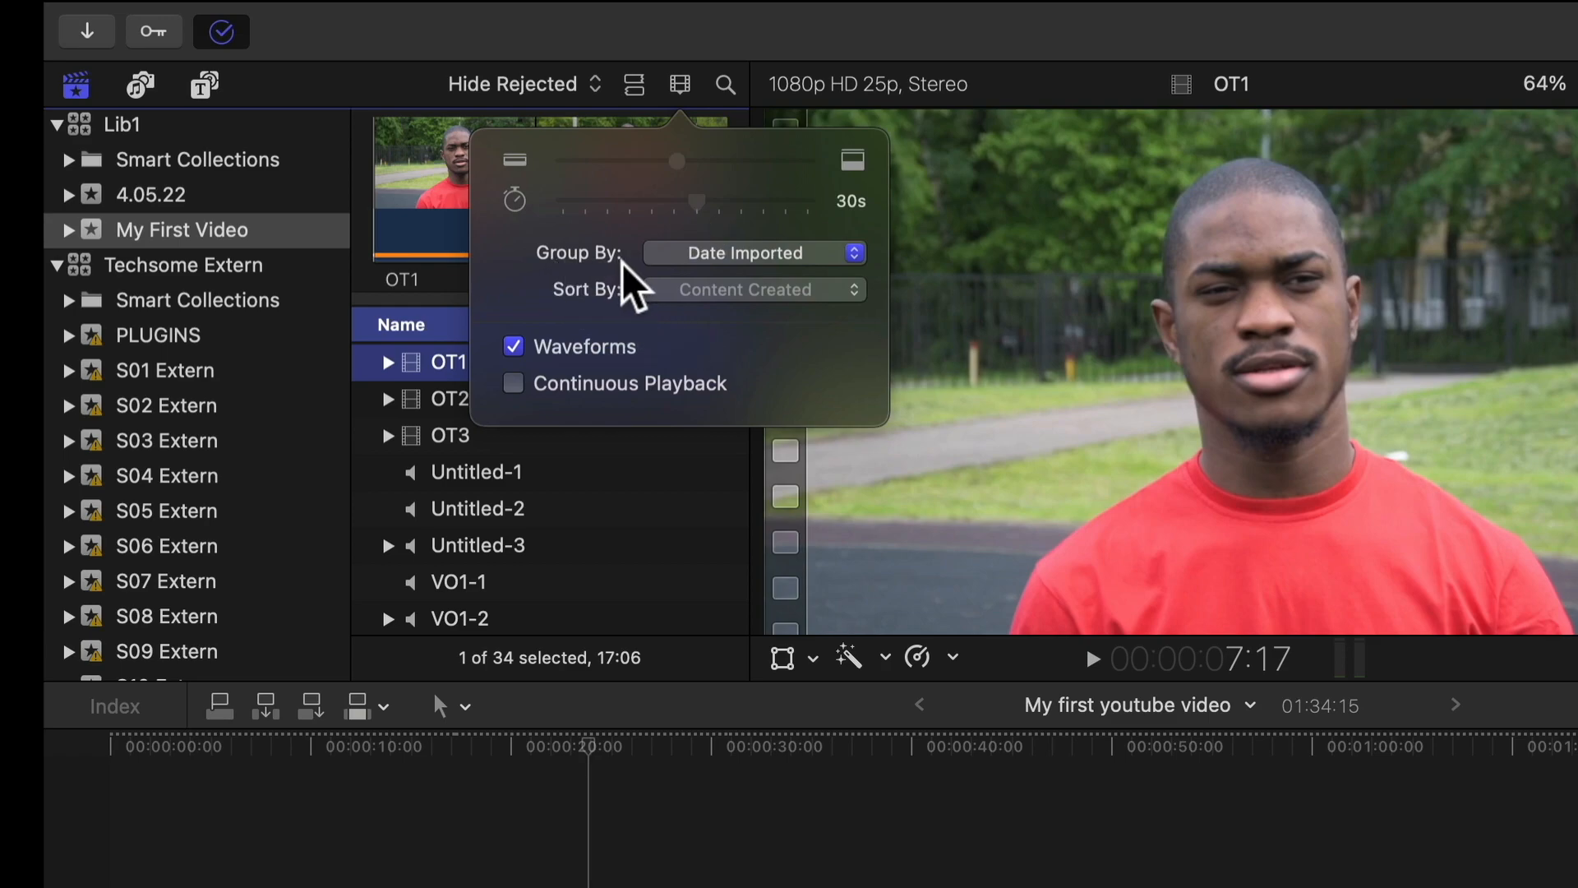
{"action": "left_click", "coordinate": [753, 253]}
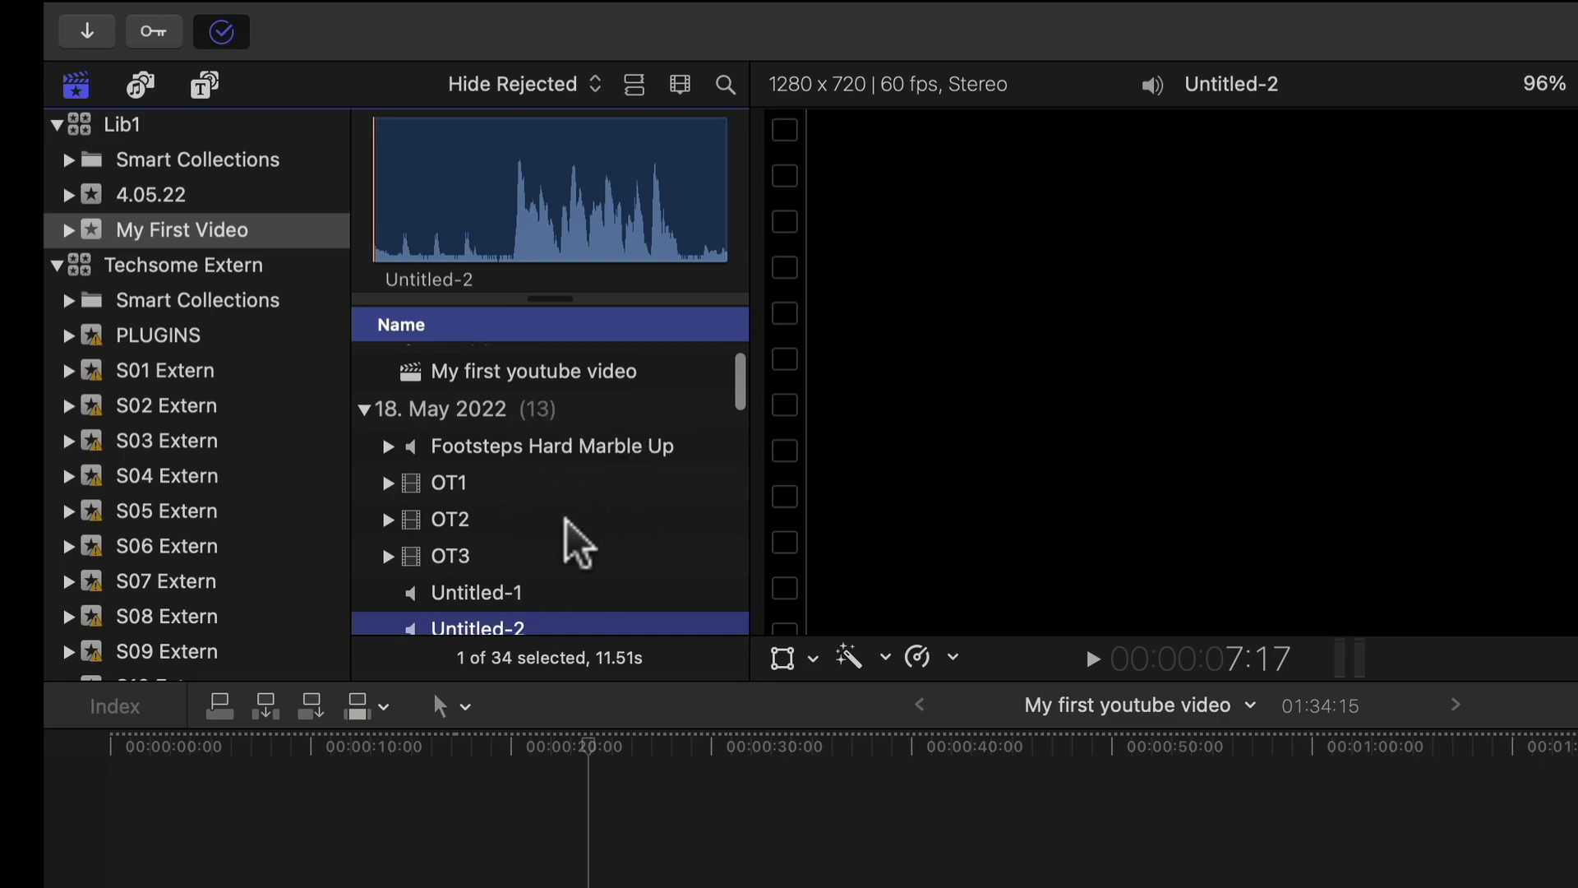
{"action": "left_click", "coordinate": [449, 519]}
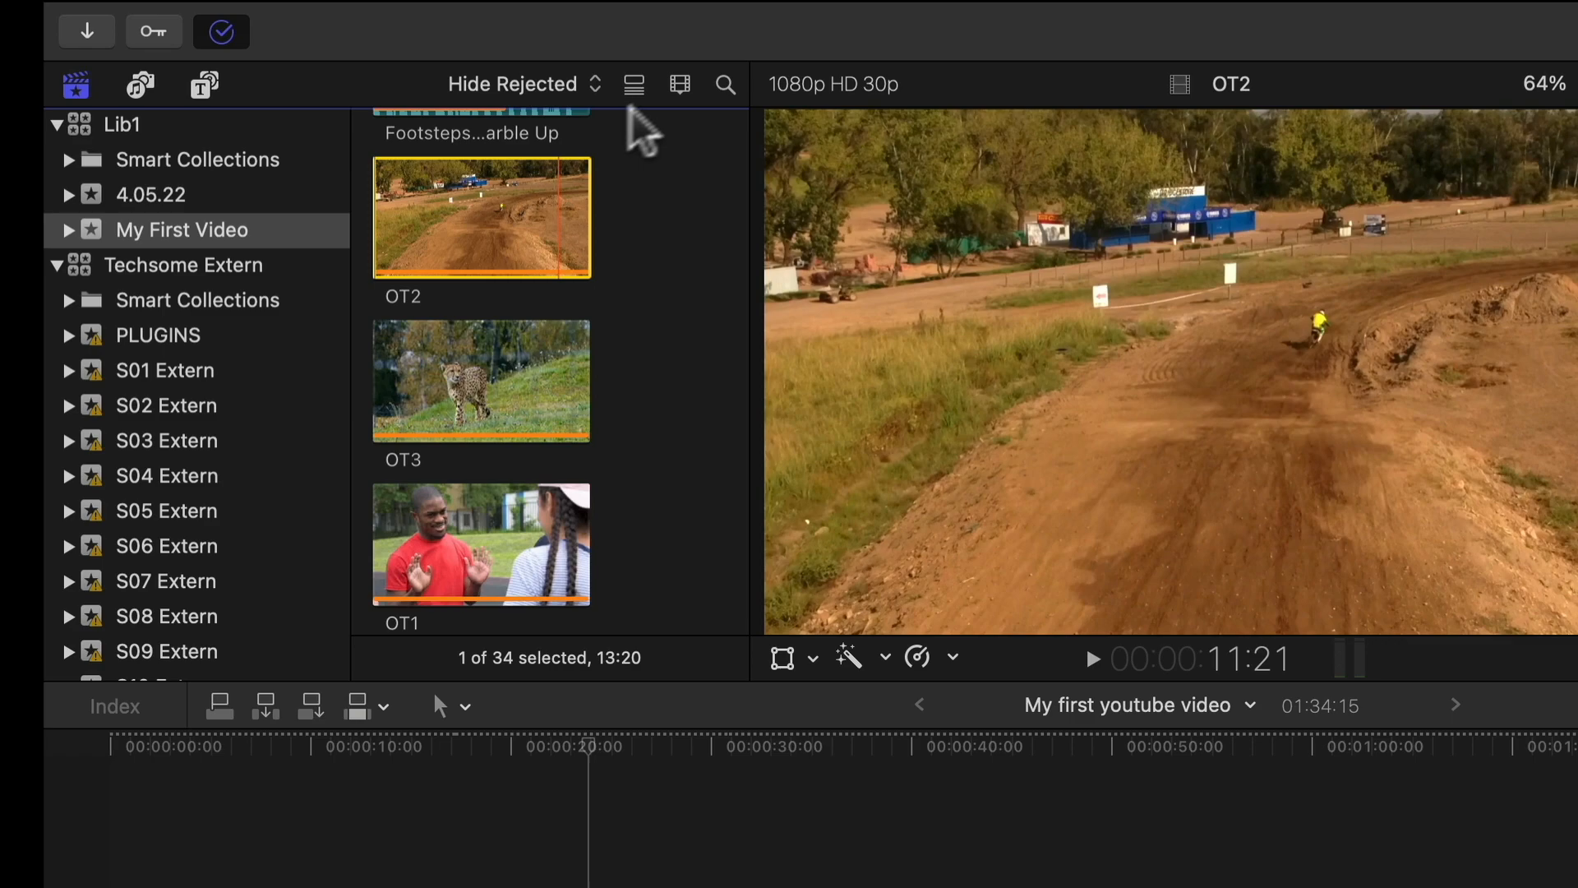
- Turn on Waveforms in Clip Appearance and set filmstrip duration to 5 seconds per thumbnail
{"action": "left_click", "coordinate": [680, 84]}
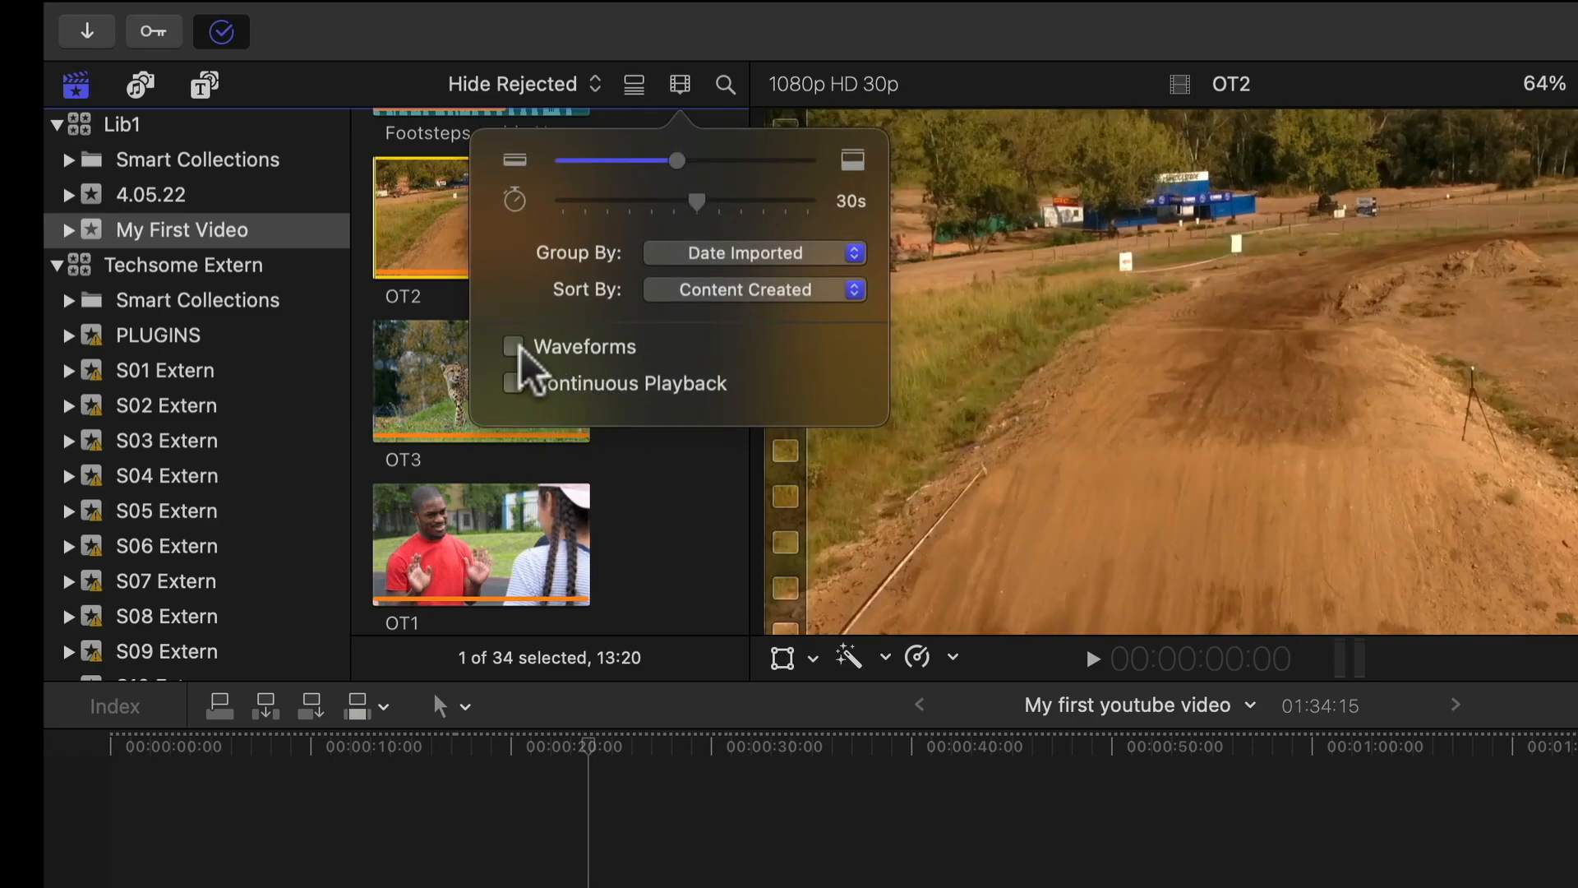
{"action": "left_click", "coordinate": [513, 346]}
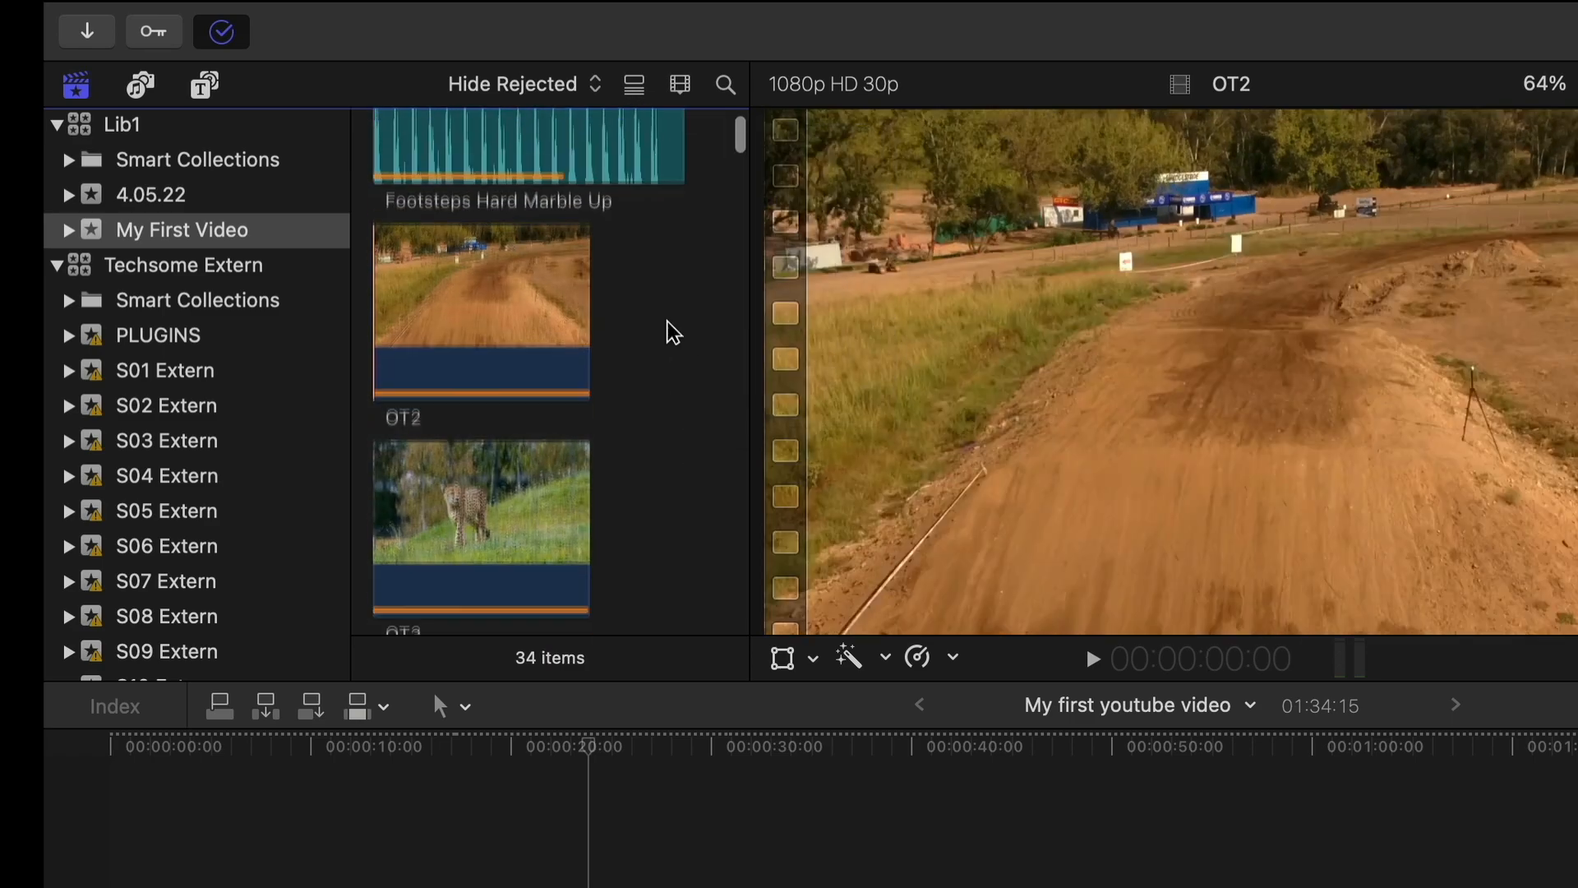
{"action": "mouse_move", "coordinate": [481, 323]}
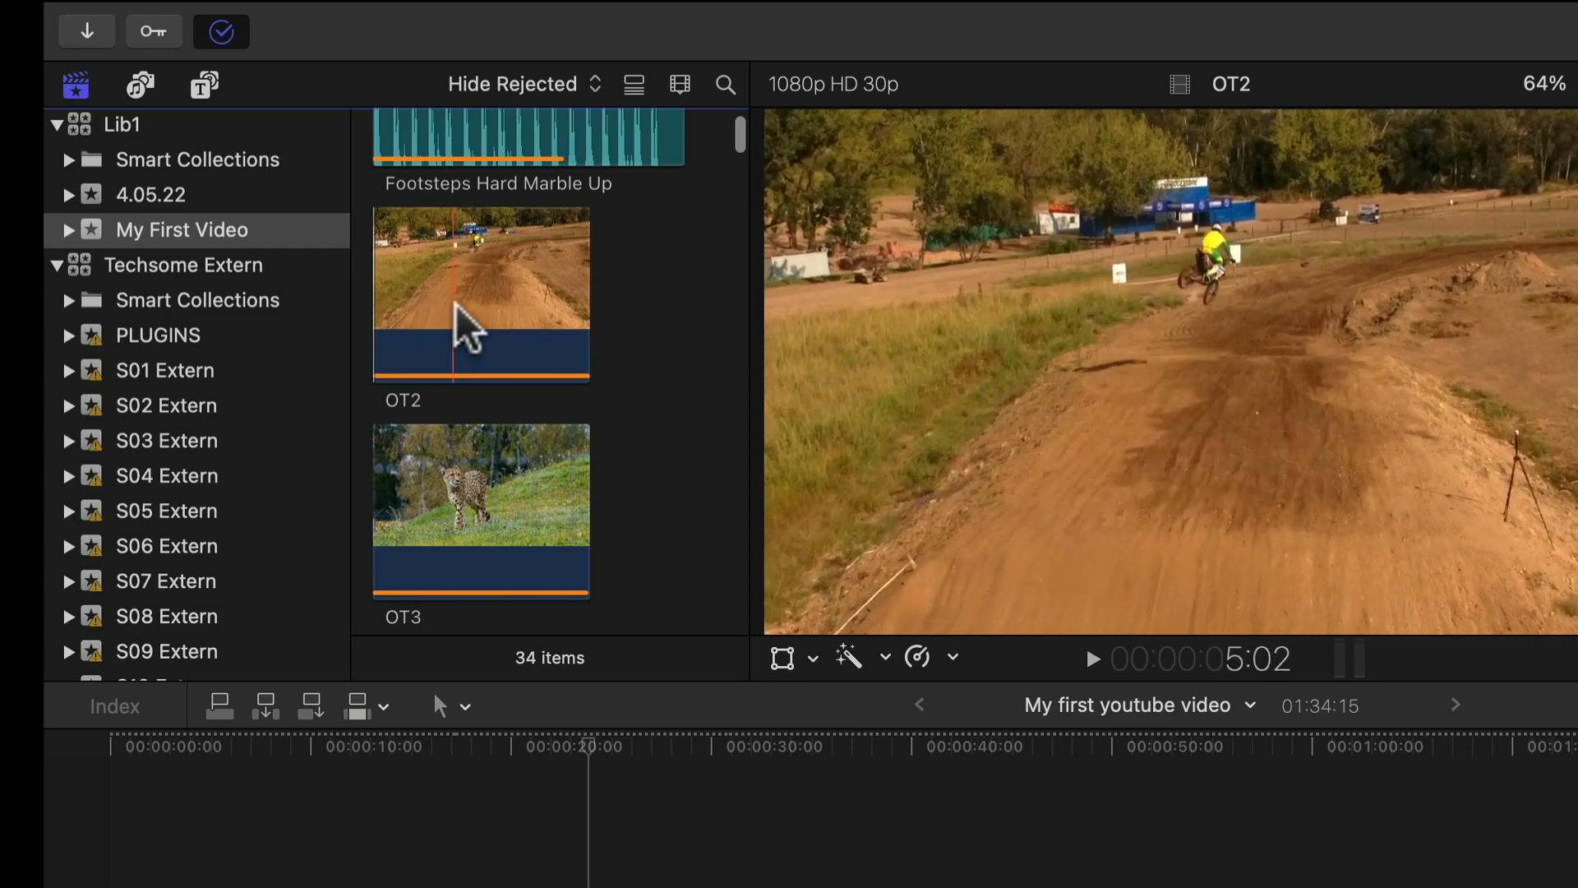
{"action": "left_click", "coordinate": [480, 292]}
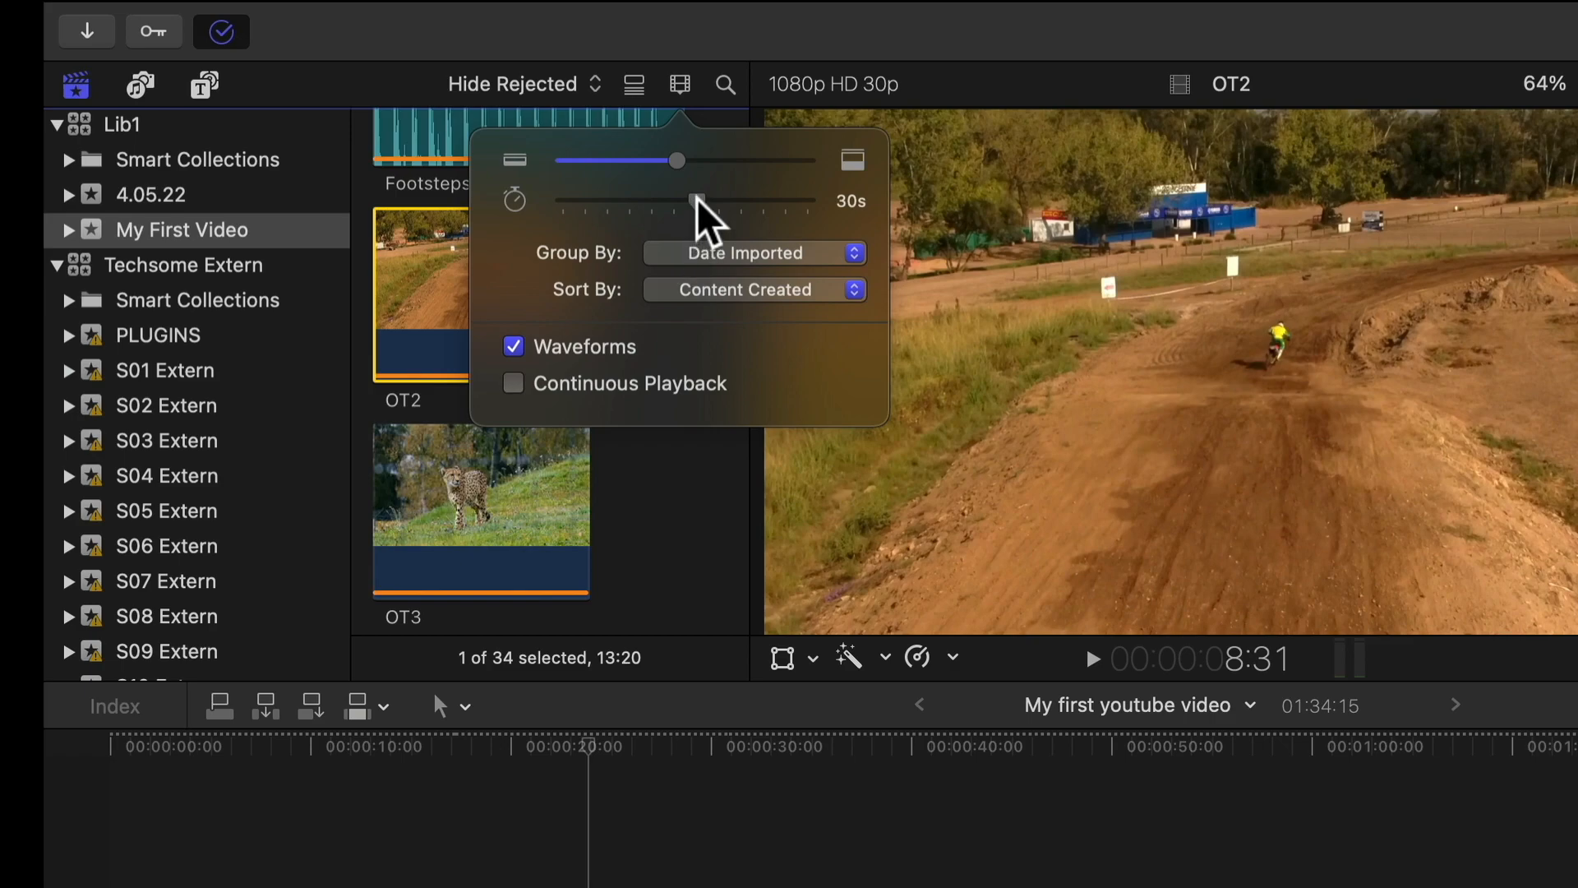
{"action": "left_click_drag", "start_coordinate": [700, 201], "coordinate": [651, 201]}
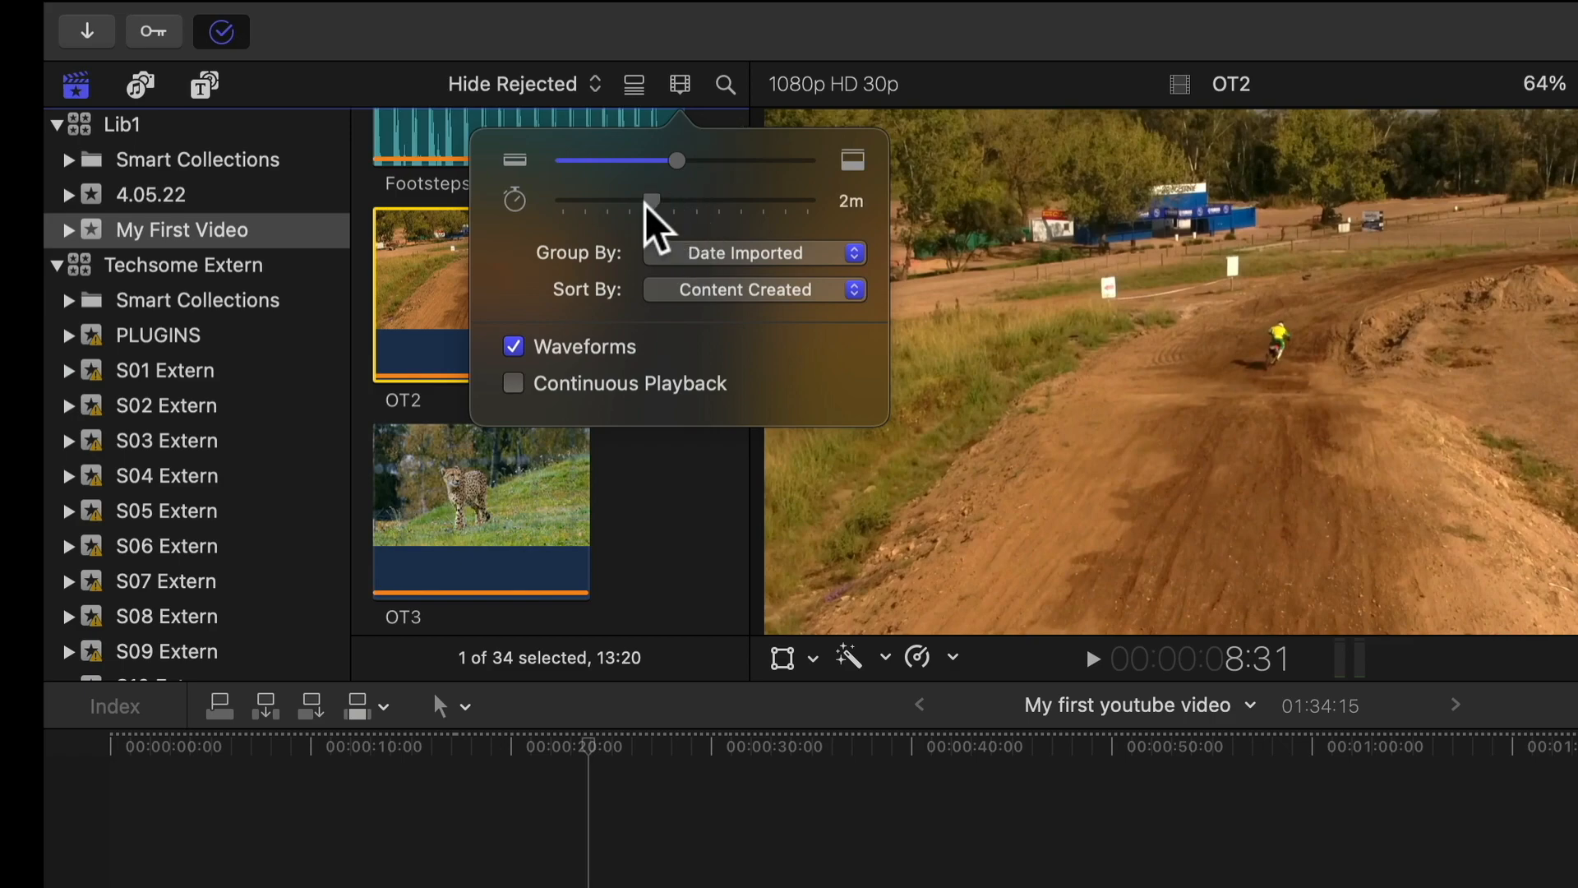
{"action": "left_click_drag", "start_coordinate": [652, 201], "coordinate": [743, 200]}
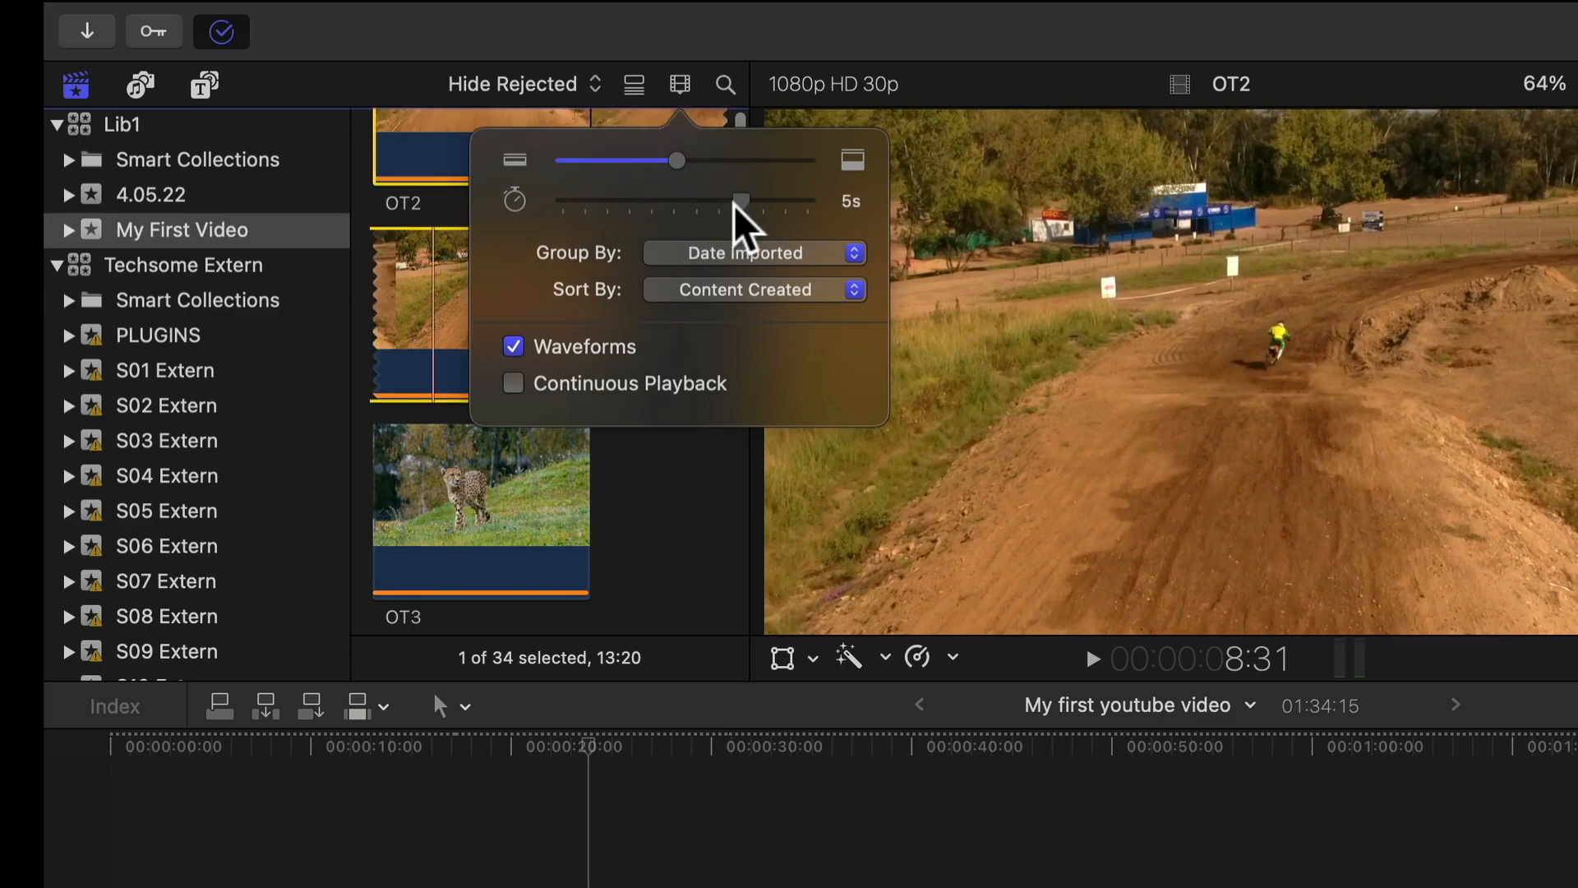
{"action": "left_click_drag", "start_coordinate": [743, 201], "coordinate": [740, 201]}
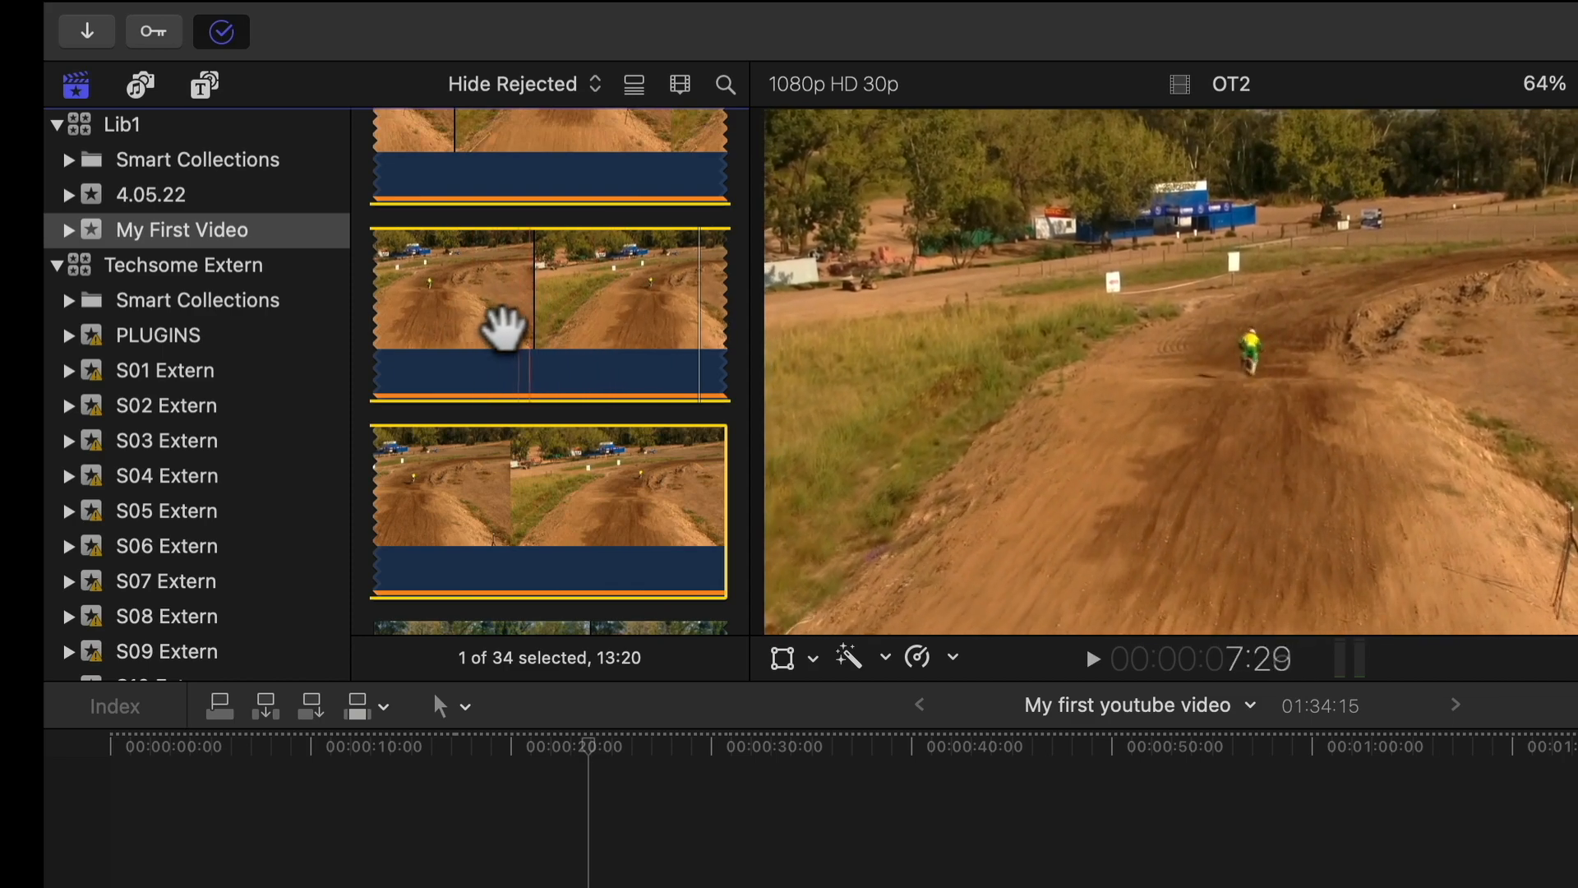
{"action": "mouse_move", "coordinate": [578, 297]}
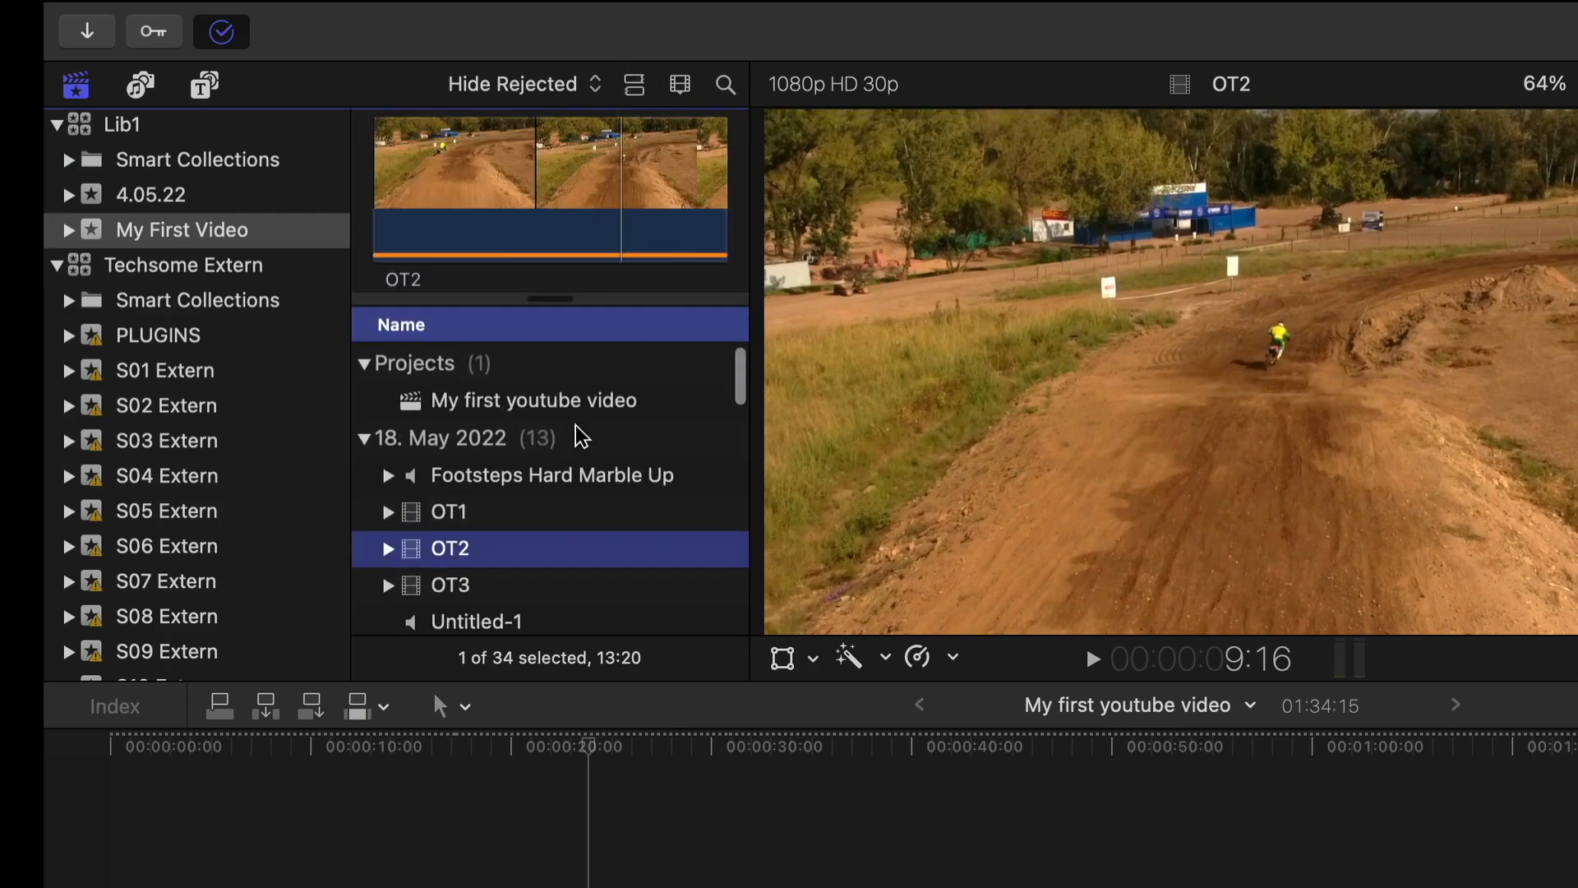
- Open the 'My first youtube video' project and set the viewer zoom to 12.5%, then 25%
{"action": "left_click", "coordinate": [723, 84]}
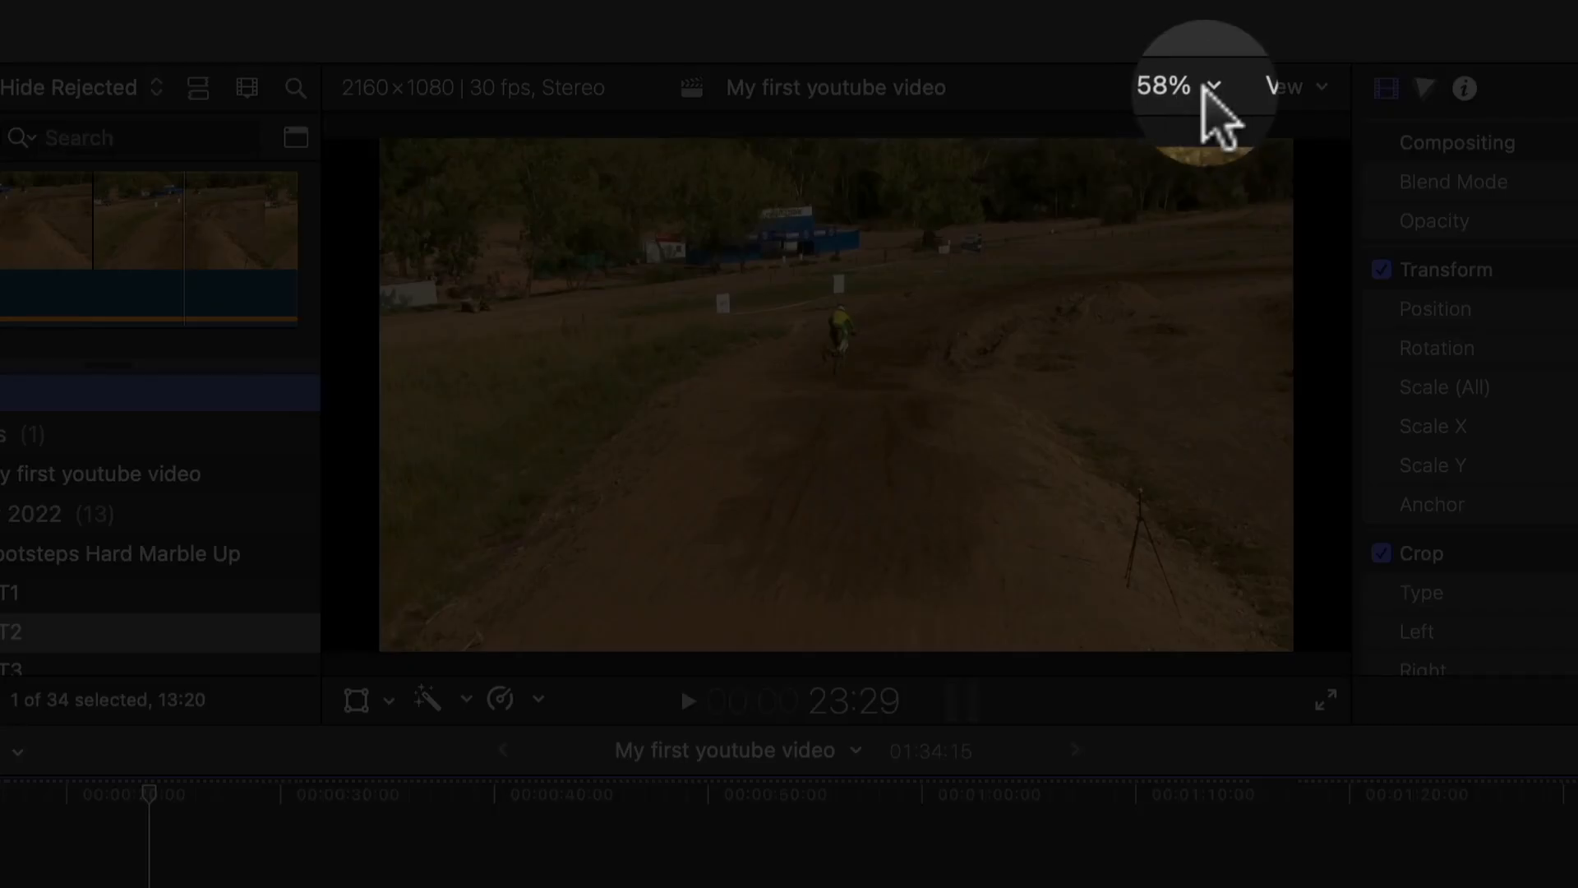
{"action": "left_click", "coordinate": [1183, 86]}
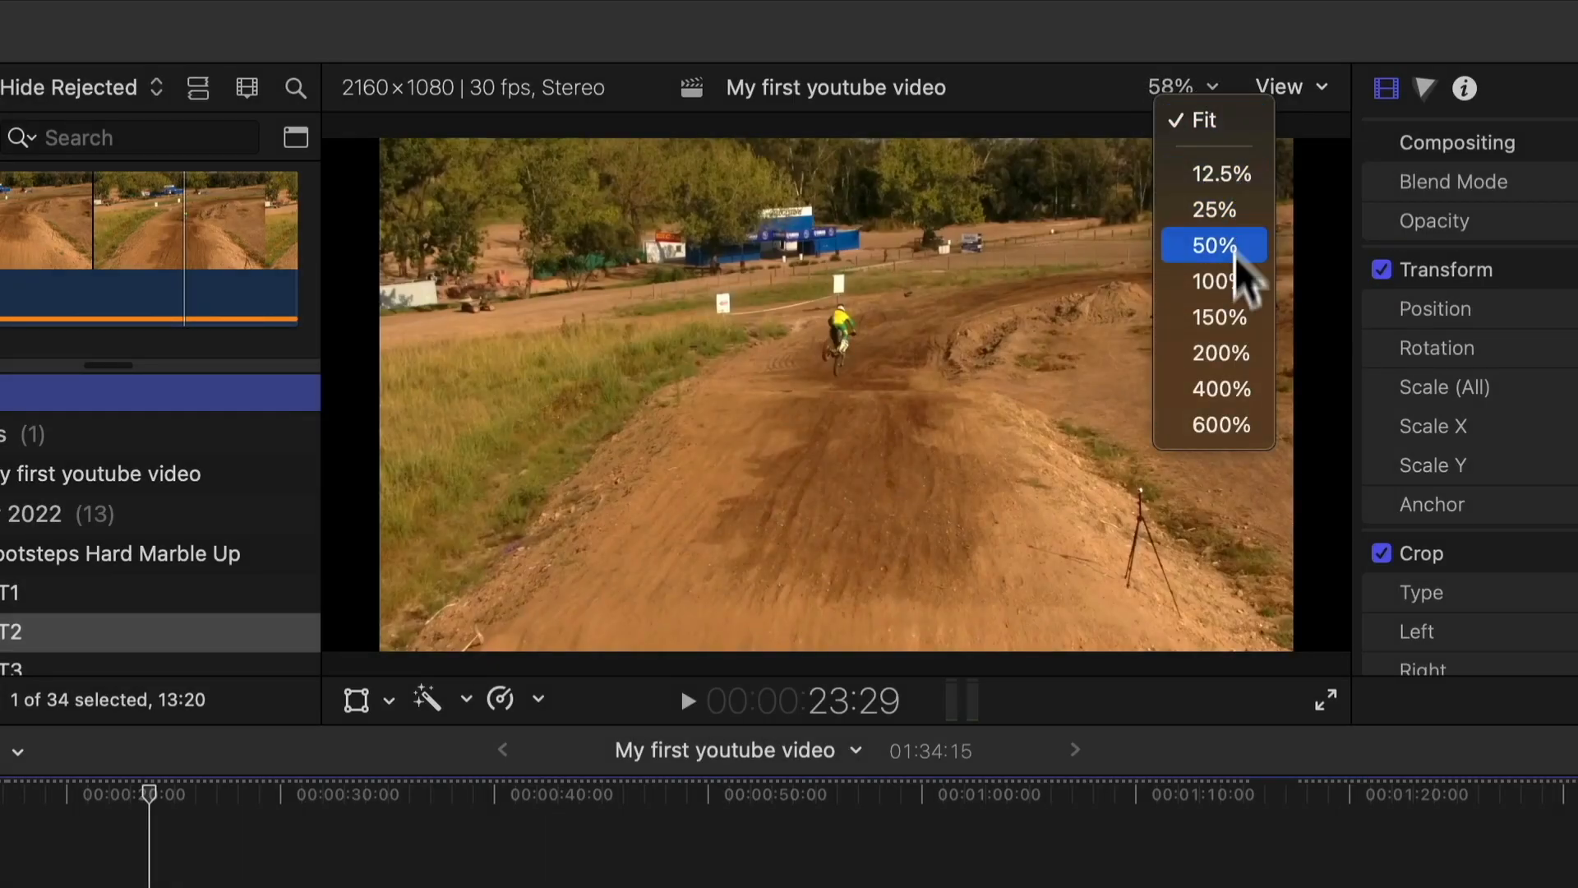
{"action": "mouse_move", "coordinate": [1213, 120]}
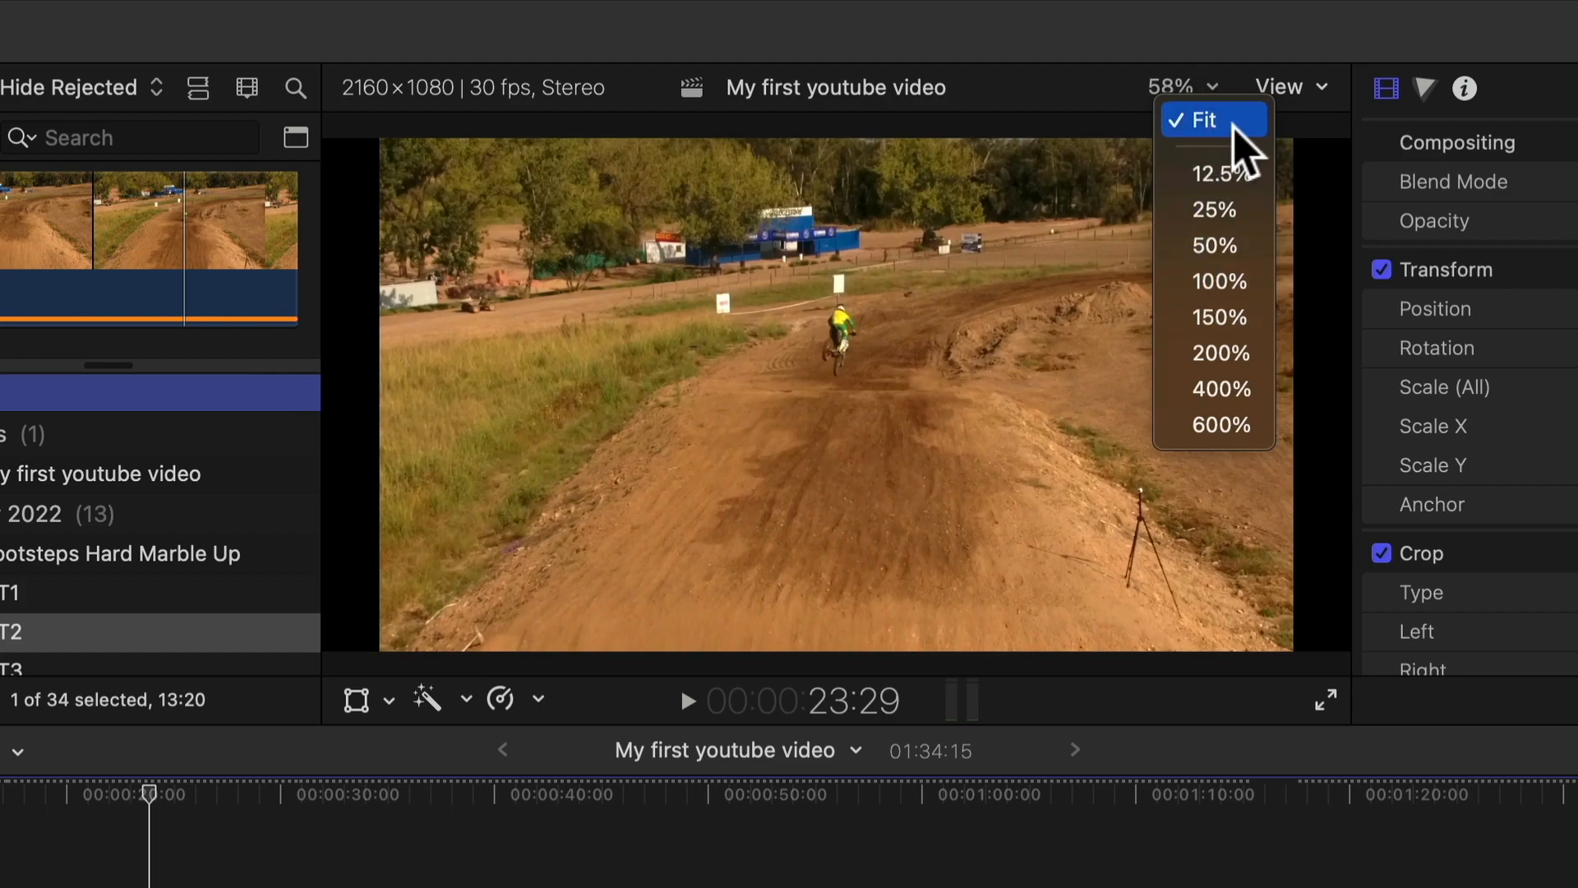
{"action": "left_click", "coordinate": [1197, 118]}
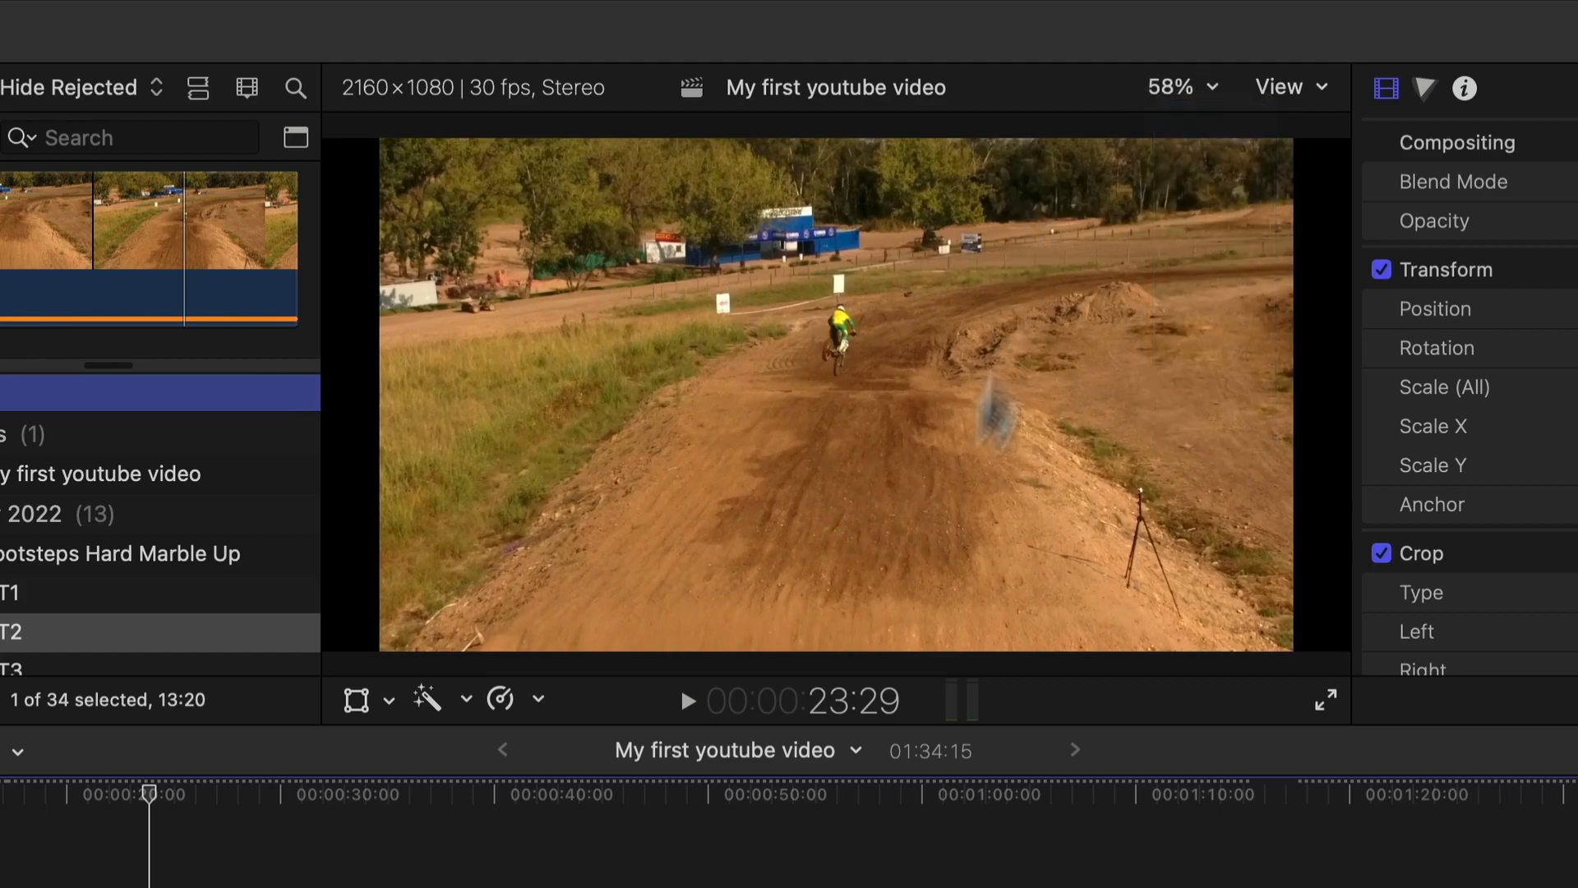
{"action": "left_click", "coordinate": [1179, 86]}
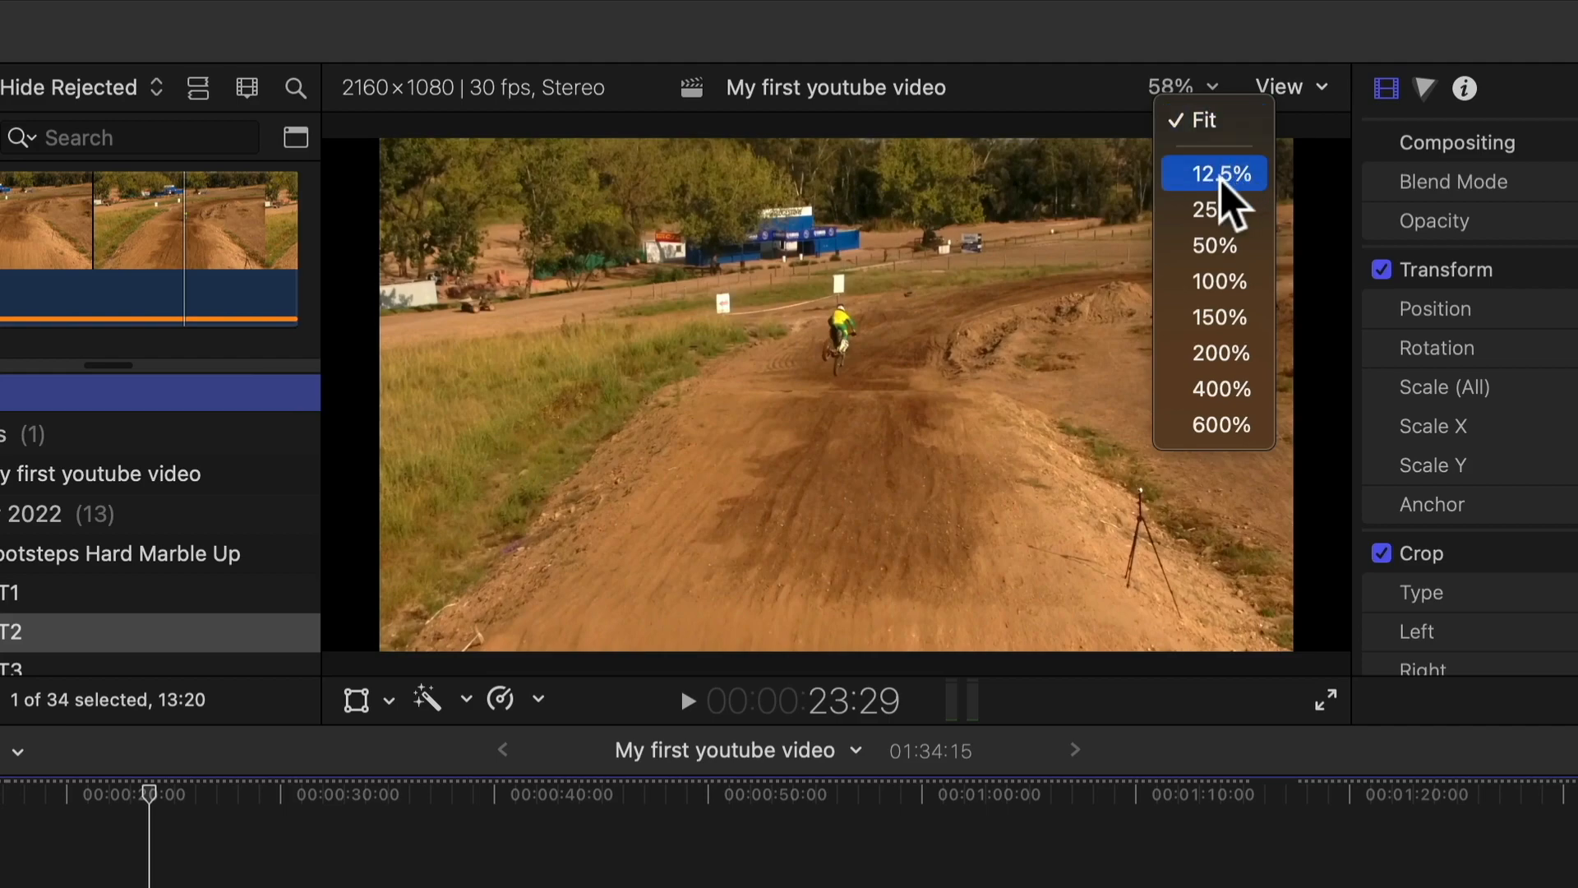
{"action": "left_click", "coordinate": [1215, 173]}
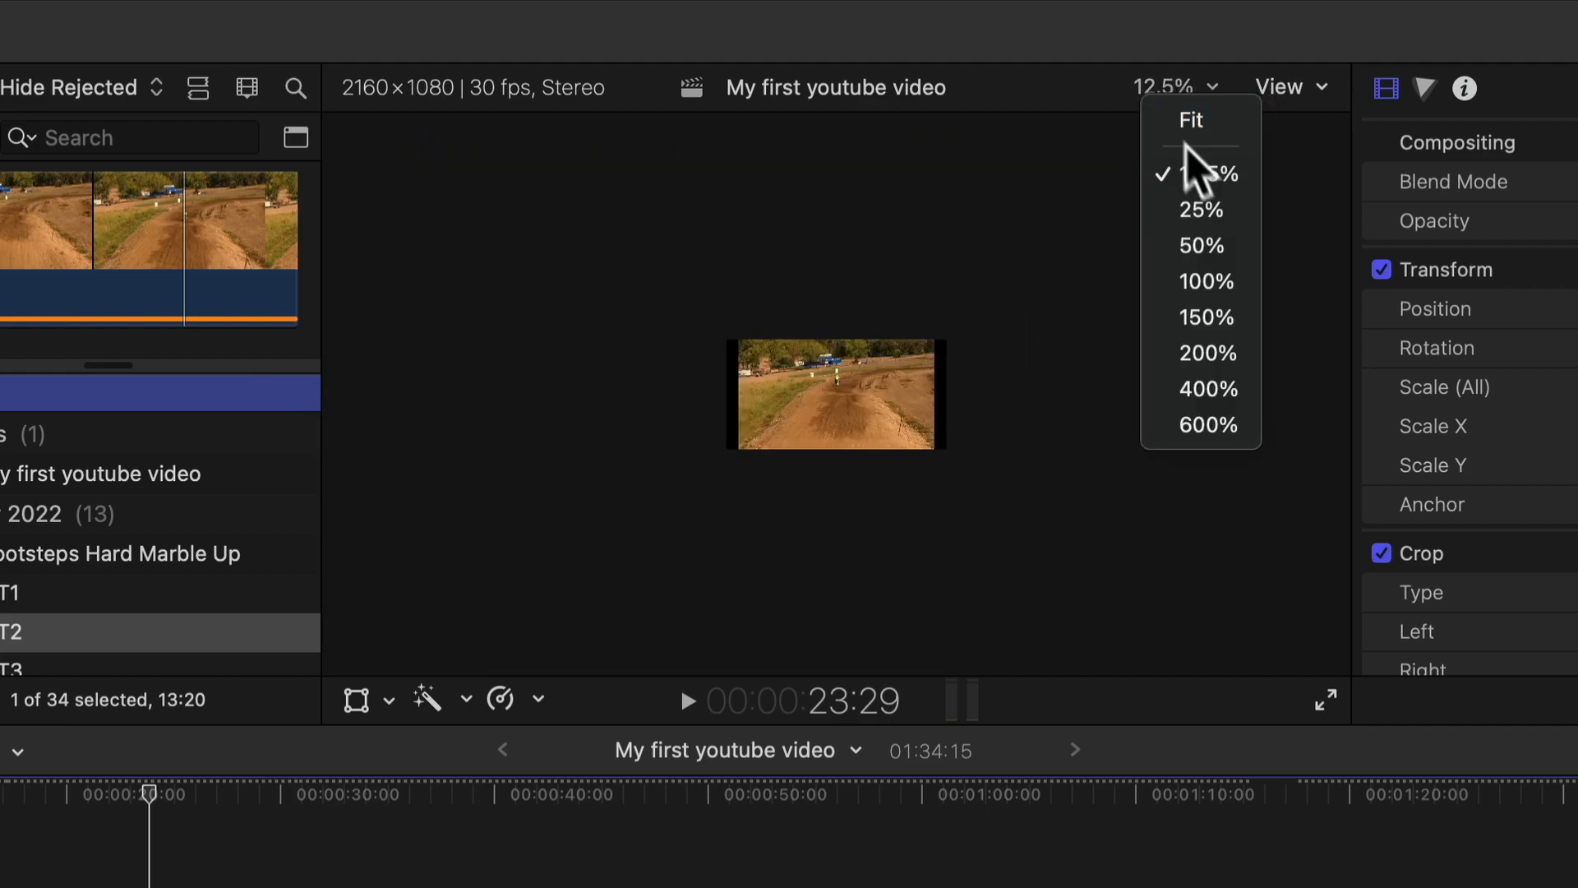
{"action": "left_click", "coordinate": [1201, 210]}
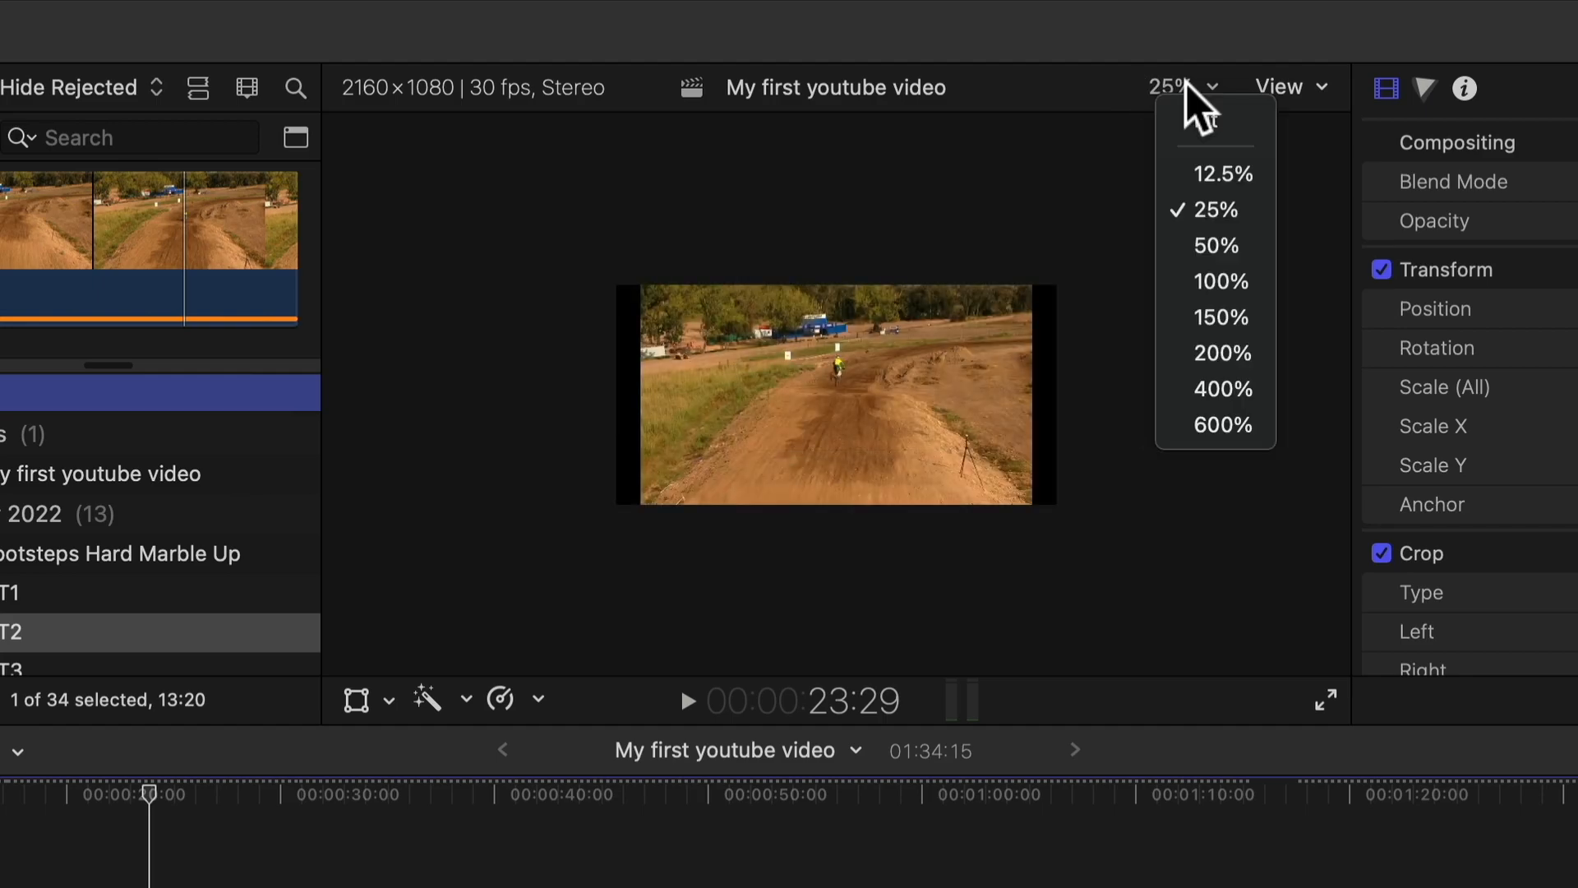
{"action": "left_click", "coordinate": [1222, 389]}
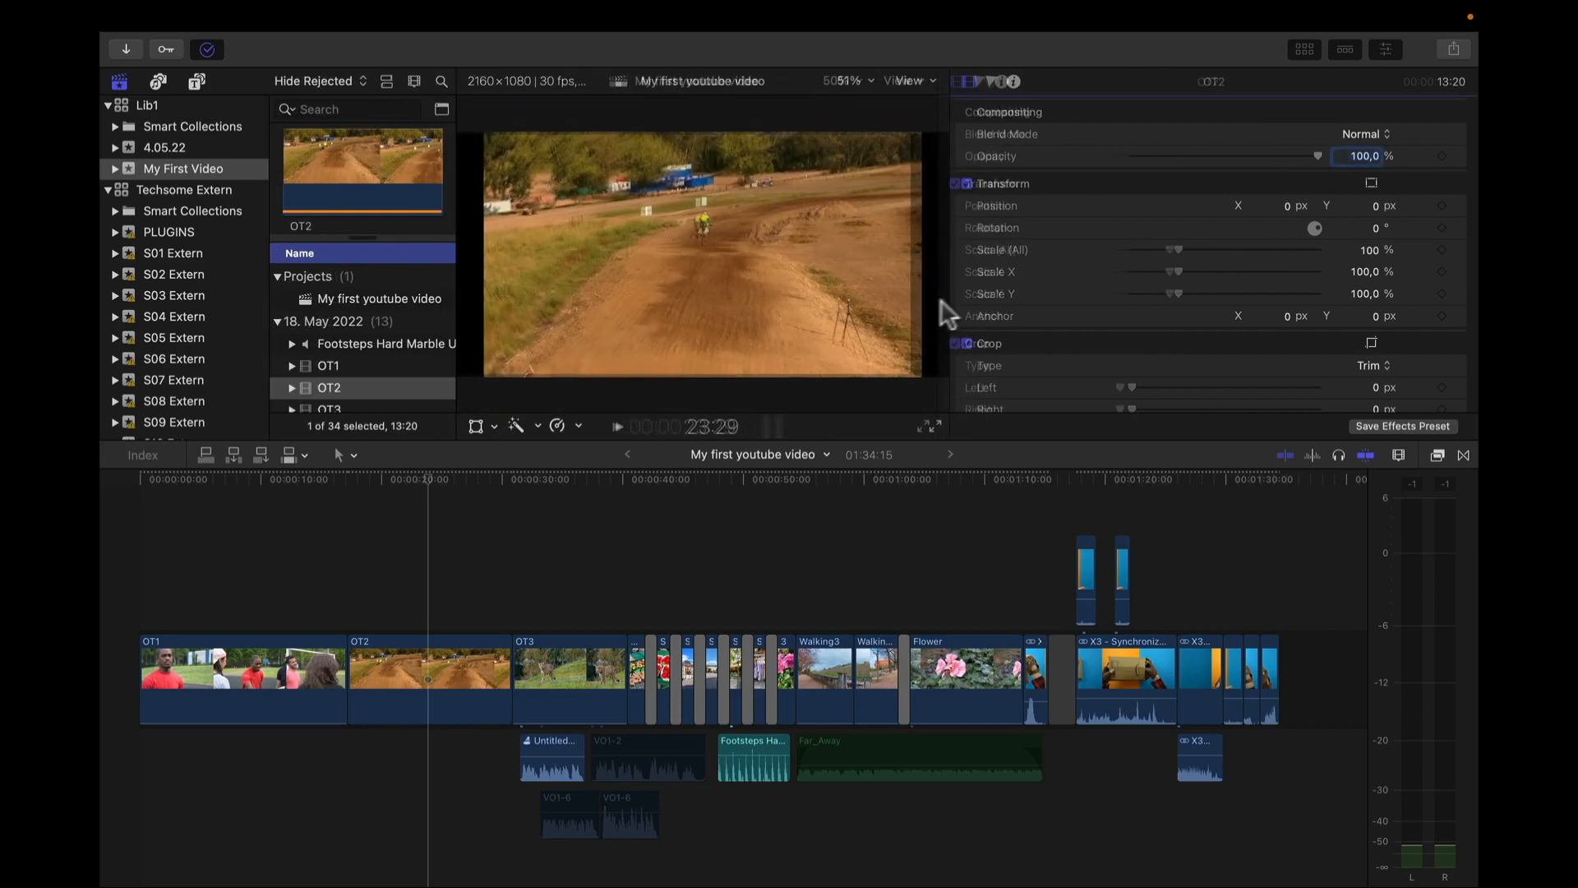
- Hide and restore the browser, timeline and inspector panels
{"action": "left_click", "coordinate": [1305, 49]}
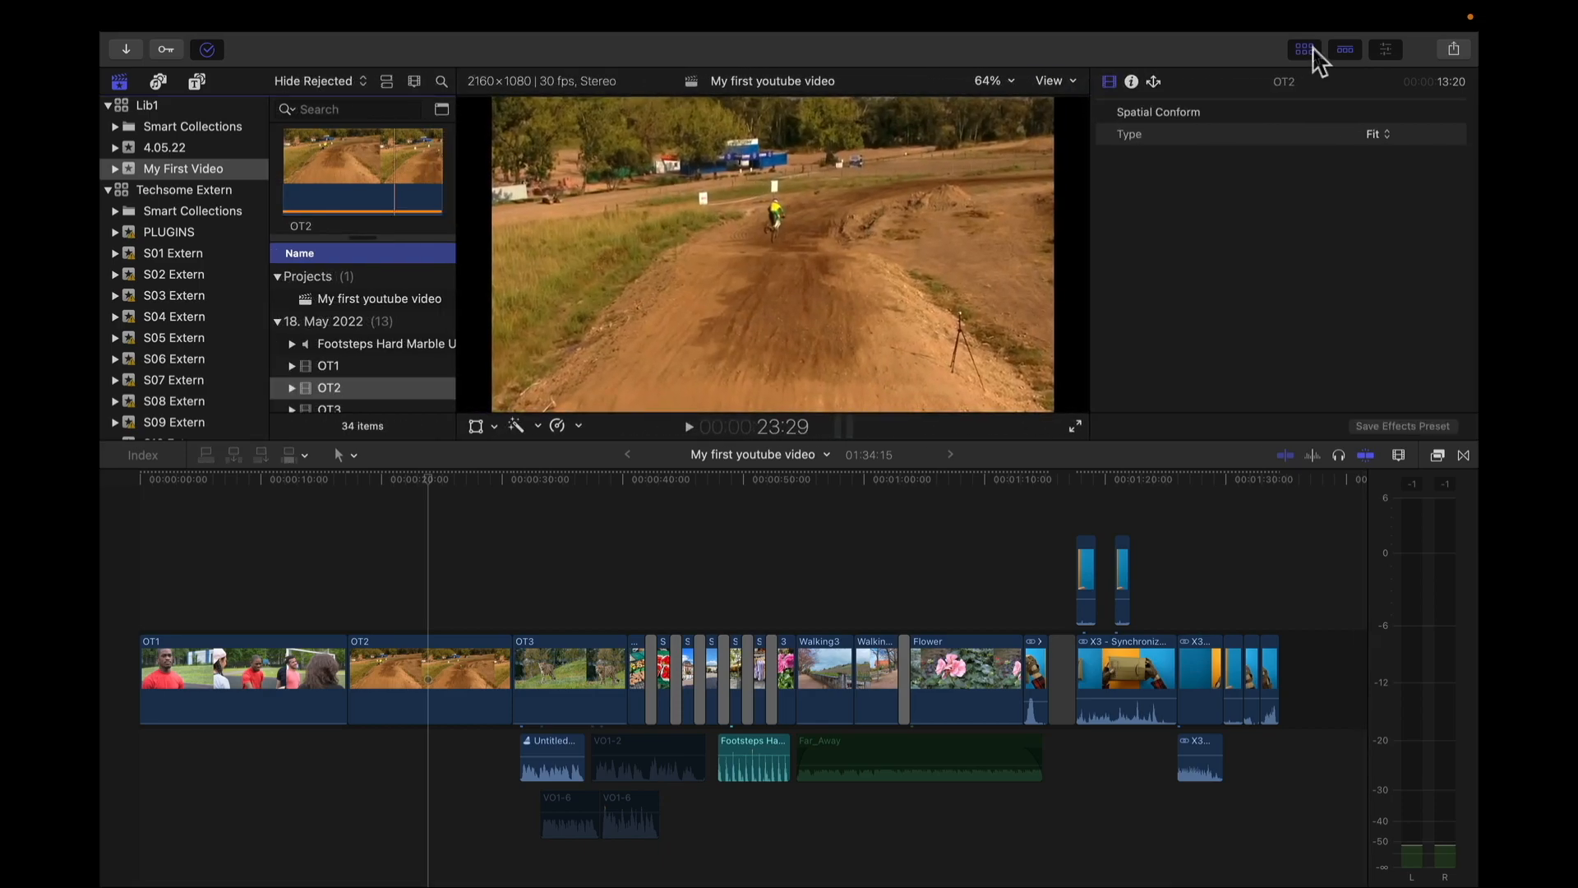
{"action": "left_click", "coordinate": [1304, 49]}
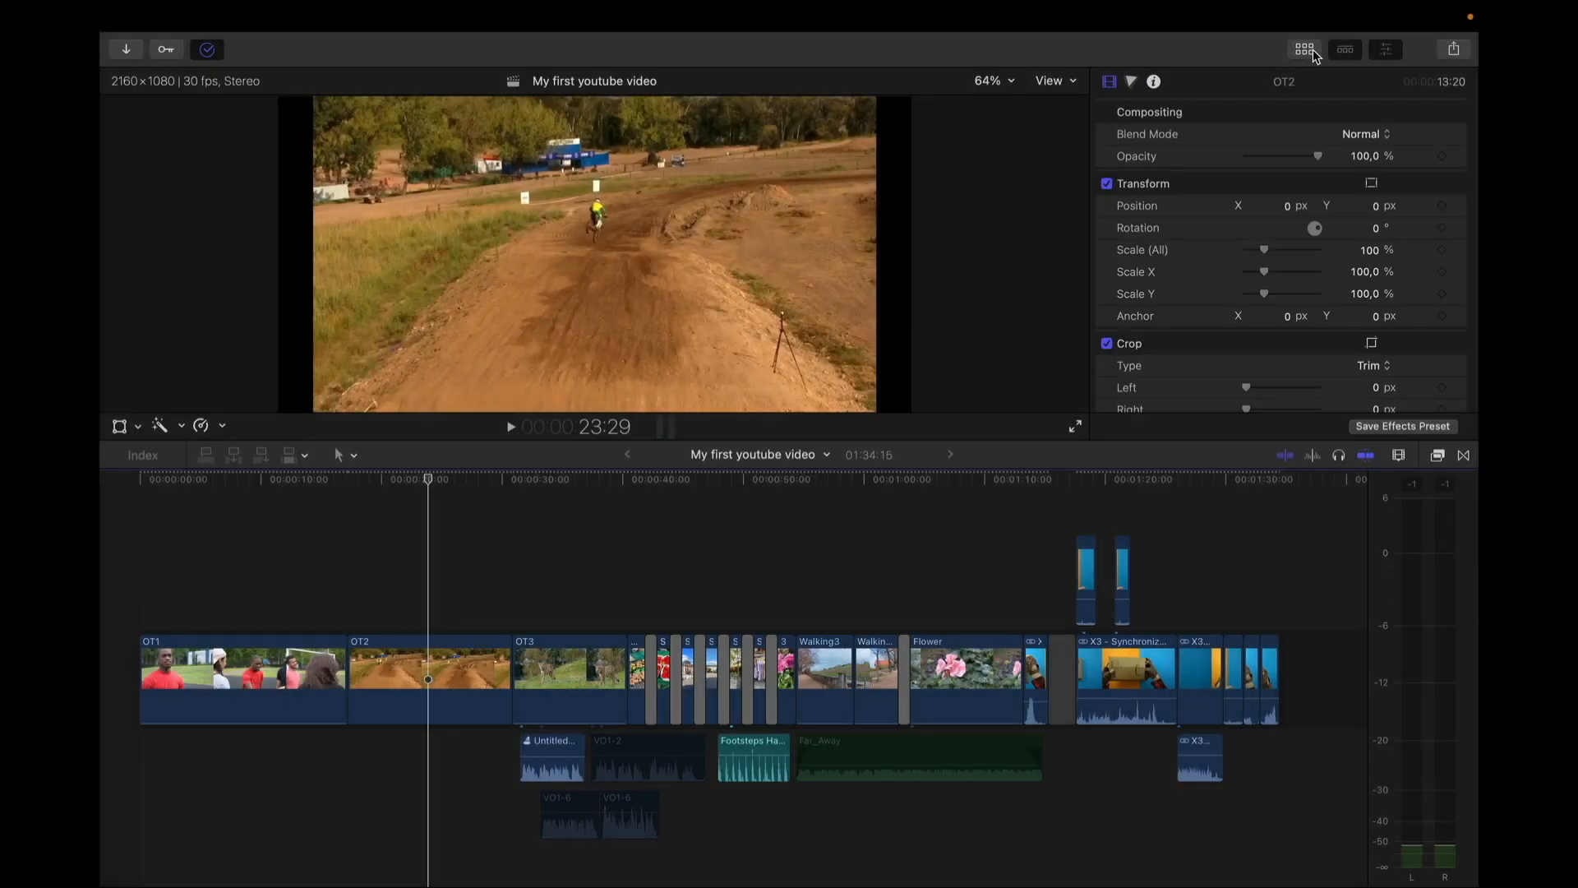
{"action": "left_click", "coordinate": [1345, 49]}
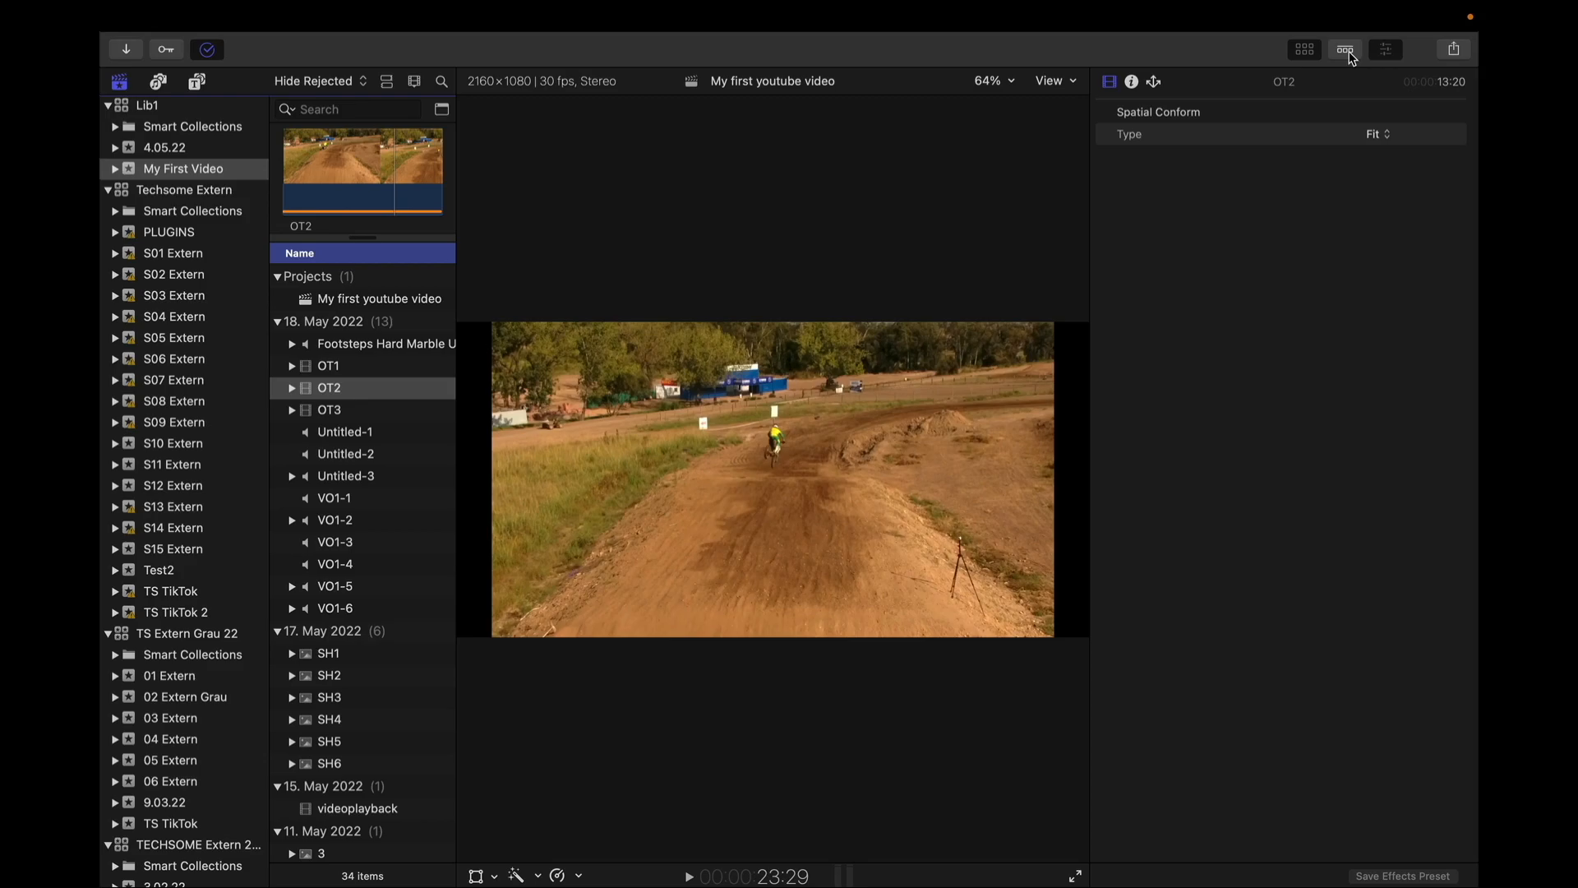
{"action": "left_click", "coordinate": [1386, 49]}
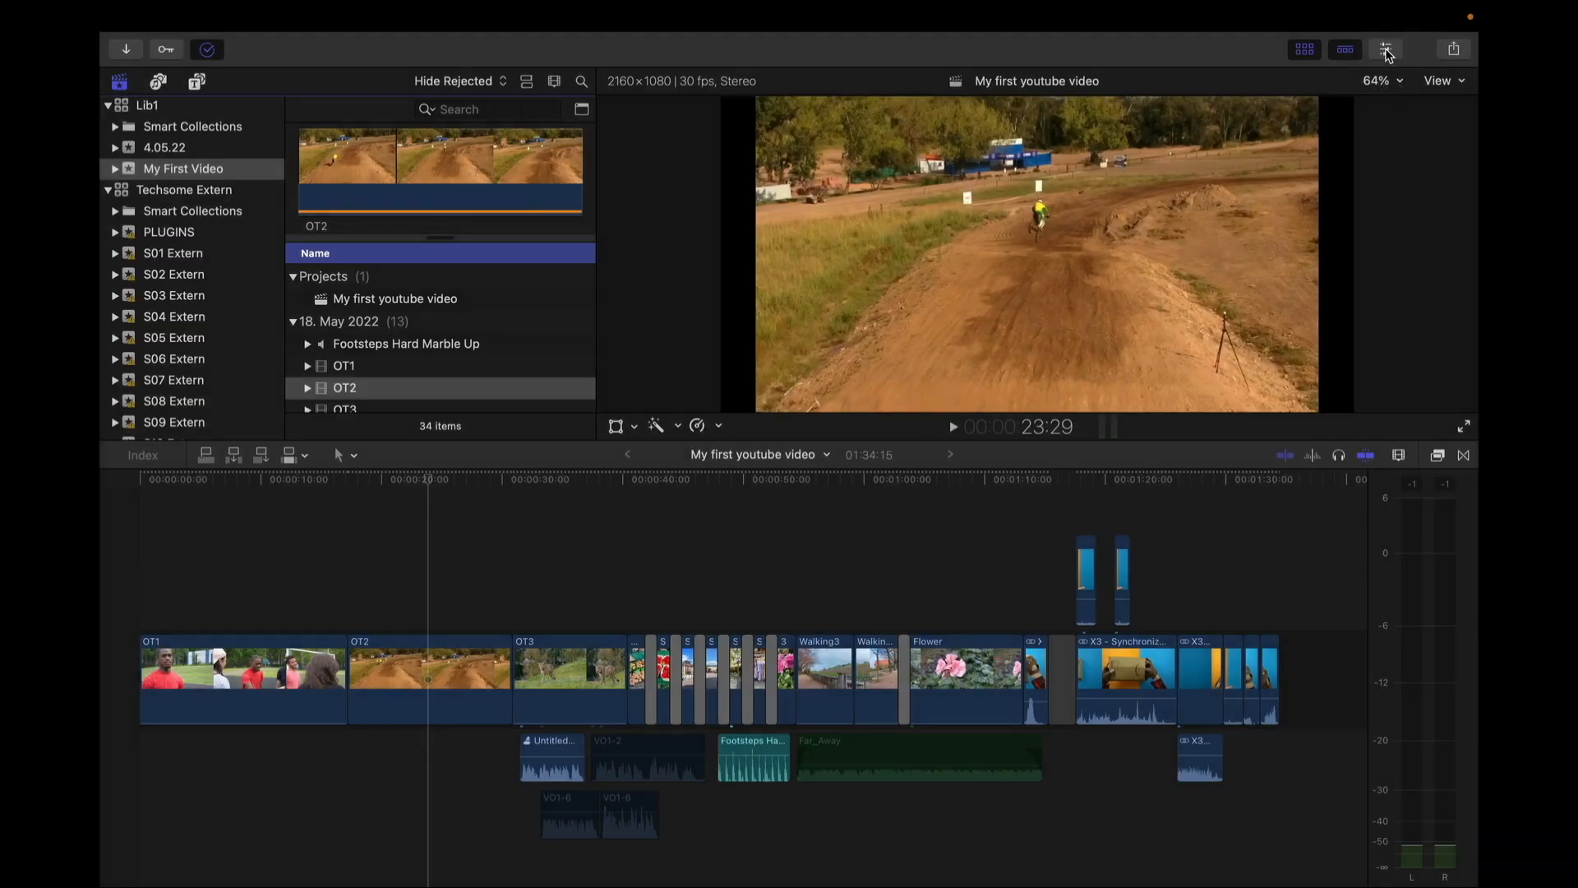
{"action": "left_click", "coordinate": [1386, 49]}
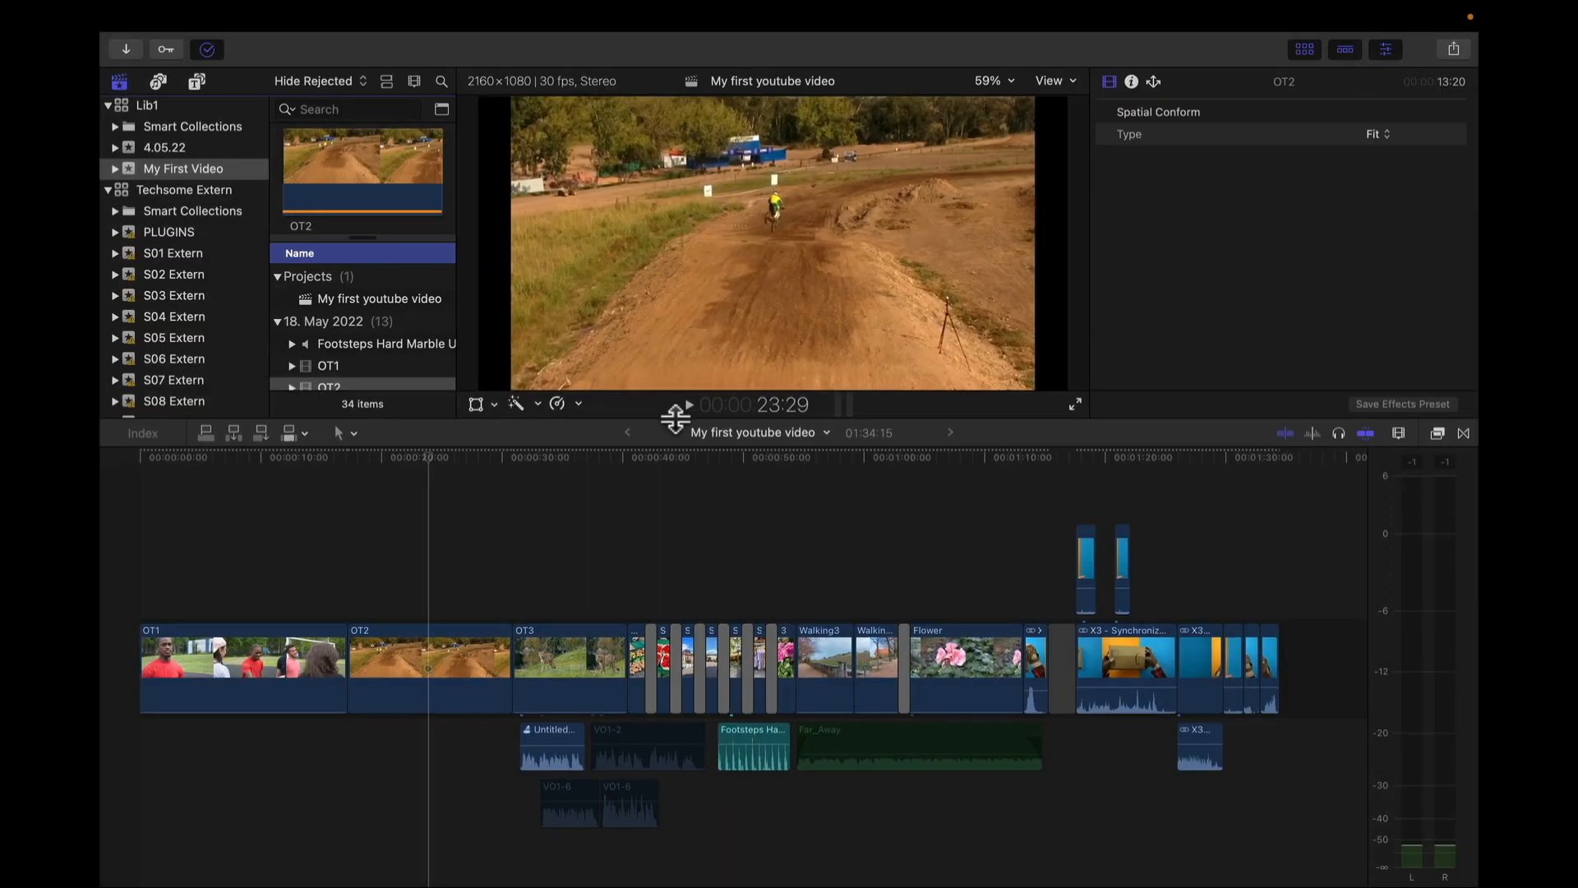
- Browse the installed Transitions collection, then the installed Effects collection
{"action": "left_click", "coordinate": [1008, 80]}
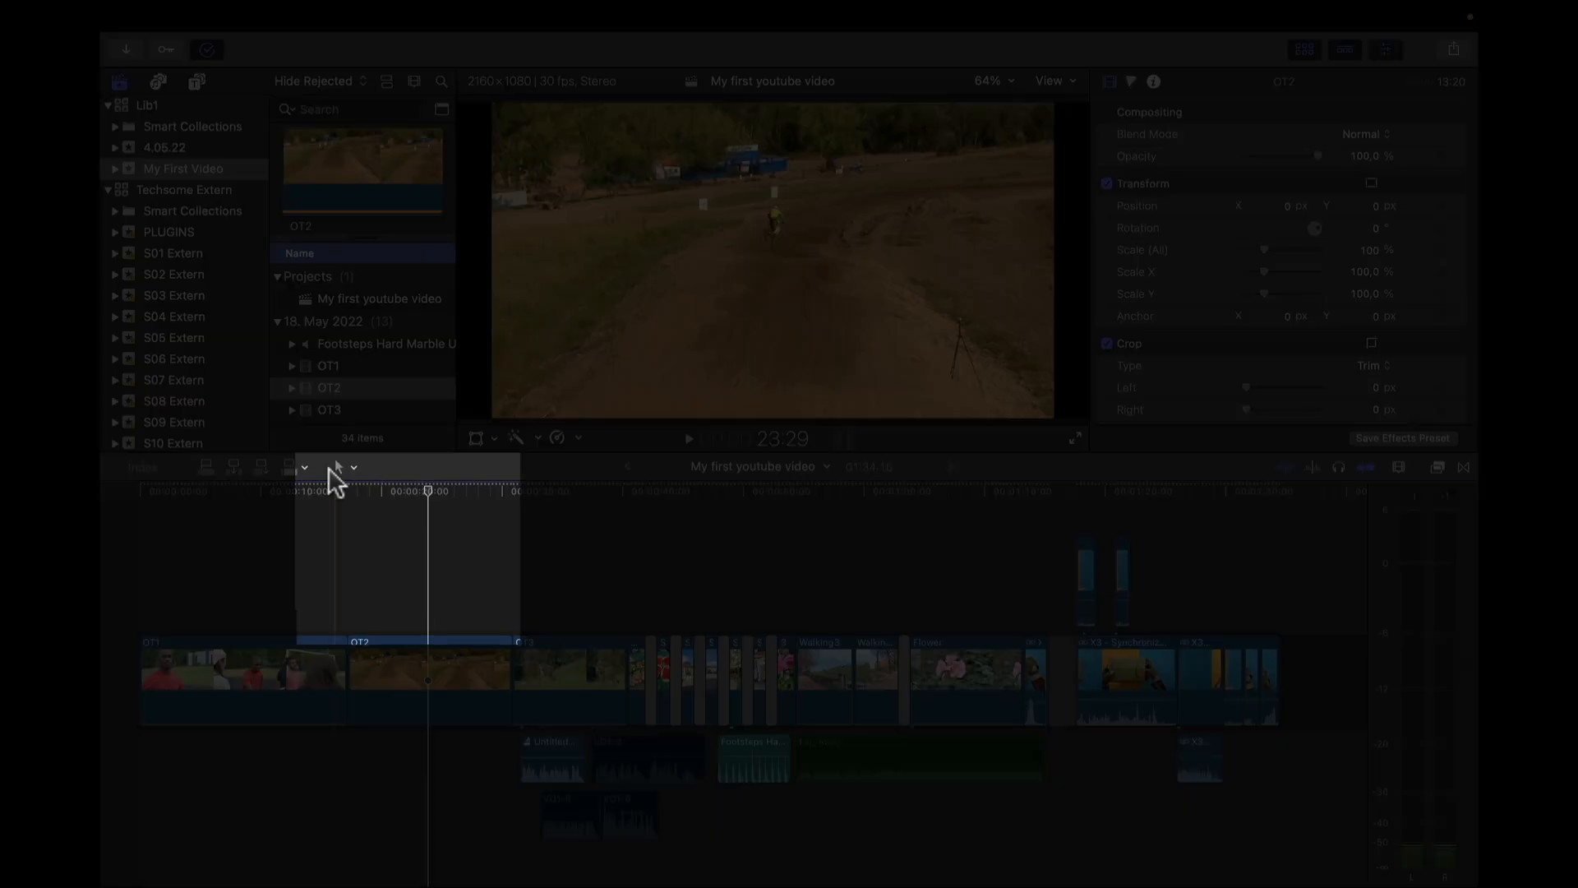
{"action": "left_click", "coordinate": [345, 466]}
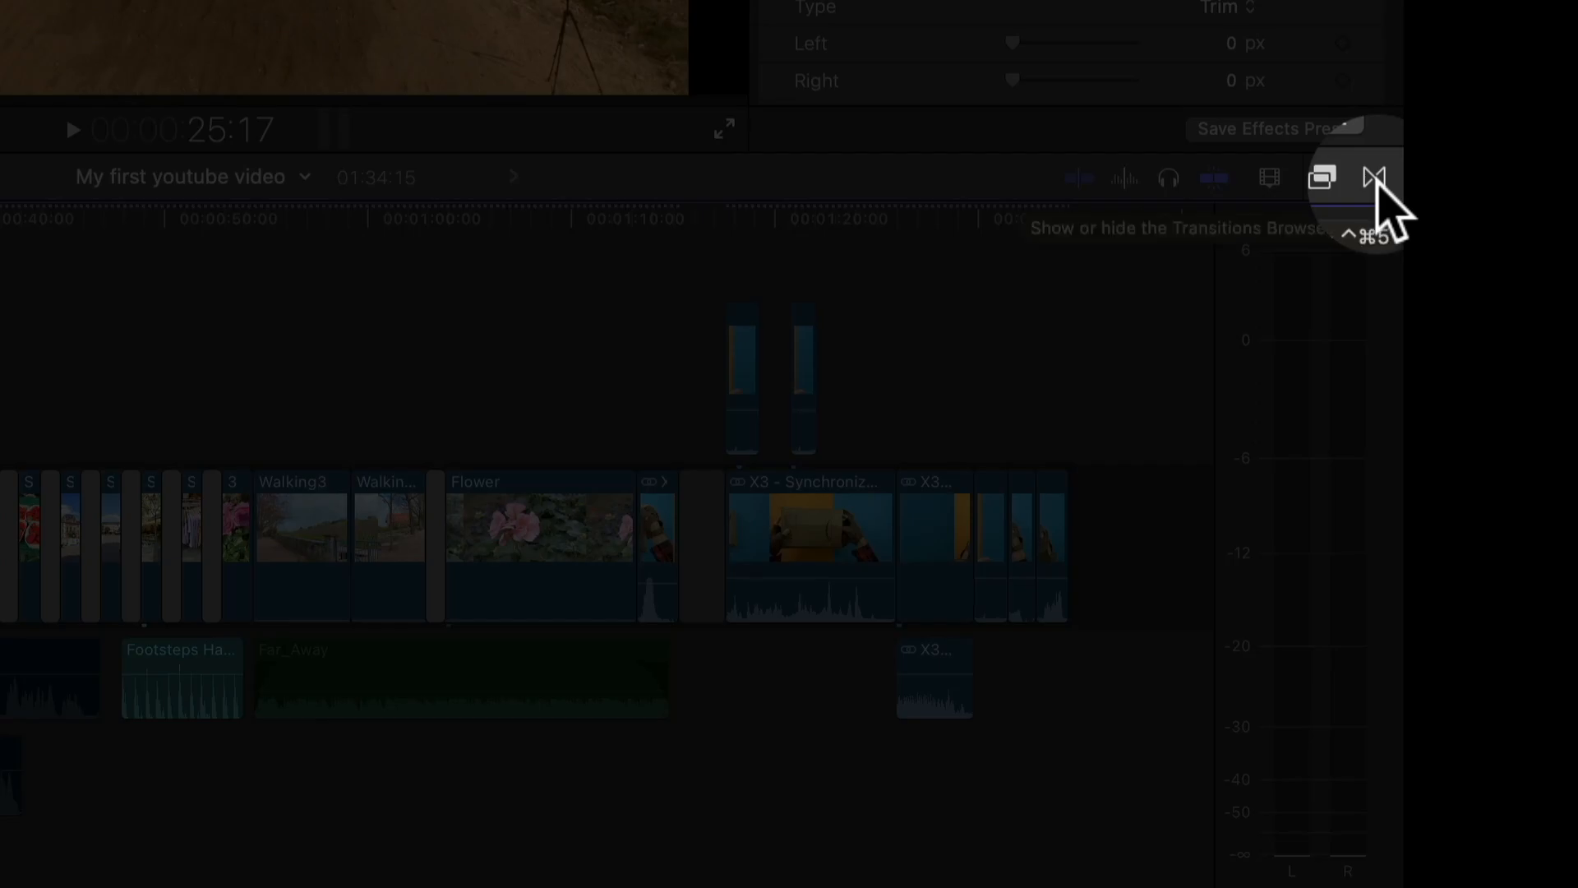
{"action": "left_click", "coordinate": [1375, 179]}
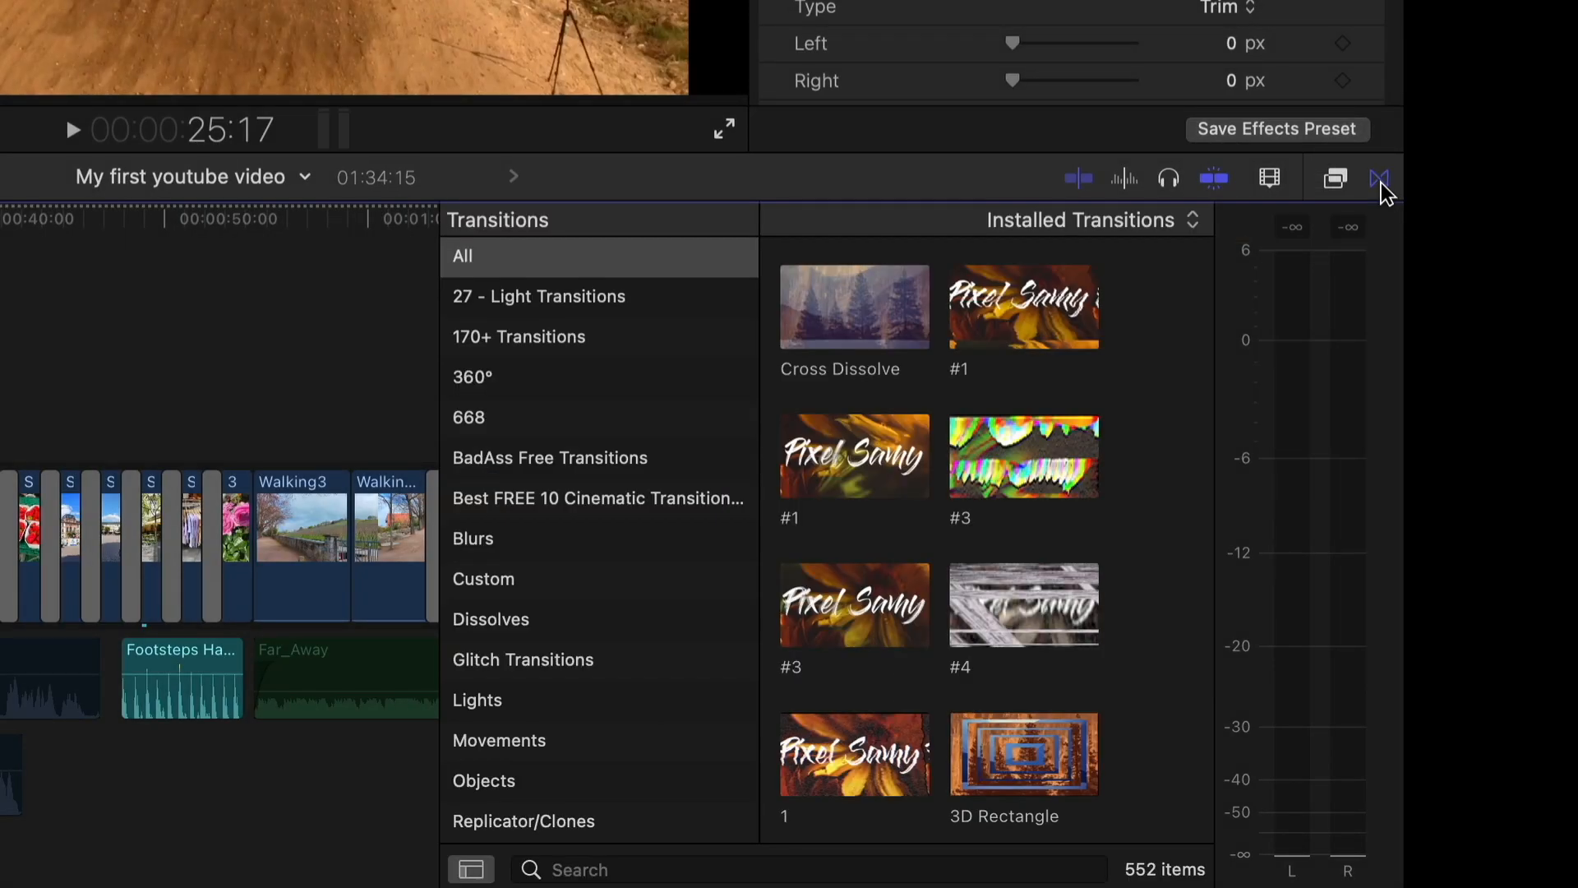
{"action": "left_click", "coordinate": [1336, 178]}
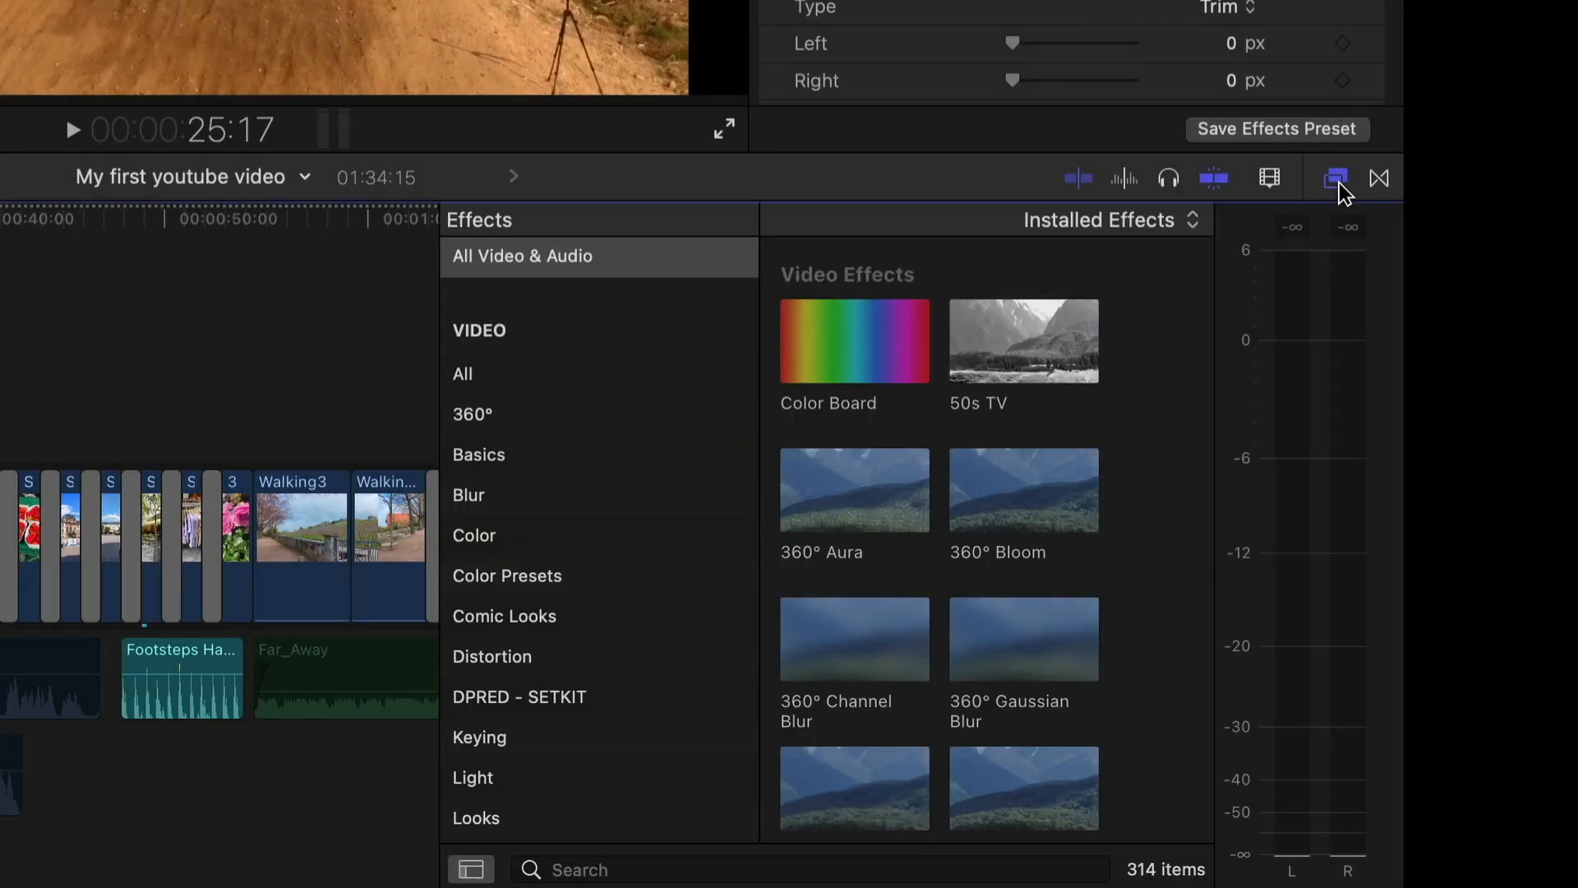
{"action": "left_click", "coordinate": [1336, 178]}
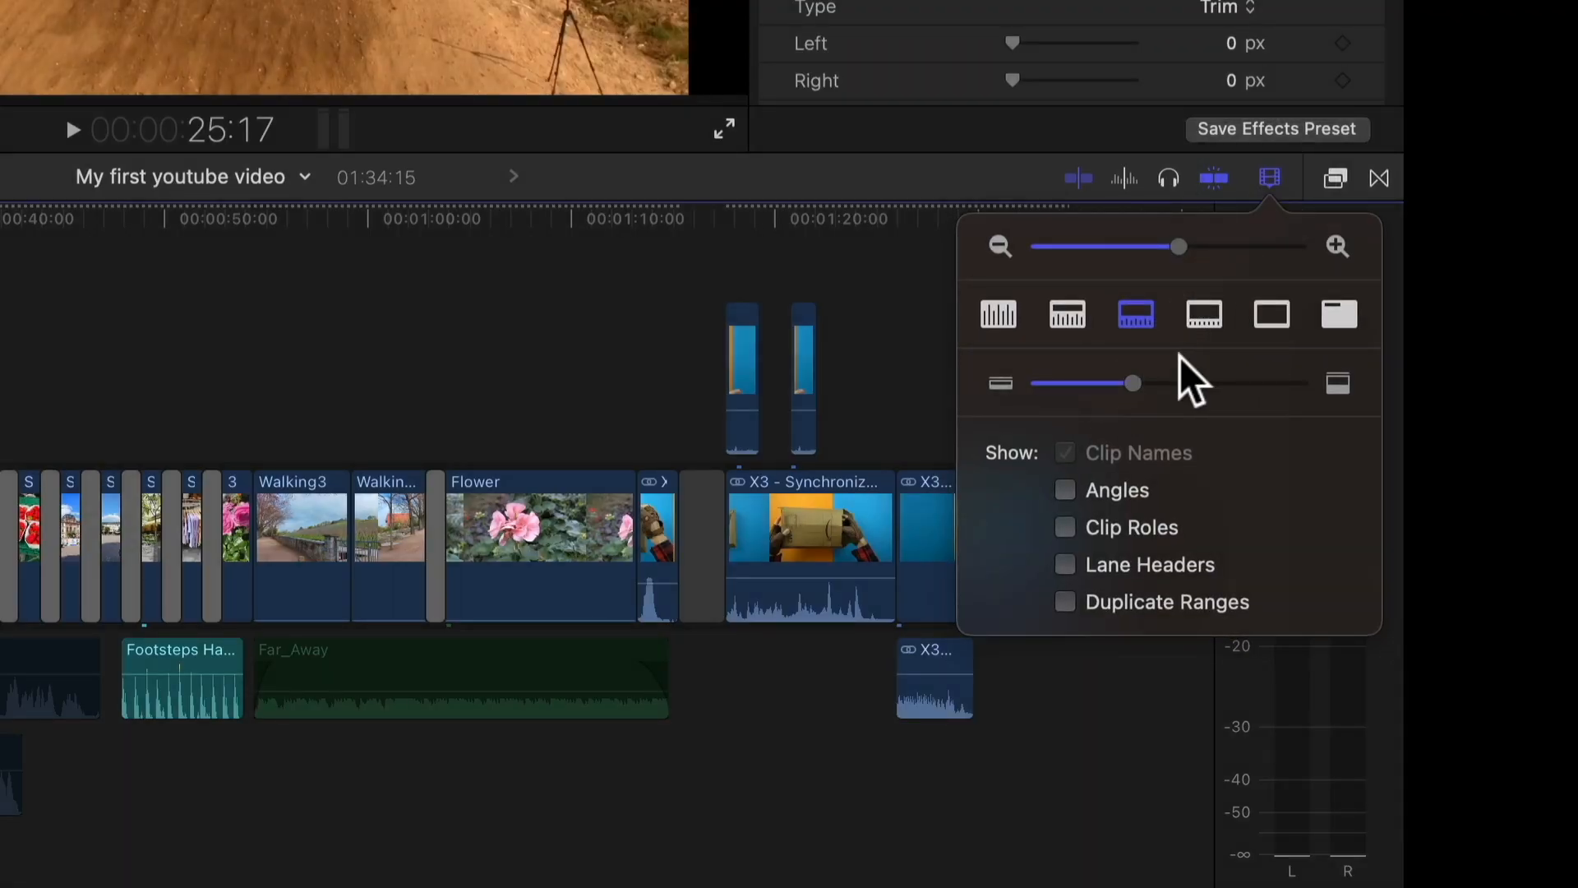
- Try each clip display option, settling on large filmstrips with small waveforms, and adjust clip height
{"action": "left_click", "coordinate": [1203, 314]}
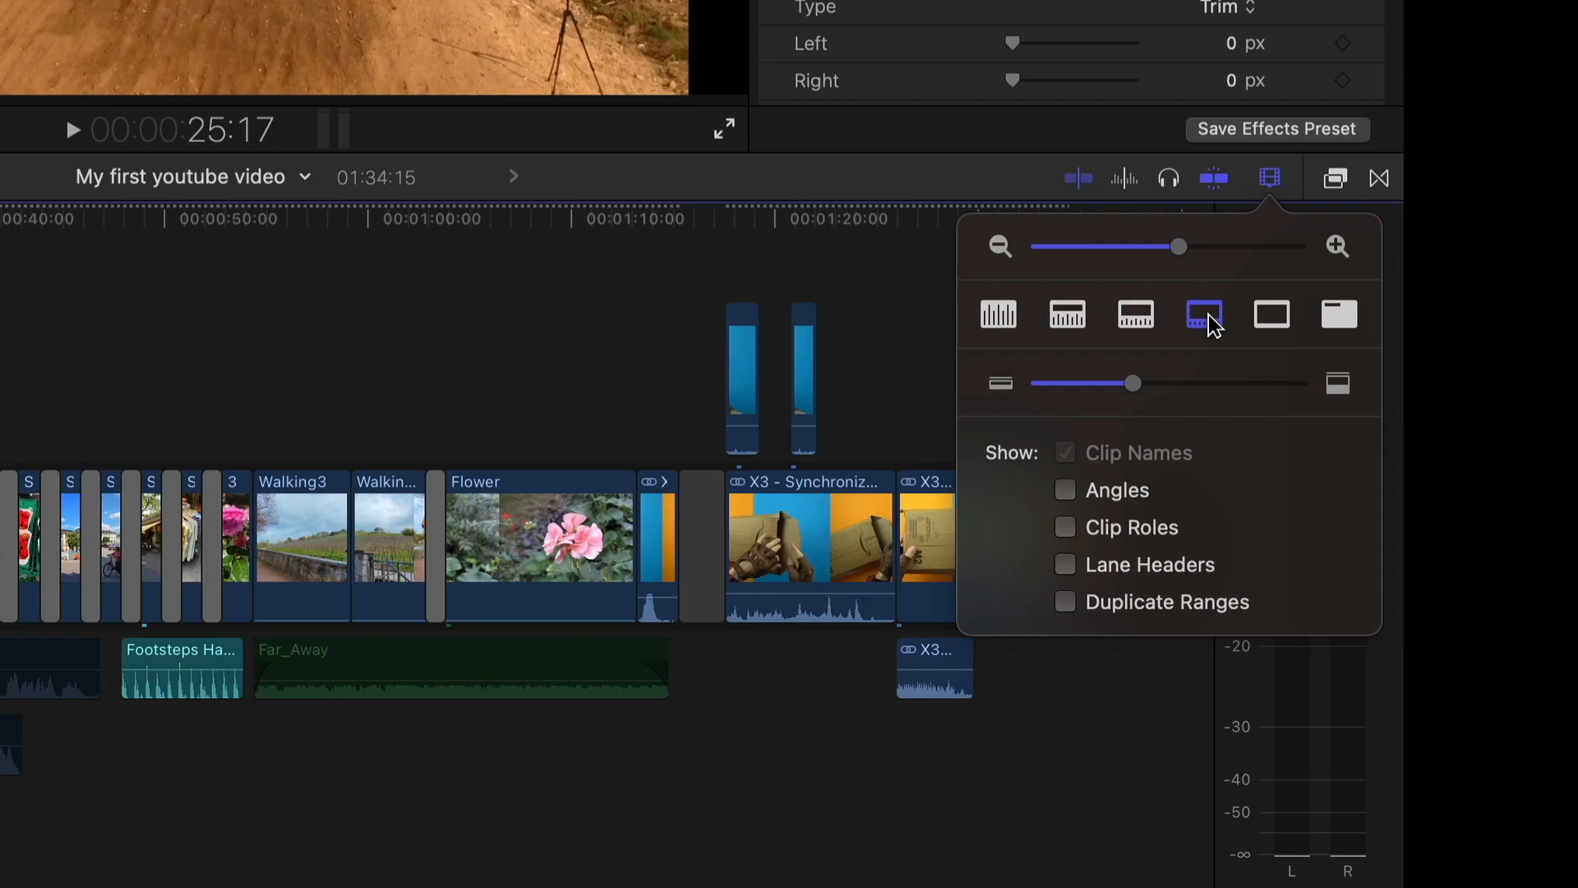
{"action": "left_click", "coordinate": [1272, 314]}
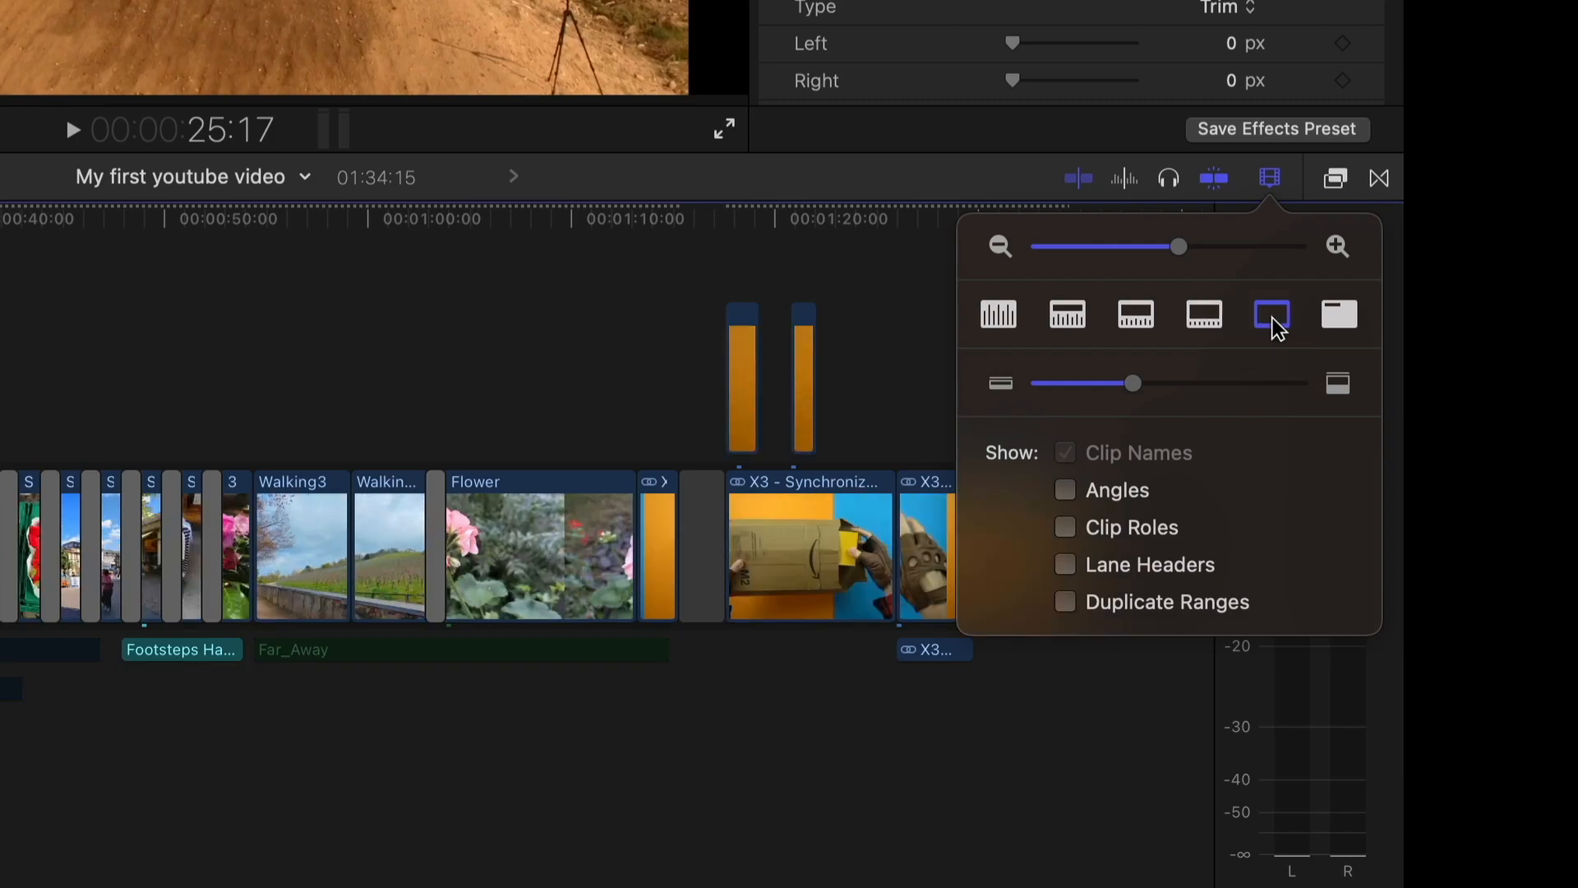
{"action": "left_click", "coordinate": [1135, 314]}
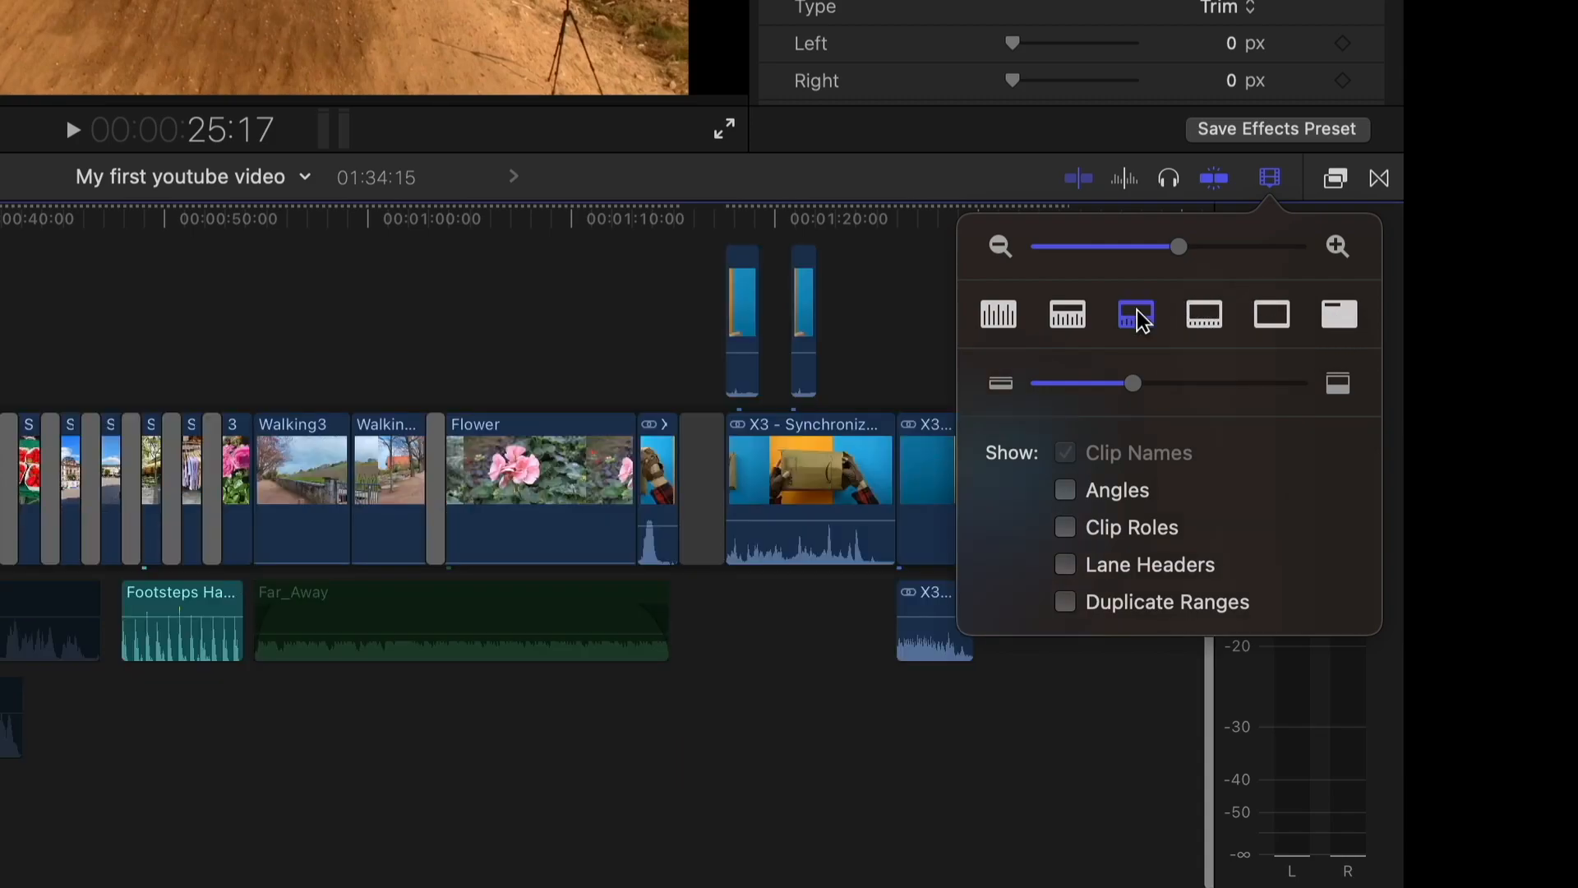
{"action": "left_click", "coordinate": [1067, 314]}
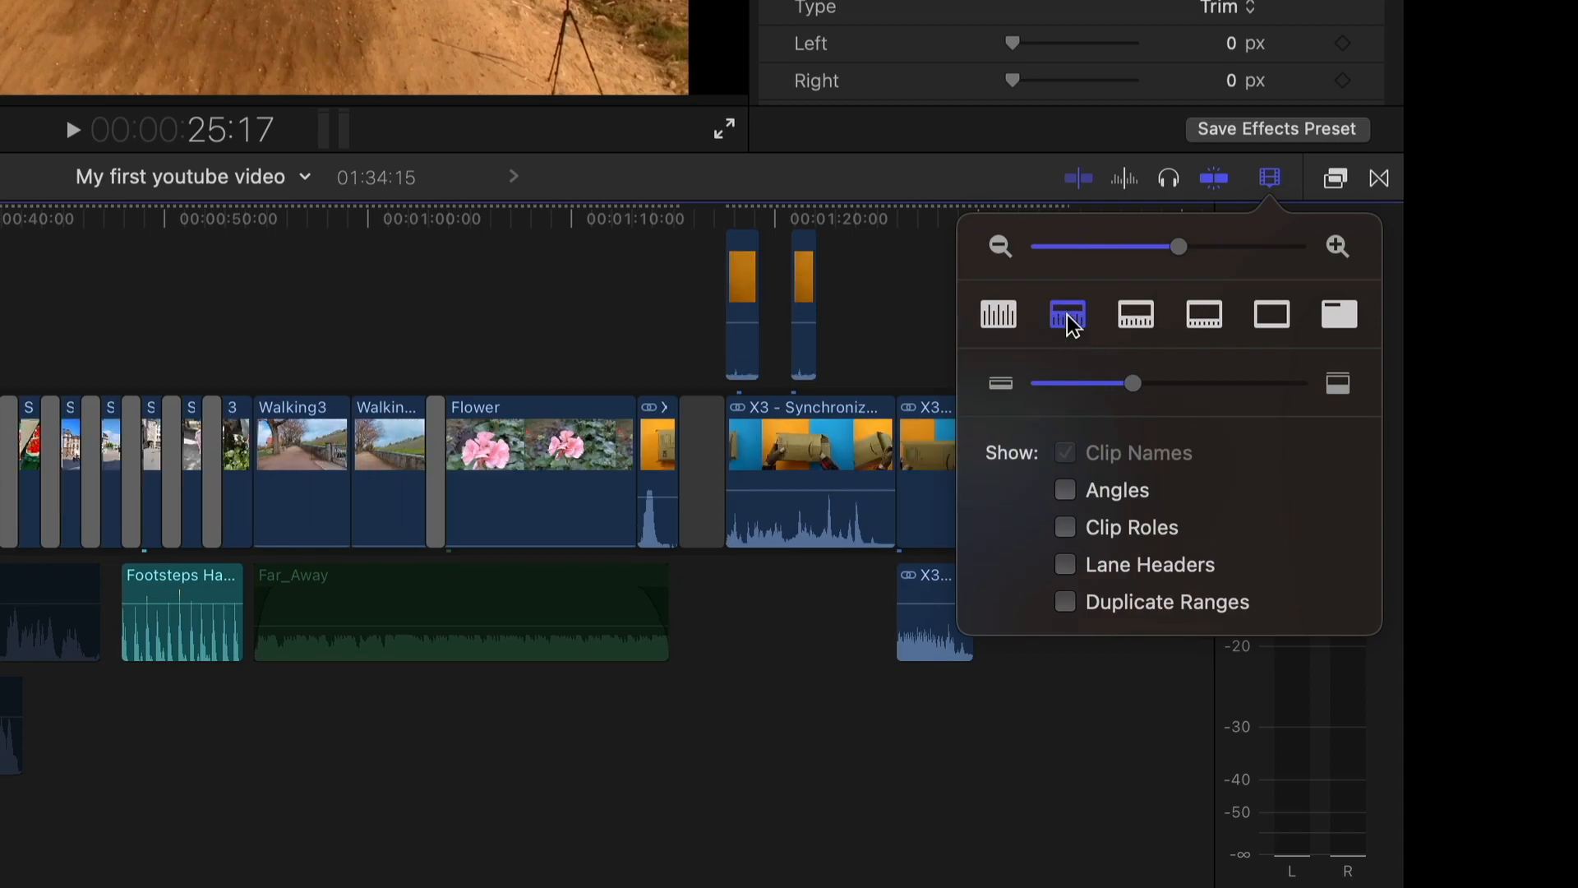
{"action": "left_click", "coordinate": [1135, 314]}
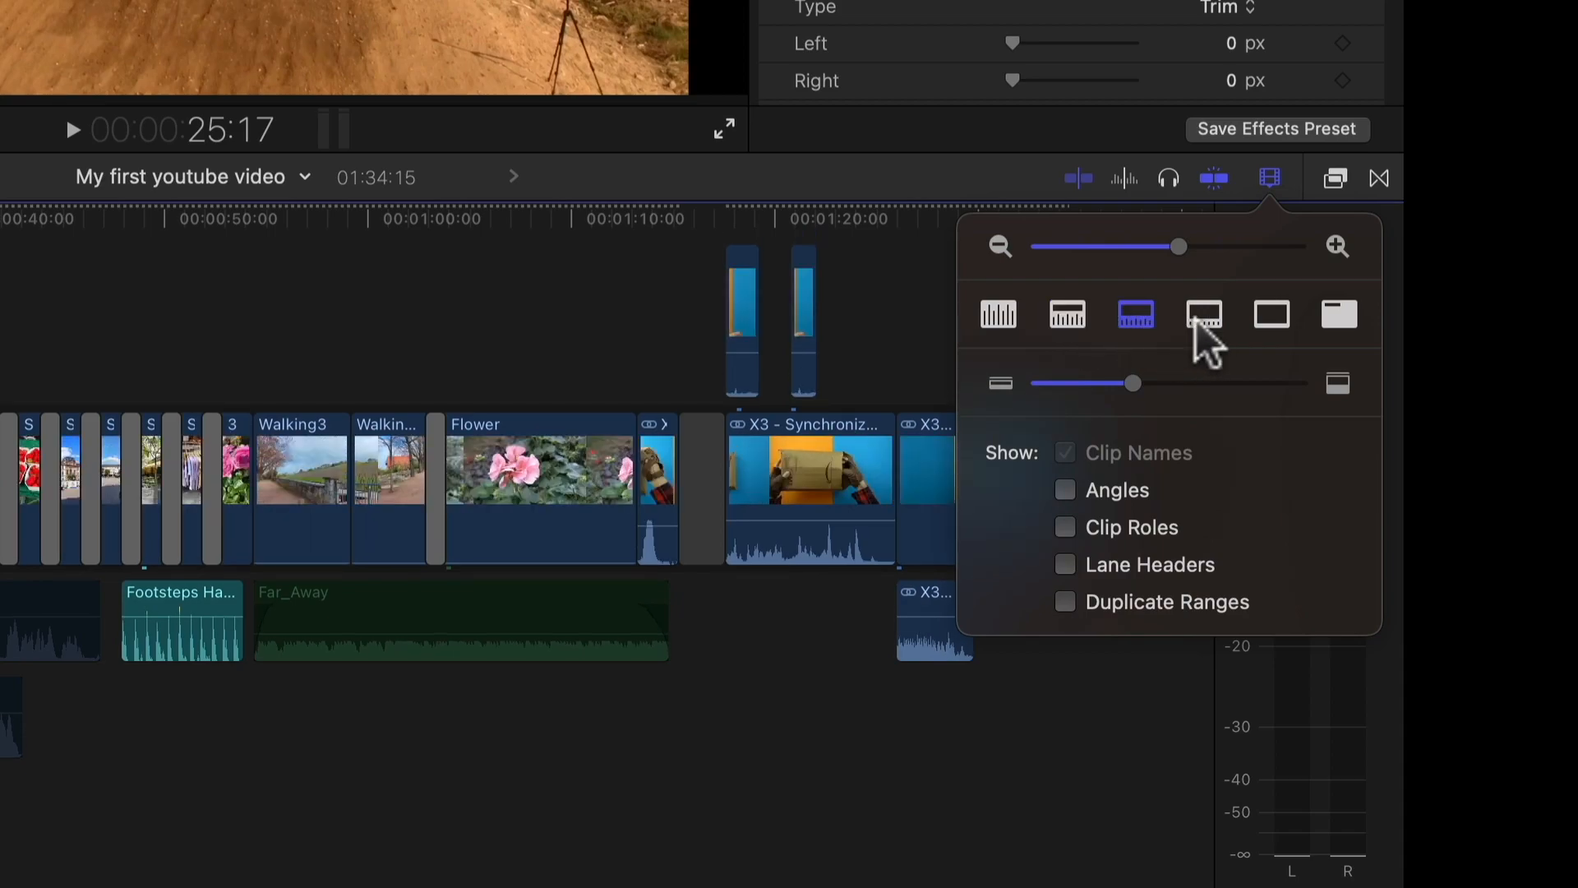
{"action": "left_click", "coordinate": [1203, 314]}
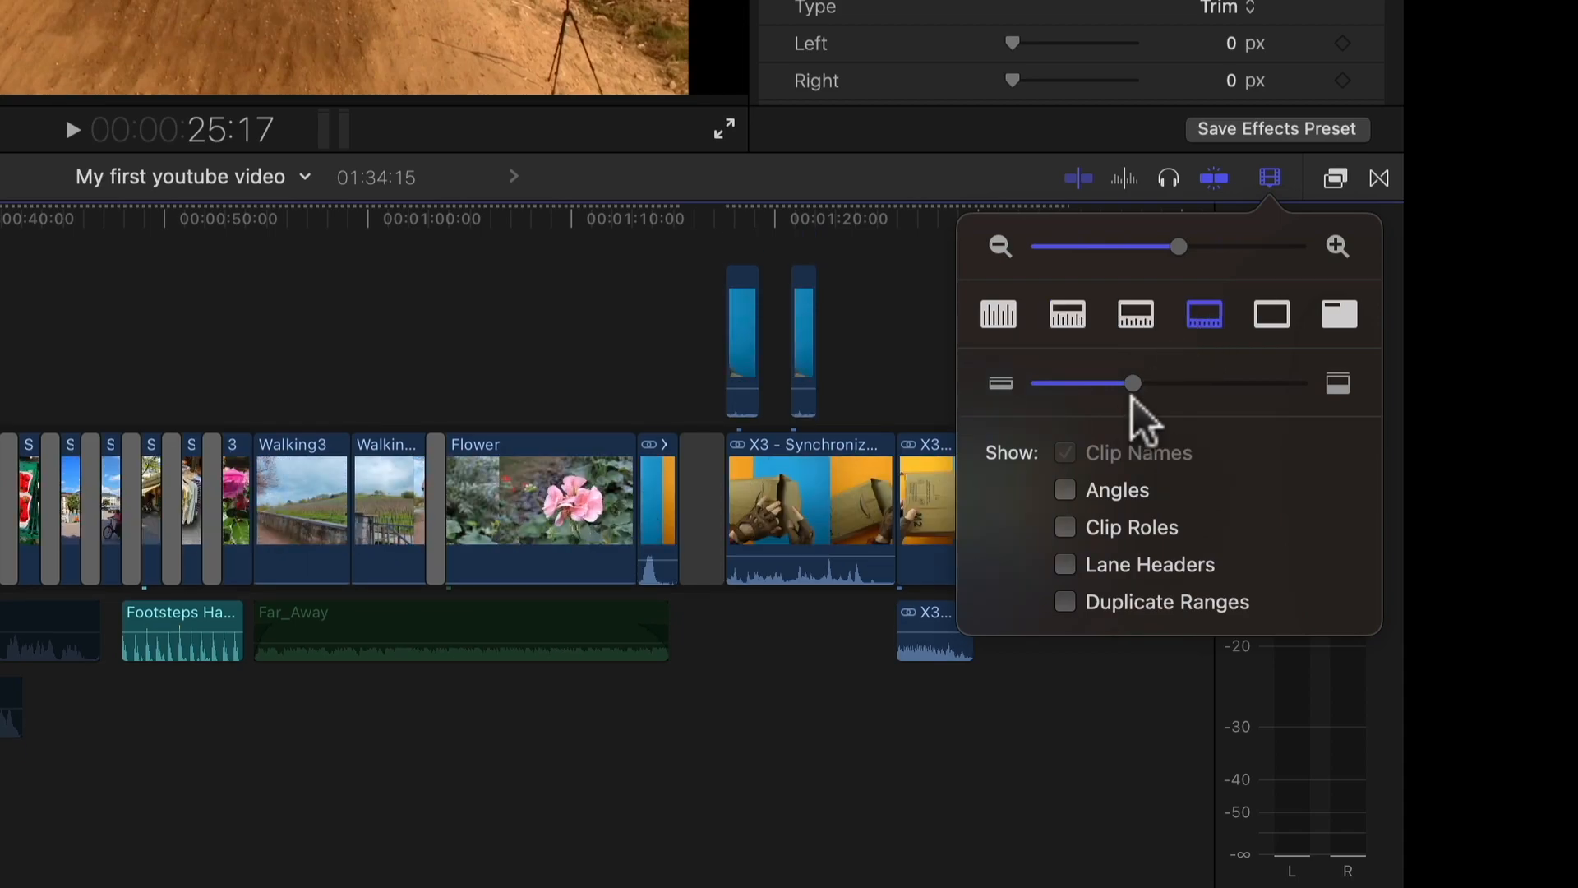
{"action": "left_click_drag", "start_coordinate": [1133, 382], "coordinate": [1065, 383]}
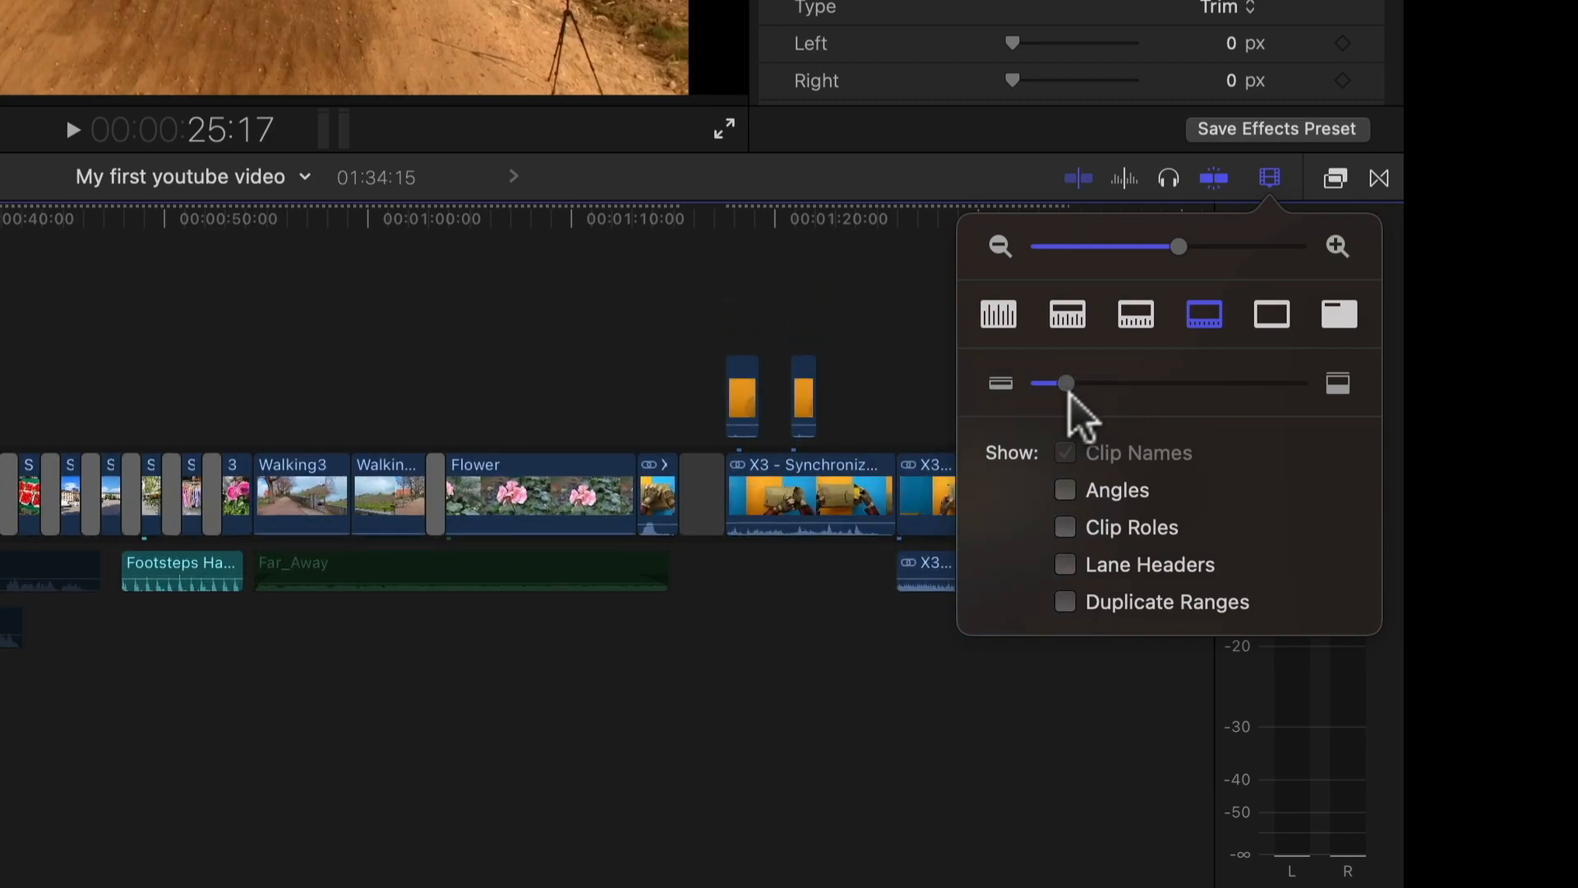
{"action": "left_click_drag", "start_coordinate": [1064, 383], "coordinate": [1151, 383]}
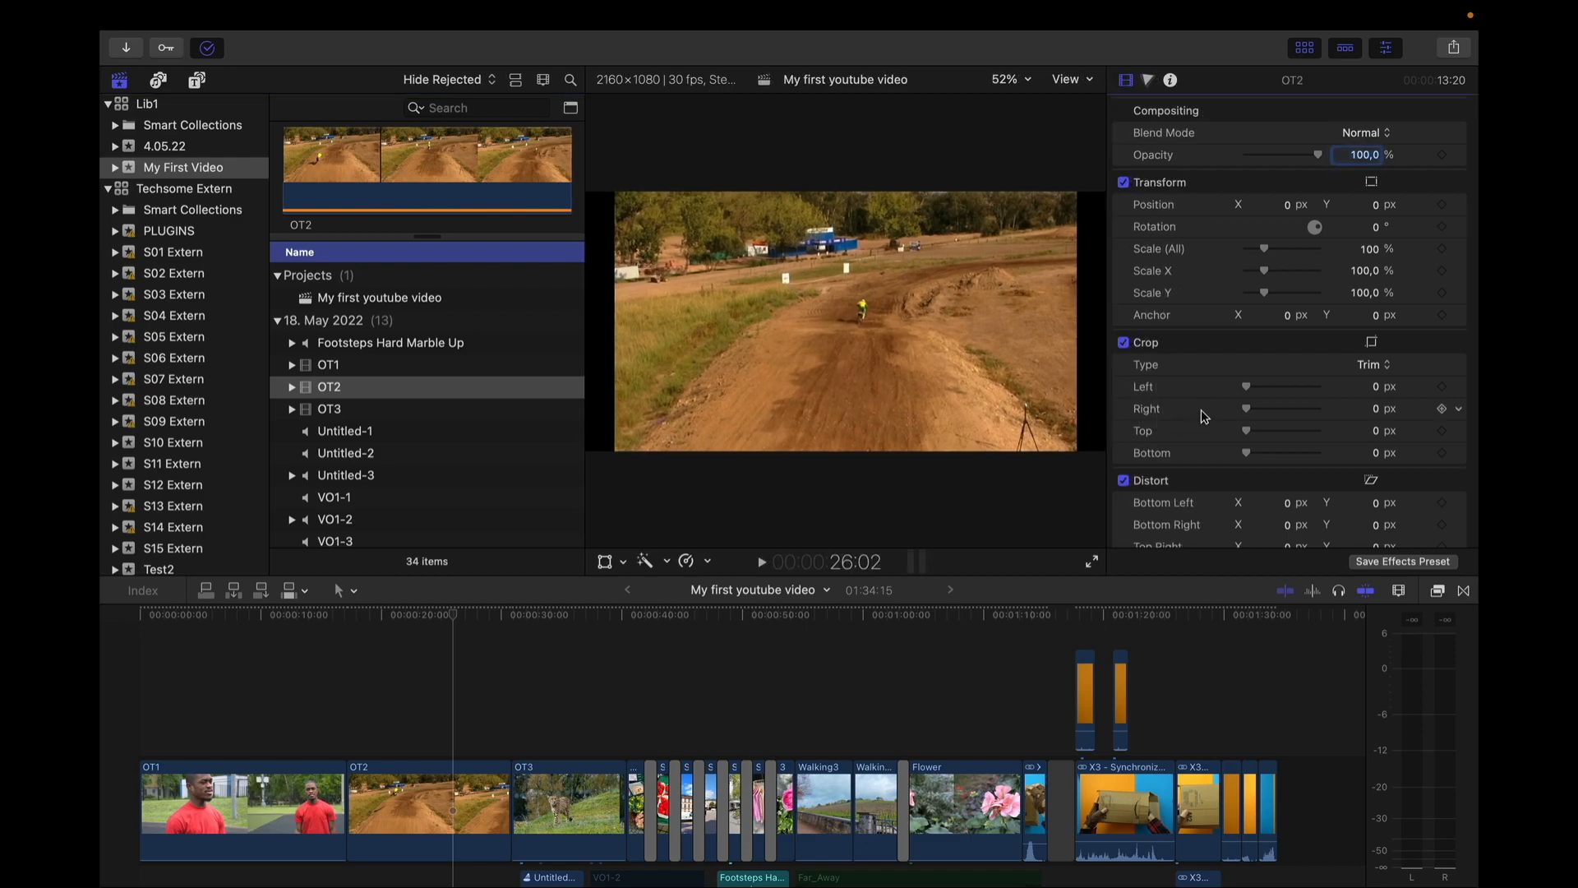
- View the Default, Organize and Color & Effects layouts under Window > Workspaces
{"action": "left_click", "coordinate": [727, 24]}
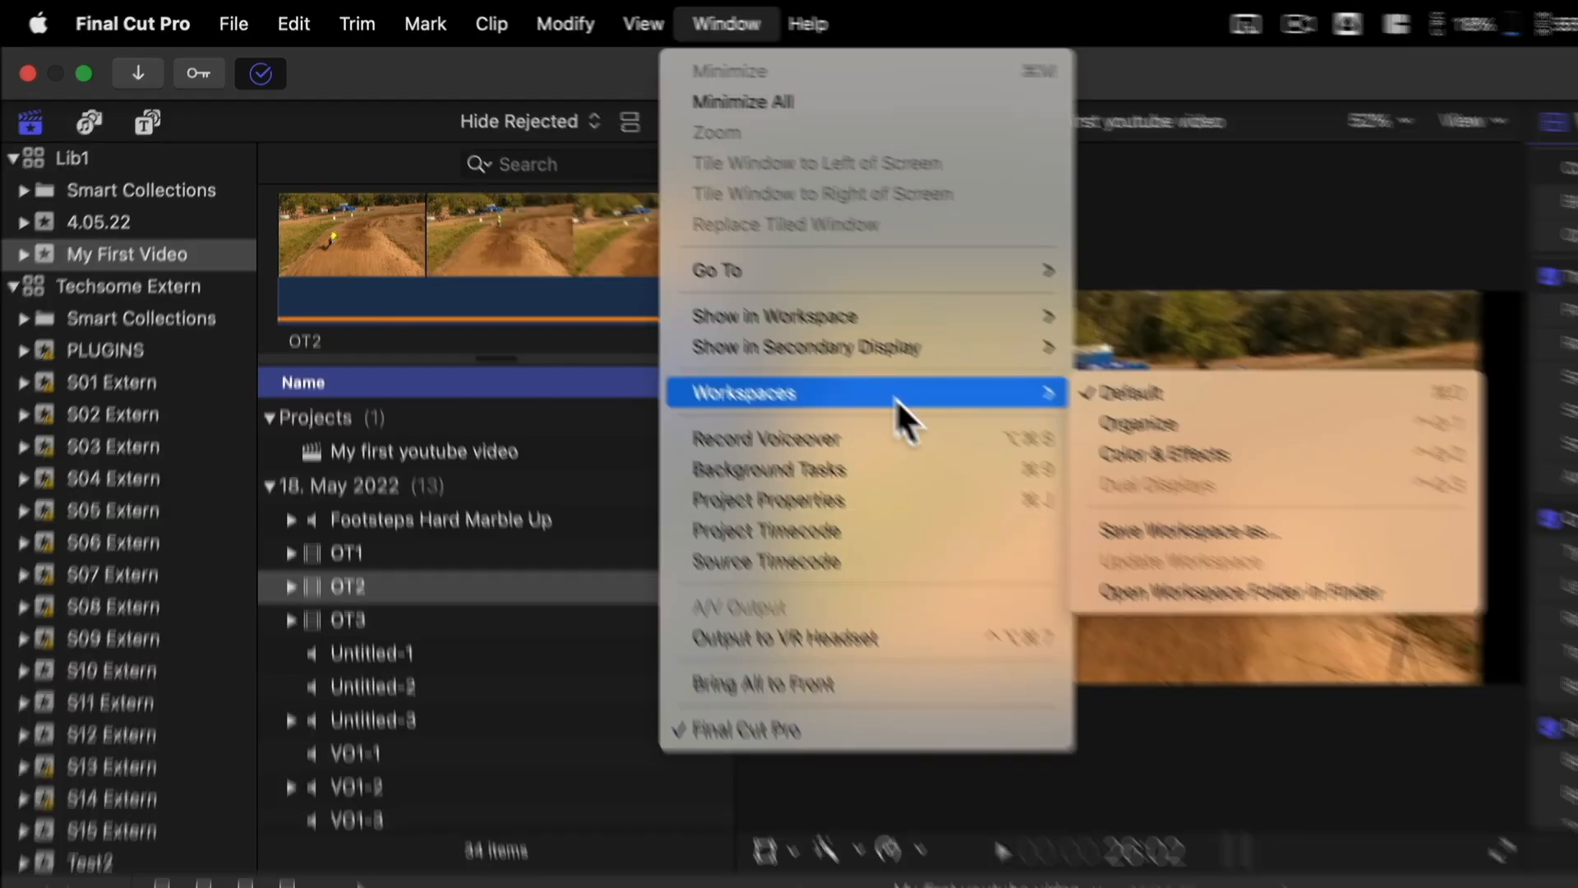
{"action": "left_click", "coordinate": [1126, 394]}
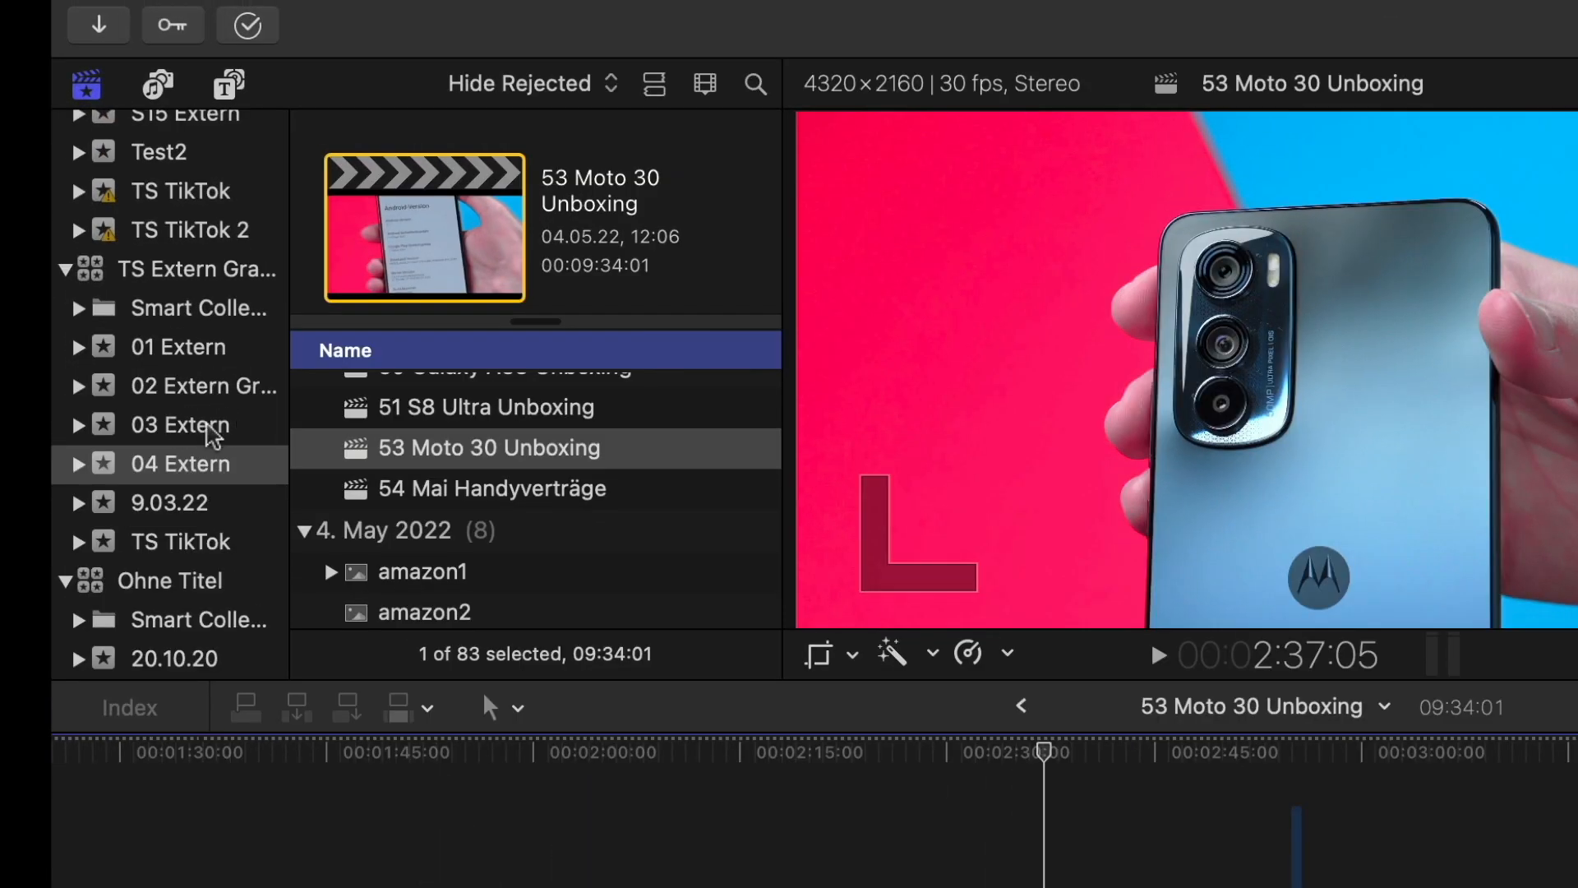
{"action": "mouse_move", "coordinate": [212, 428]}
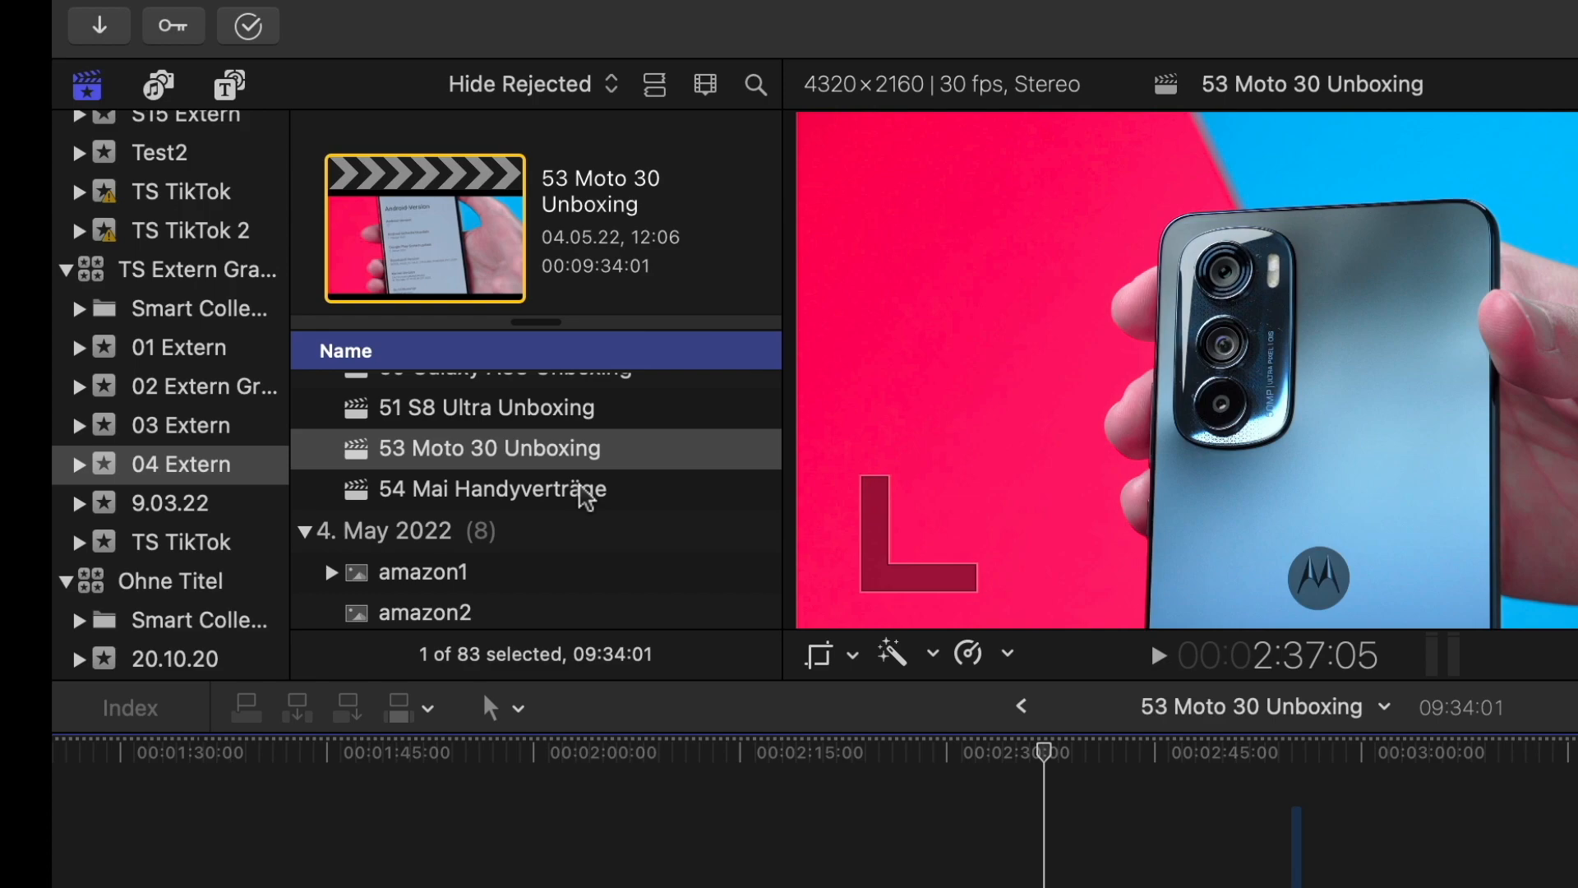
{"action": "mouse_move", "coordinate": [197, 508]}
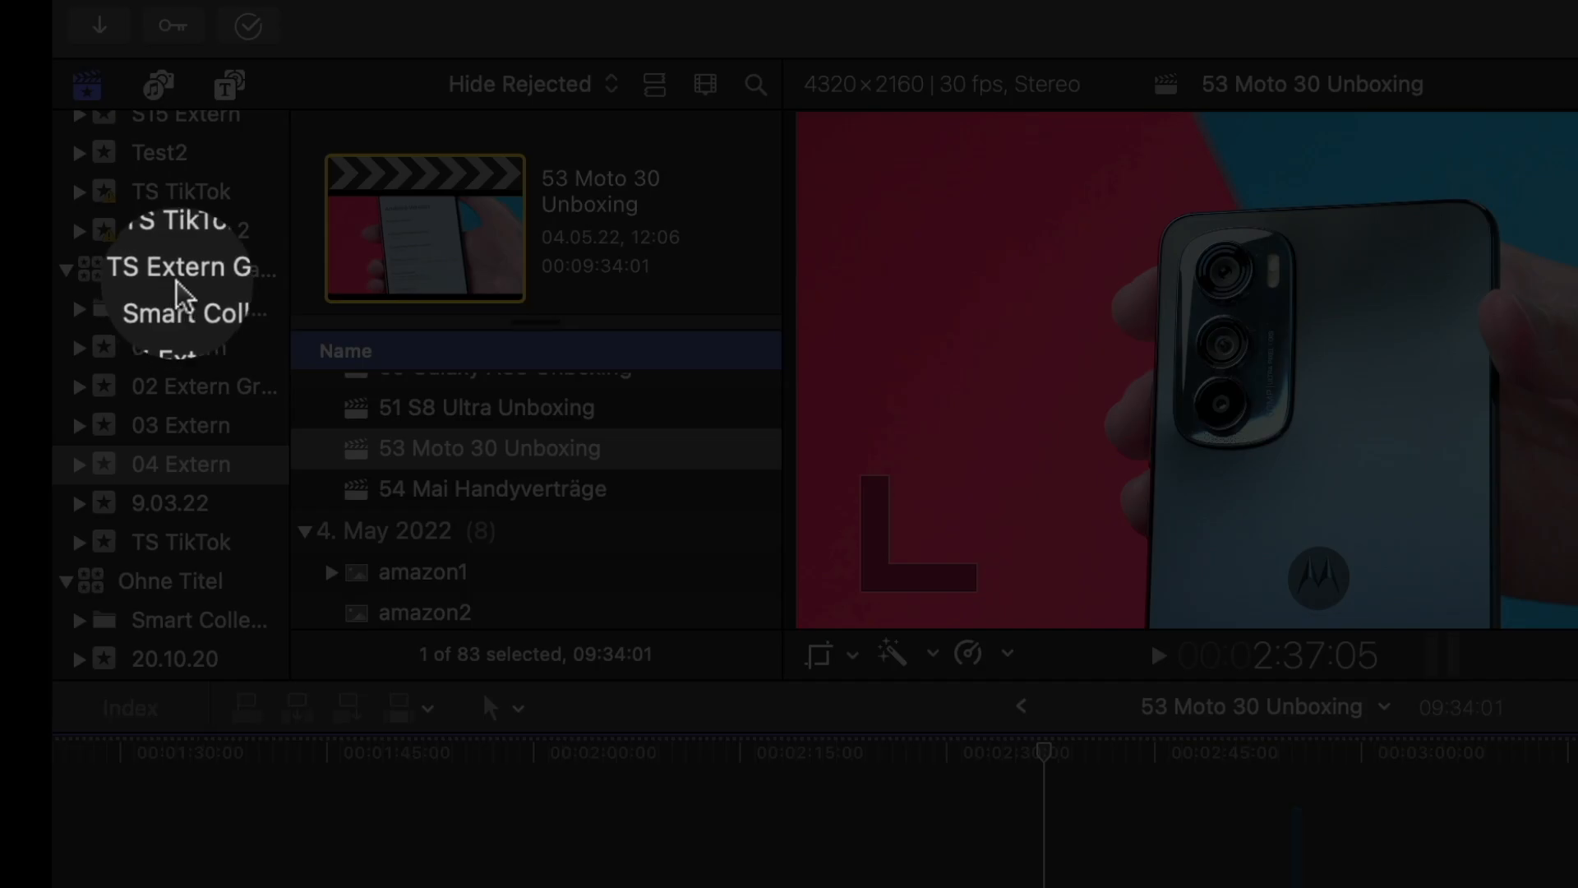
- Select the 04 Extern event to list its projects, including 50 Galaxy A33 Unboxing
{"action": "left_click", "coordinate": [199, 269]}
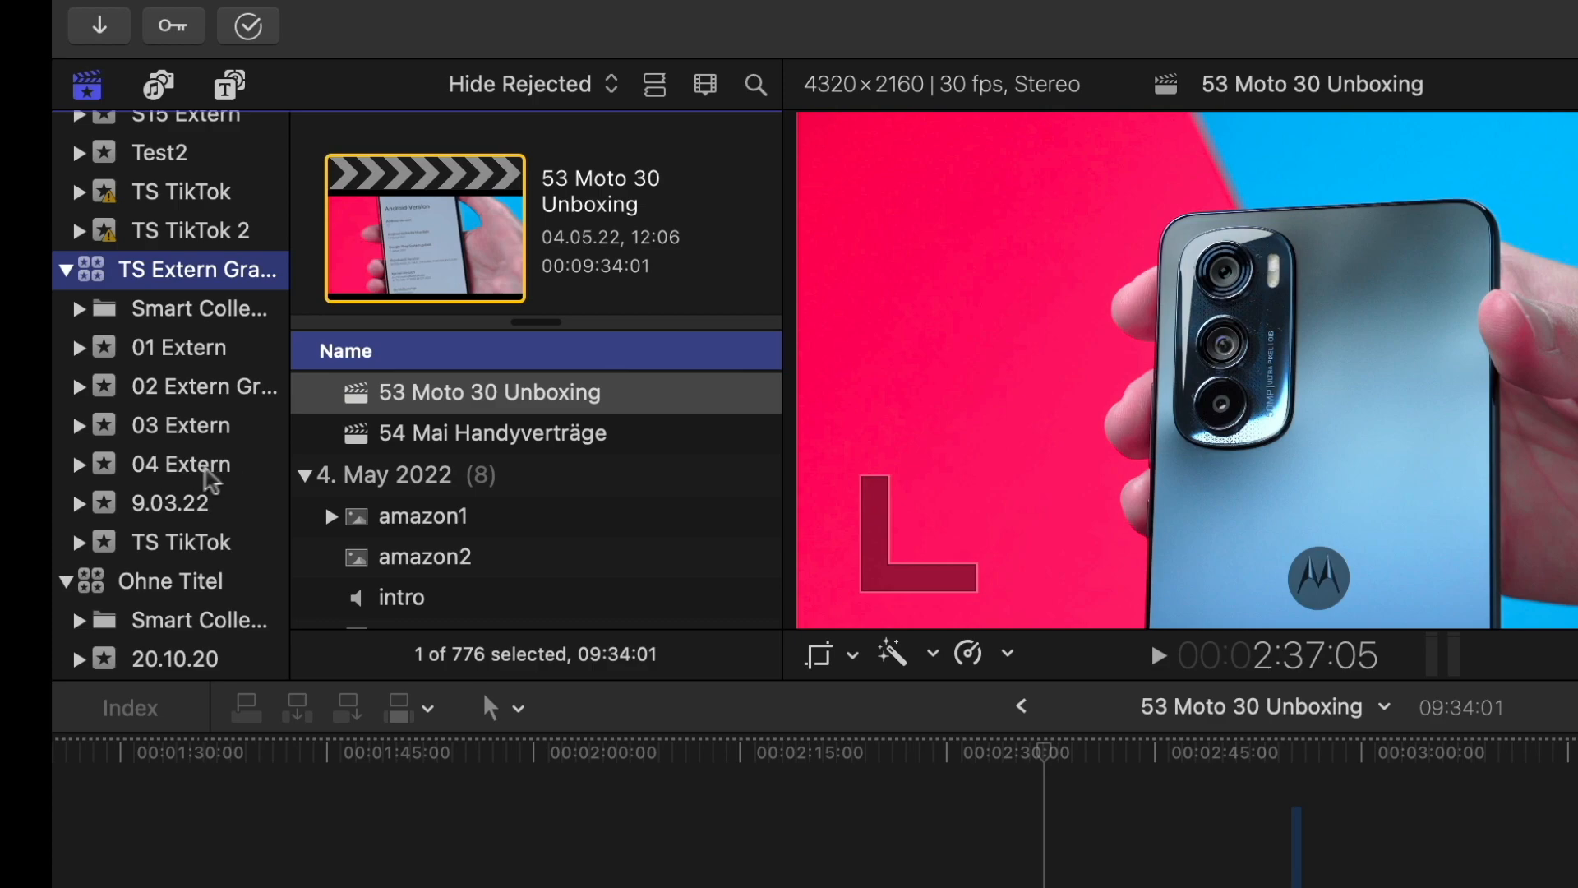
{"action": "left_click", "coordinate": [183, 464]}
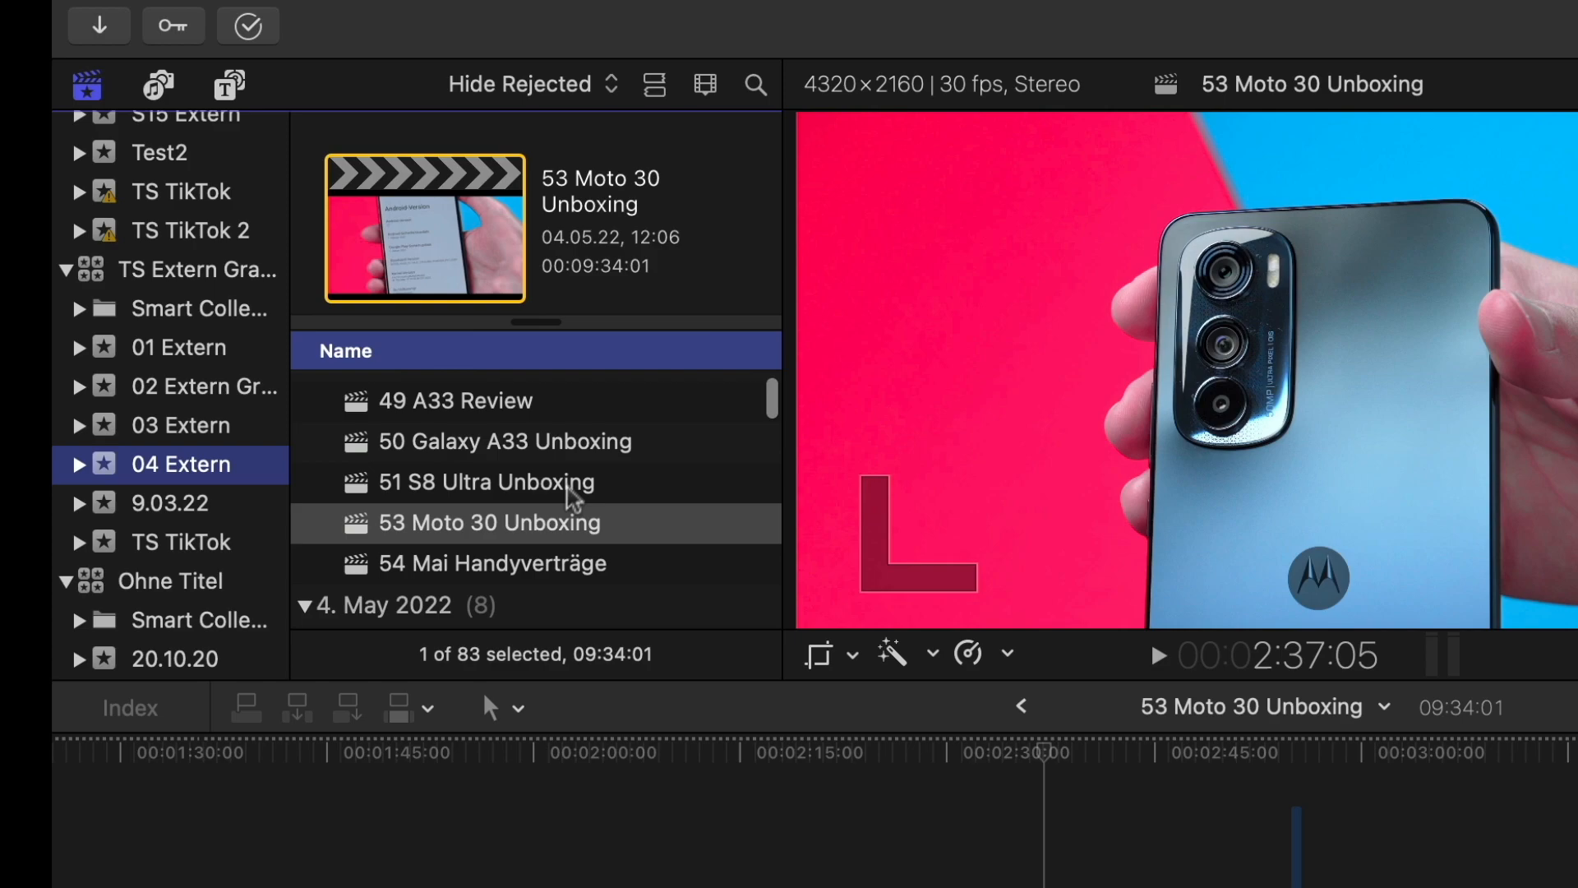
{"action": "mouse_move", "coordinate": [529, 548]}
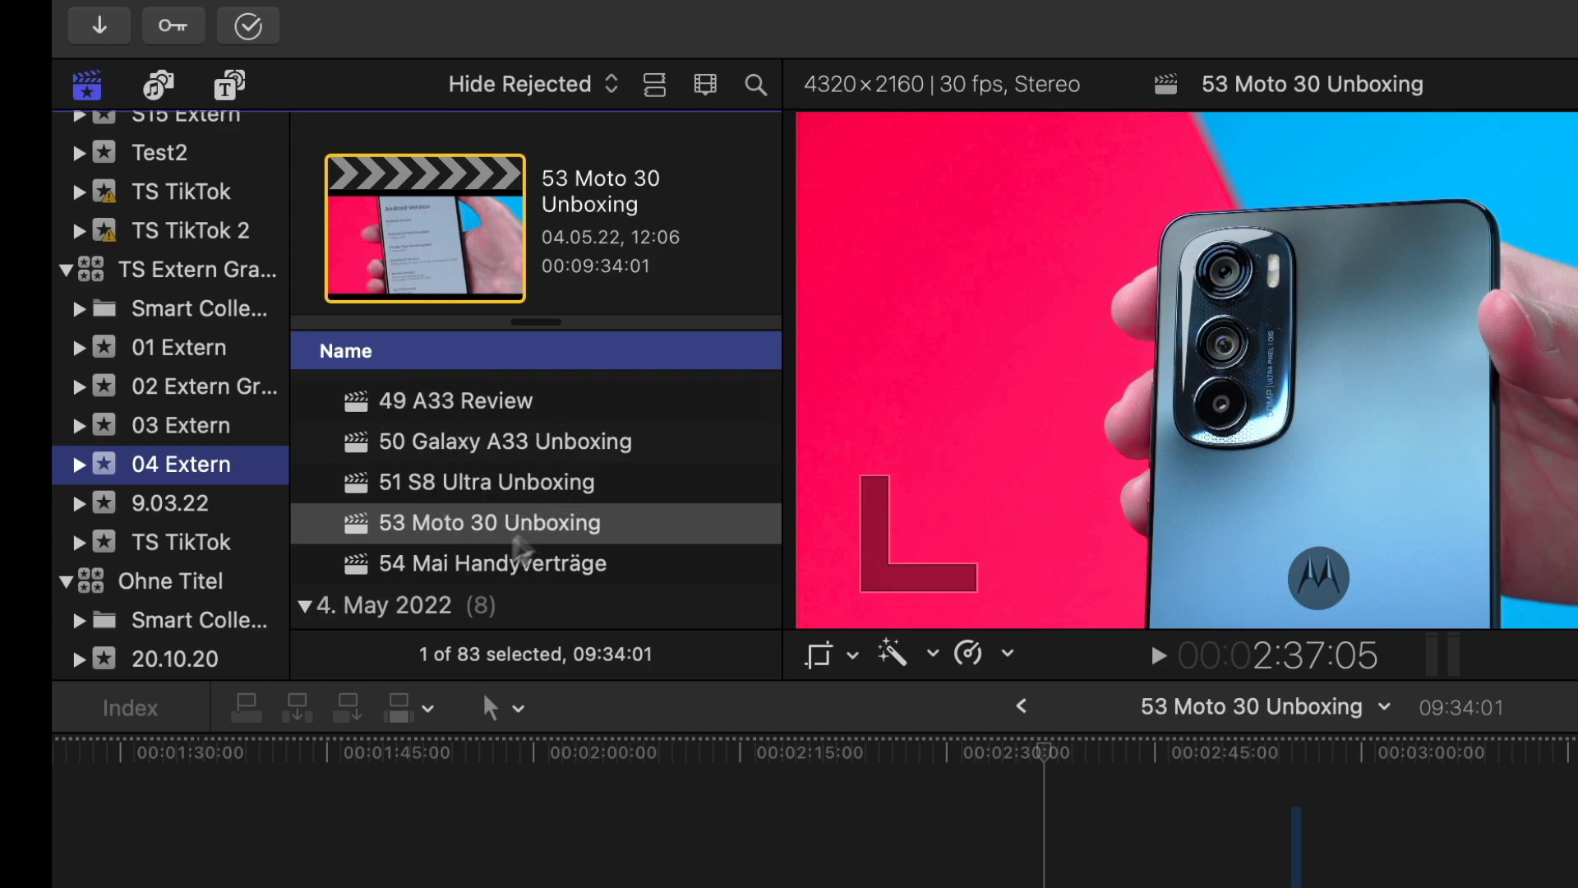
{"action": "mouse_move", "coordinate": [486, 426]}
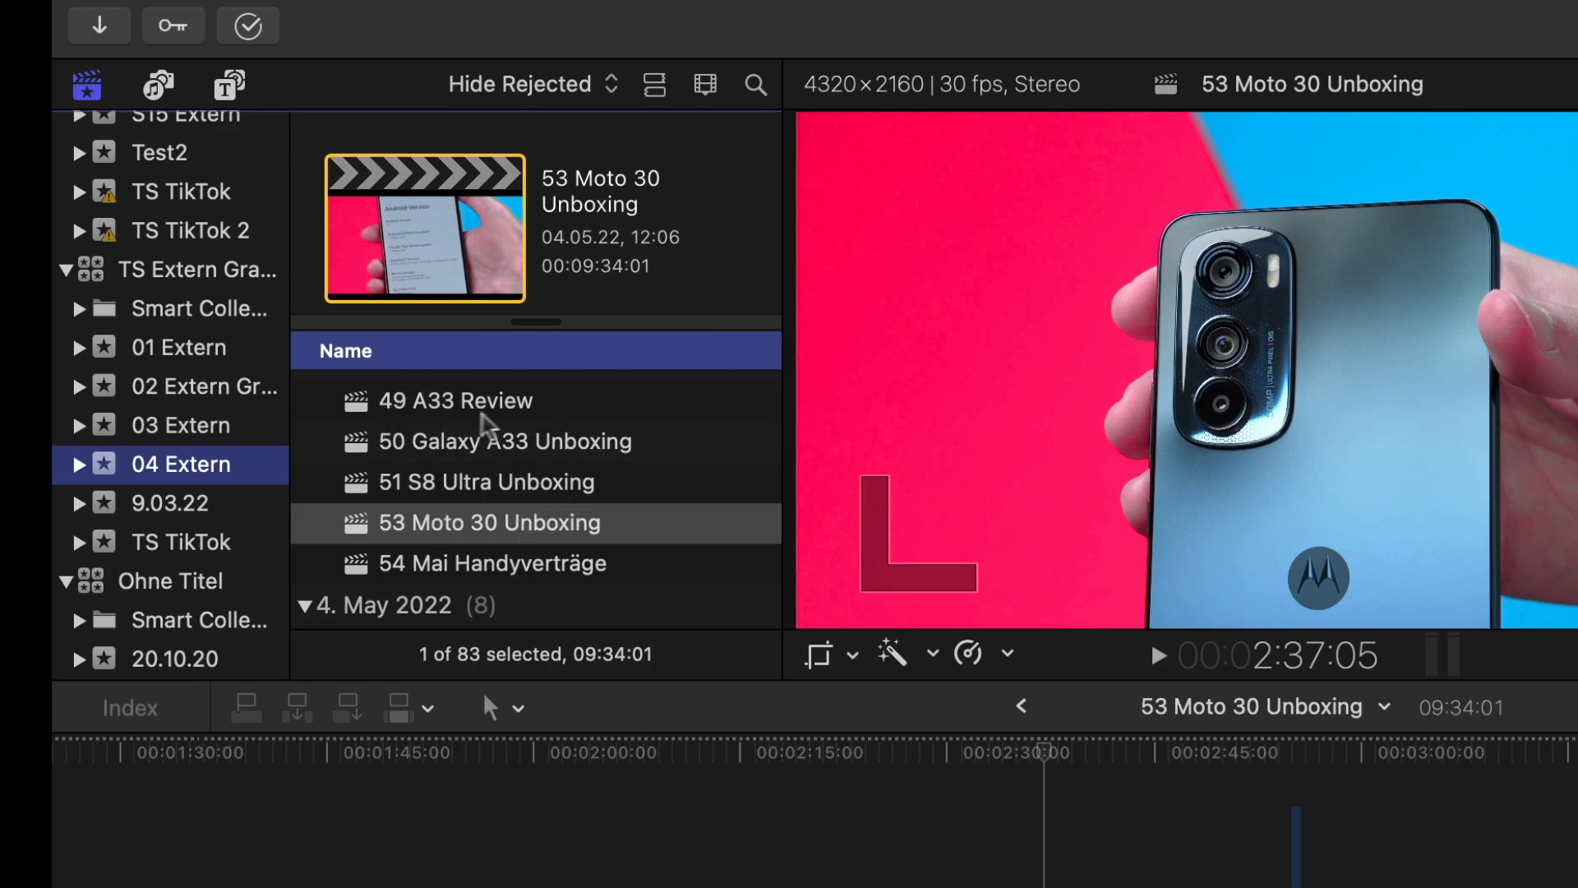
{"action": "mouse_move", "coordinate": [519, 464]}
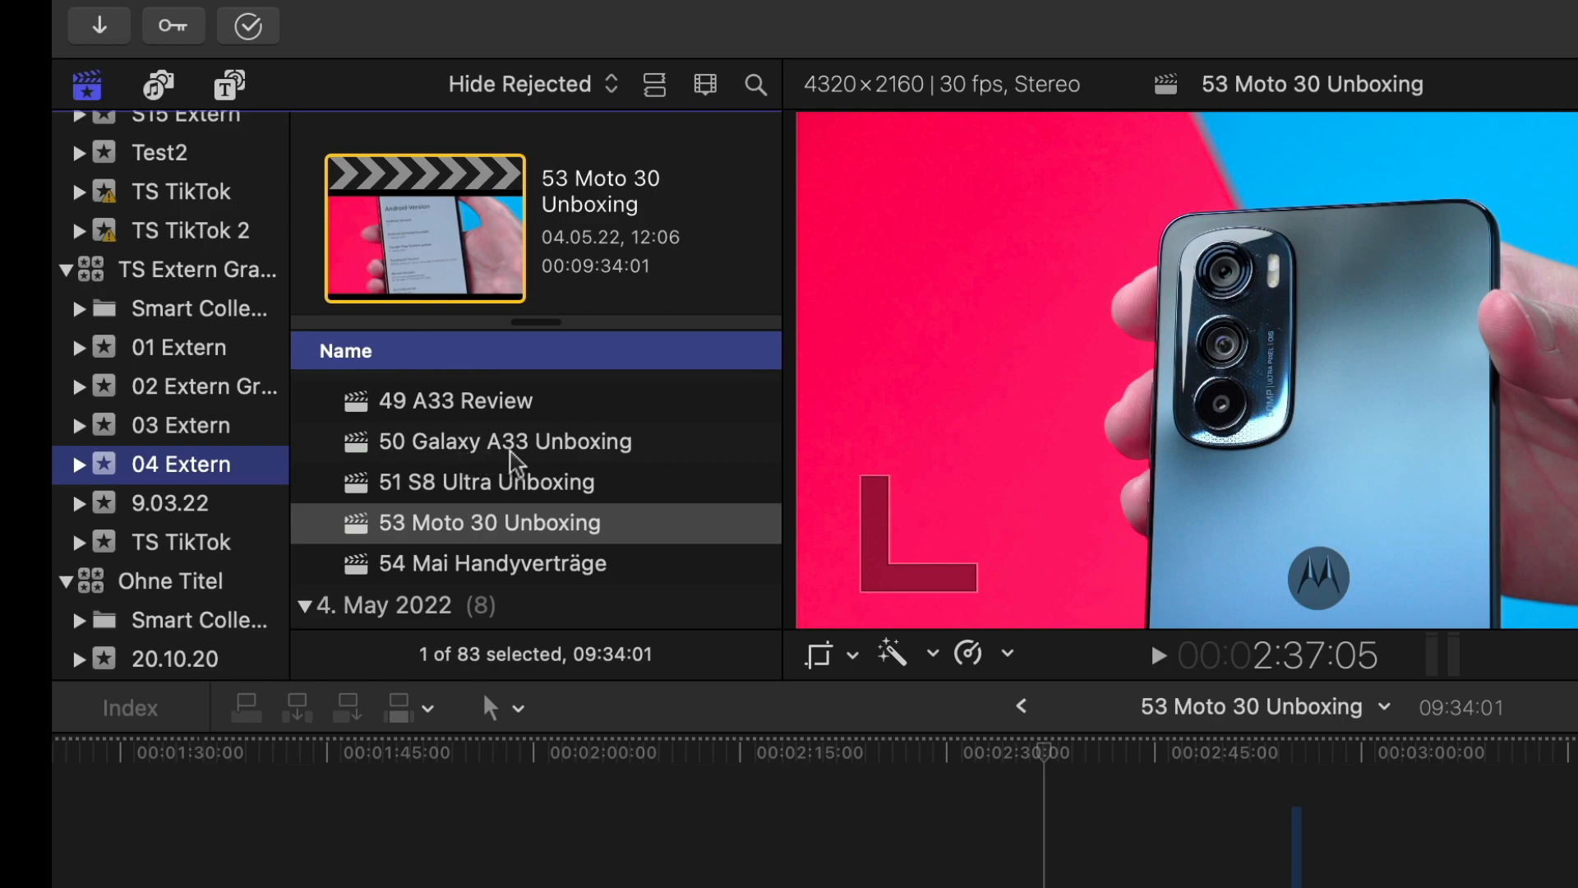
{"action": "mouse_move", "coordinate": [598, 486]}
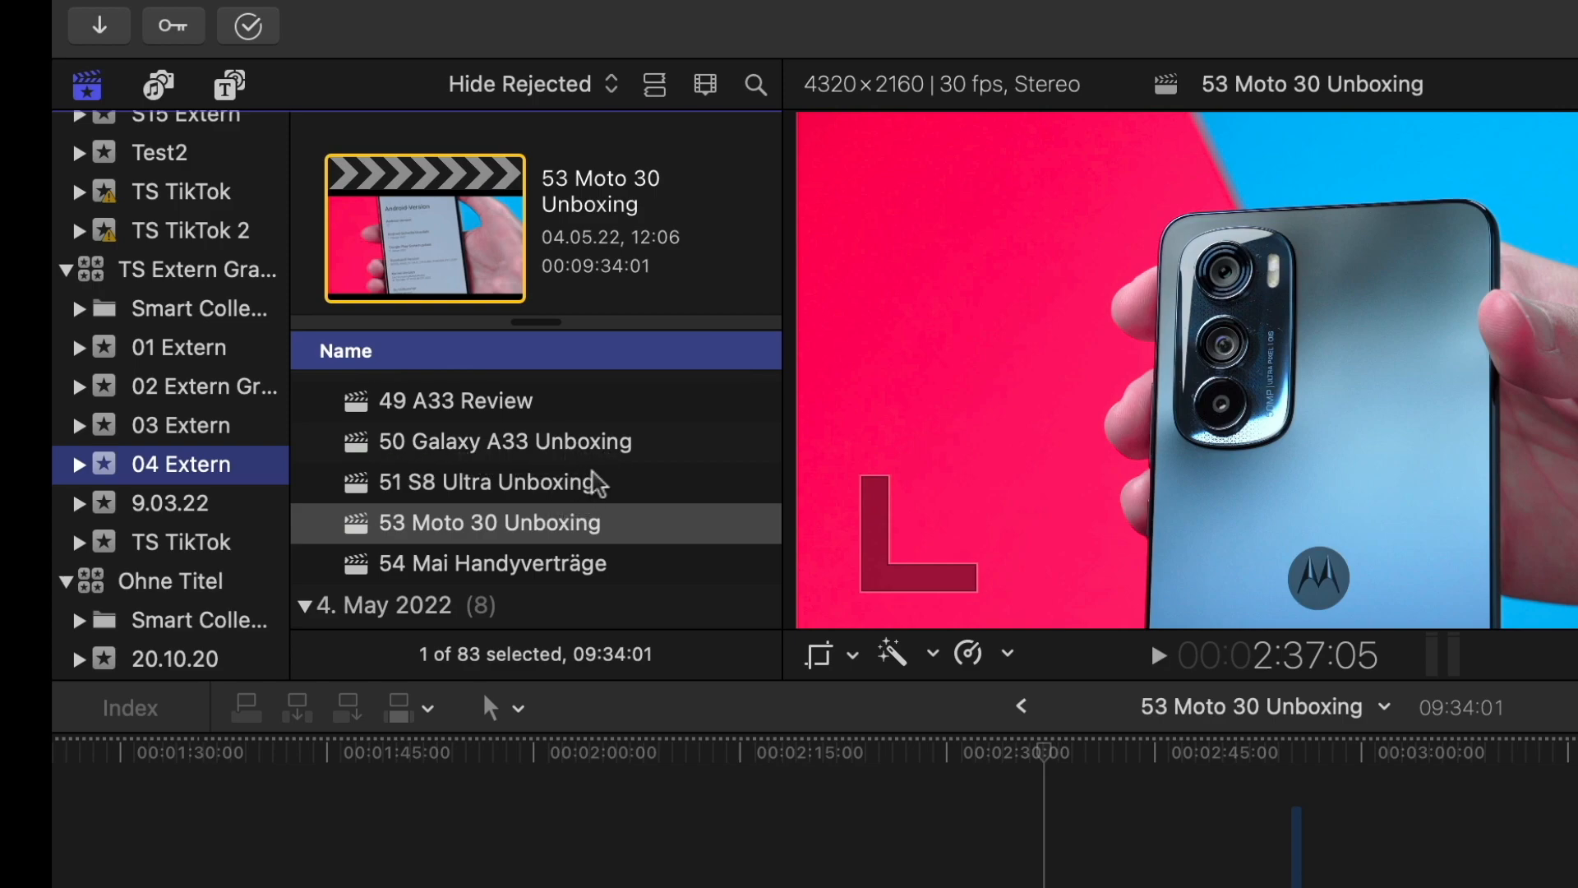
{"action": "mouse_move", "coordinate": [582, 494]}
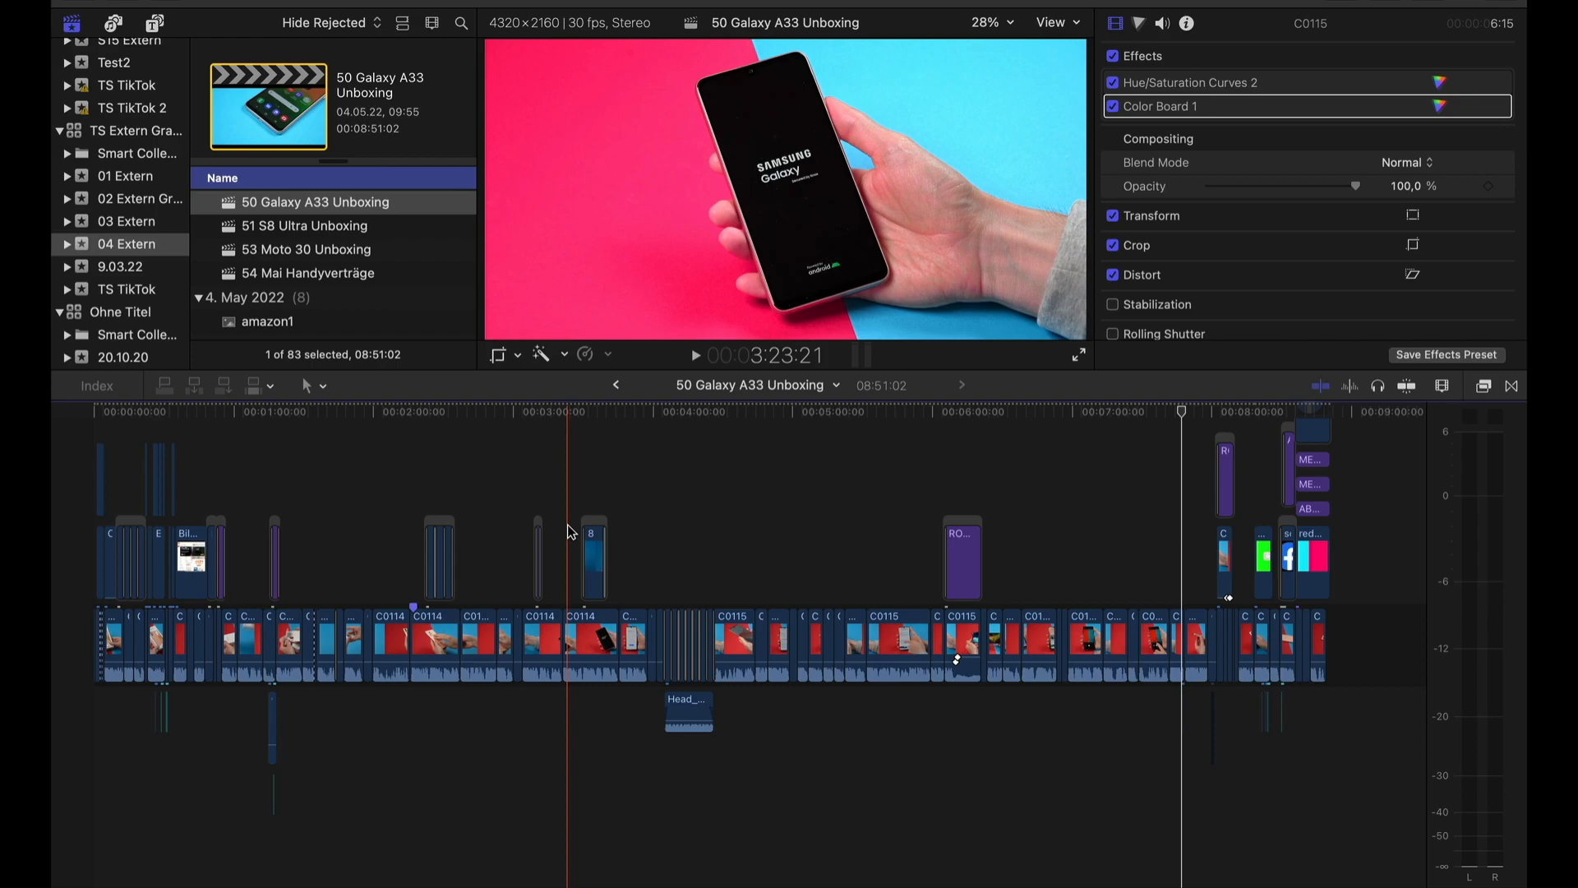
- Save a new library named Lib1 on the T7 Grau drive and select it
{"action": "left_click", "coordinate": [273, 23]}
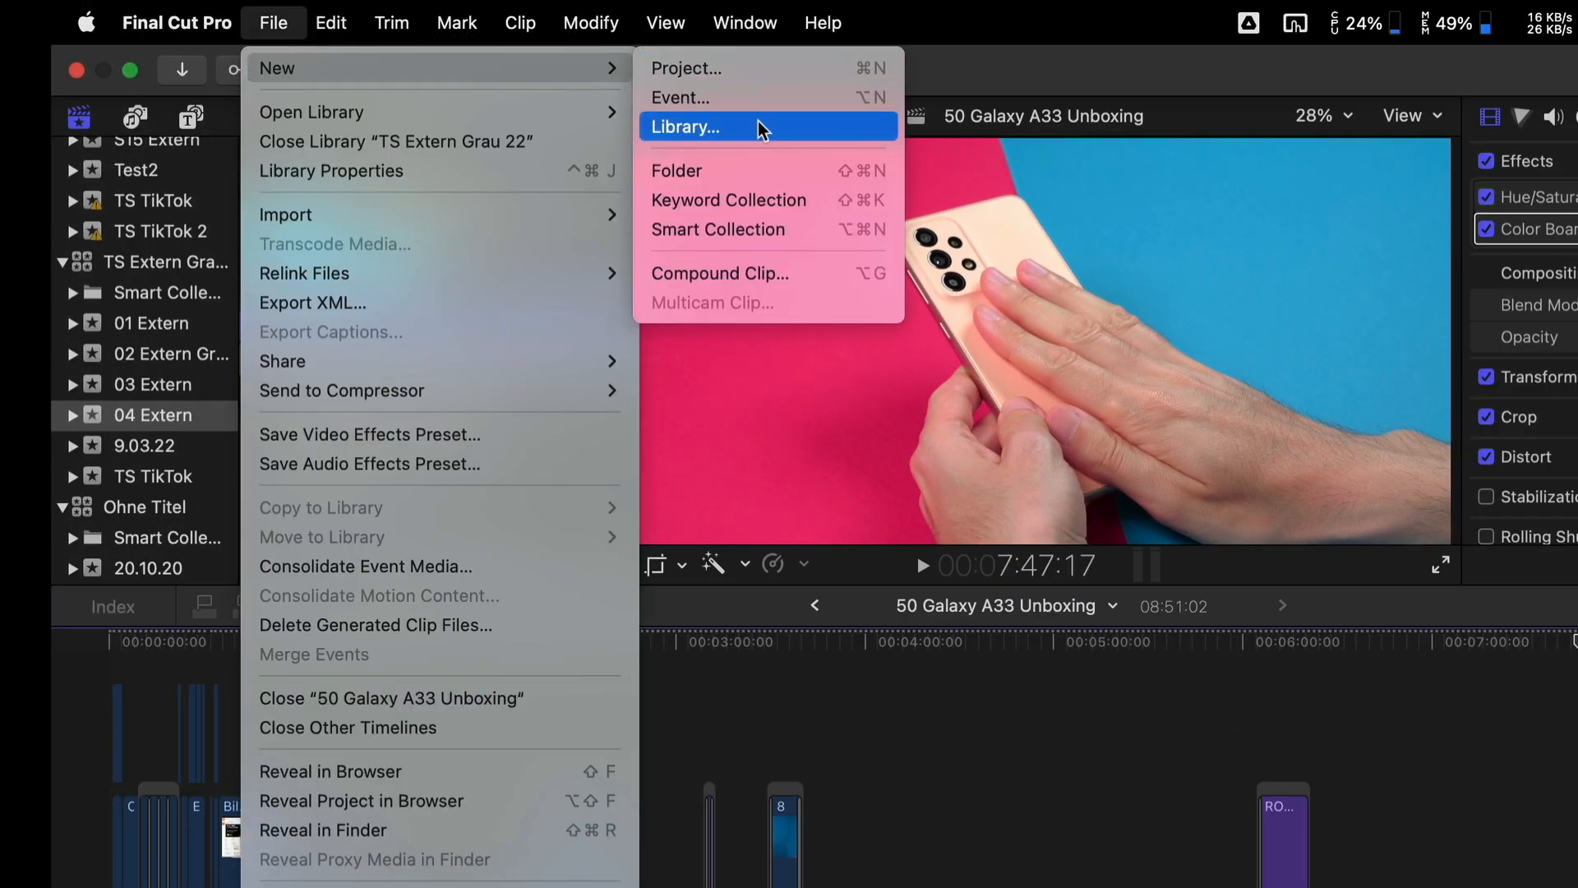
{"action": "left_click", "coordinate": [689, 126]}
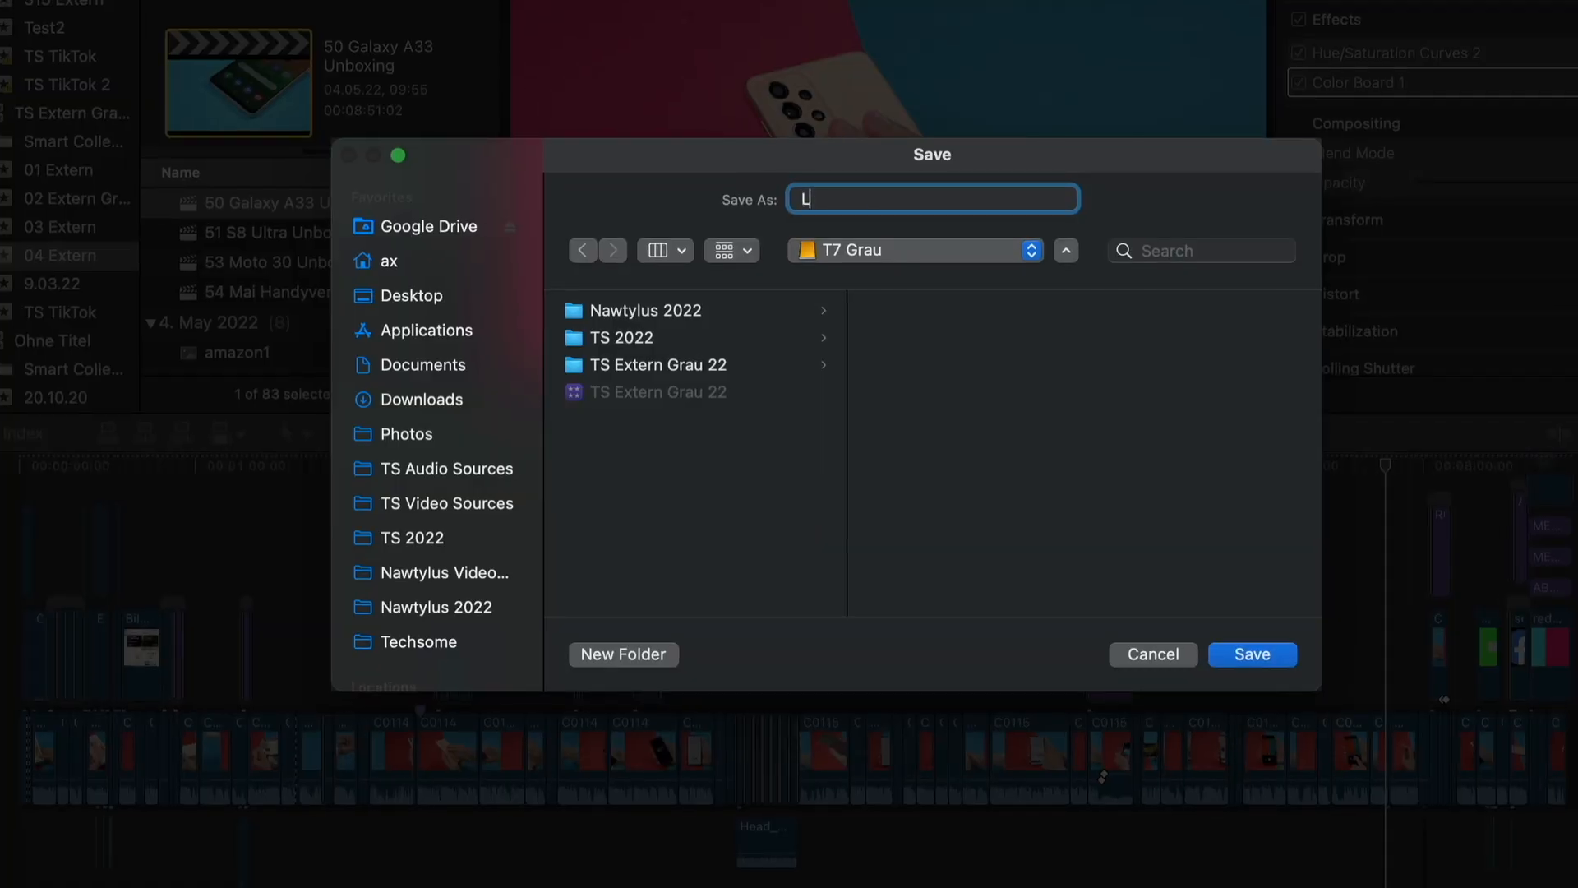
{"action": "type", "text": "ib1"}
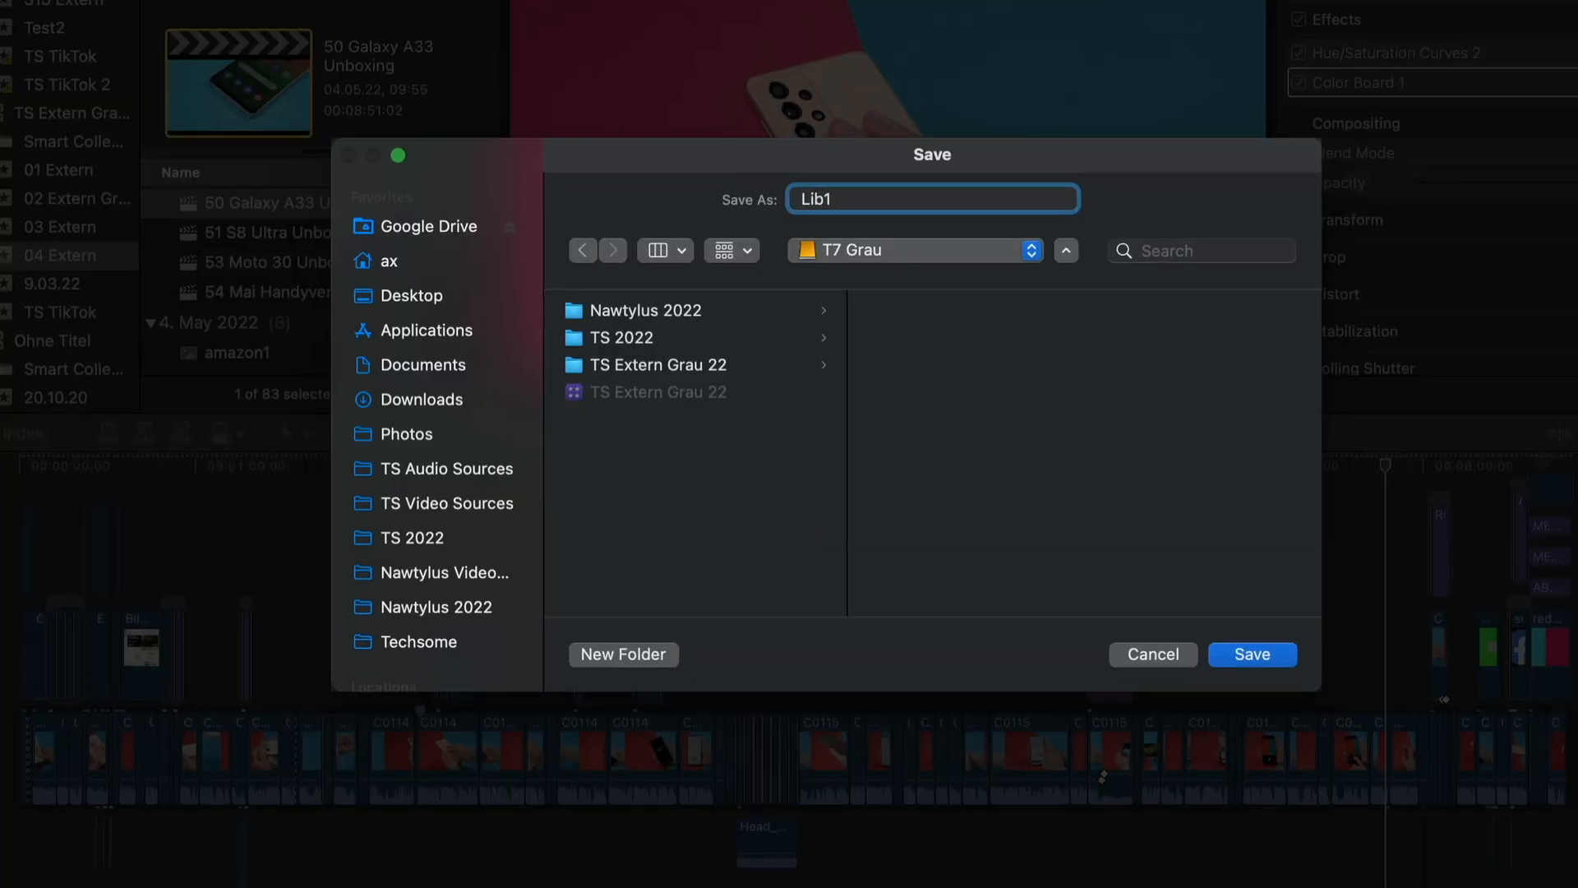
{"action": "left_click", "coordinate": [1252, 655]}
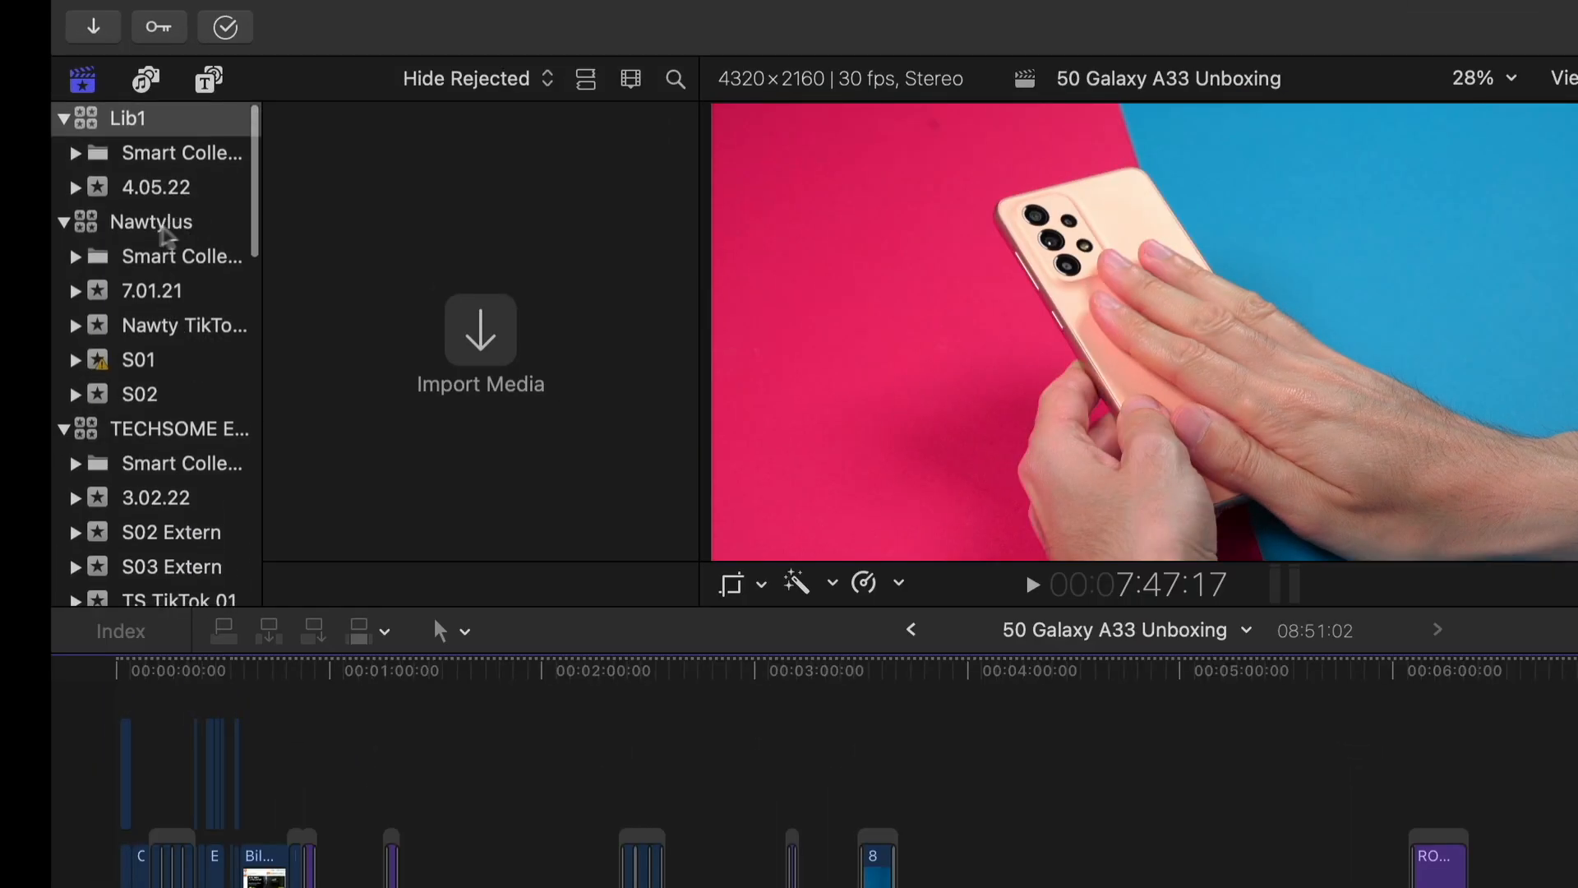
{"action": "left_click", "coordinate": [127, 118]}
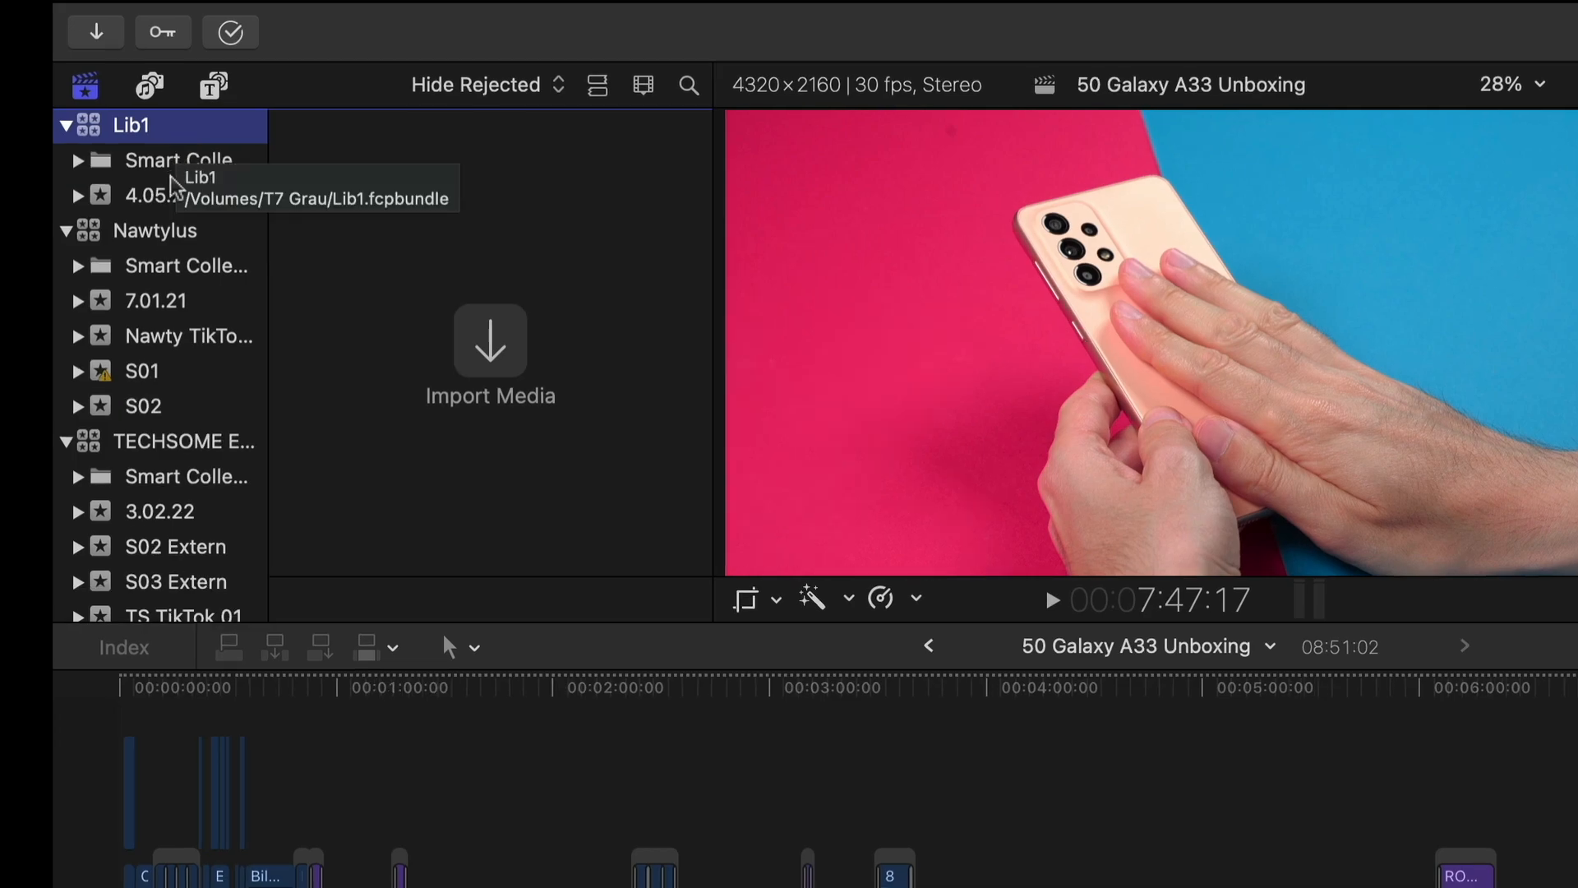
{"action": "mouse_move", "coordinate": [200, 175]}
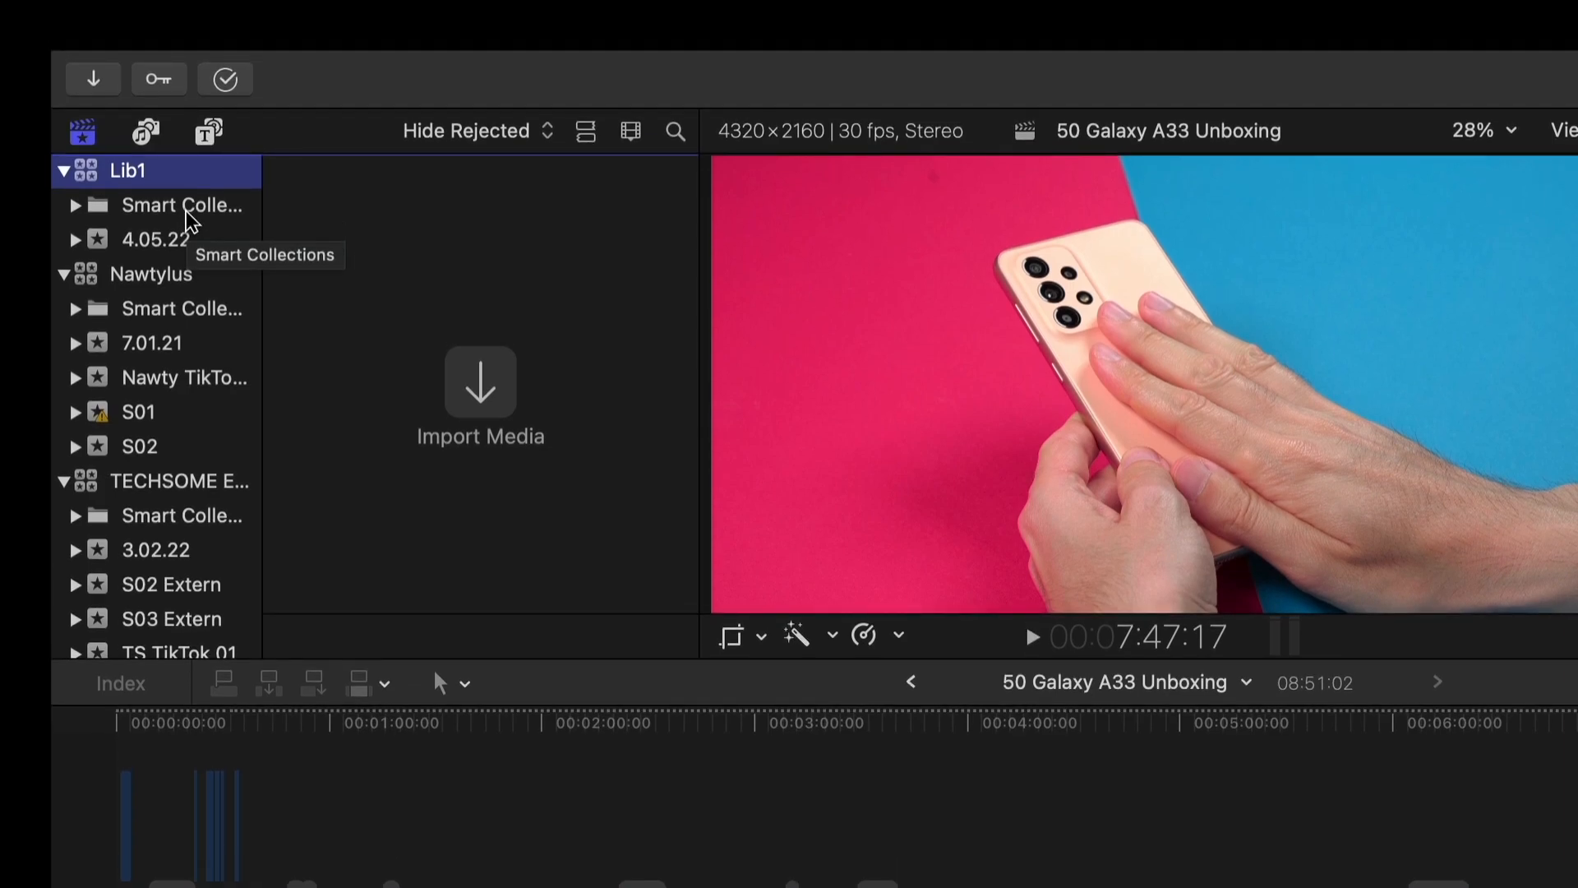
- Create a new event named 'My First Video' in the Lib1 library
{"action": "left_click", "coordinate": [301, 26]}
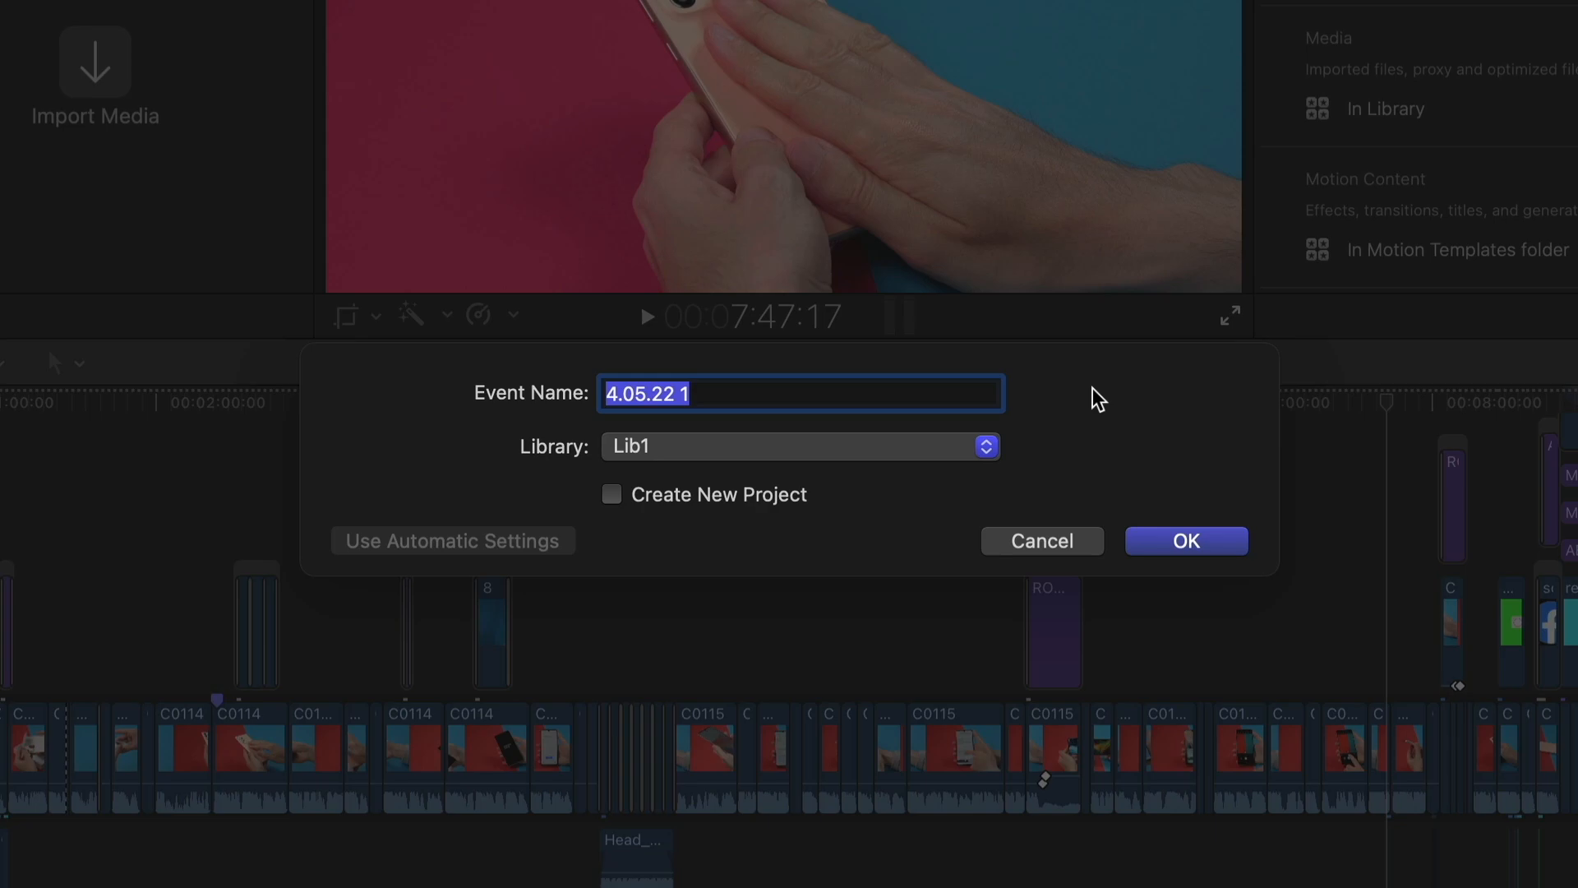
{"action": "type", "text": "My First V"}
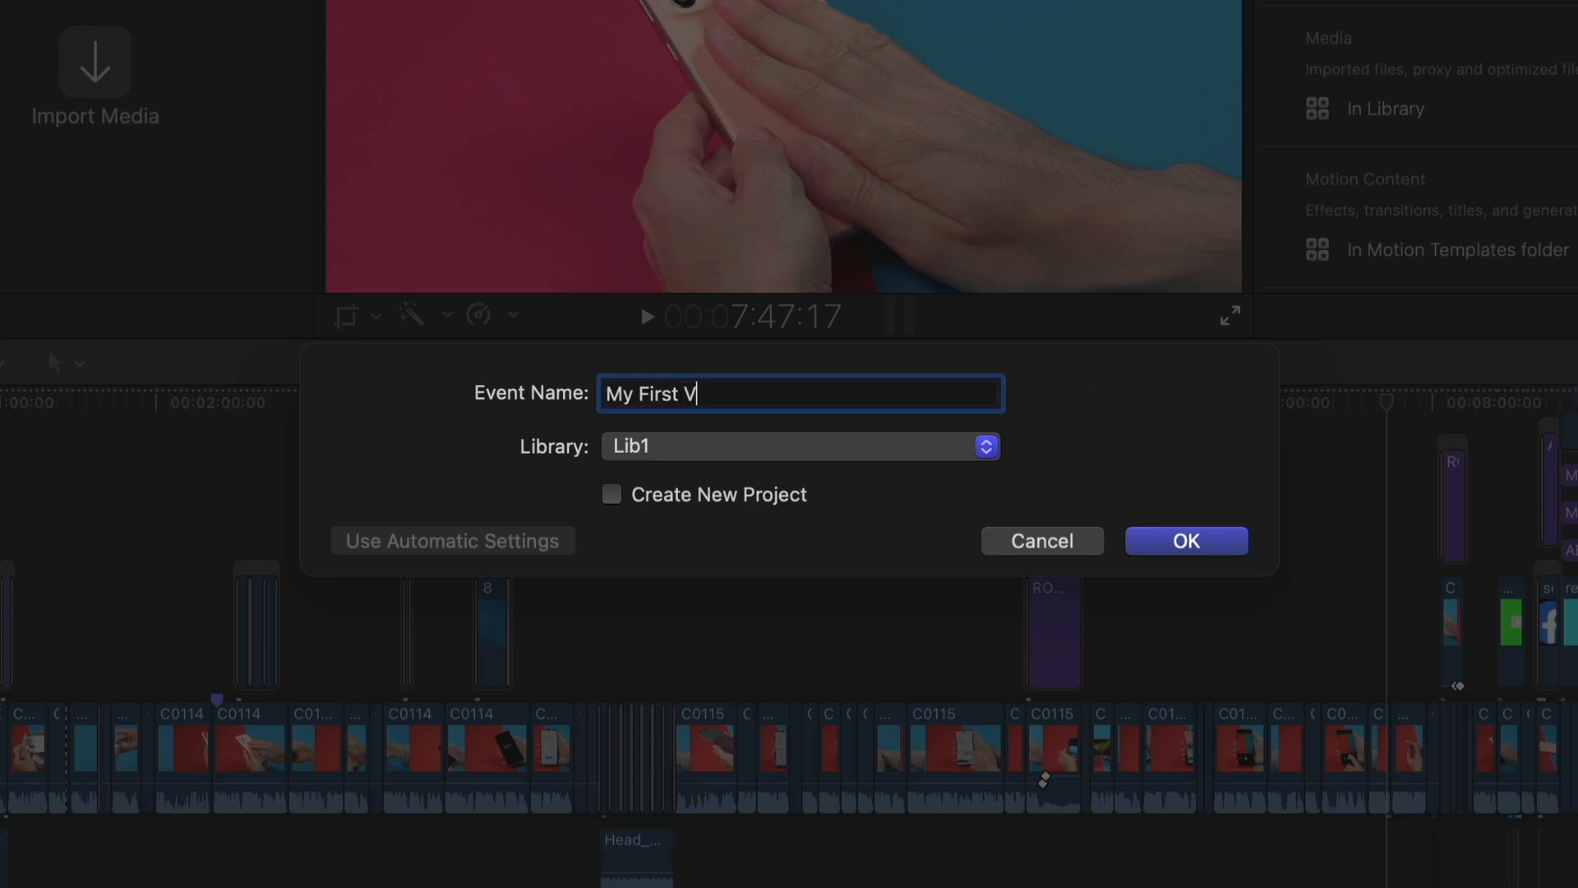
{"action": "type", "text": "ideo"}
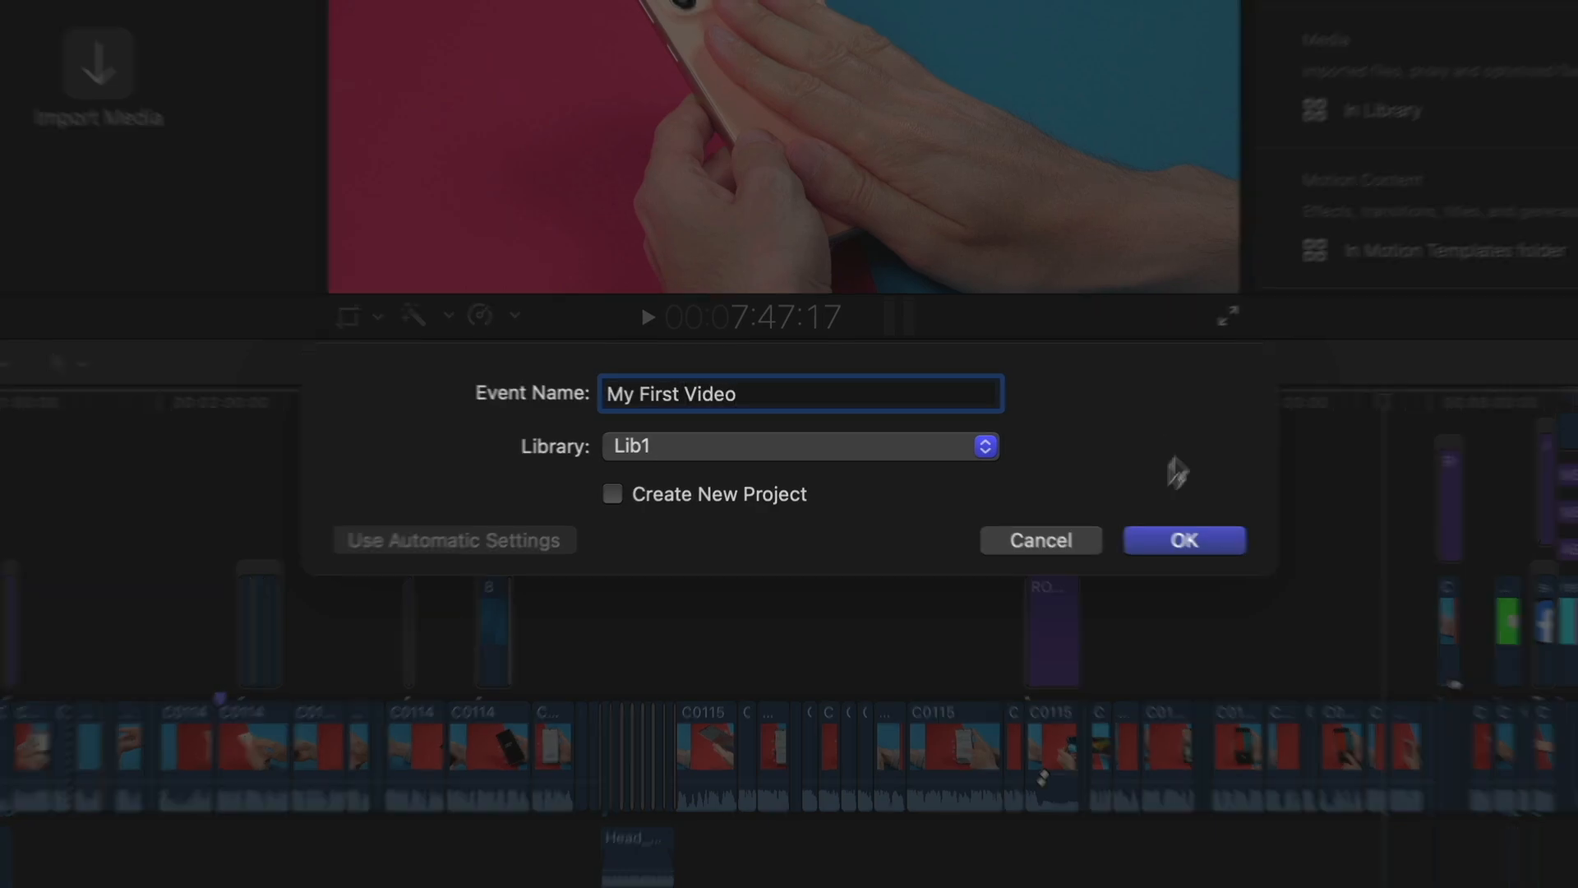
{"action": "left_click", "coordinate": [1184, 539]}
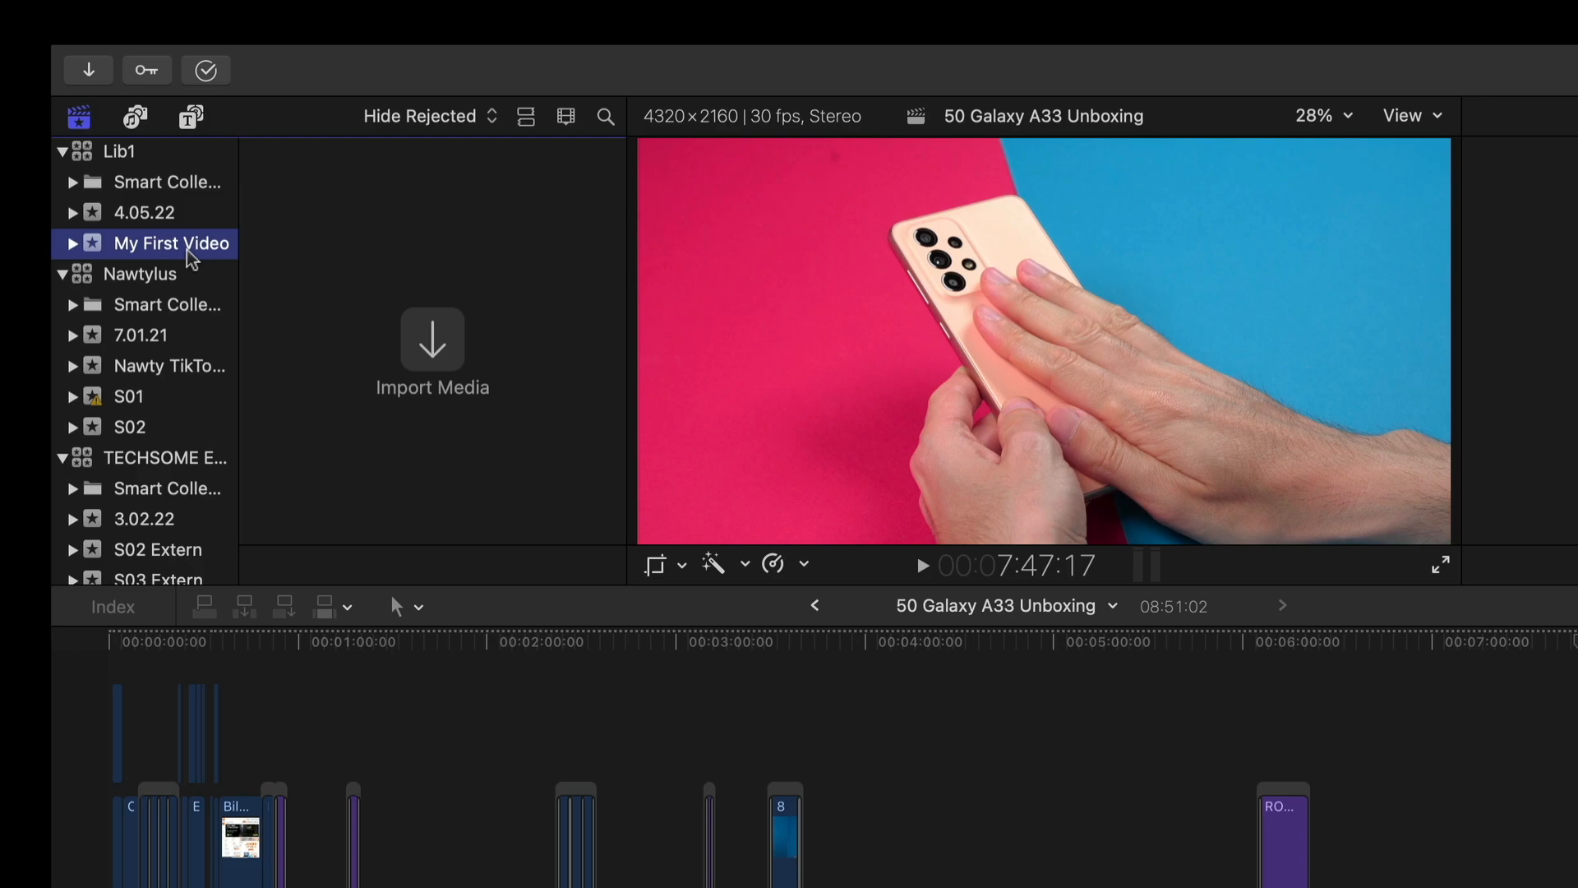
- Start a new project in the My First Video event from the File menu
{"action": "left_click", "coordinate": [272, 22]}
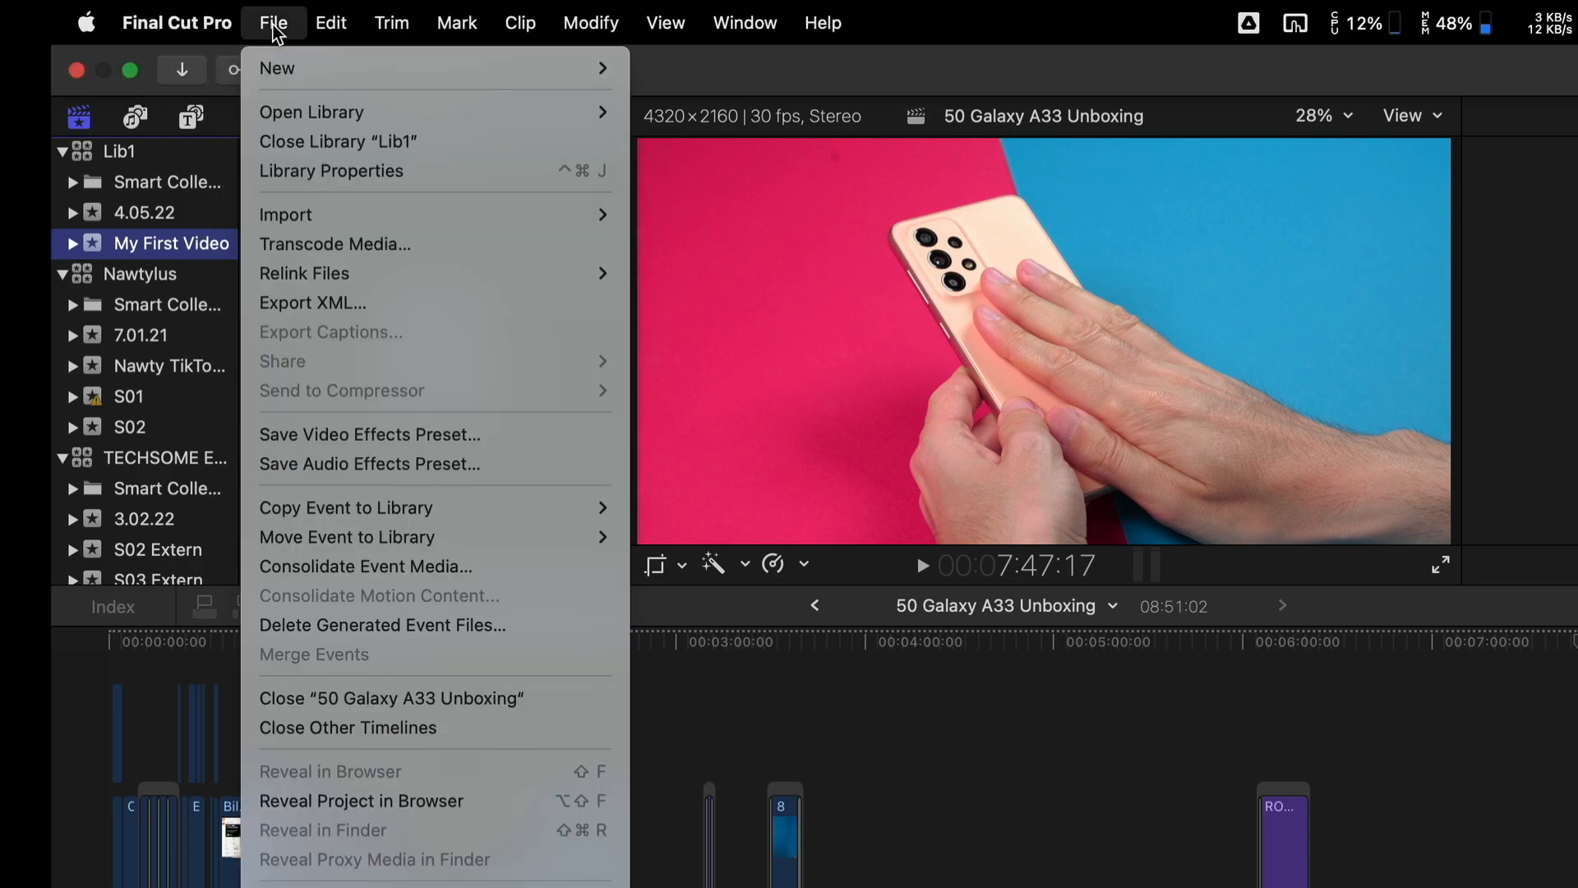
{"action": "mouse_move", "coordinate": [278, 67]}
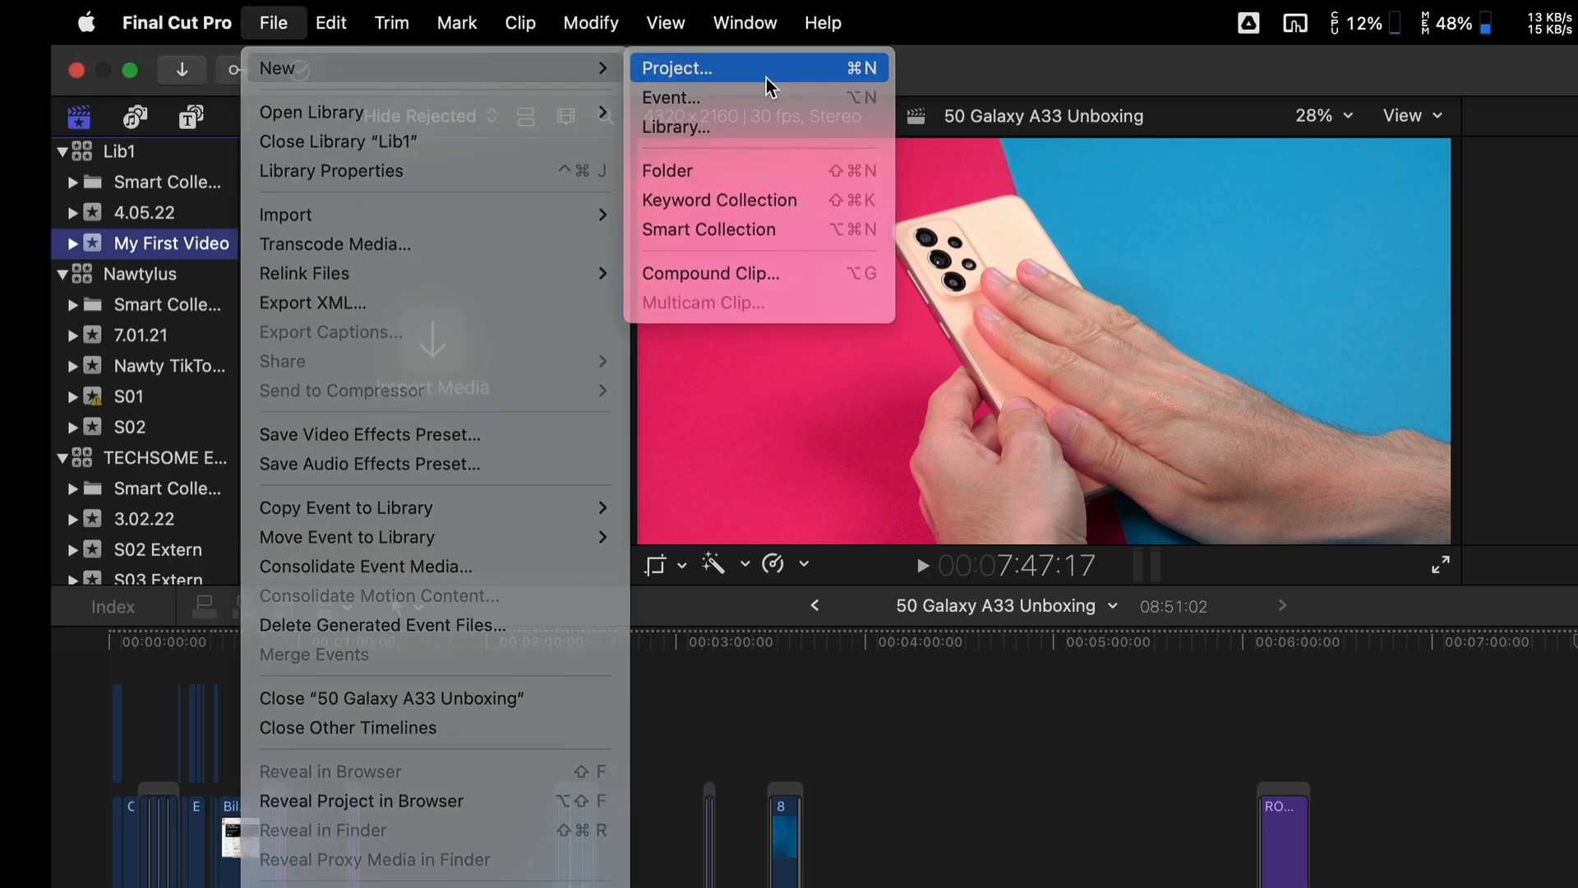
{"action": "left_click", "coordinate": [677, 68]}
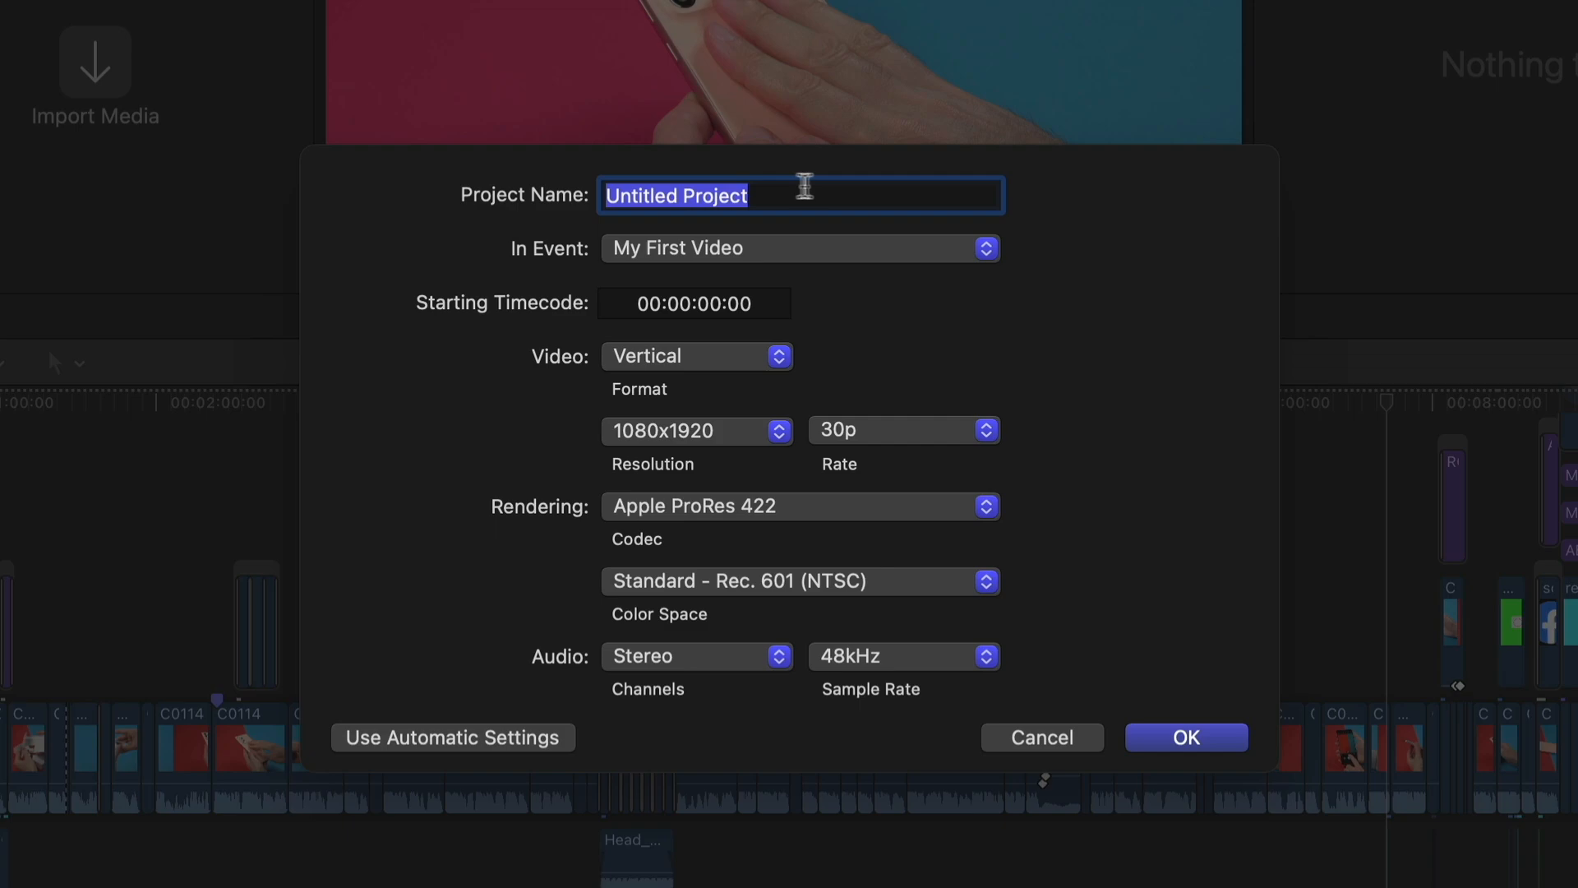
- Name the project 'My first youtube video' and set its video format to Custom
{"action": "type", "text": "My first yout"}
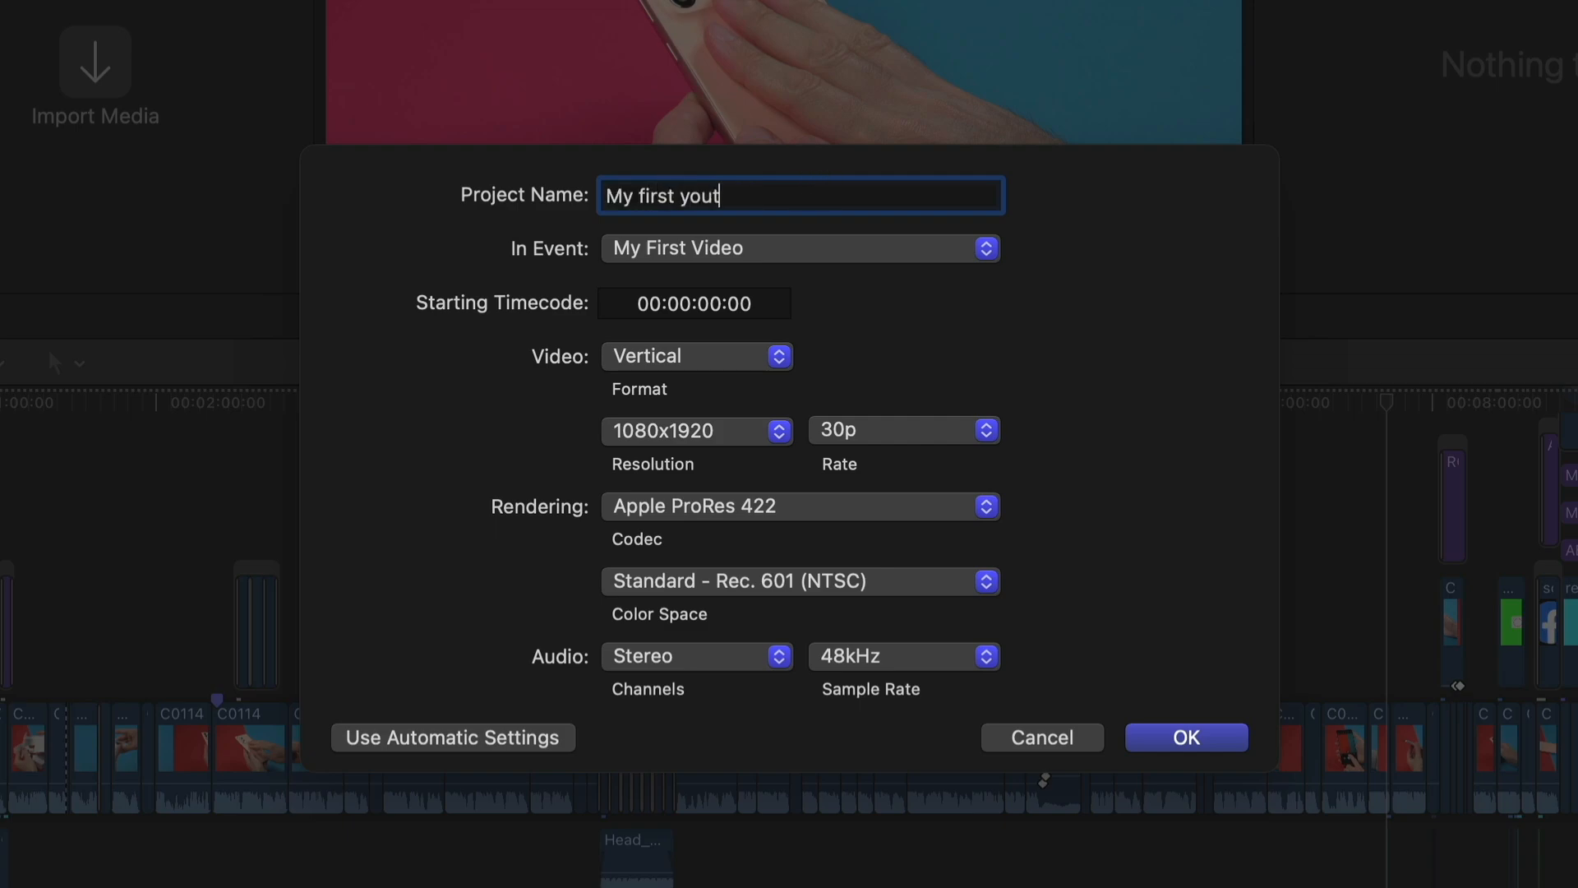
{"action": "type", "text": "ube video"}
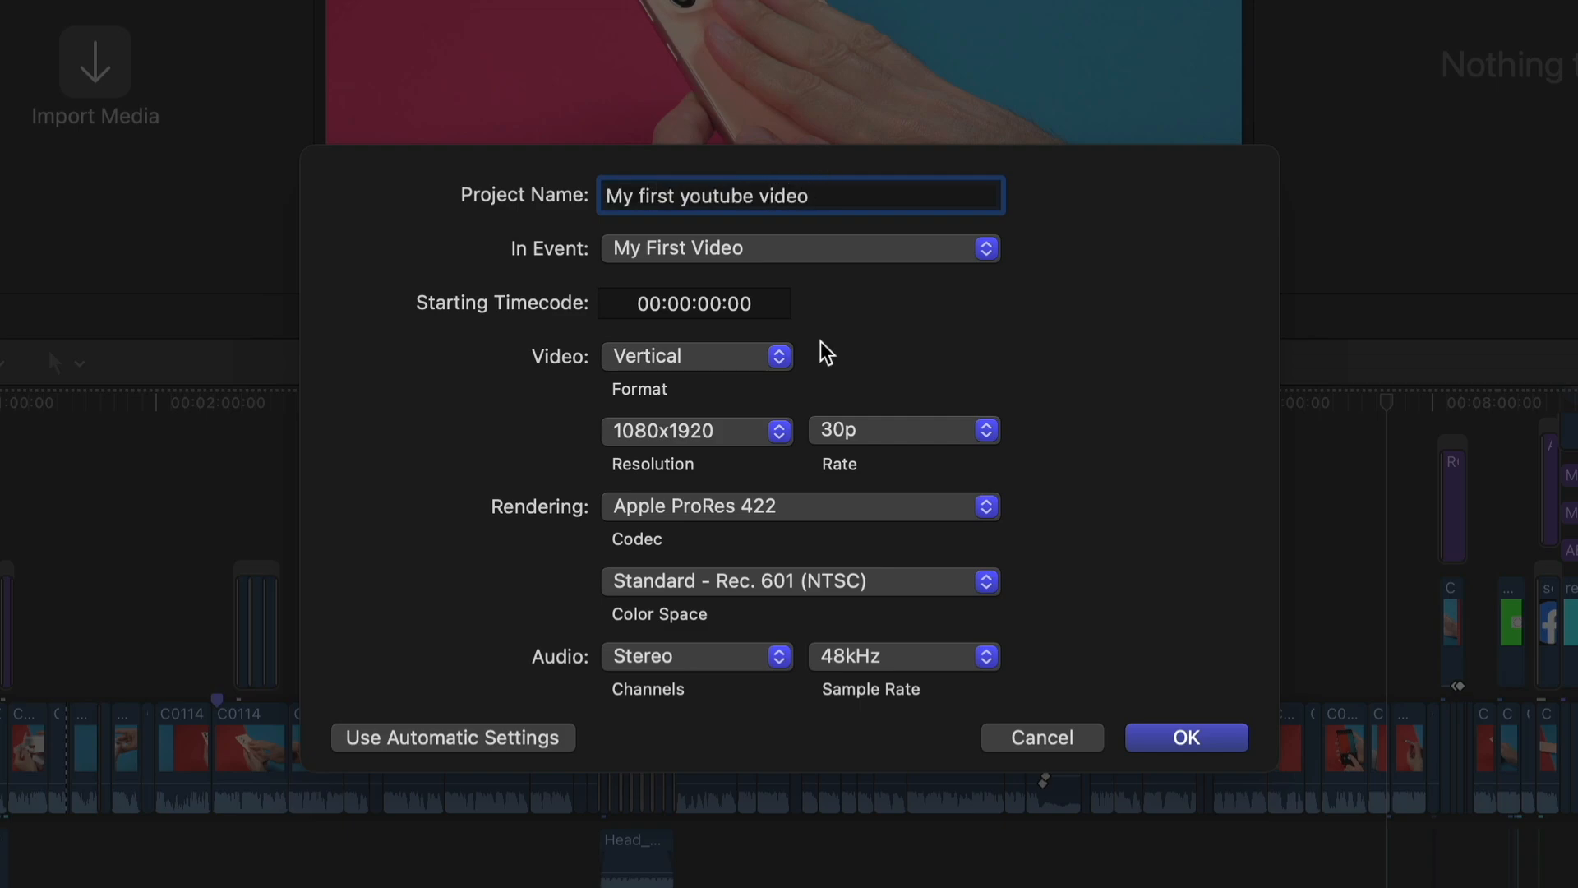
{"action": "left_click", "coordinate": [695, 355]}
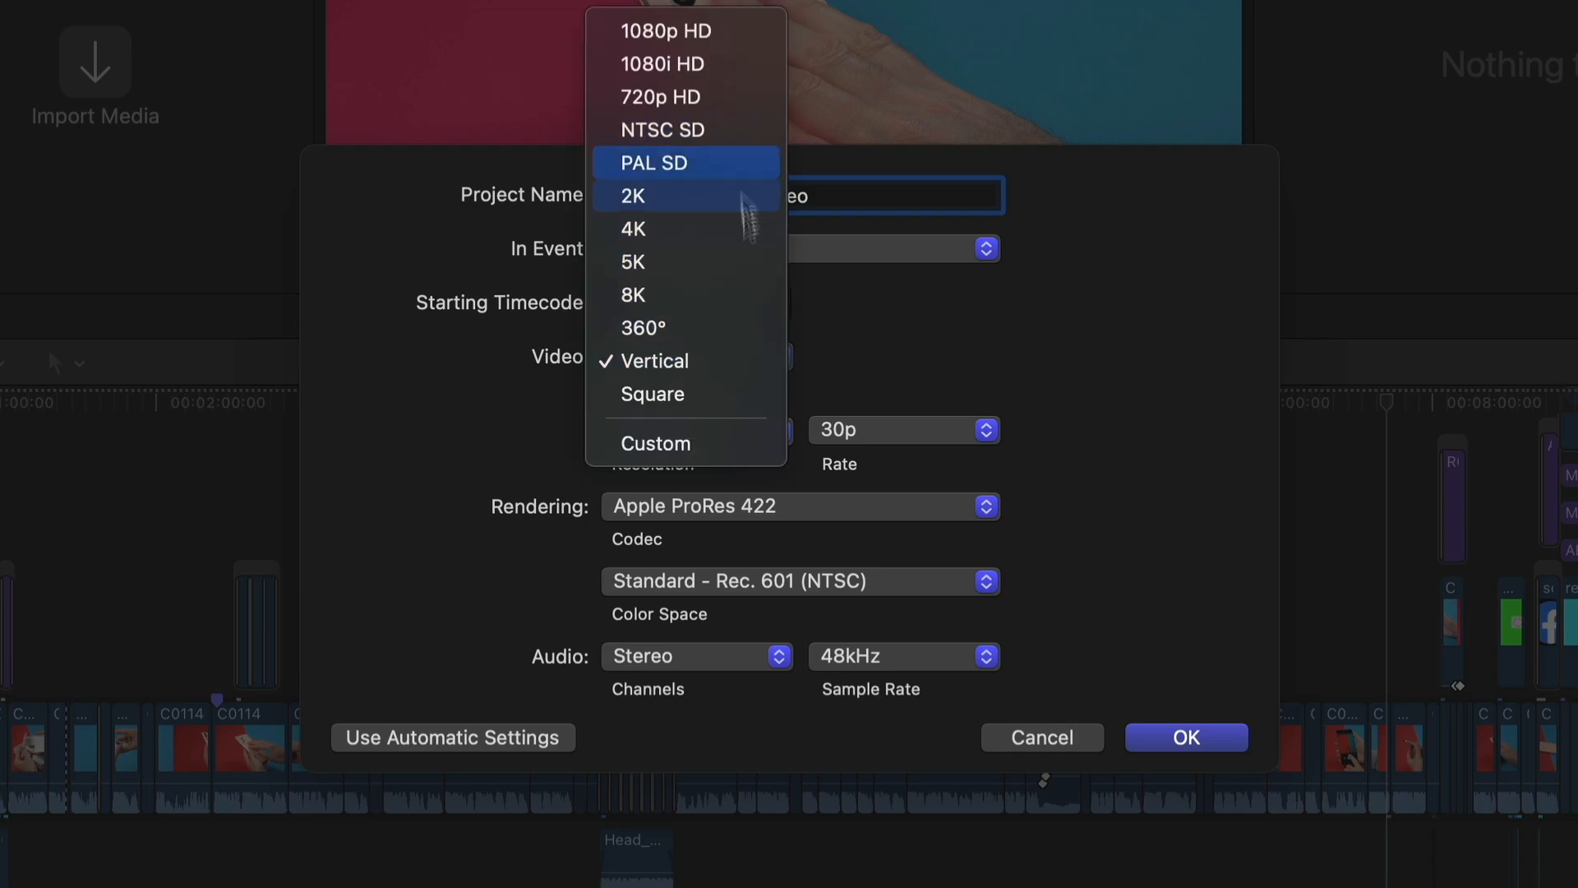
{"action": "mouse_move", "coordinate": [684, 63]}
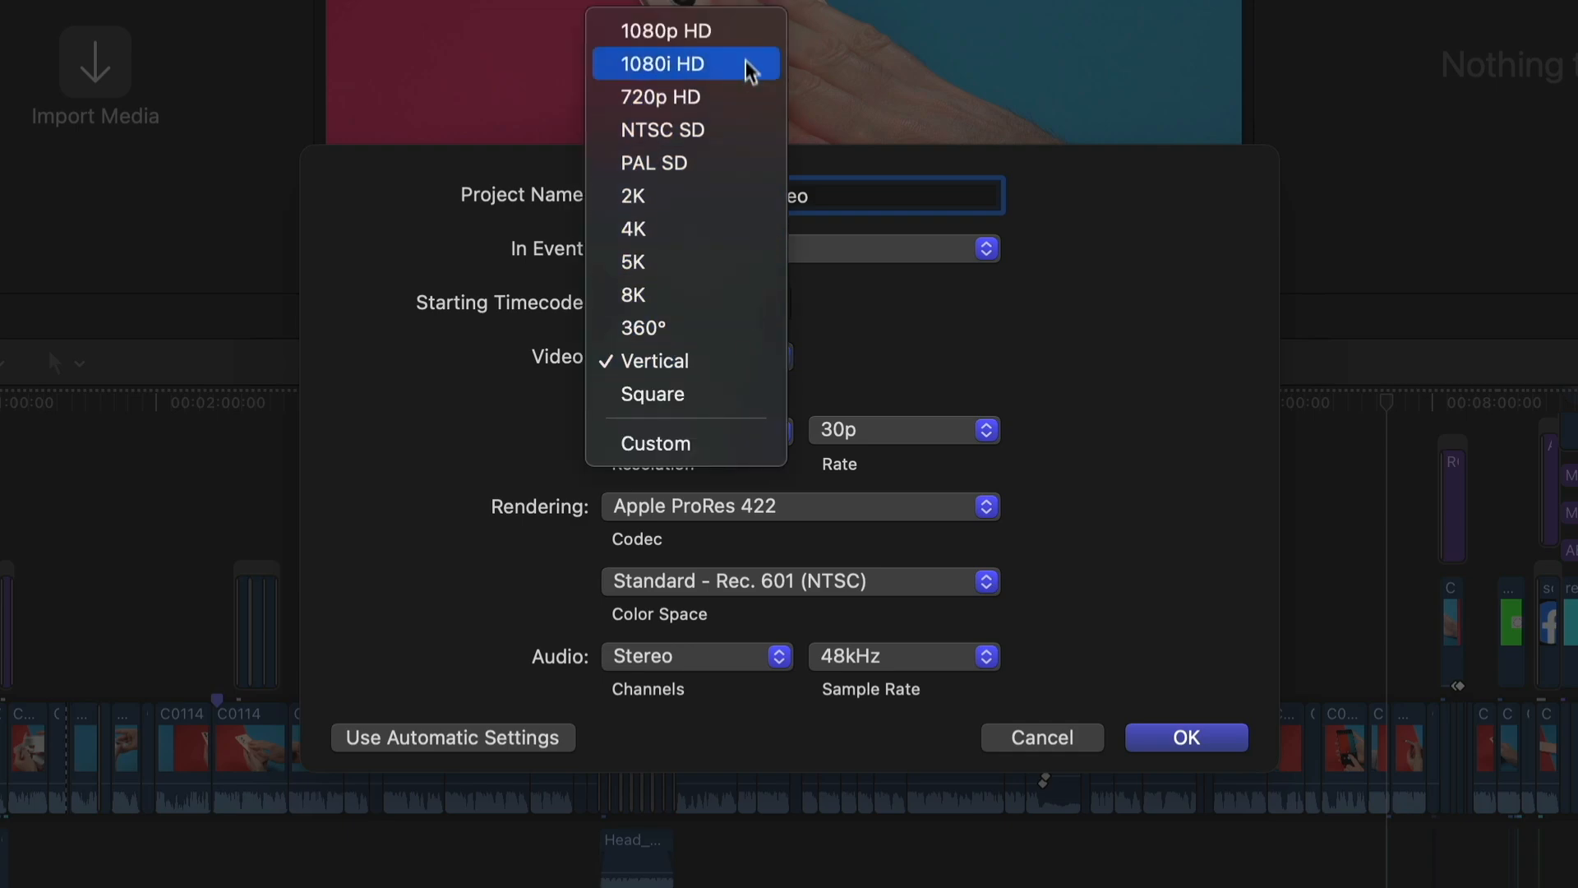
{"action": "left_click", "coordinate": [667, 30]}
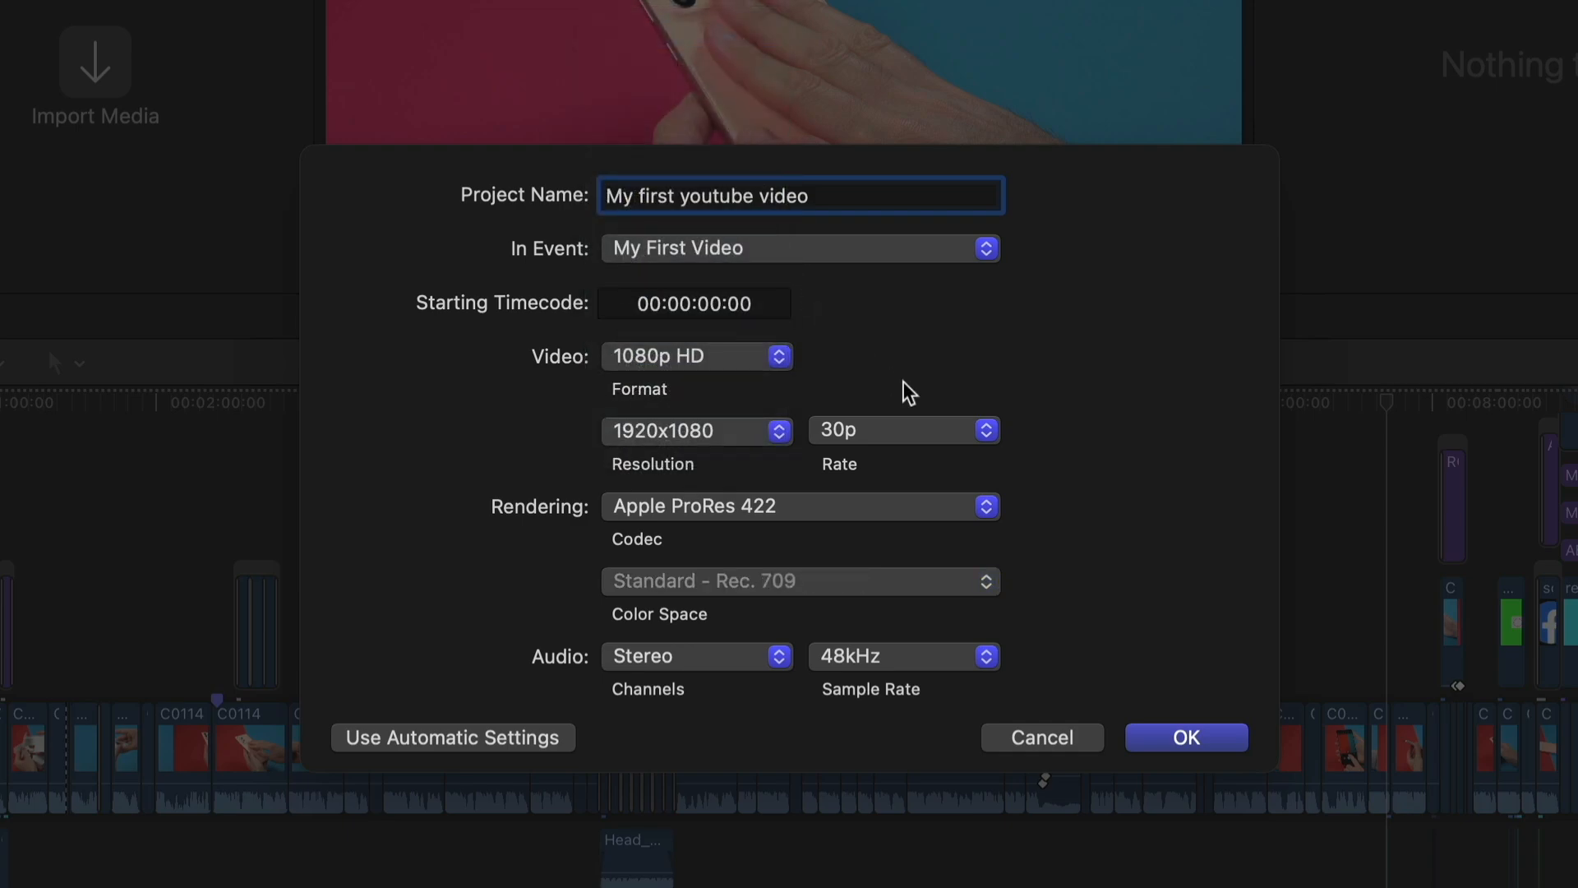
{"action": "left_click", "coordinate": [695, 355]}
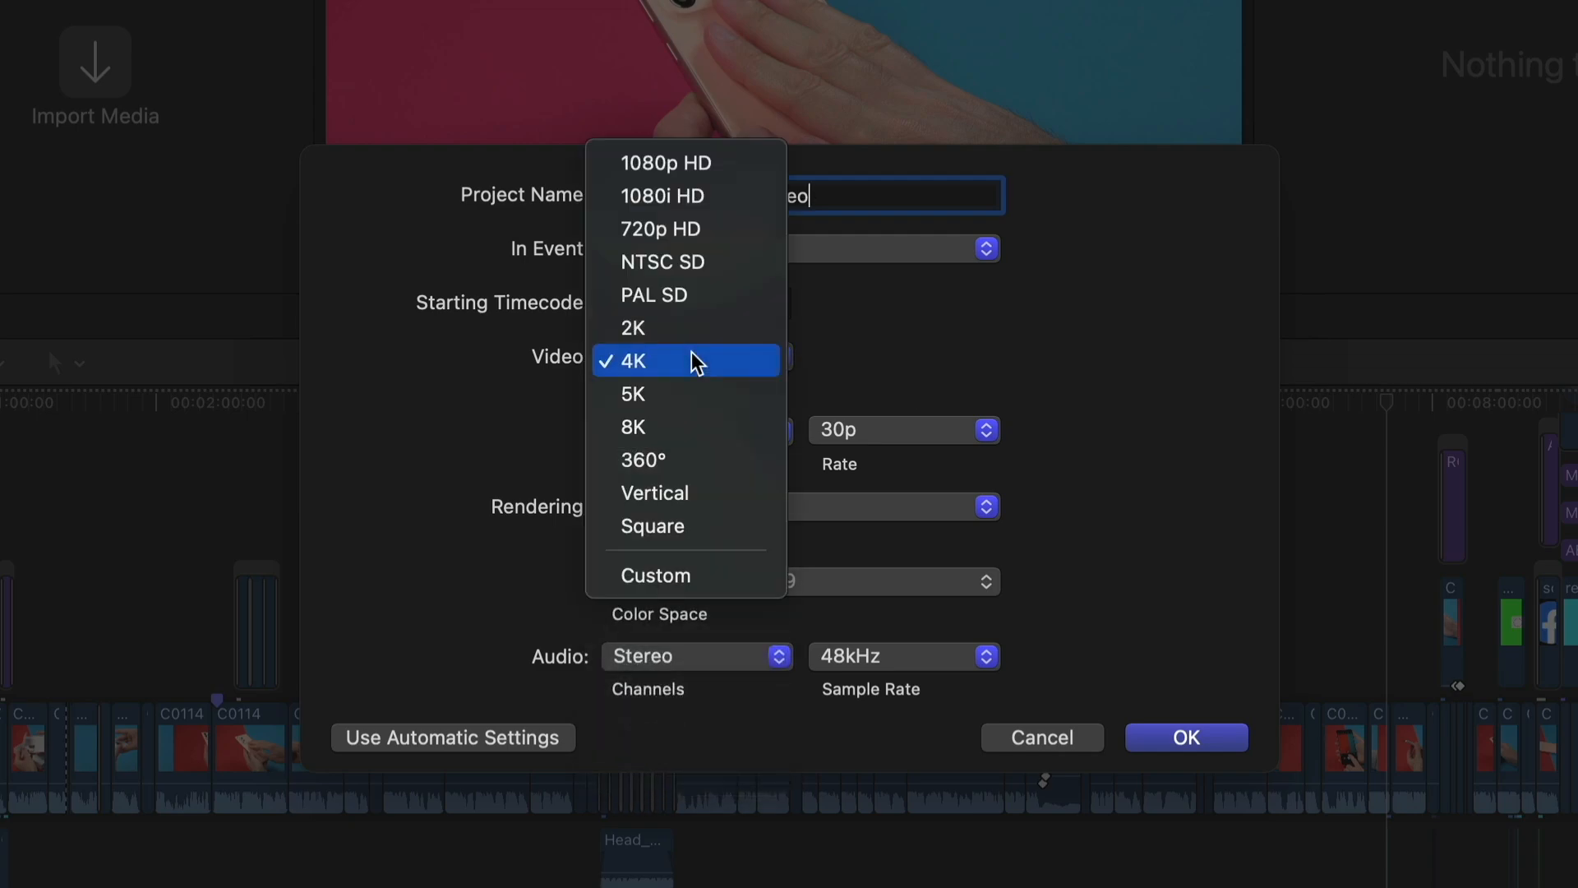
{"action": "left_click", "coordinate": [655, 575]}
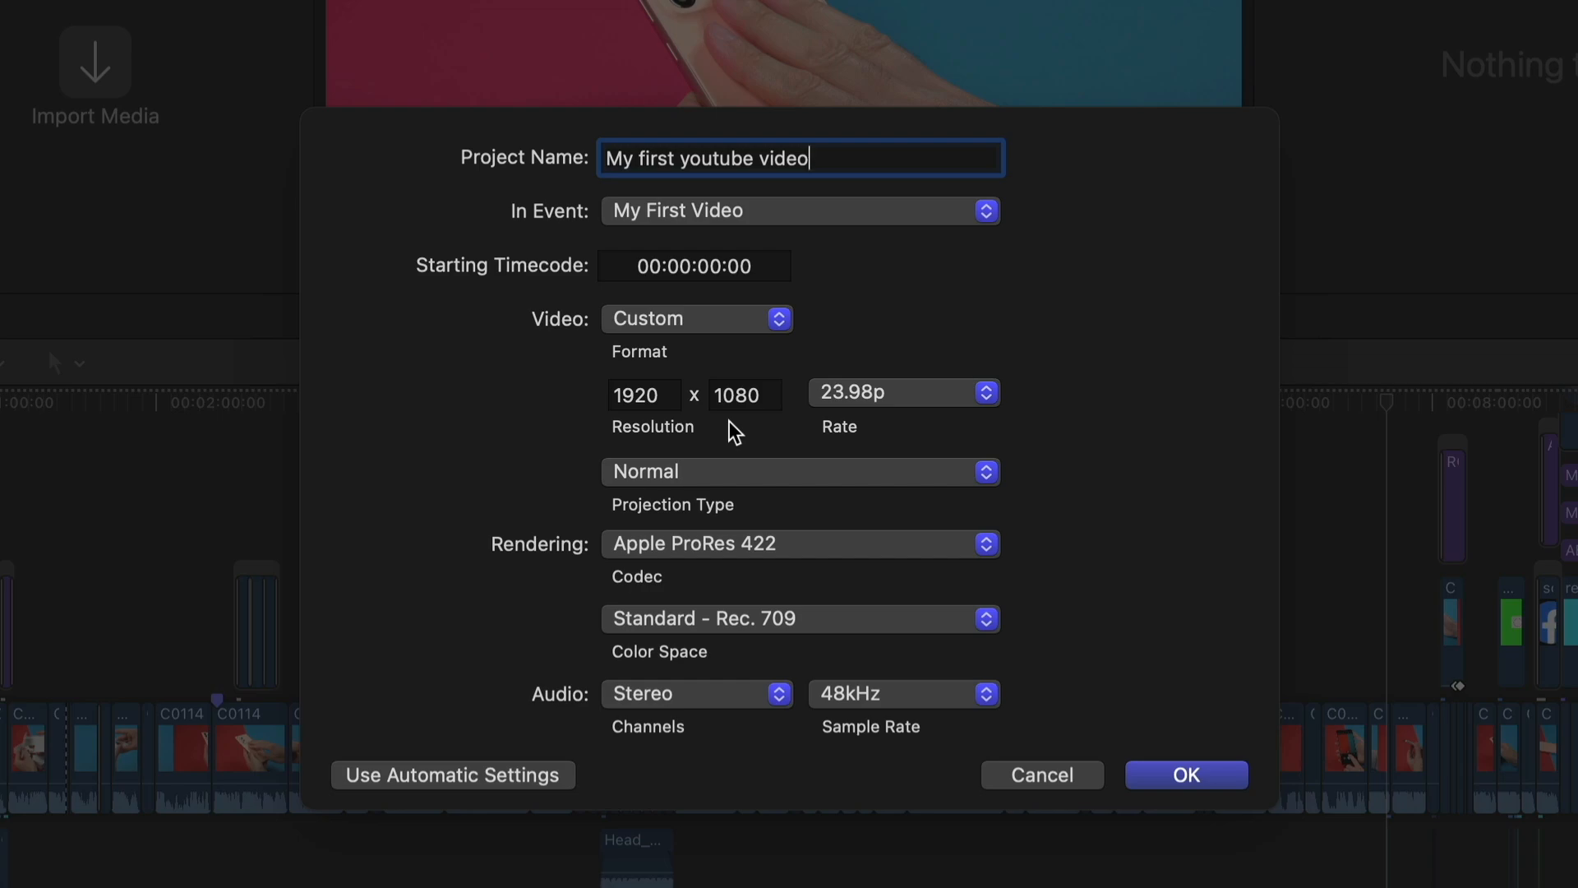
{"action": "mouse_move", "coordinate": [735, 393]}
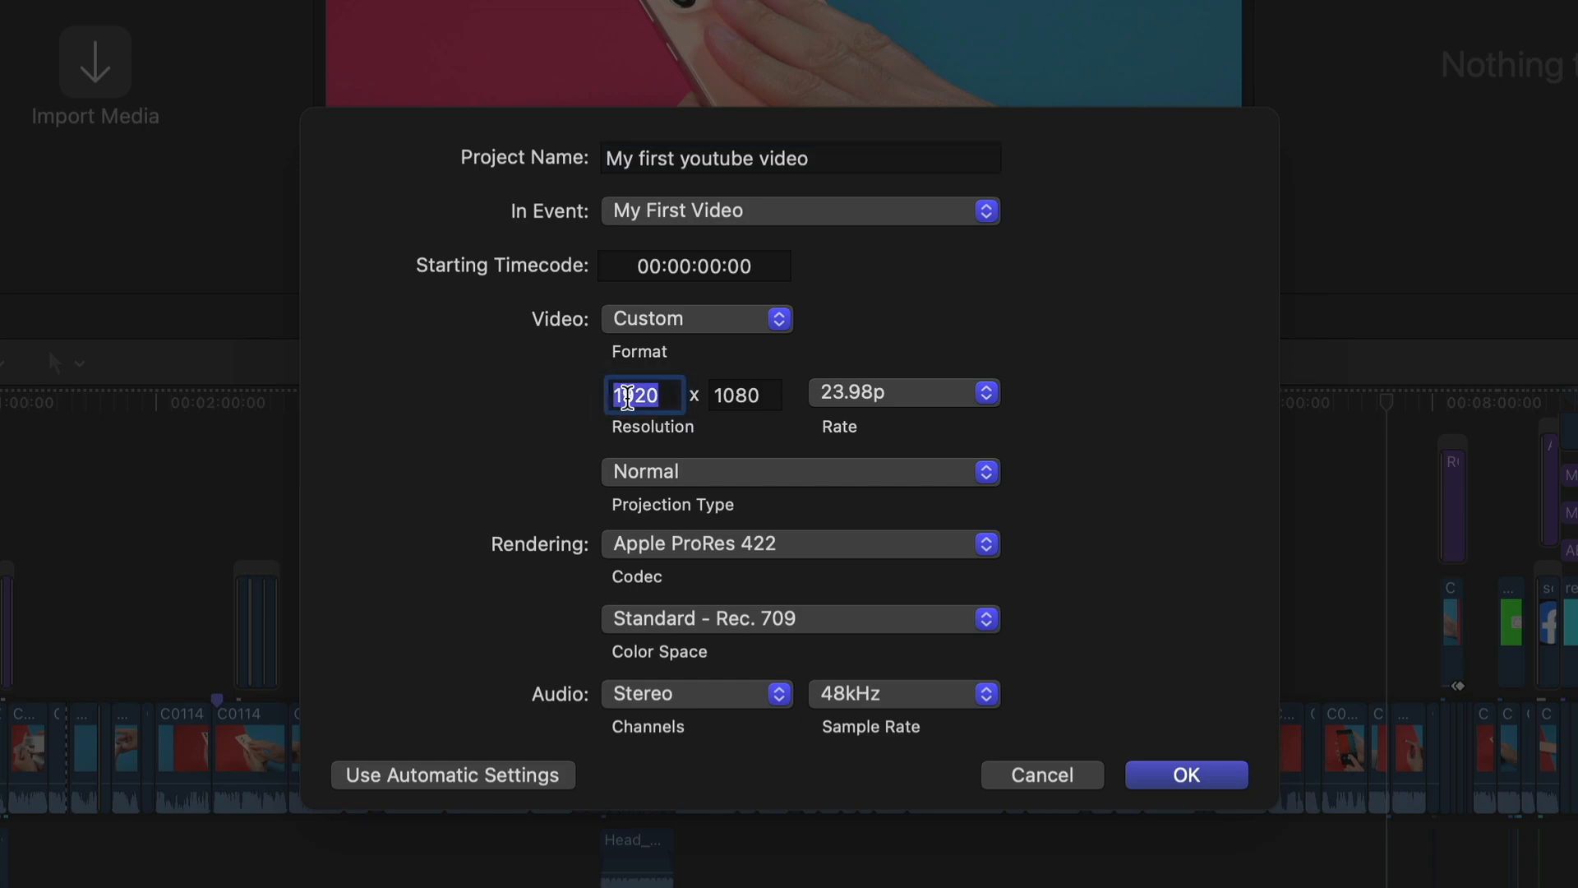
- Set the project width to 2160 with a 30p frame rate and create it
{"action": "type", "text": "2160"}
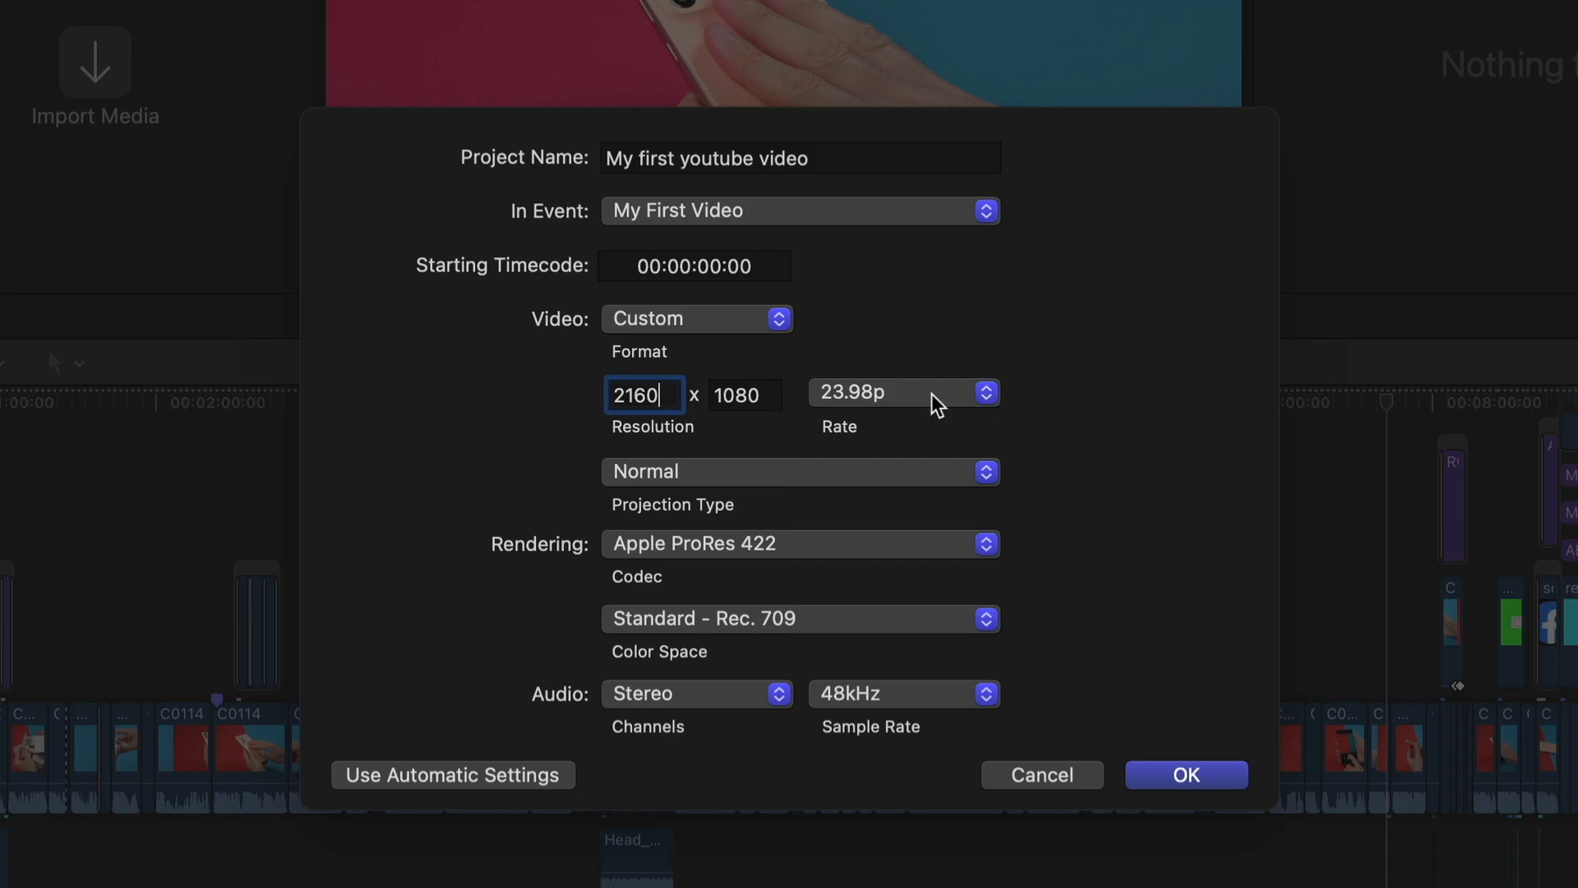
{"action": "left_click", "coordinate": [902, 393]}
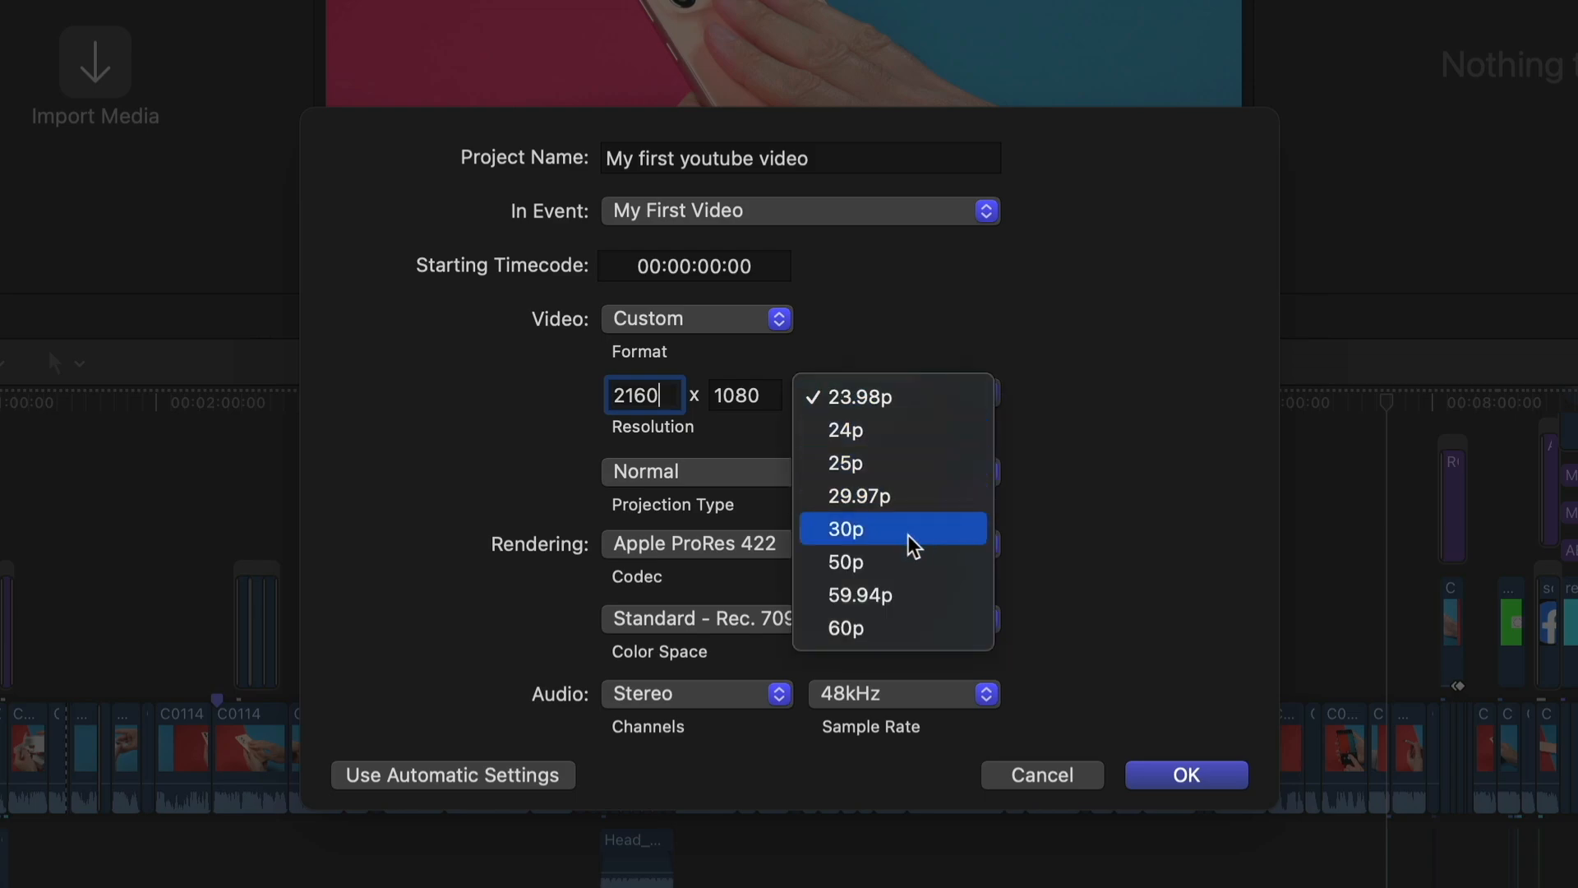
{"action": "left_click", "coordinate": [847, 528]}
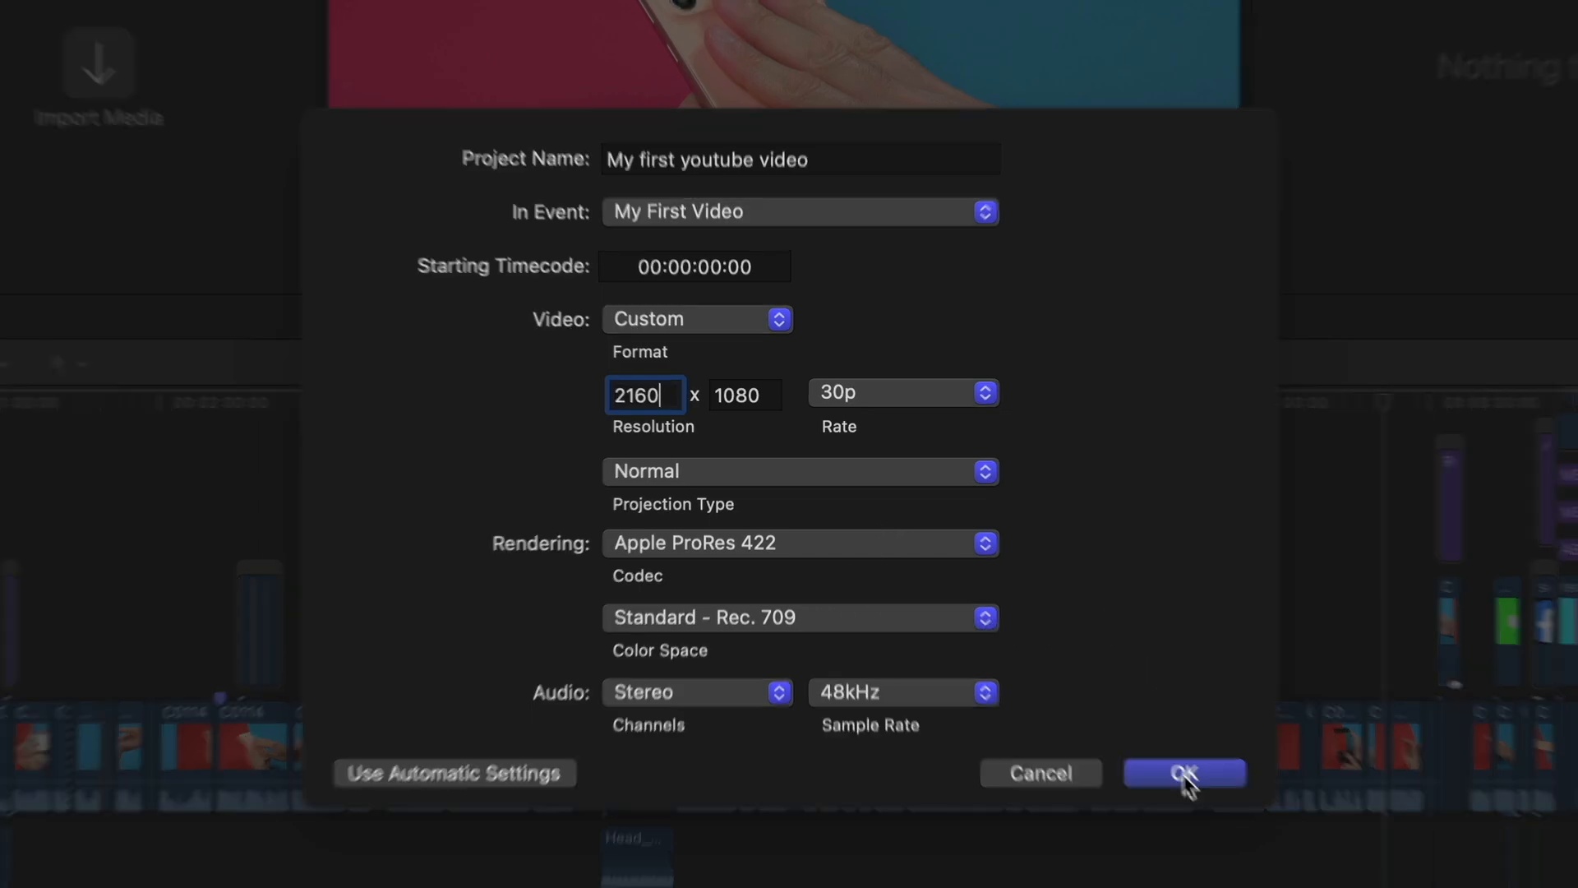
{"action": "left_click", "coordinate": [1184, 773]}
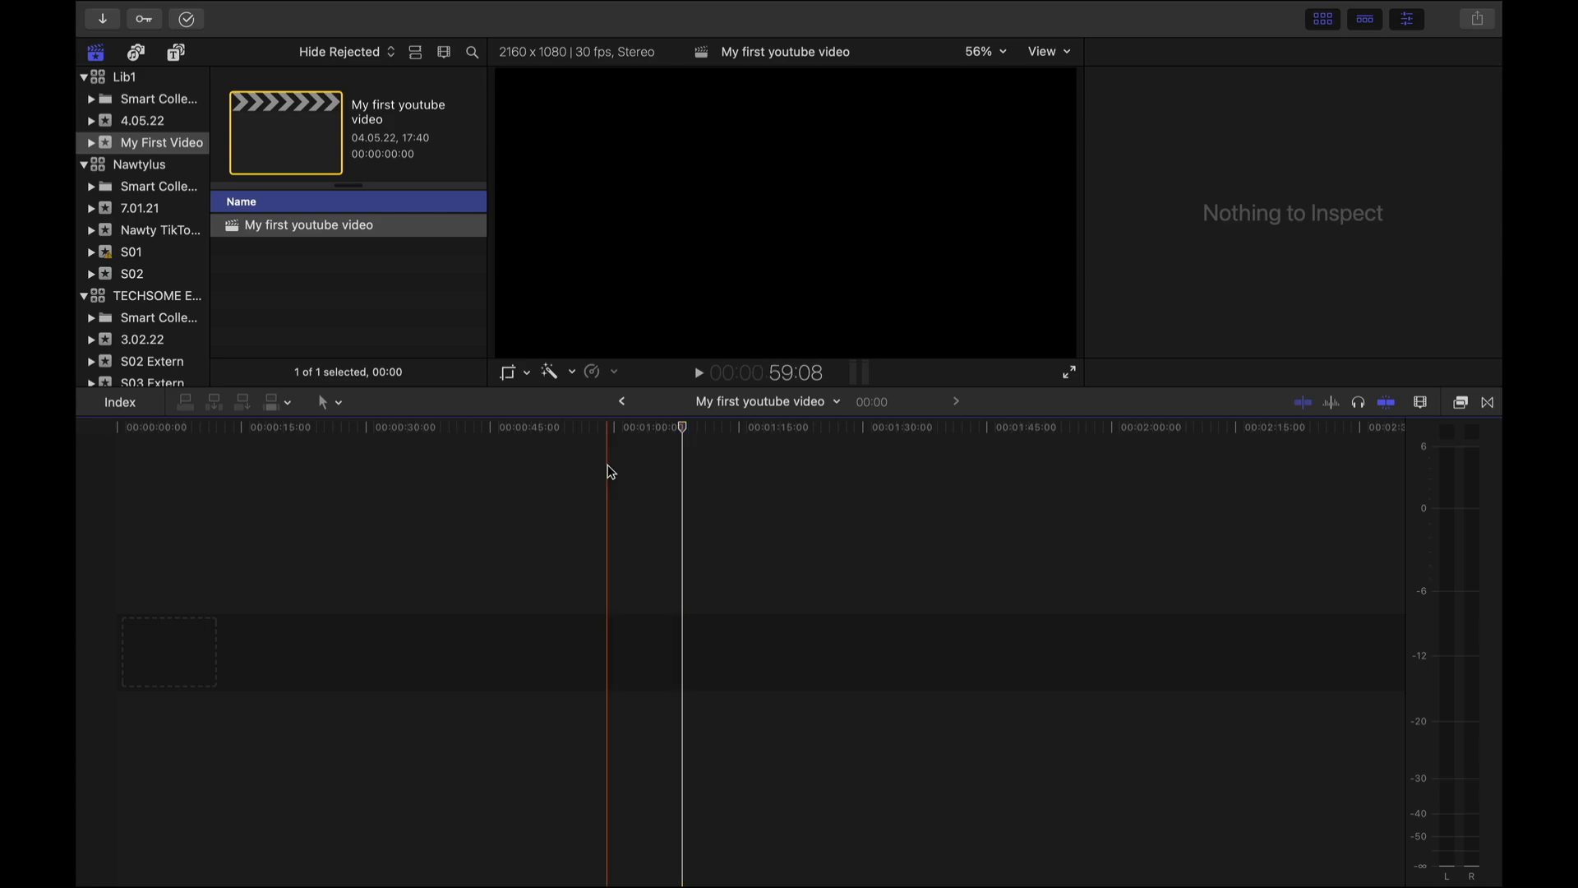
{"action": "left_click", "coordinate": [131, 23]}
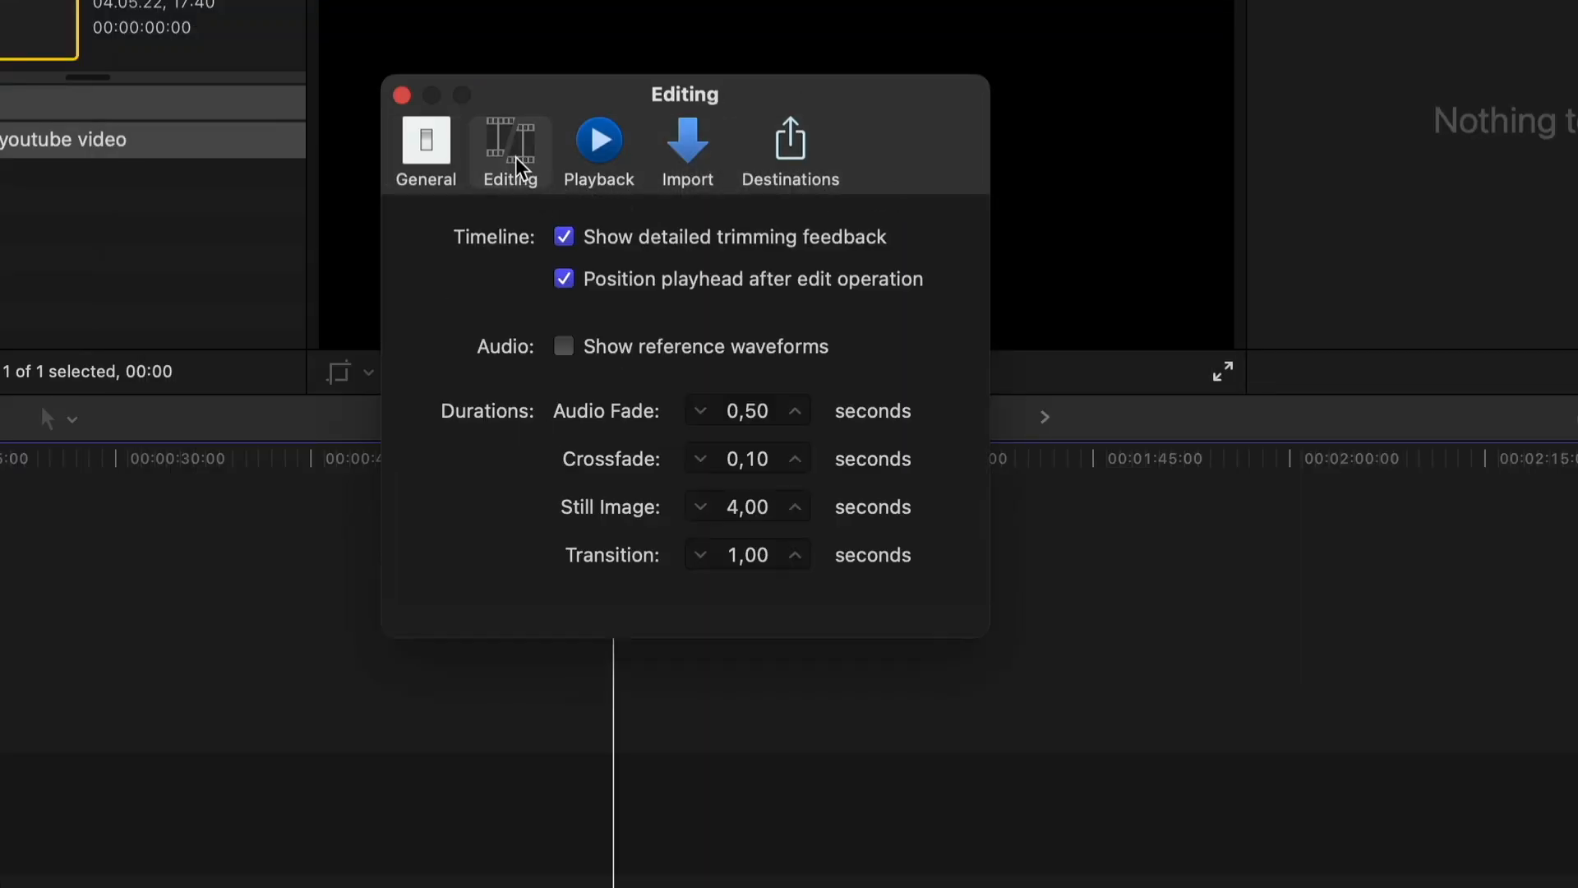
{"action": "mouse_move", "coordinate": [552, 197]}
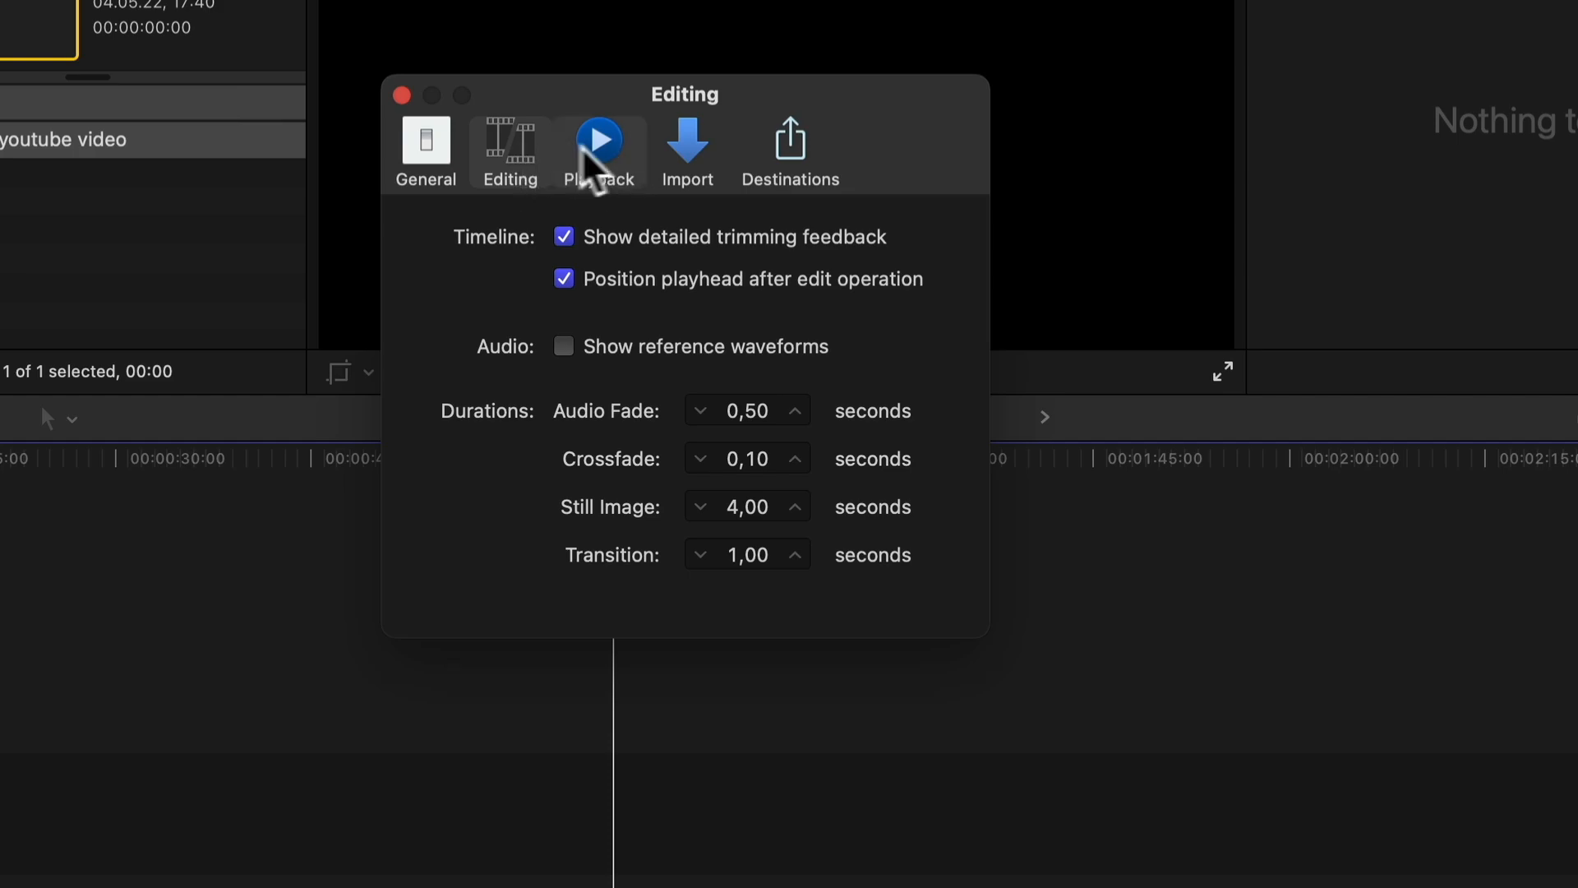
- Review the Playback and Import preference panes
{"action": "left_click", "coordinate": [599, 139]}
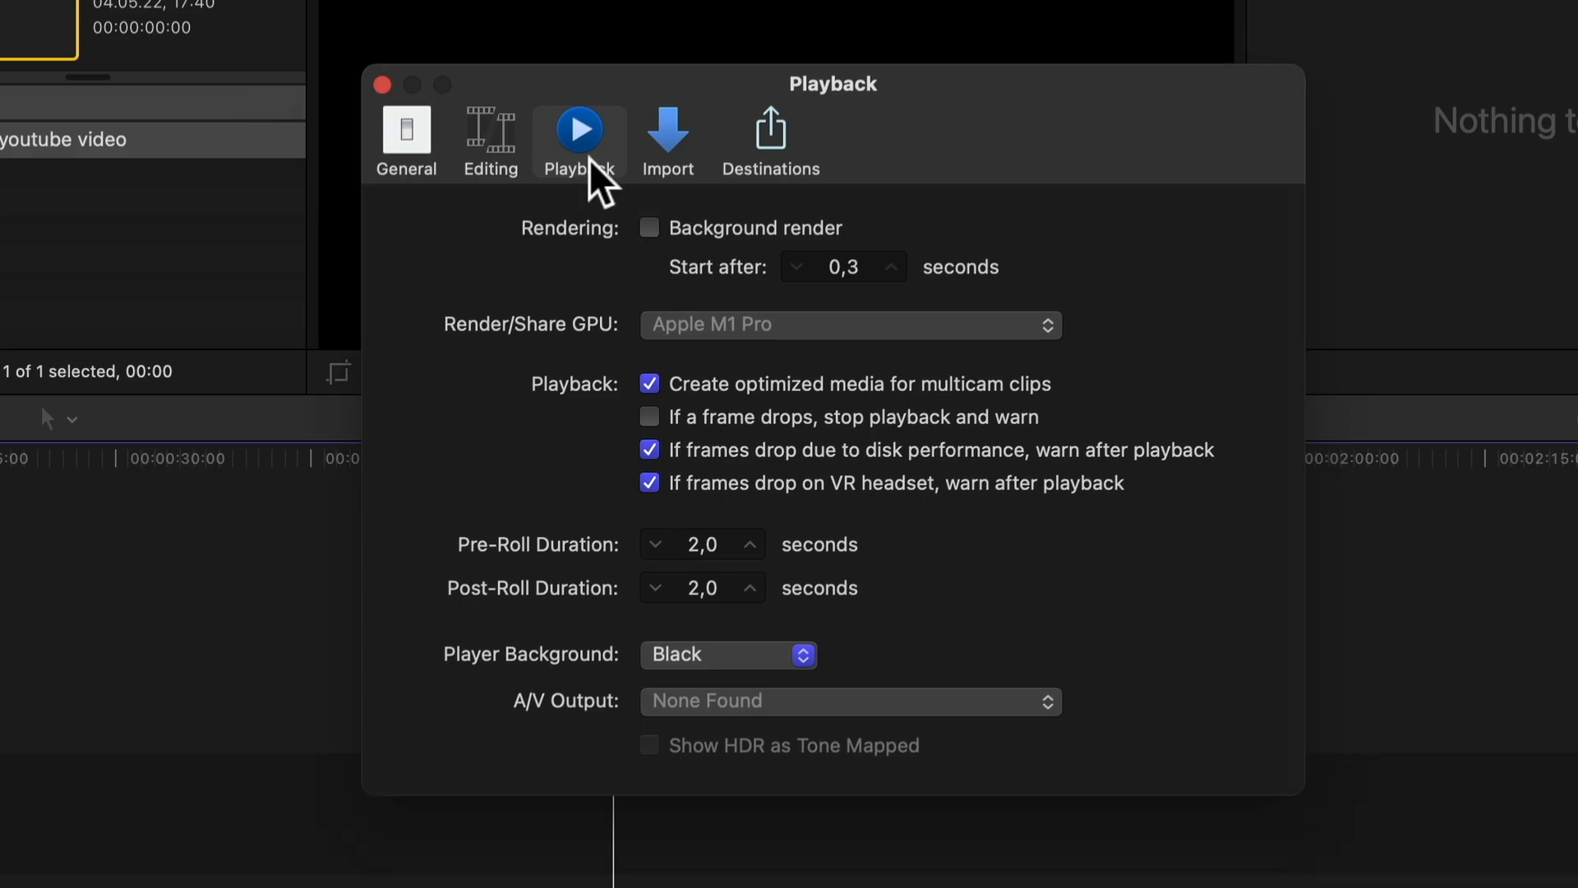
{"action": "left_click", "coordinate": [668, 128]}
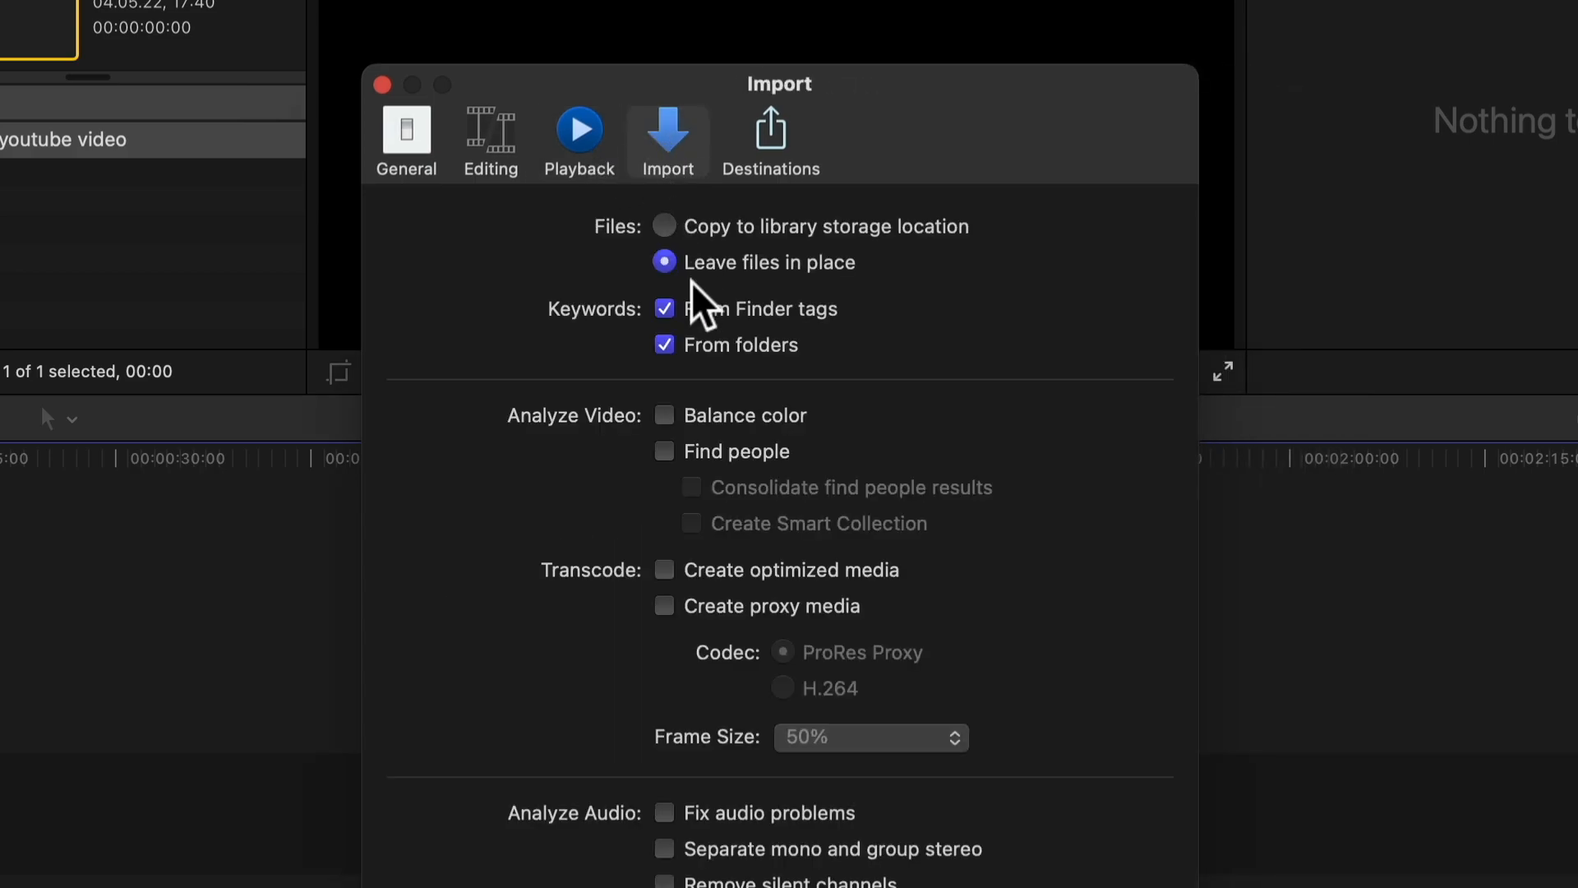
{"action": "mouse_move", "coordinate": [771, 287]}
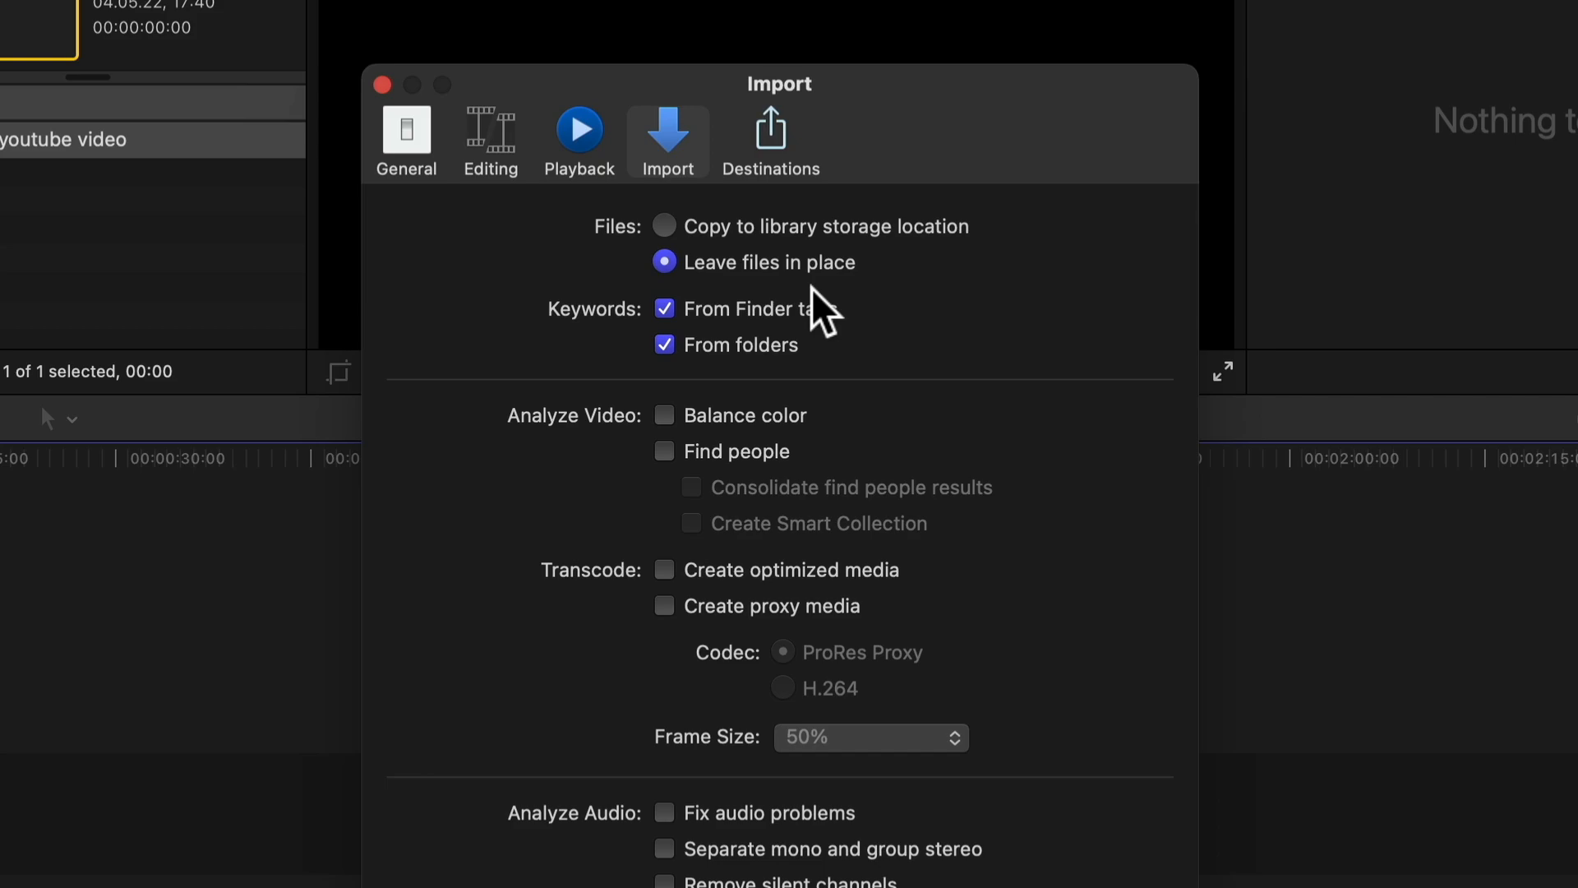
{"action": "mouse_move", "coordinate": [886, 256]}
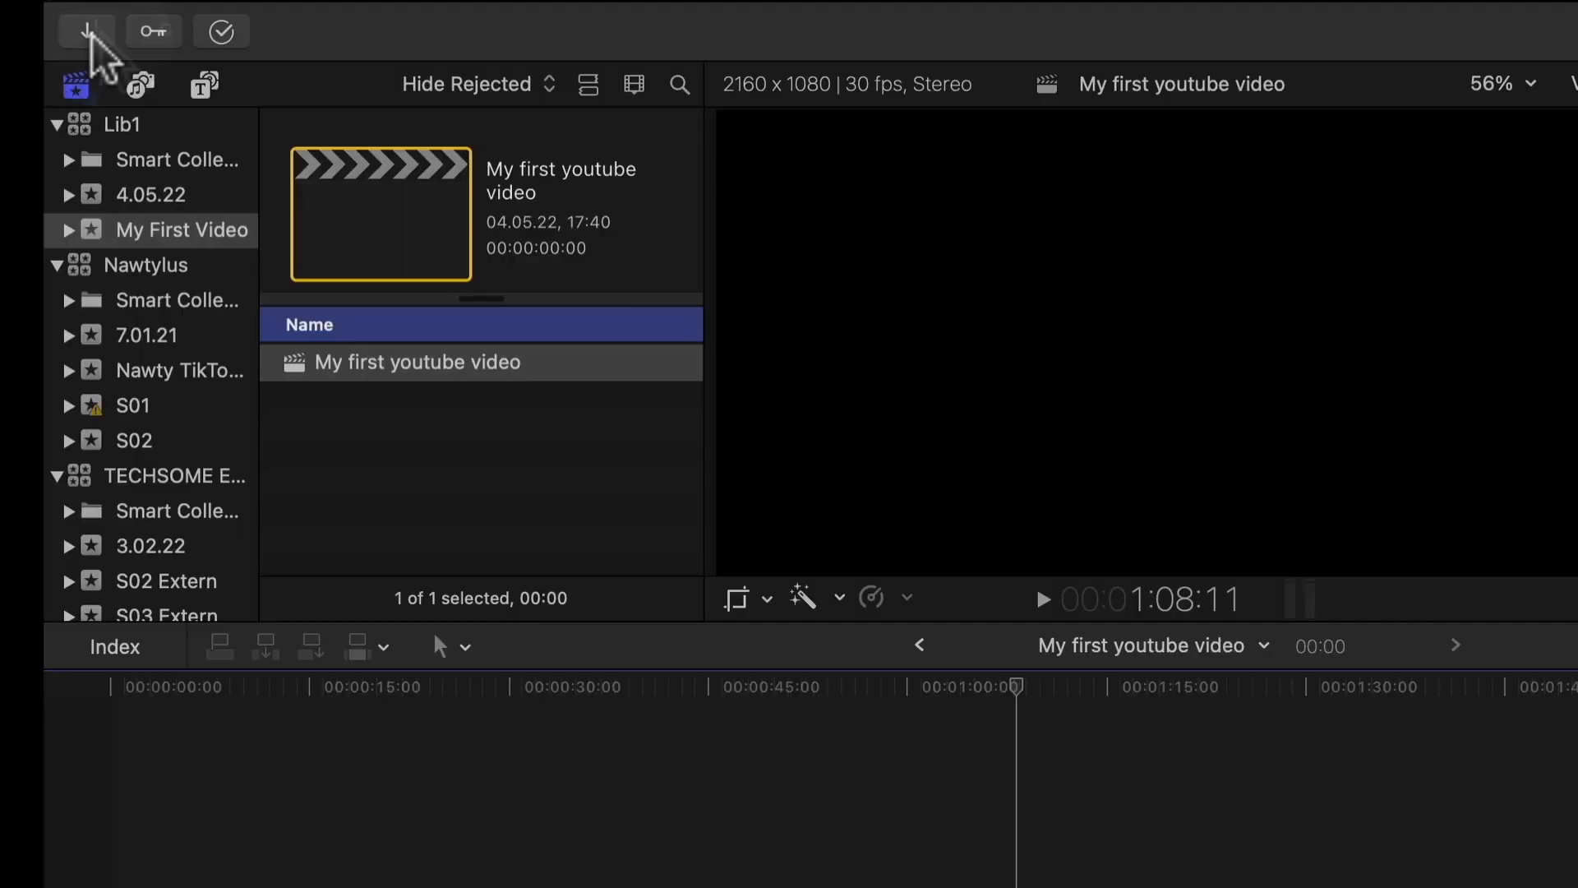
- Open the Media Import window from the toolbar
{"action": "left_click", "coordinate": [86, 30]}
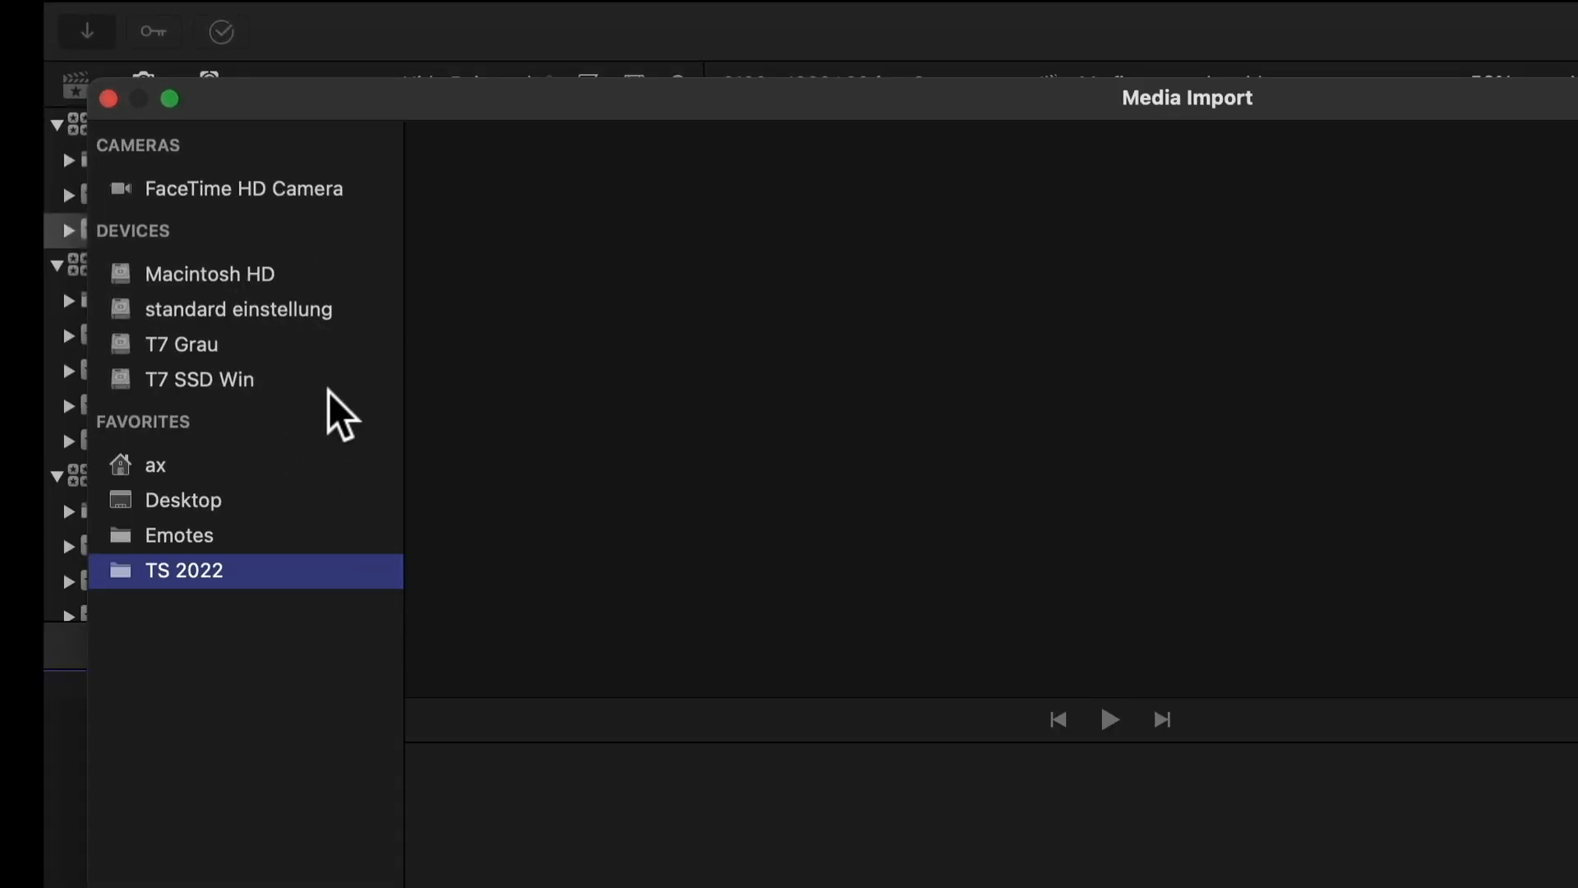
{"action": "mouse_move", "coordinate": [360, 433]}
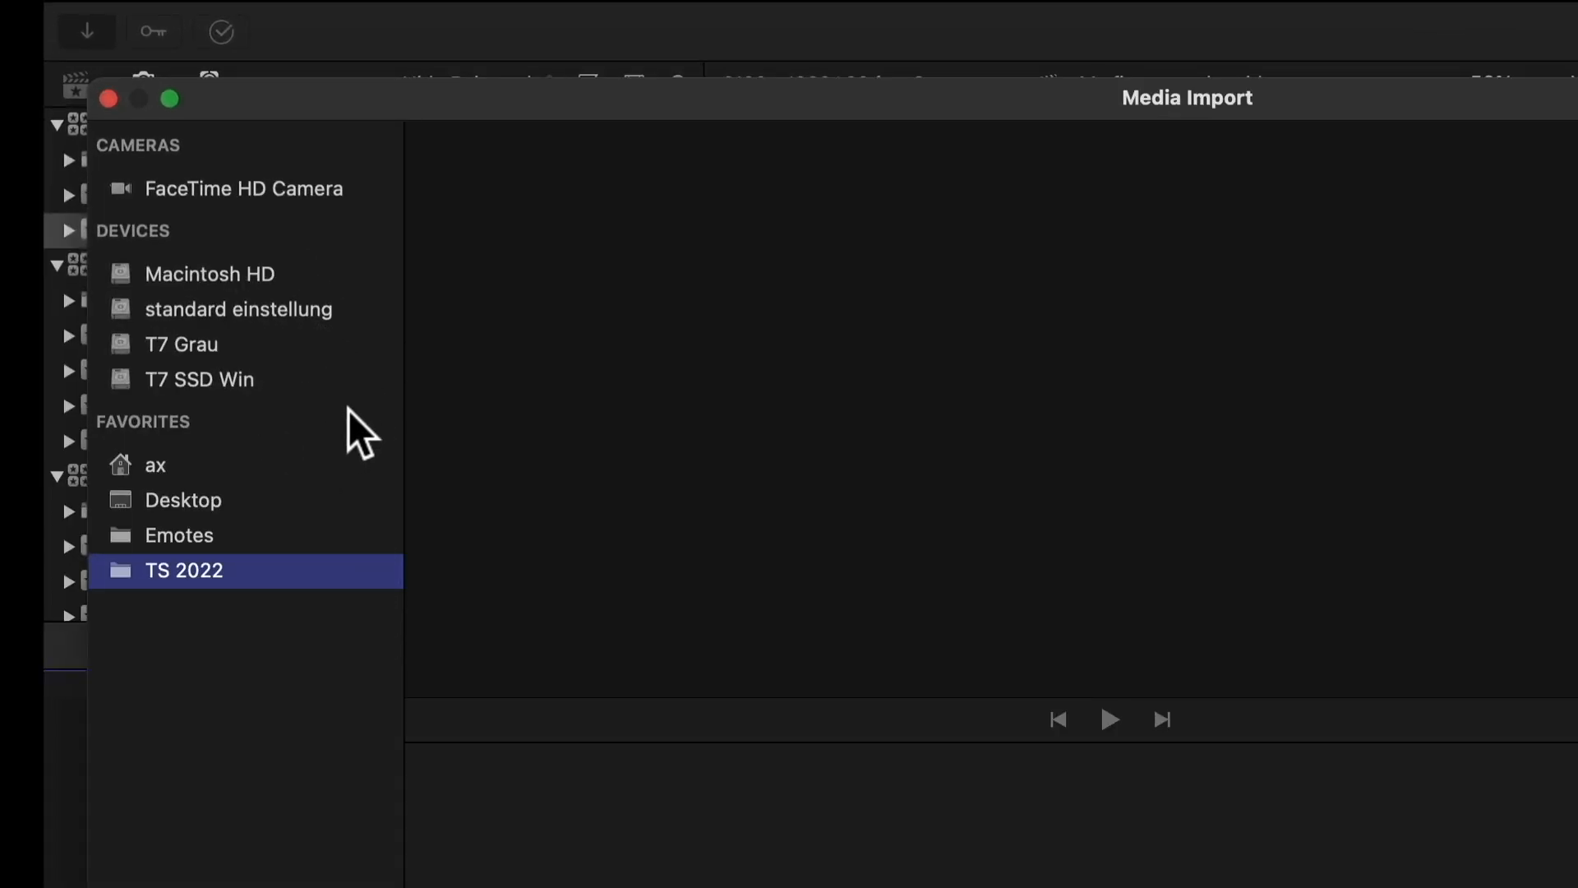
{"action": "mouse_move", "coordinate": [363, 418]}
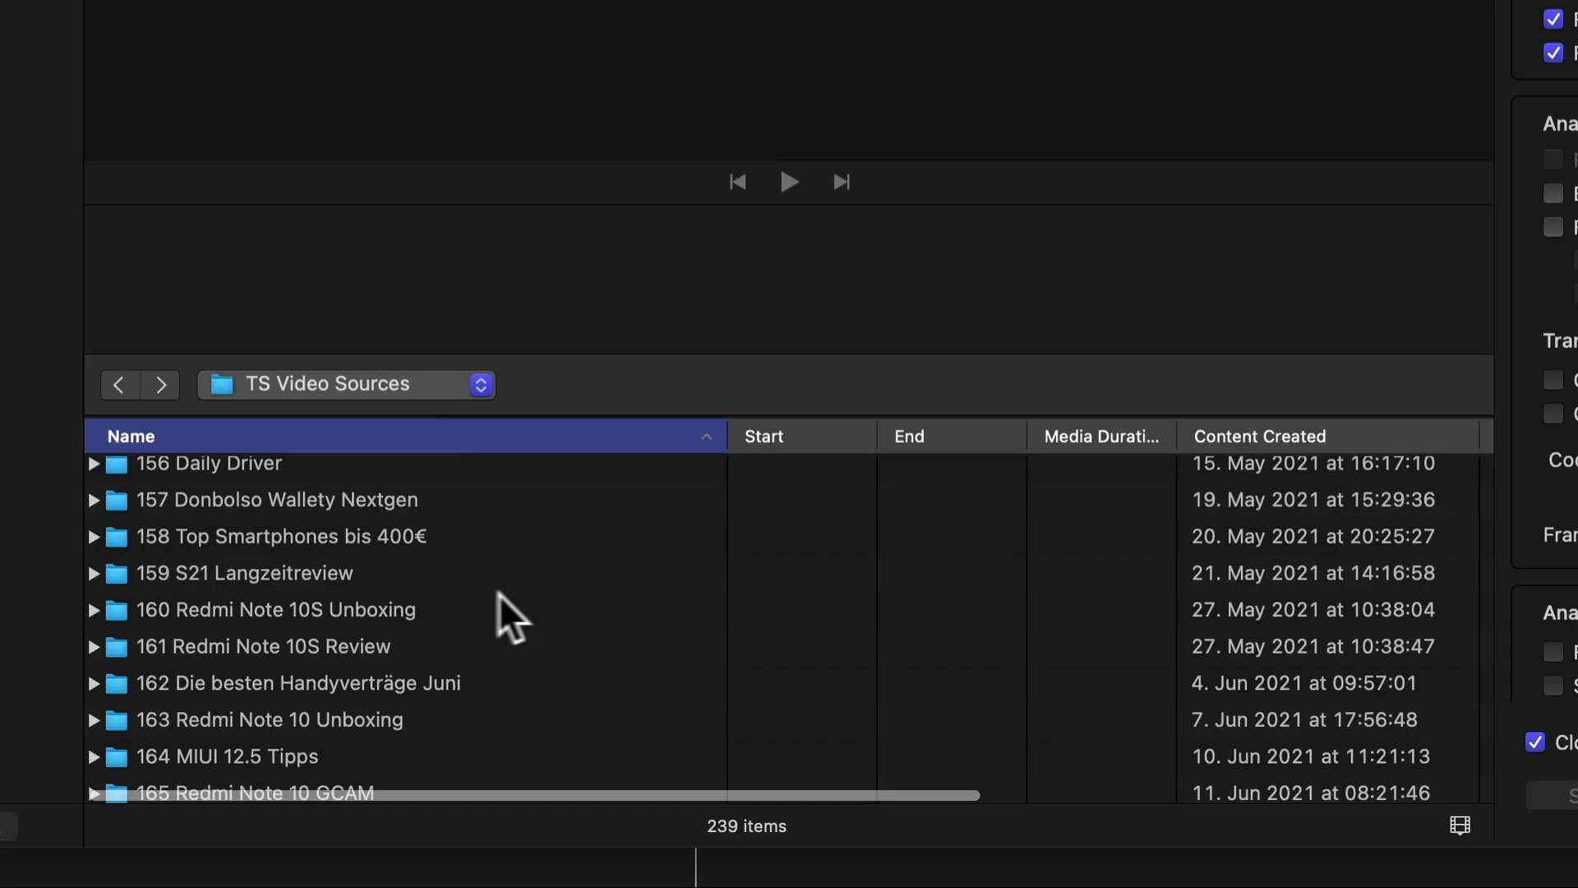
{"action": "mouse_move", "coordinate": [233, 619]}
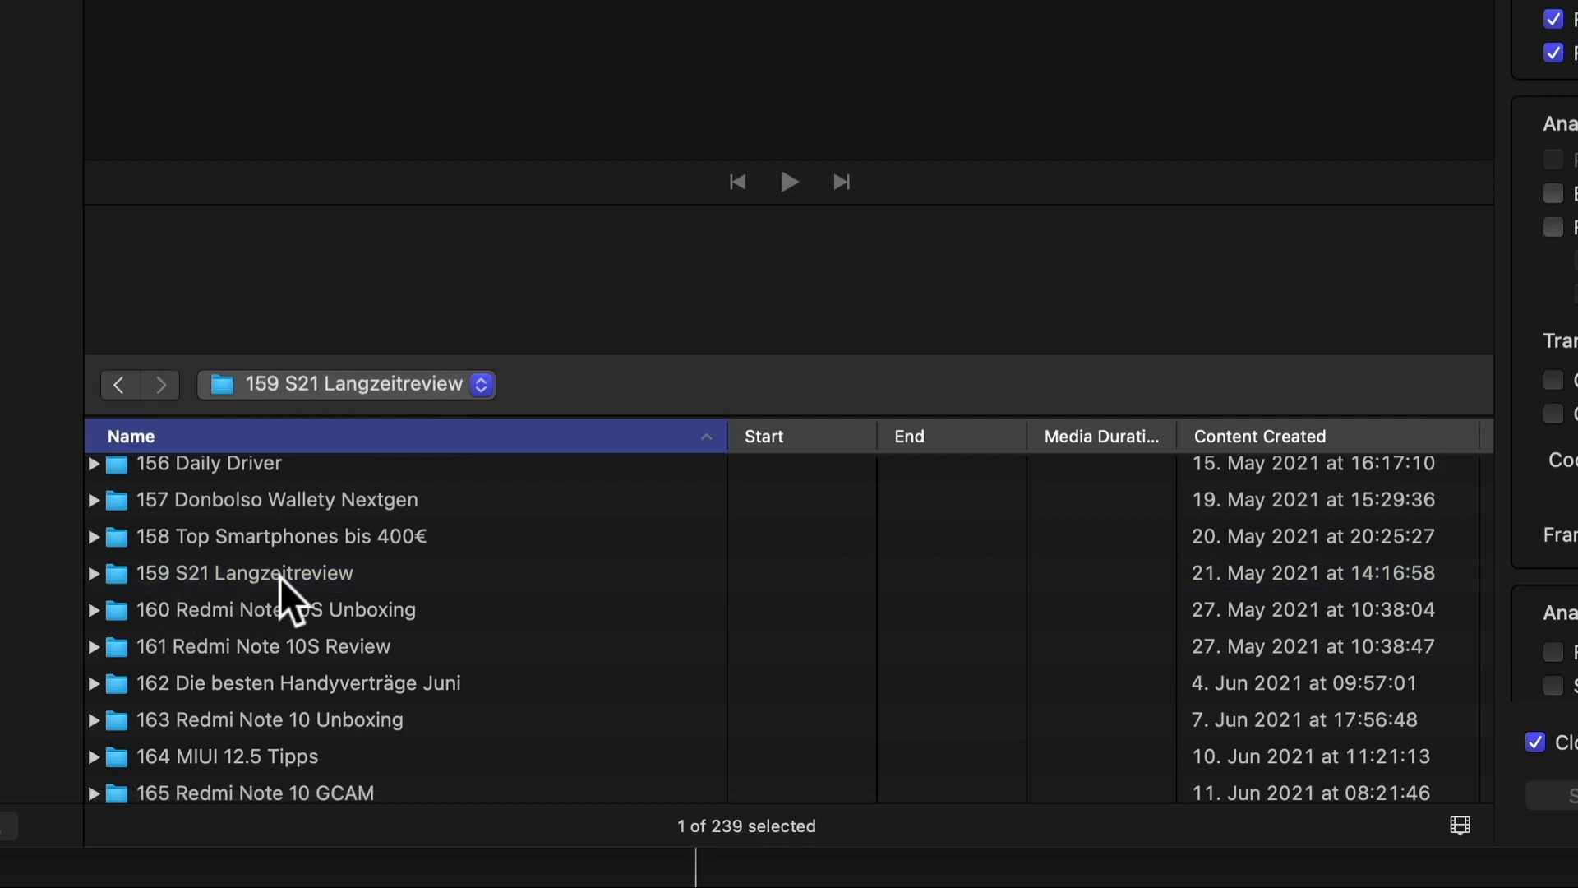
- Open 159 S21 Langzeitreview, browse its Audio folder, and return to pick Audio and Video
{"action": "double_click", "coordinate": [245, 573]}
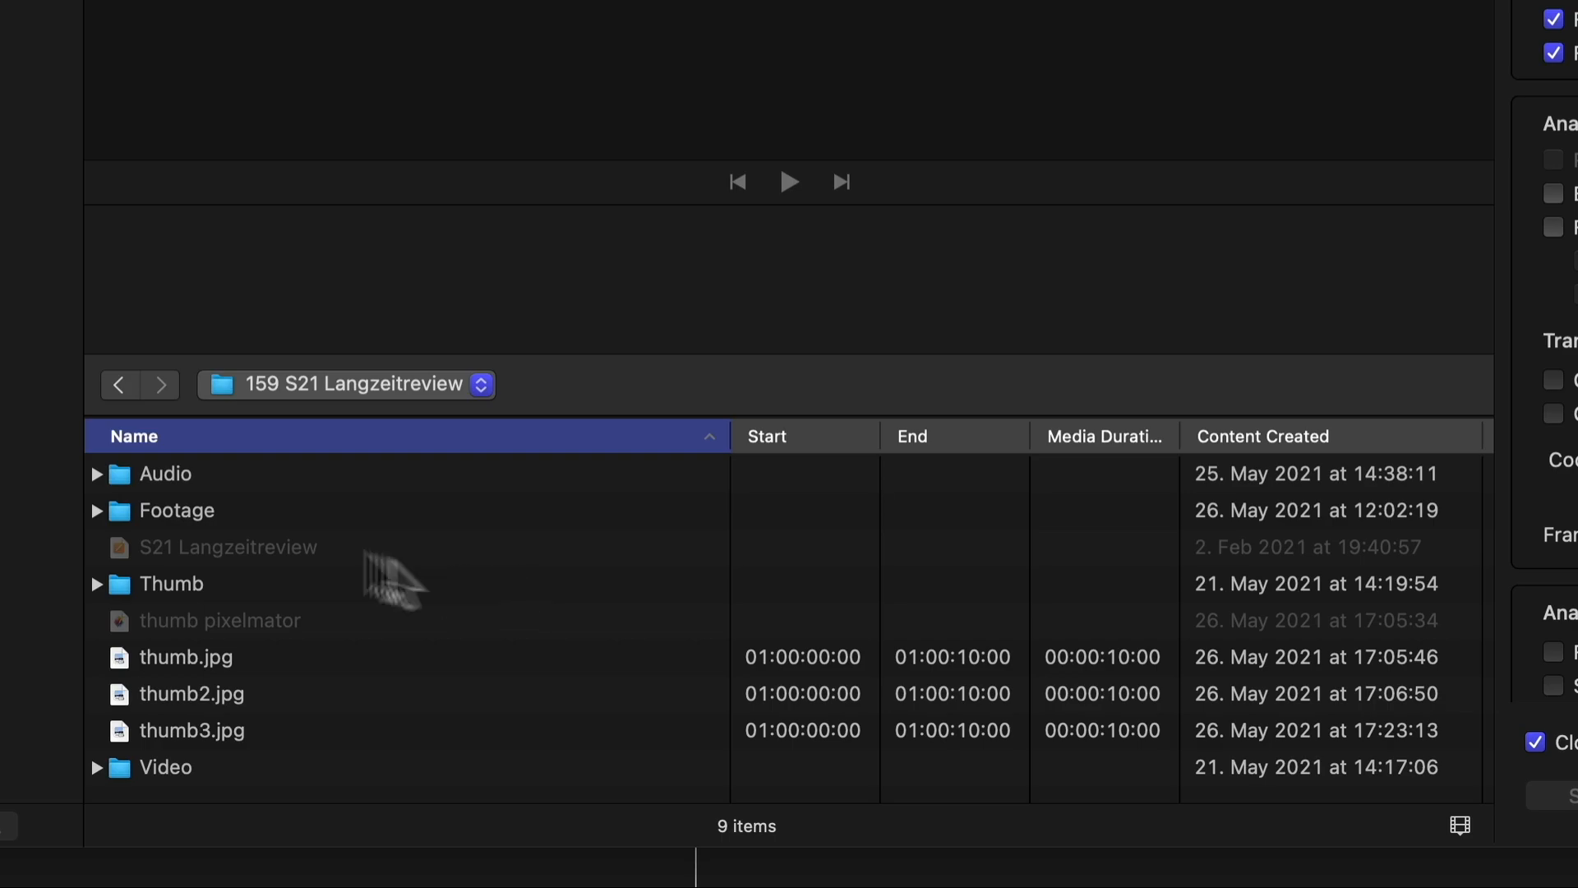
{"action": "double_click", "coordinate": [166, 474]}
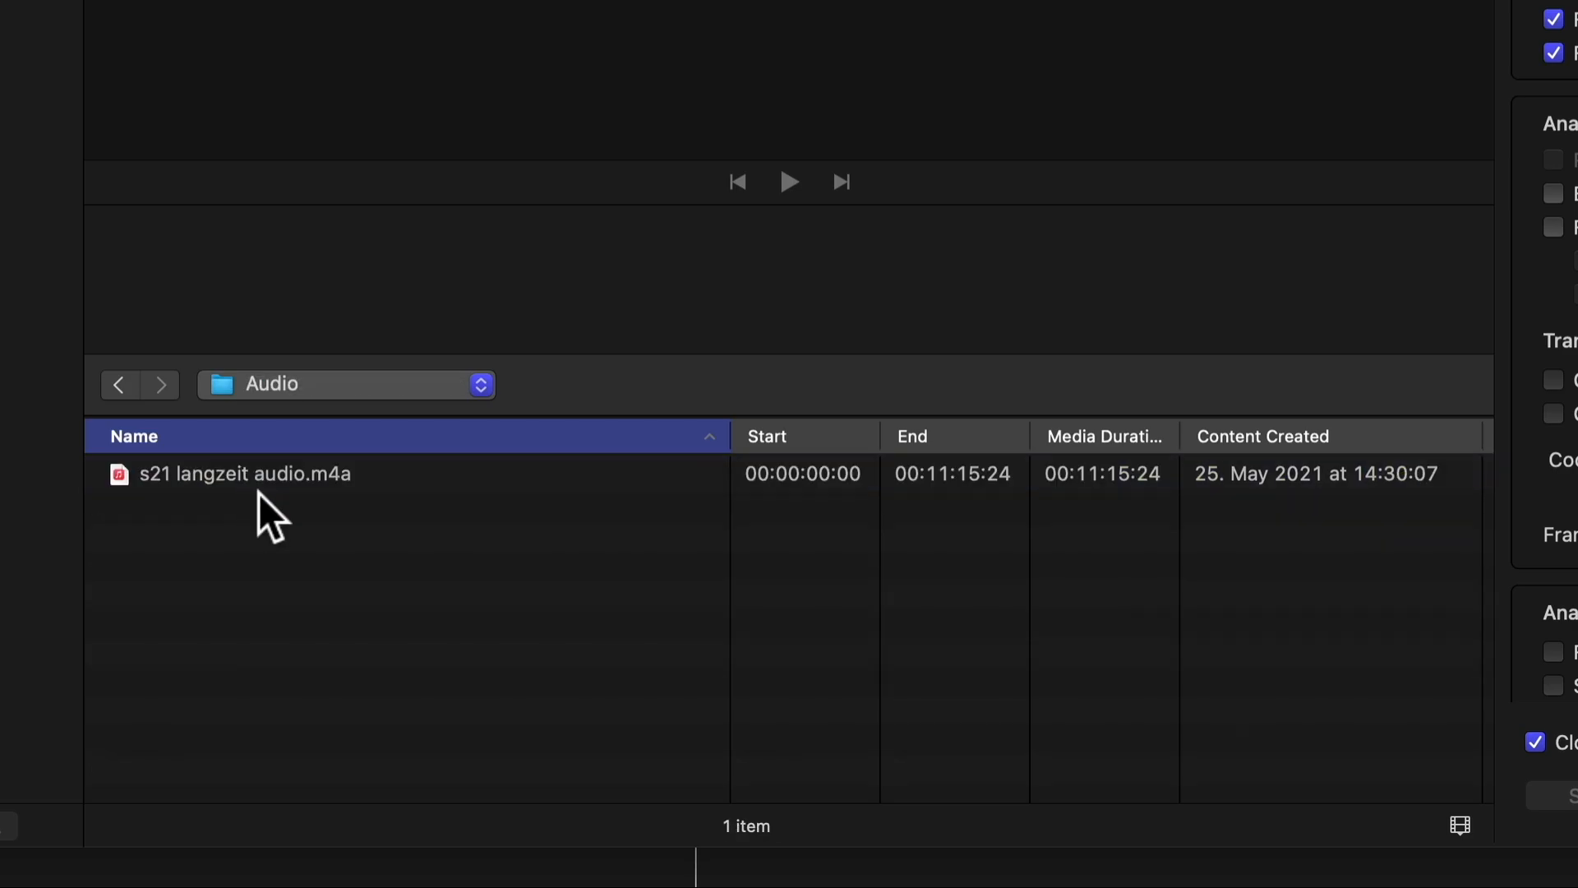
{"action": "mouse_move", "coordinate": [118, 403]}
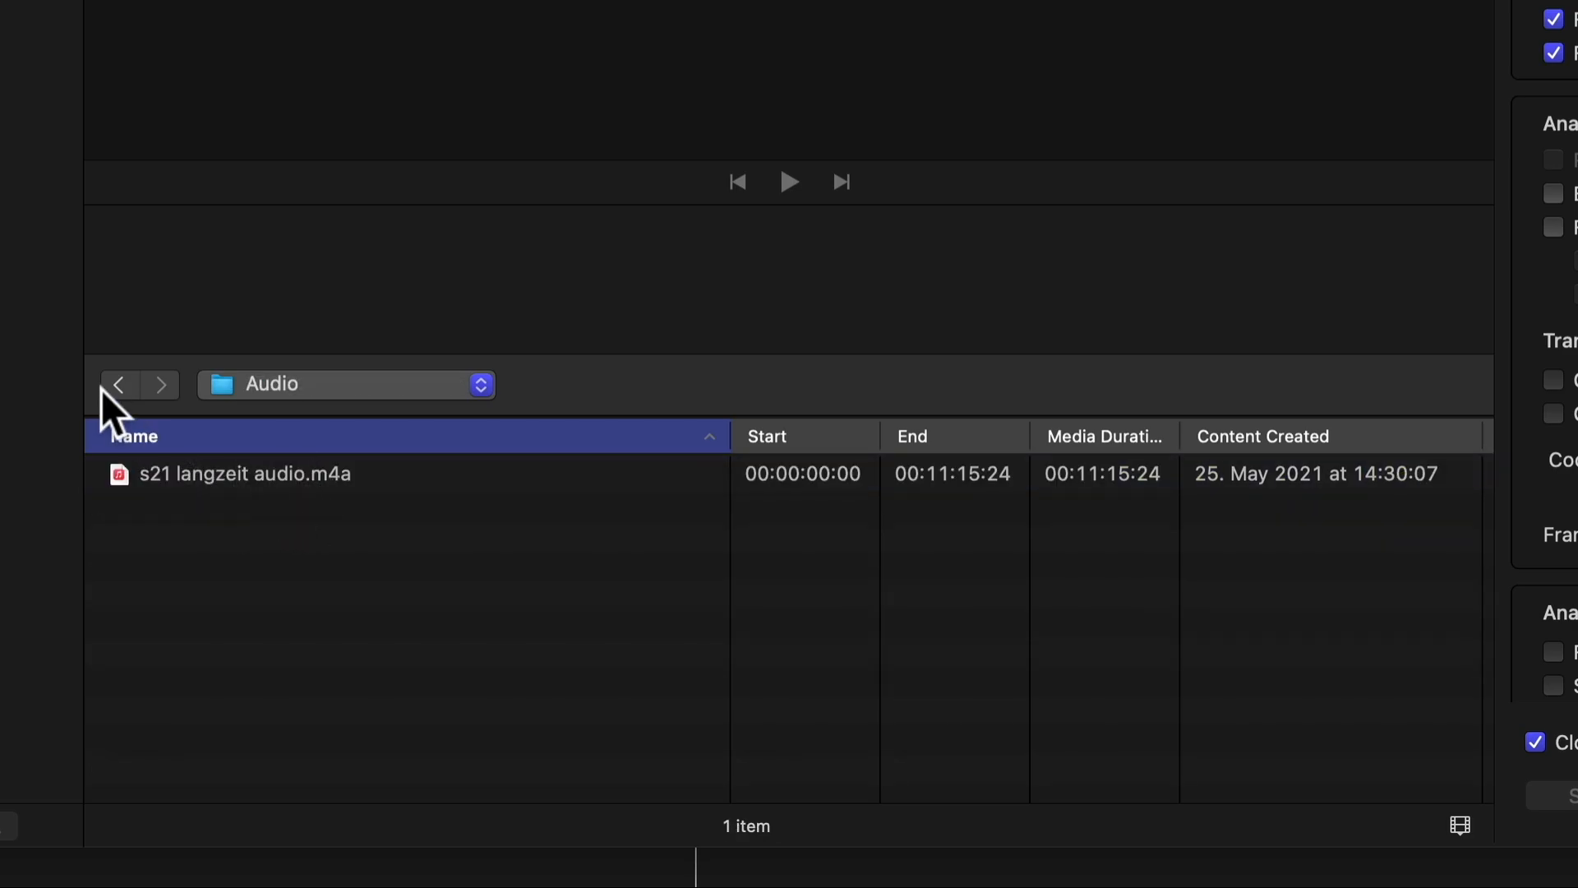
{"action": "left_click", "coordinate": [118, 384]}
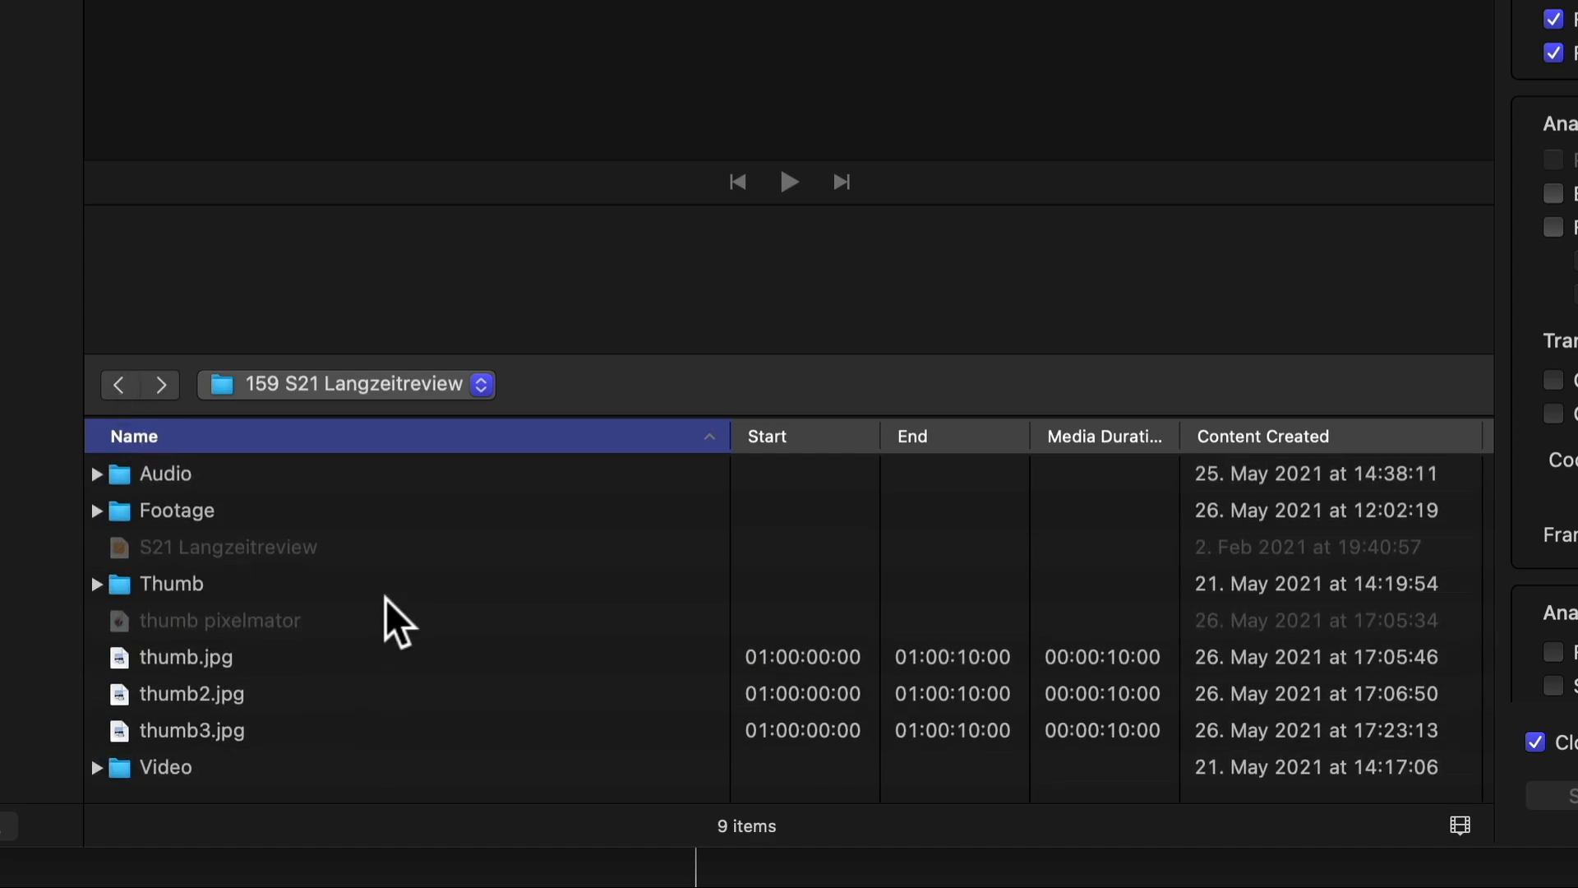
{"action": "double_click", "coordinate": [165, 767]}
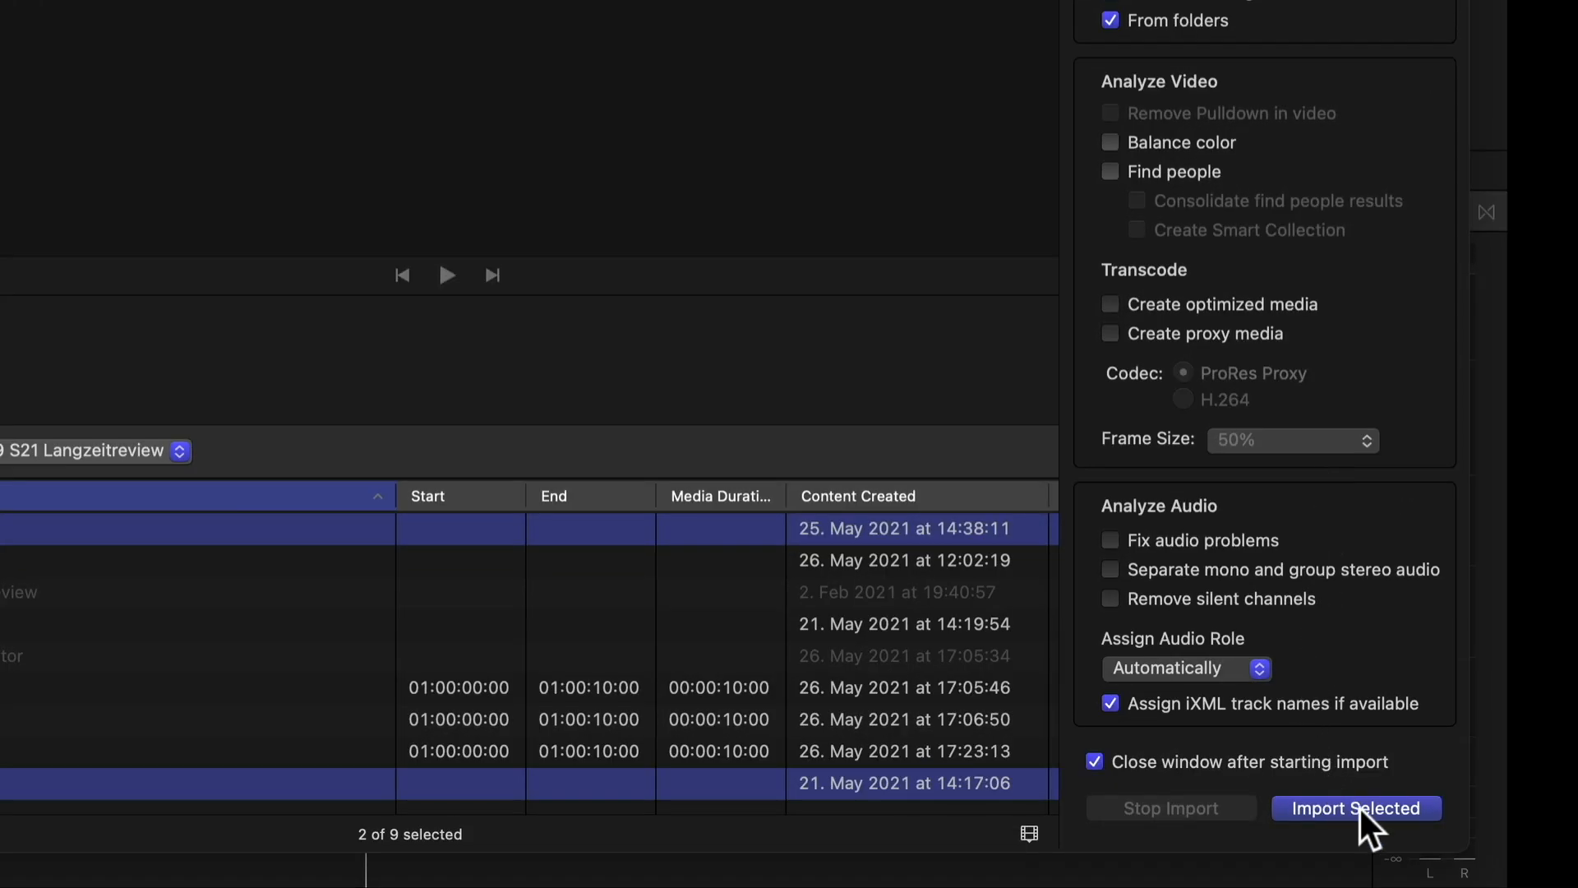
{"action": "left_click", "coordinate": [1356, 807]}
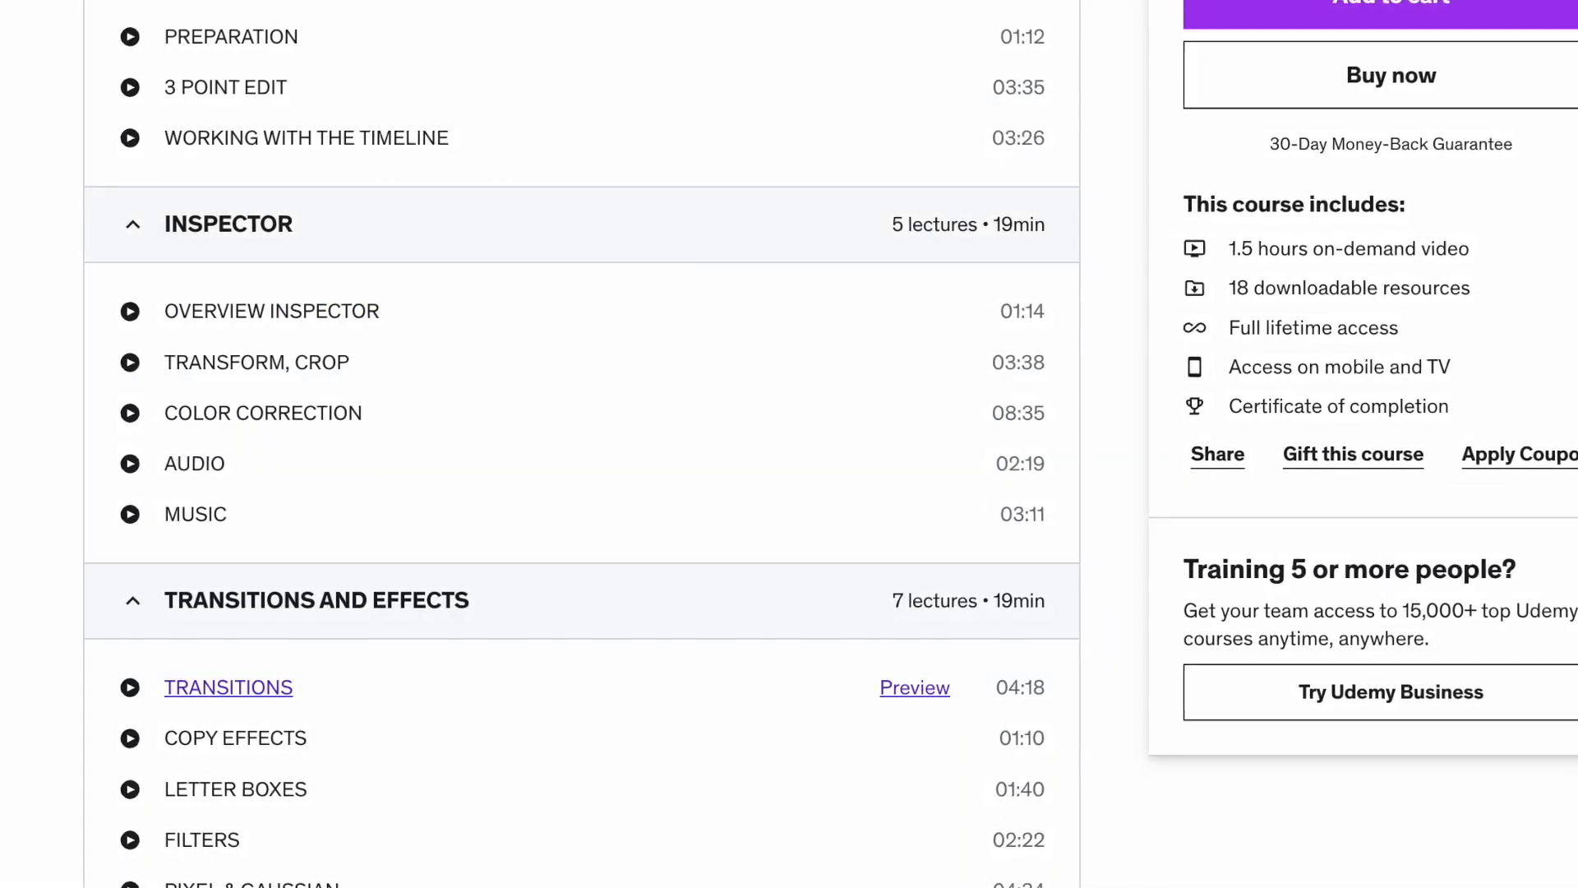
{"action": "scroll", "scroll_direction": "down", "scroll_amount": 3}
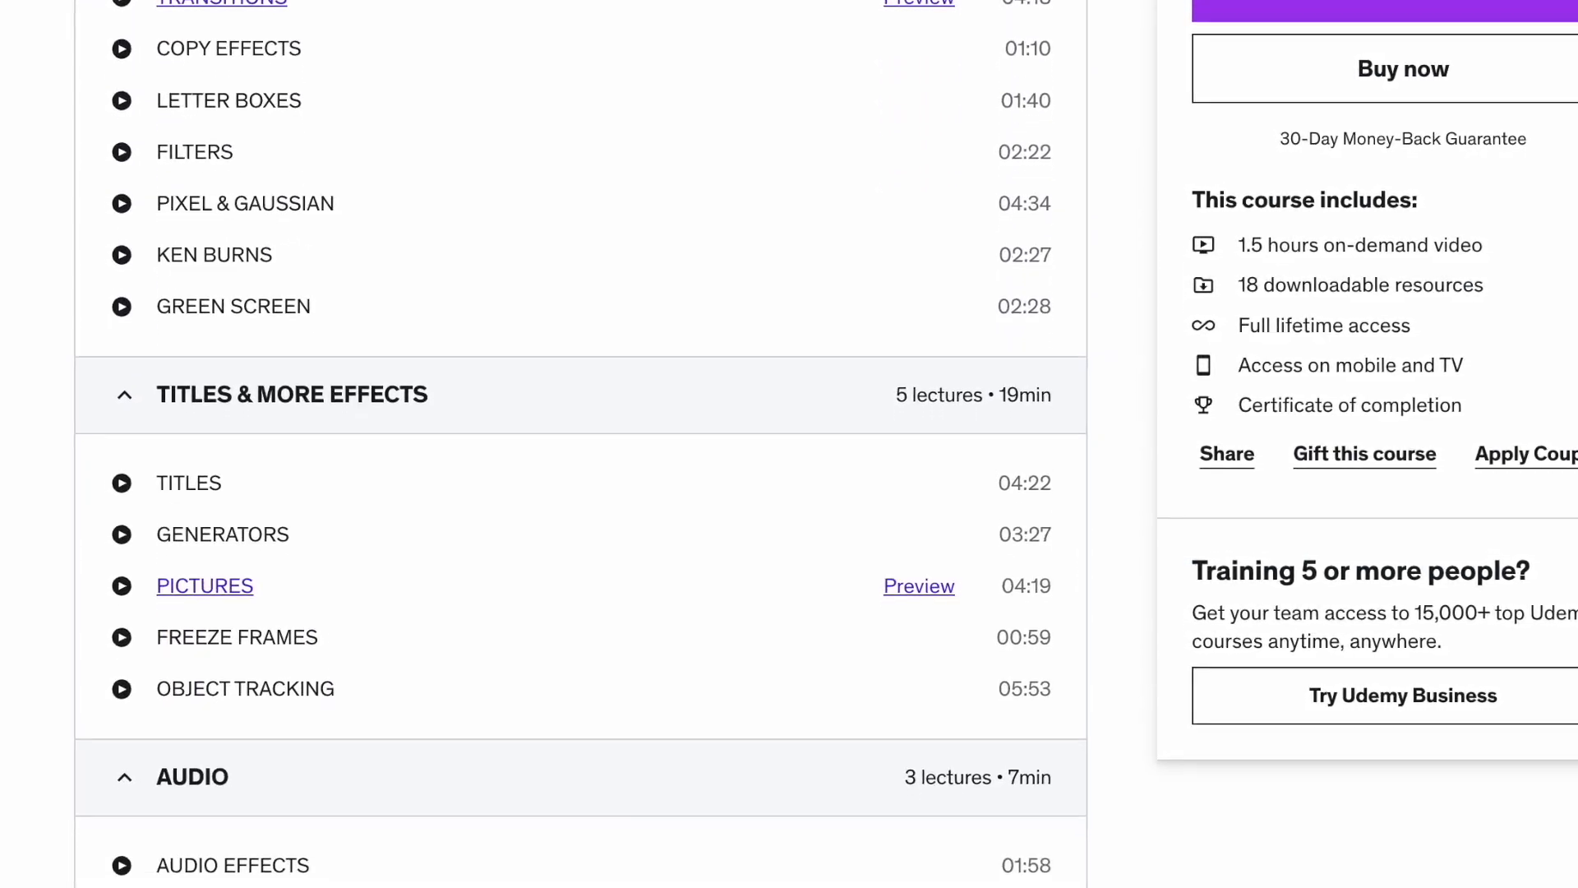
{"action": "scroll", "scroll_direction": "down", "scroll_amount": 3}
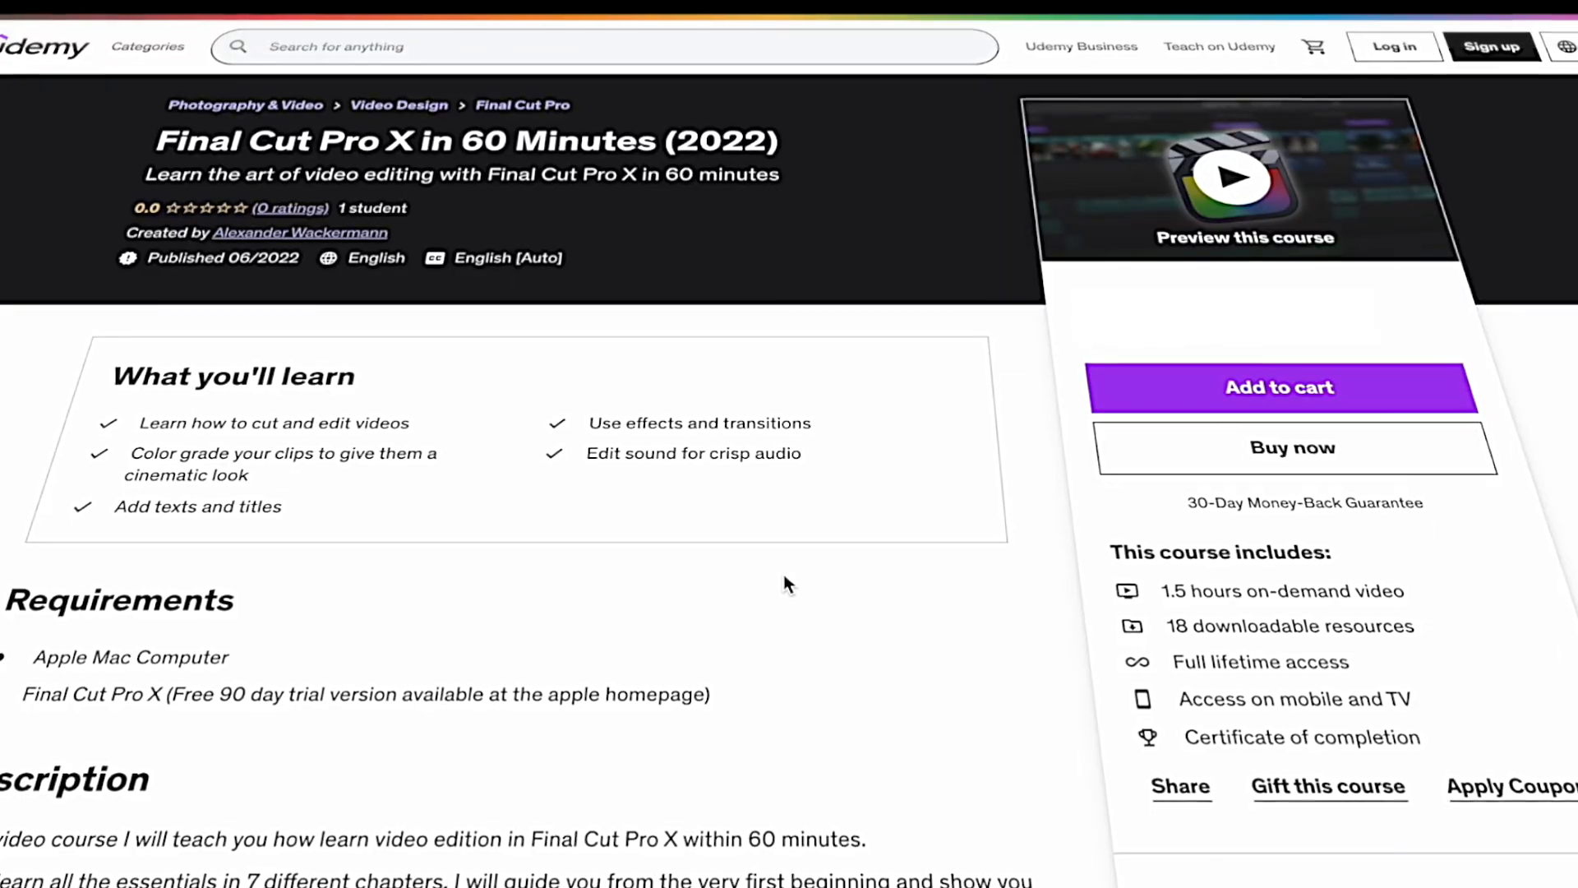
{"action": "scroll", "scroll_direction": "down", "scroll_amount": 3}
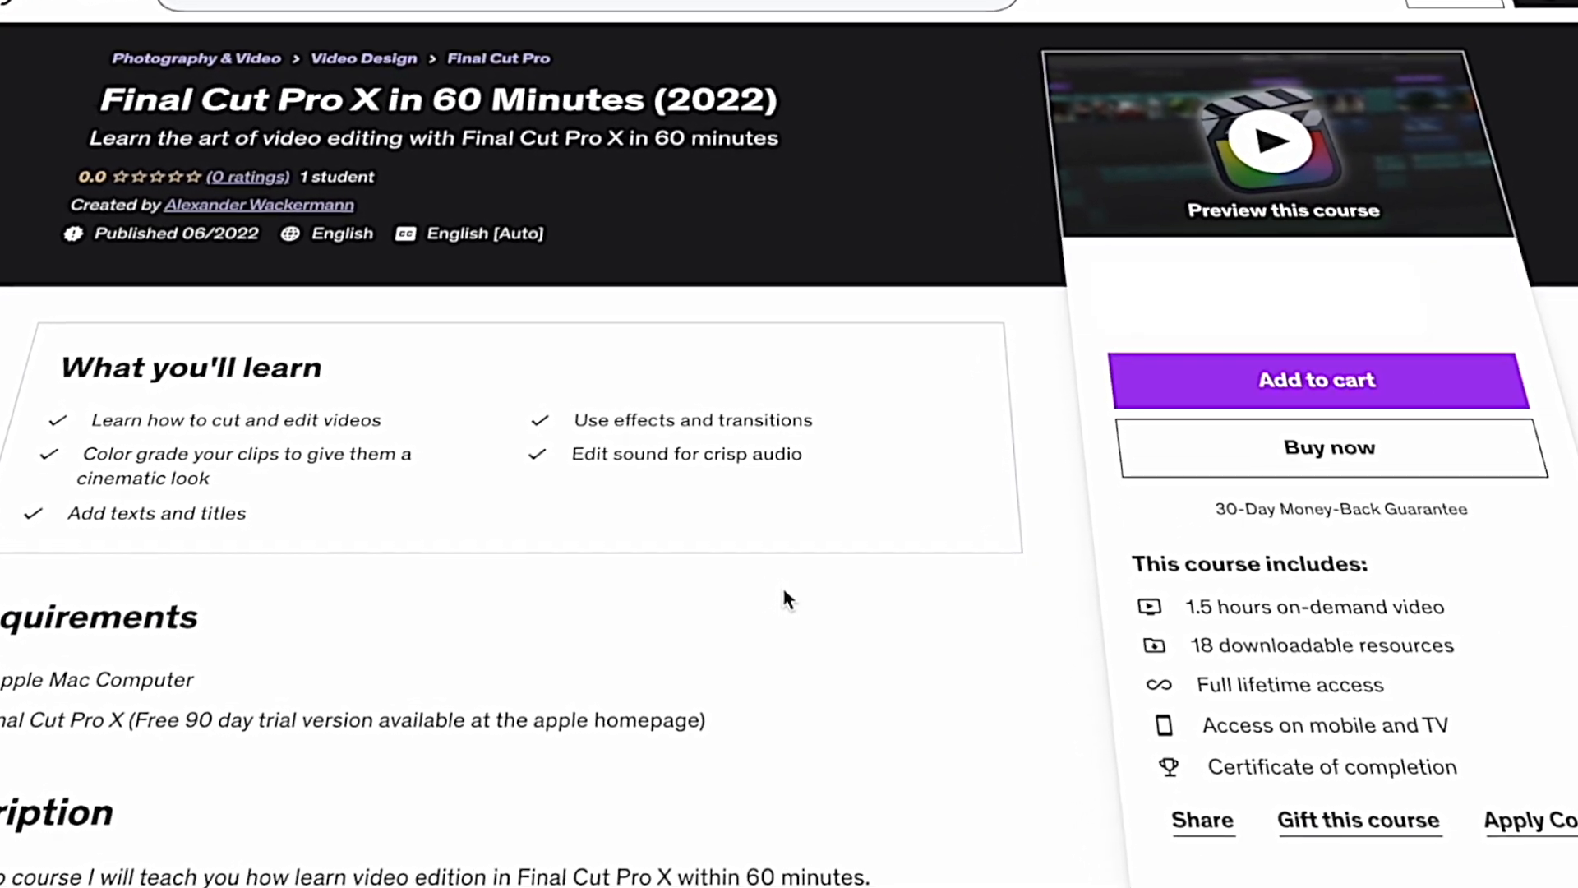